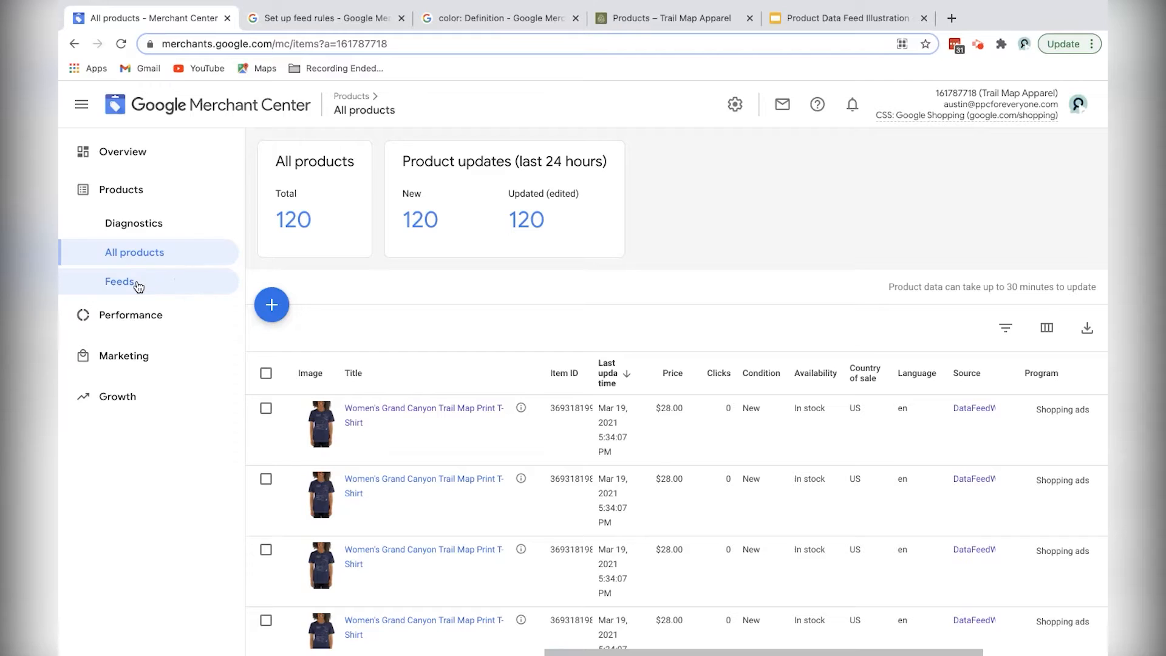
Step: Go to the Feed rules of the DataFeedWatchTest_US primary feed under Products > Feeds
{"action": "left_click", "coordinate": [120, 281]}
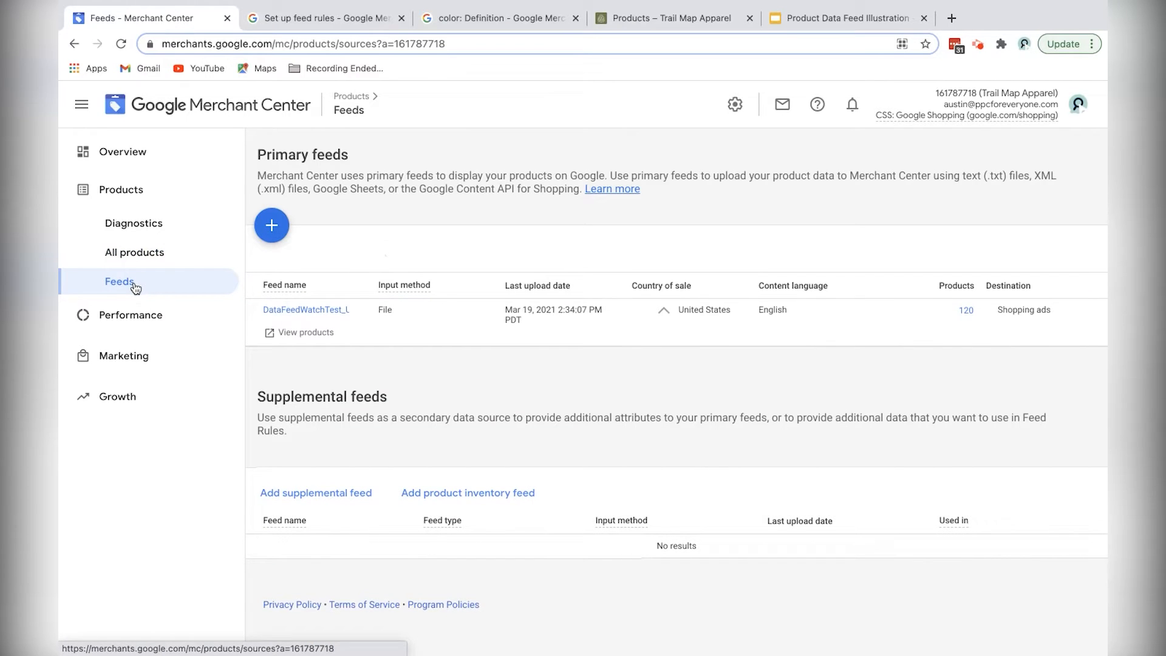
{"action": "mouse_move", "coordinate": [305, 309]}
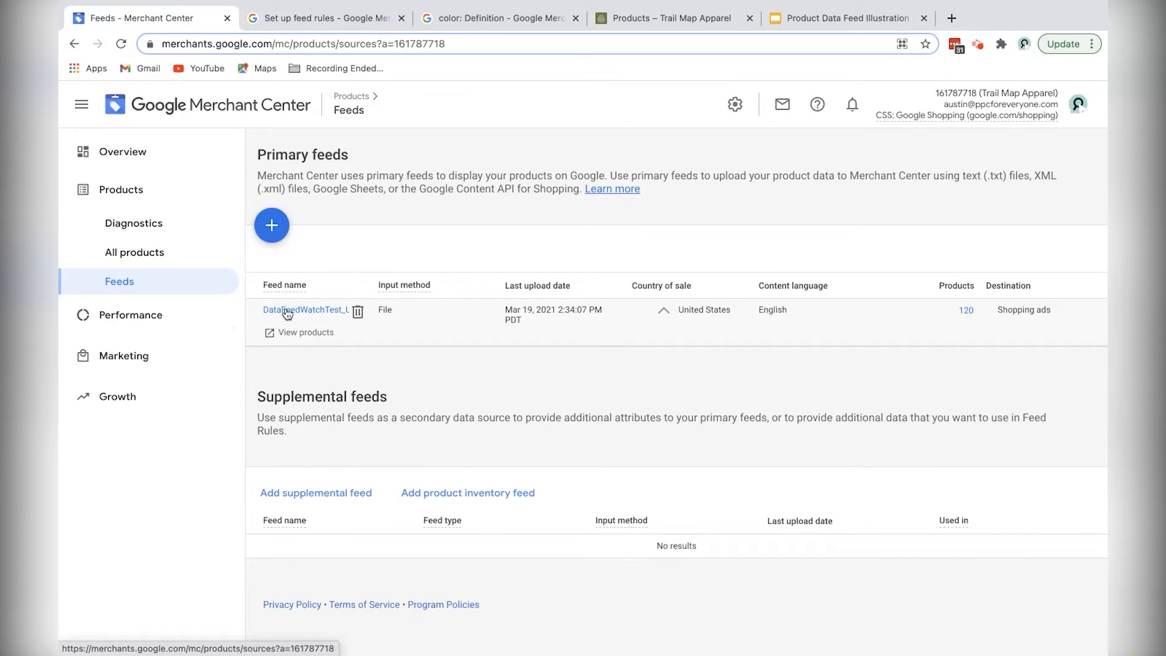
{"action": "left_click", "coordinate": [305, 309]}
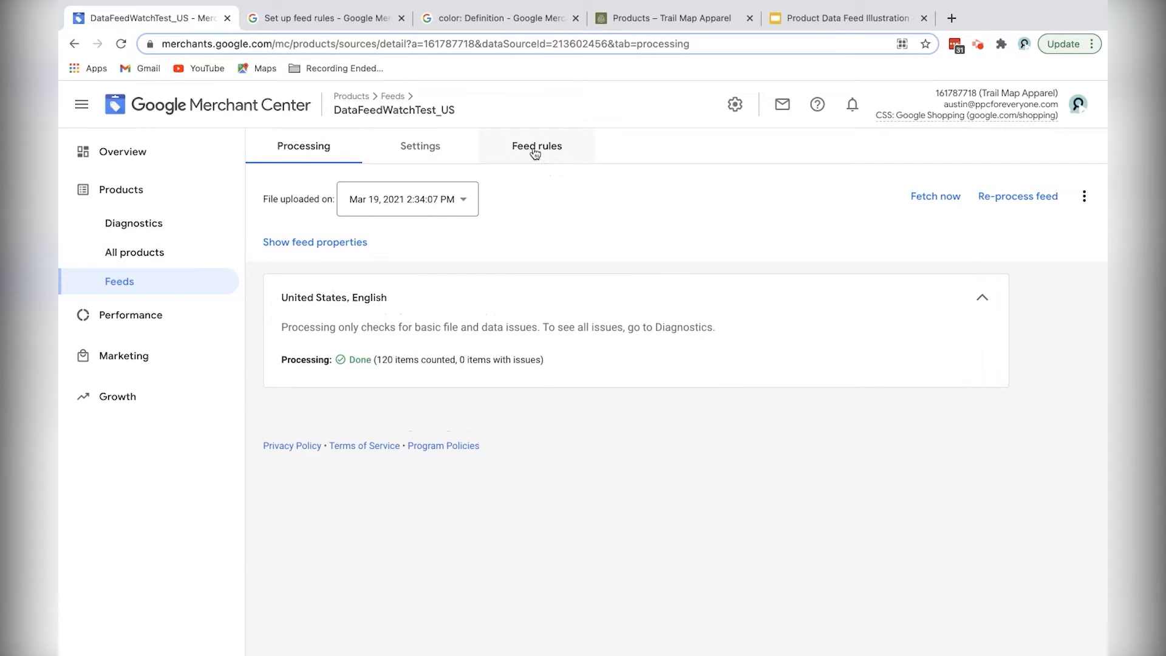
{"action": "left_click", "coordinate": [535, 146]}
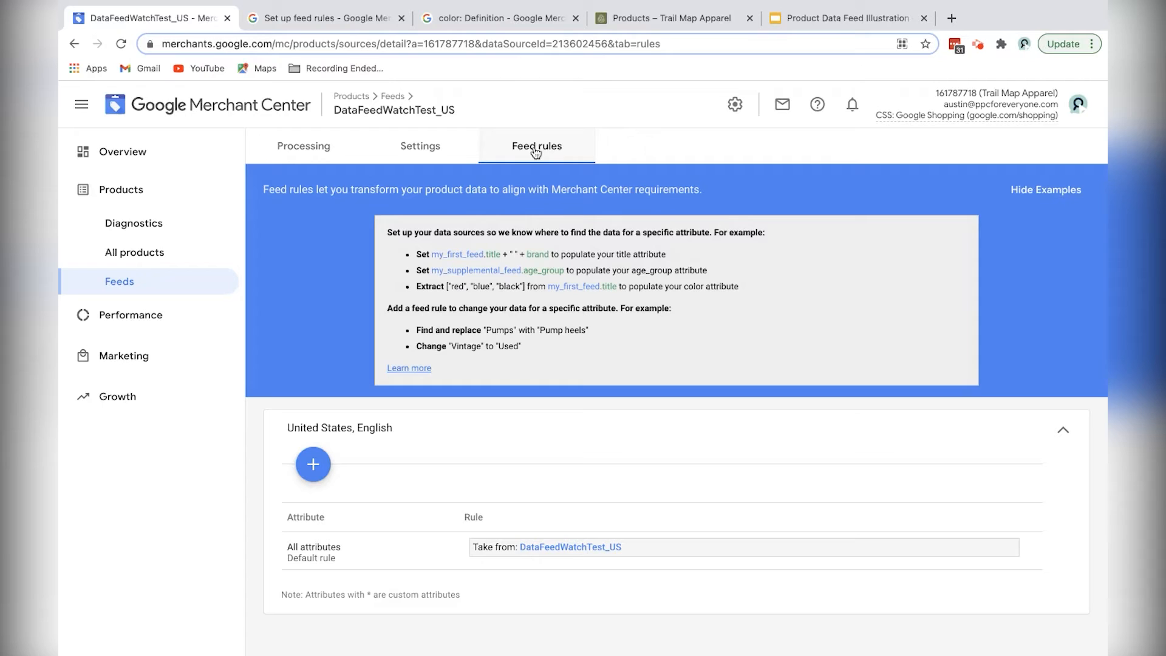
{"action": "mouse_move", "coordinate": [310, 243]}
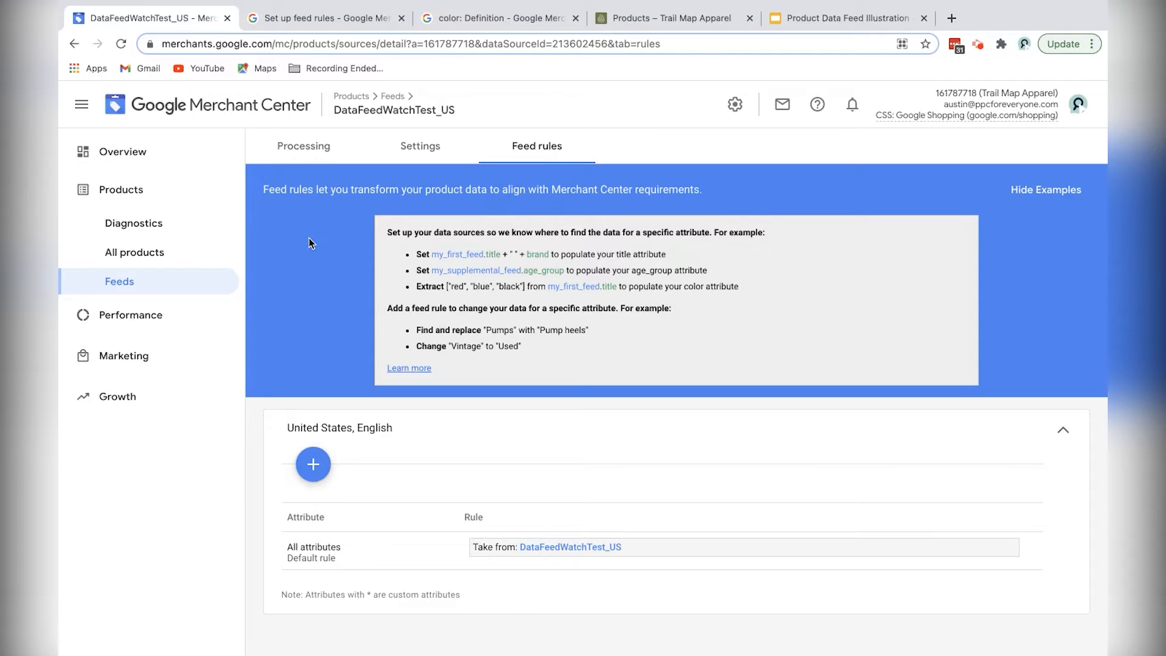
{"action": "mouse_move", "coordinate": [323, 256]}
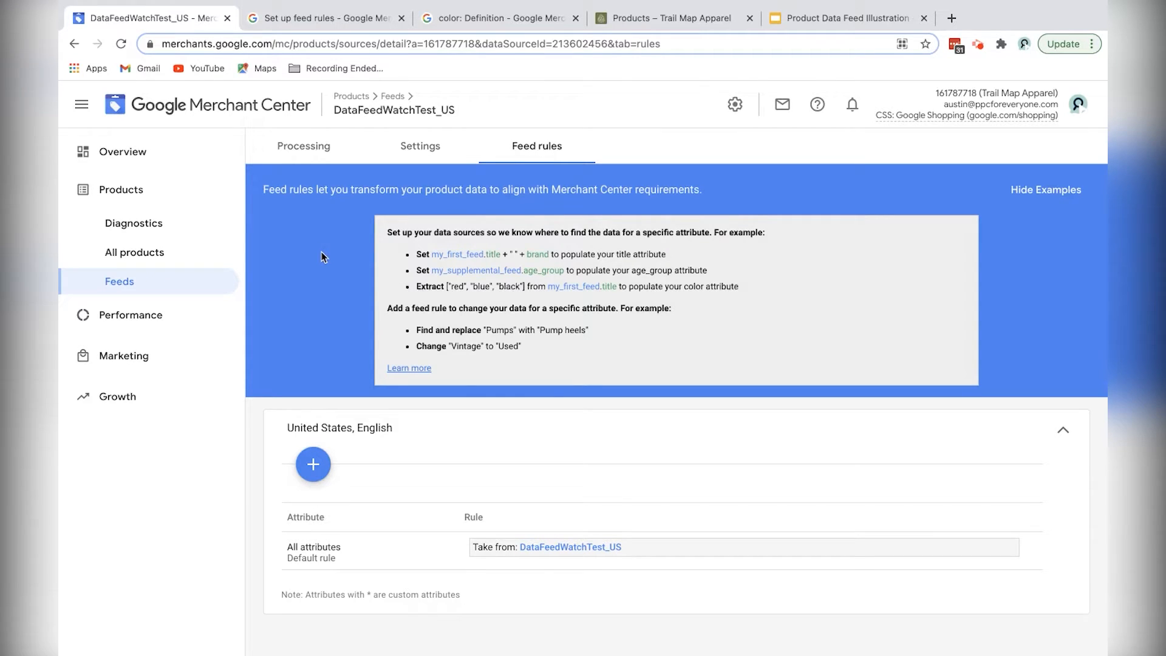
Step: Switch to the Trail Map Apparel Shopify products catalog for comparison
{"action": "left_click", "coordinate": [666, 18]}
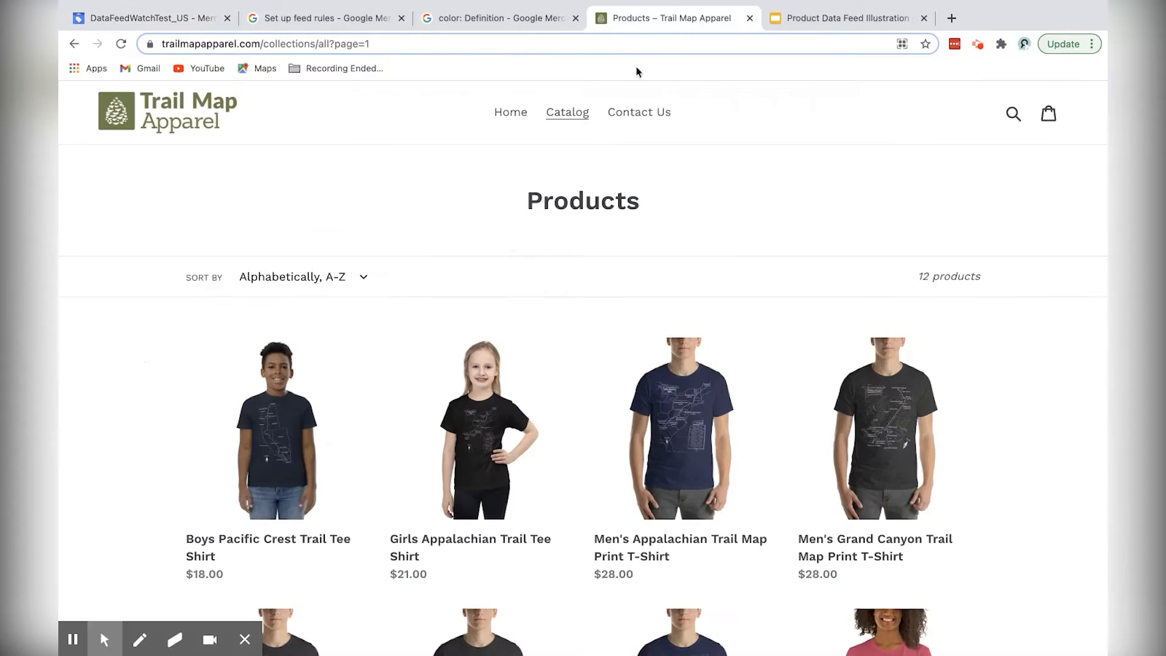
{"action": "mouse_move", "coordinate": [207, 611]}
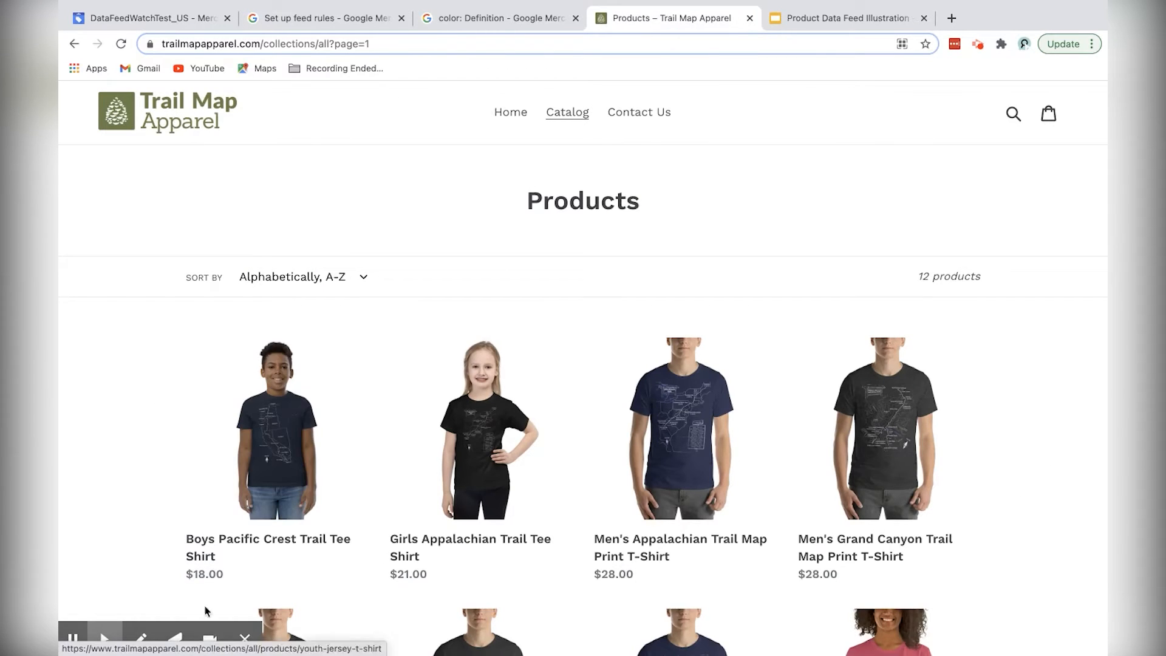
{"action": "mouse_move", "coordinate": [606, 237]}
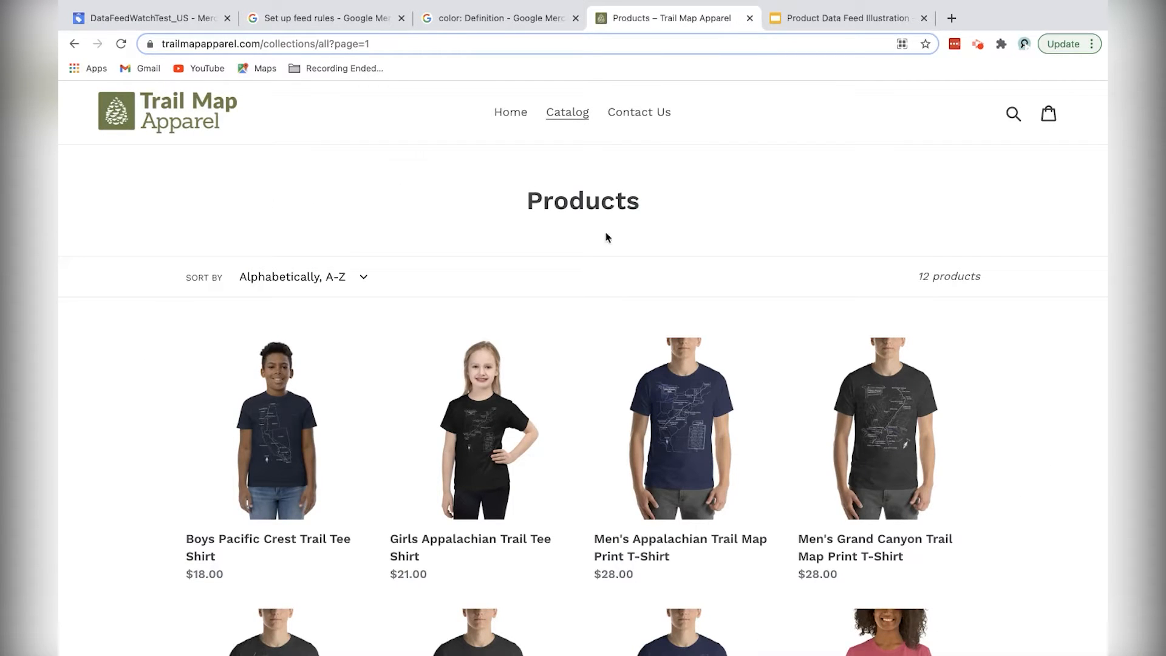
{"action": "mouse_move", "coordinate": [442, 204]}
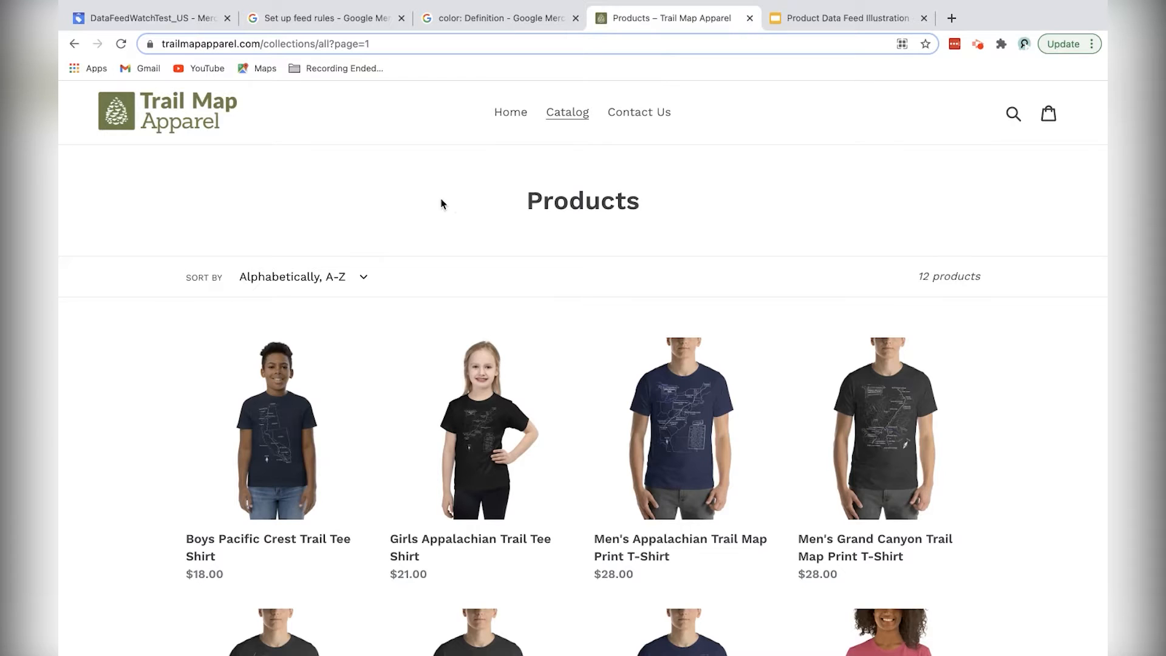
{"action": "mouse_move", "coordinate": [114, 435]}
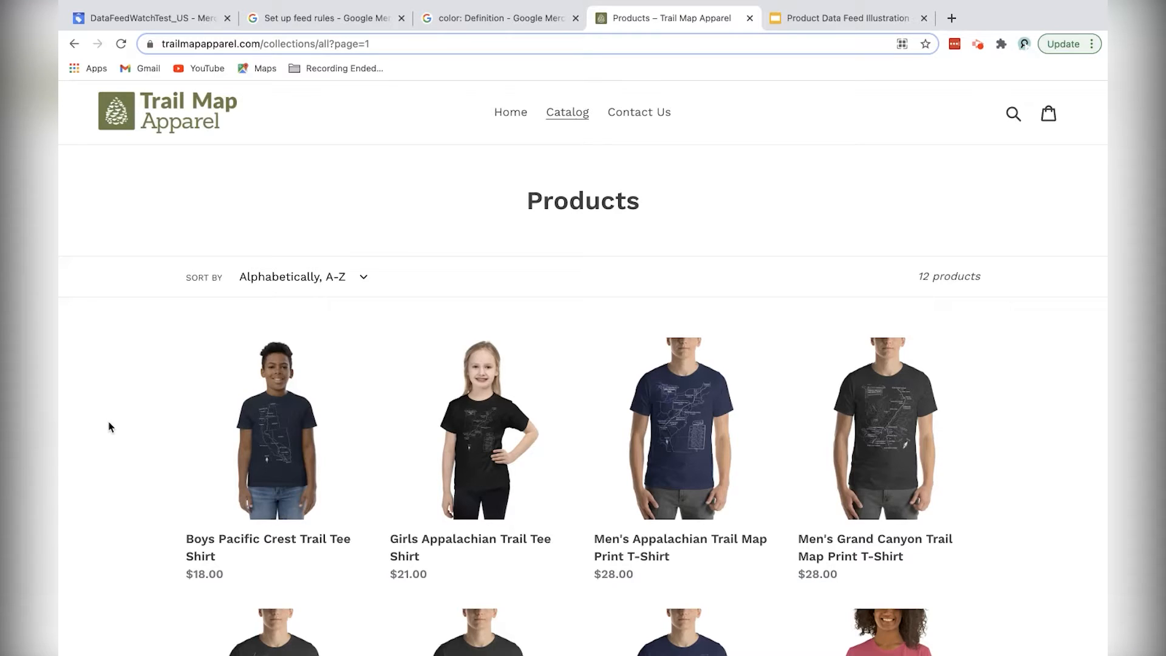
Step: Back in Merchant Center, create a new feed rule for the 'gender' processed attribute
{"action": "left_click", "coordinate": [149, 18]}
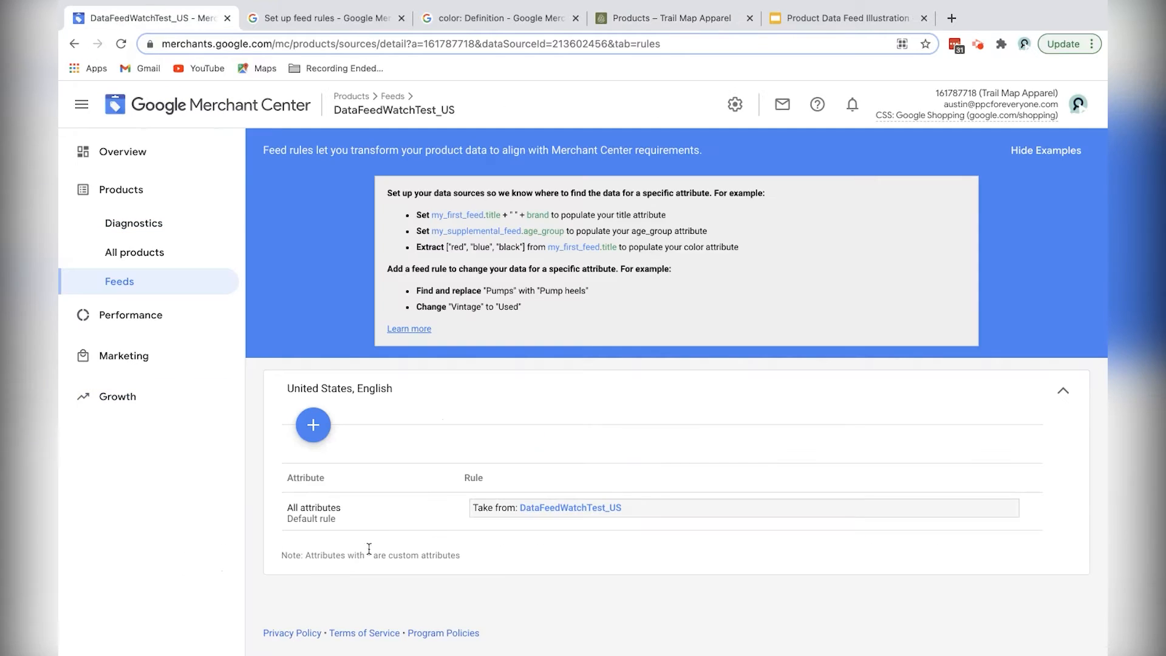
{"action": "left_click", "coordinate": [312, 425]}
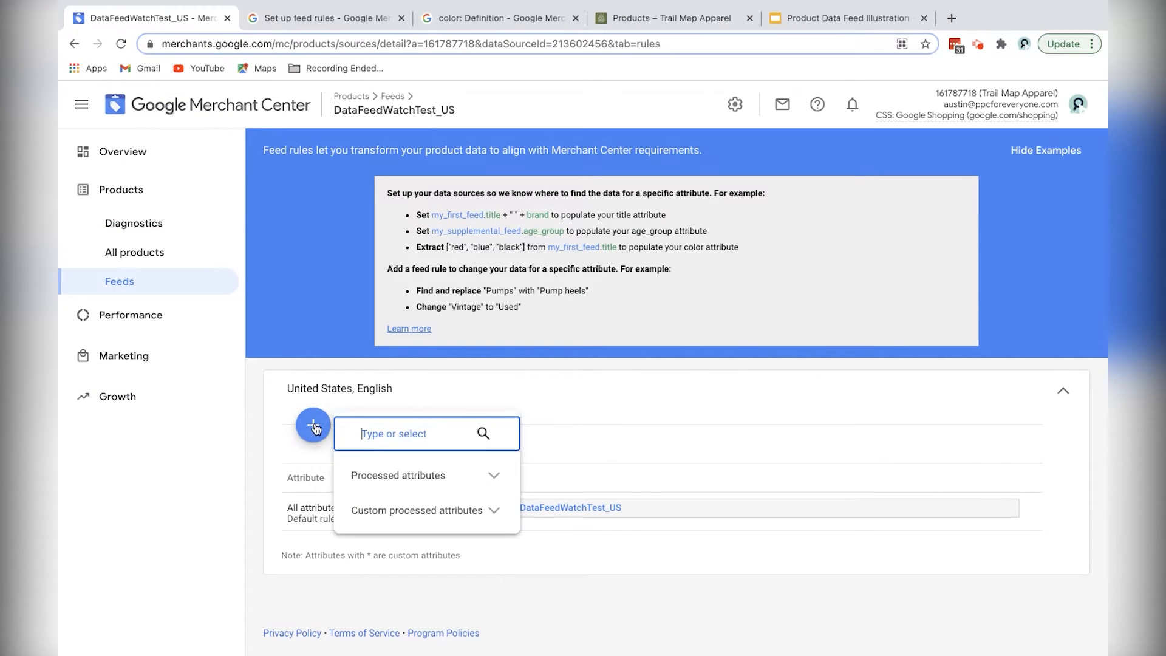
{"action": "type", "text": "gender"}
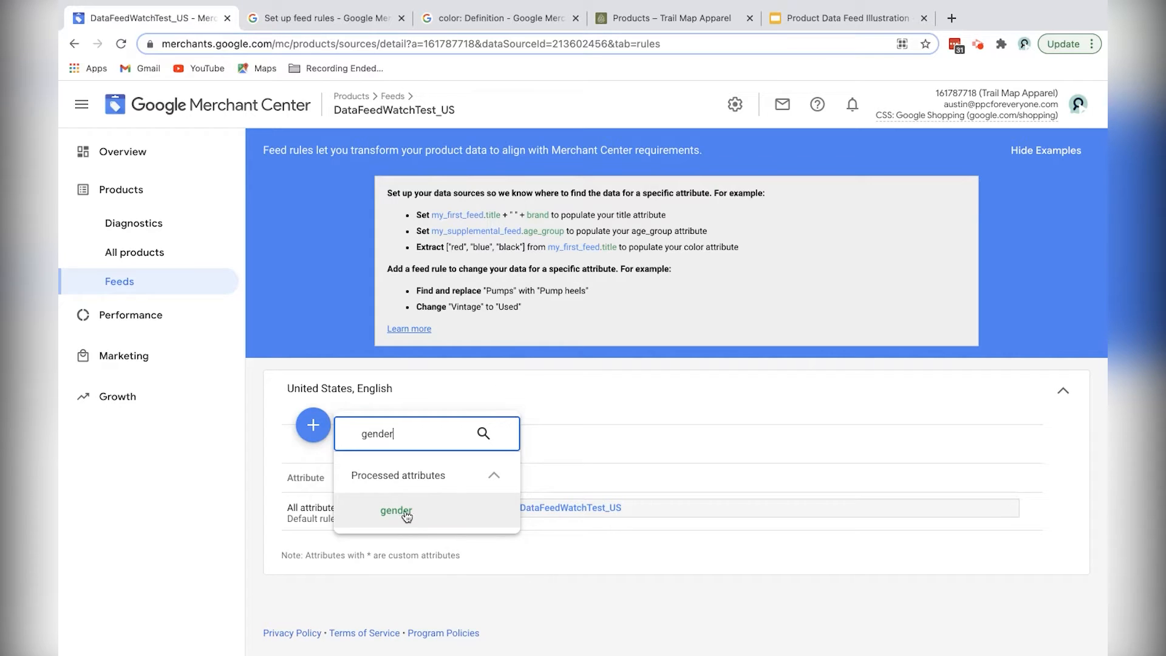
{"action": "left_click", "coordinate": [394, 511]}
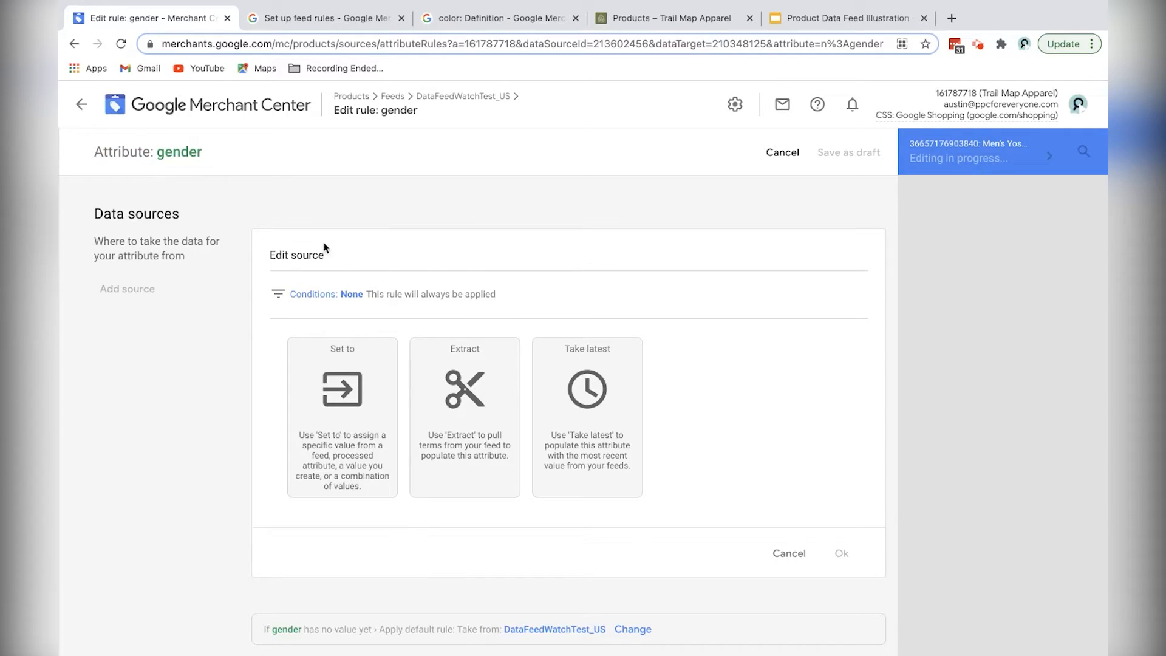
{"action": "mouse_move", "coordinate": [400, 290]}
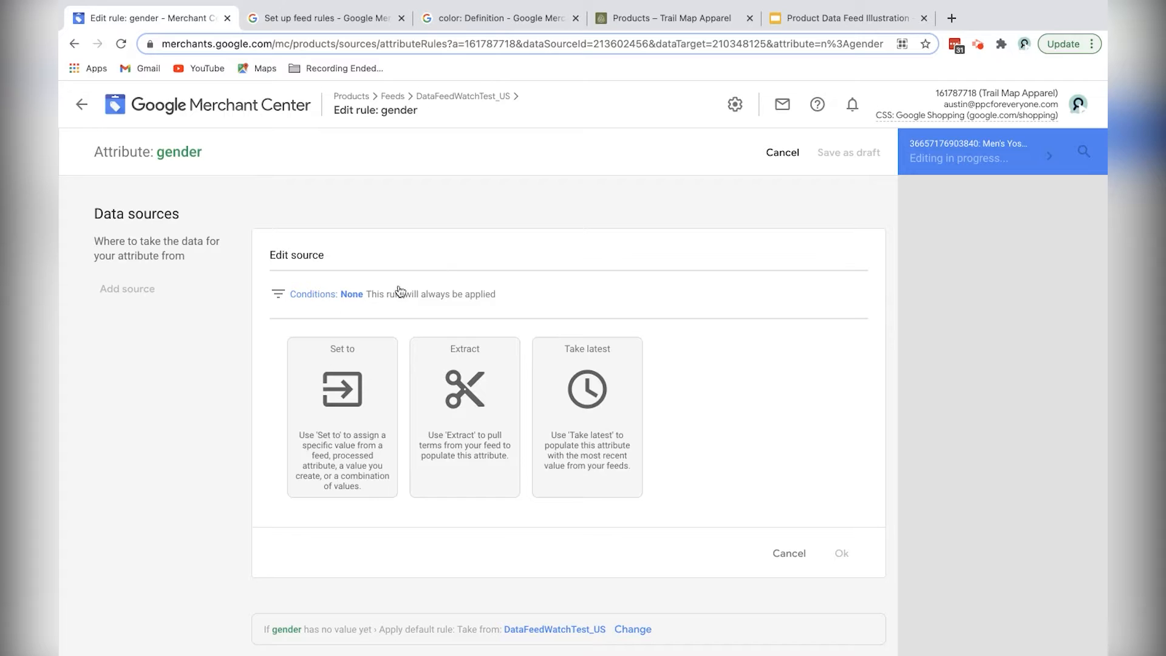
Step: Review the Shopify catalog's product titles for Women's, Men's, Boys or Girls
{"action": "left_click", "coordinate": [665, 18]}
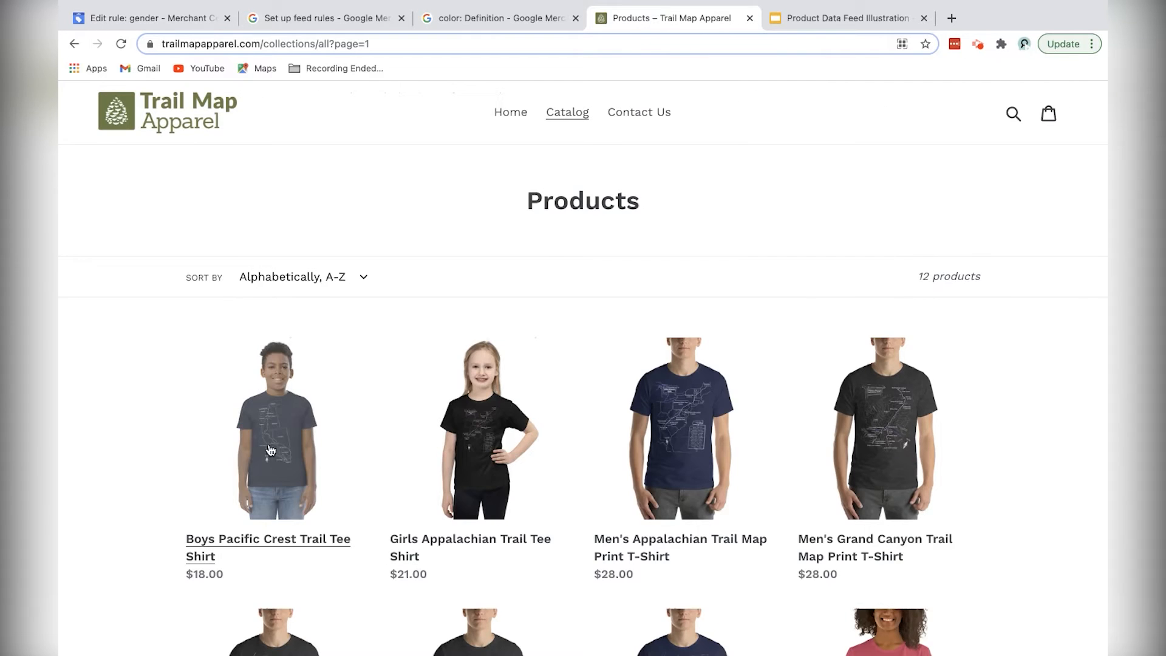
{"action": "scroll", "scroll_direction": "down", "scroll_amount": 3}
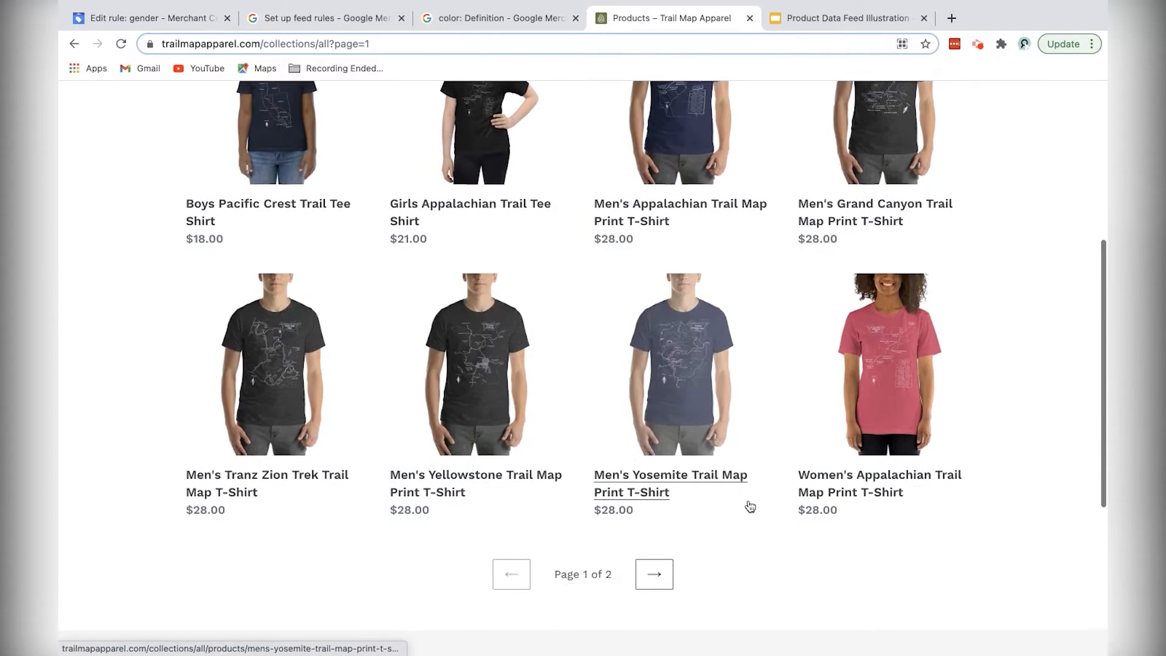
{"action": "mouse_move", "coordinate": [196, 204]}
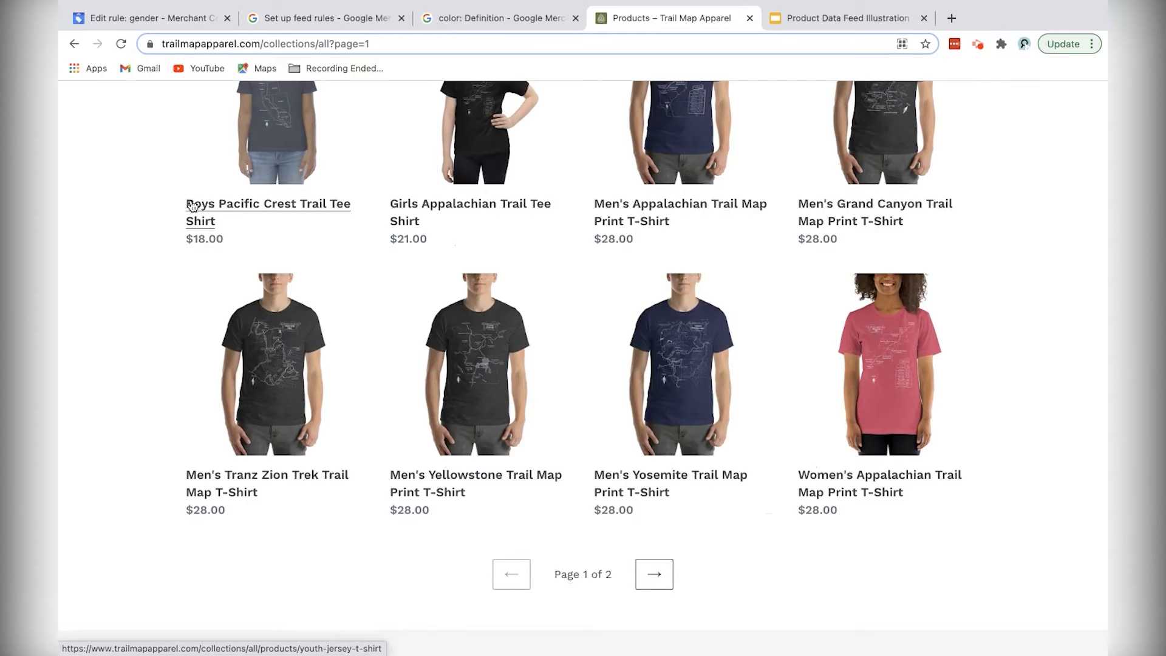
{"action": "mouse_move", "coordinate": [772, 477]}
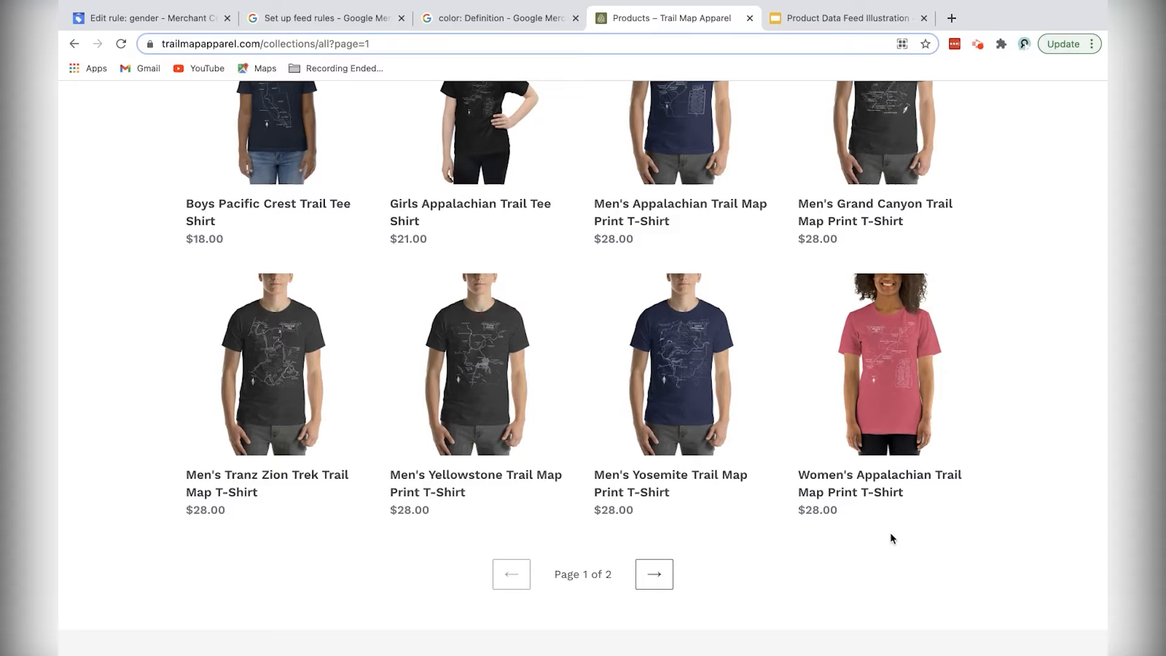
{"action": "mouse_move", "coordinate": [136, 121]}
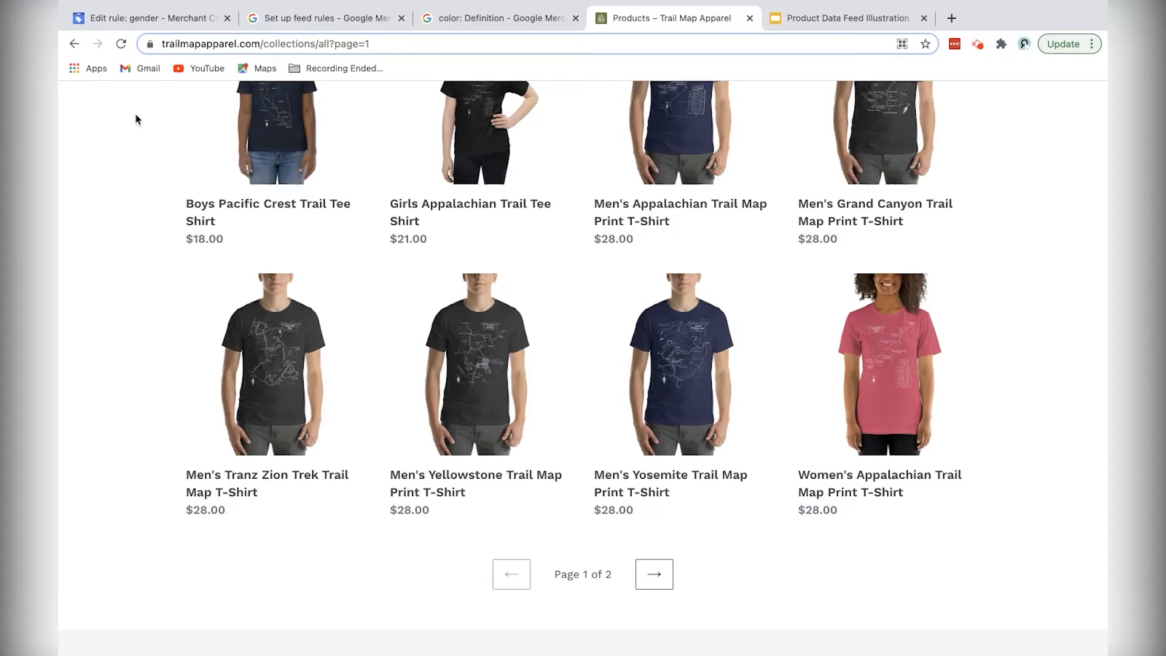
Step: Add conditions: title contains 'women' Or title contains 'girl'
{"action": "left_click", "coordinate": [148, 18]}
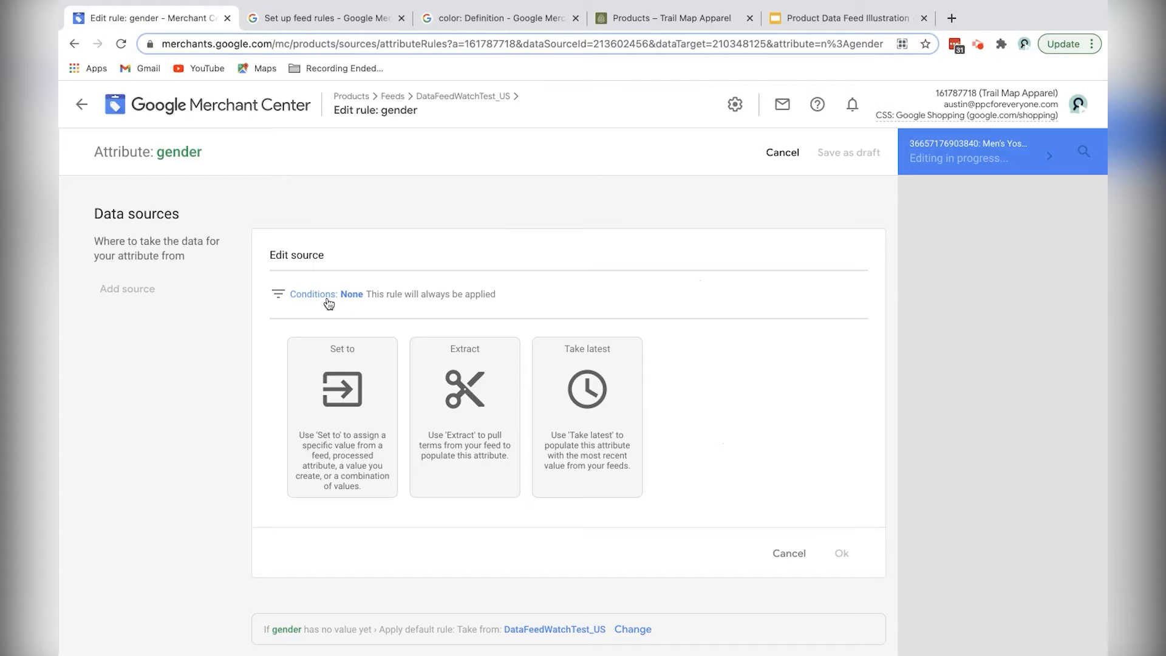
{"action": "left_click", "coordinate": [312, 295]}
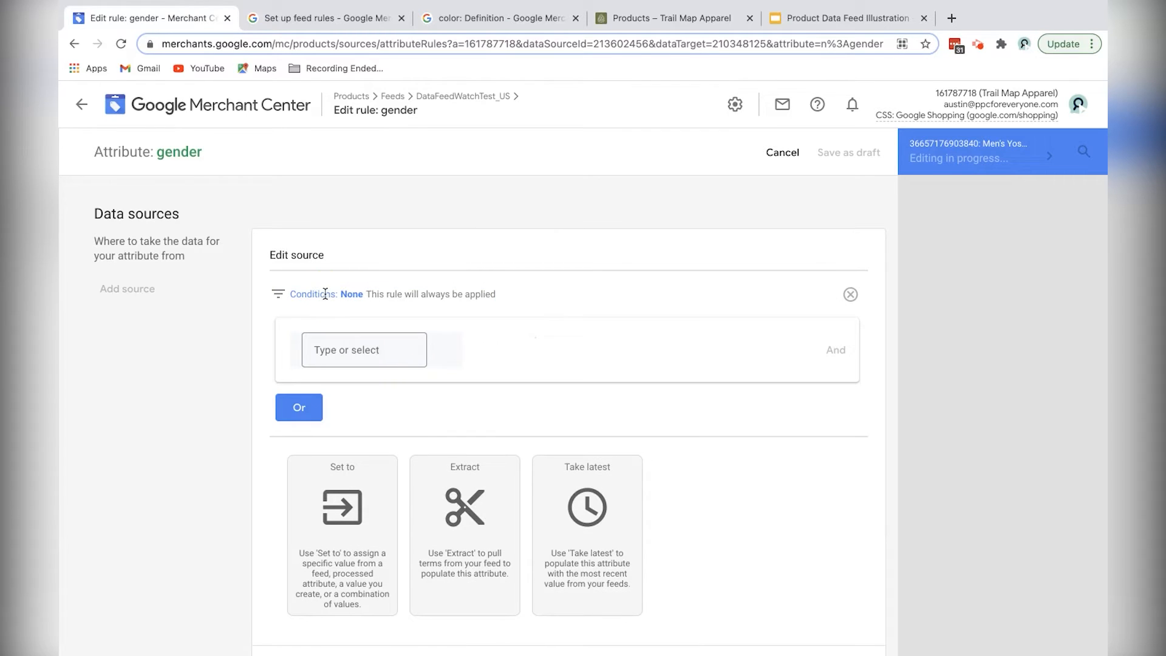
{"action": "type", "text": "title"}
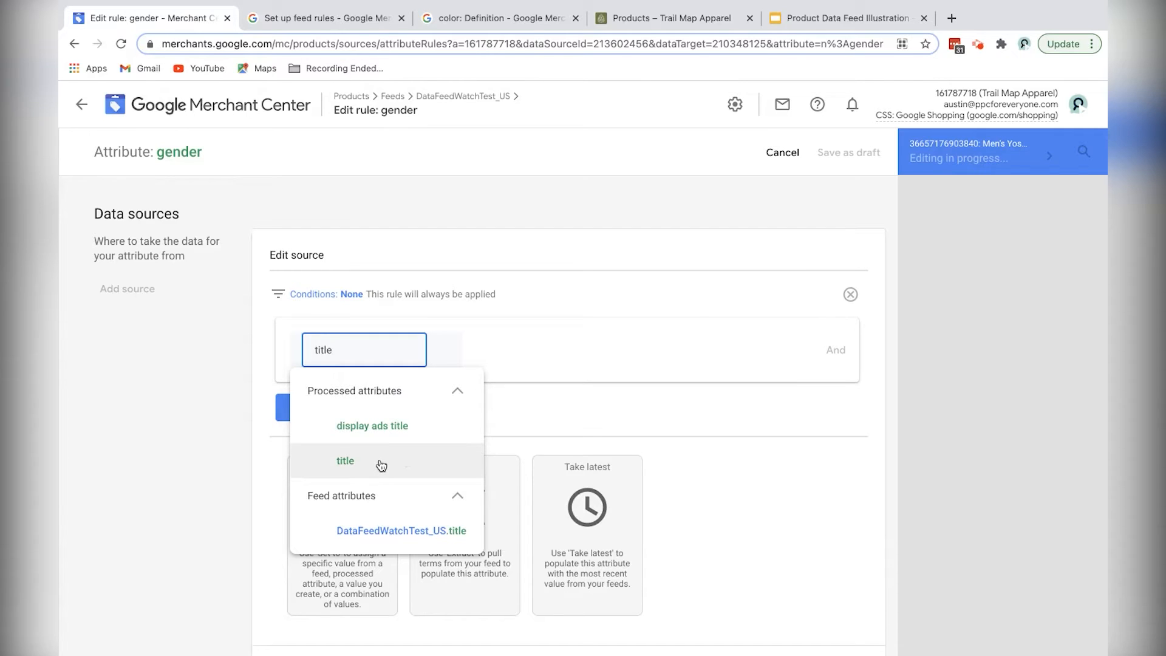
{"action": "left_click", "coordinate": [345, 460]}
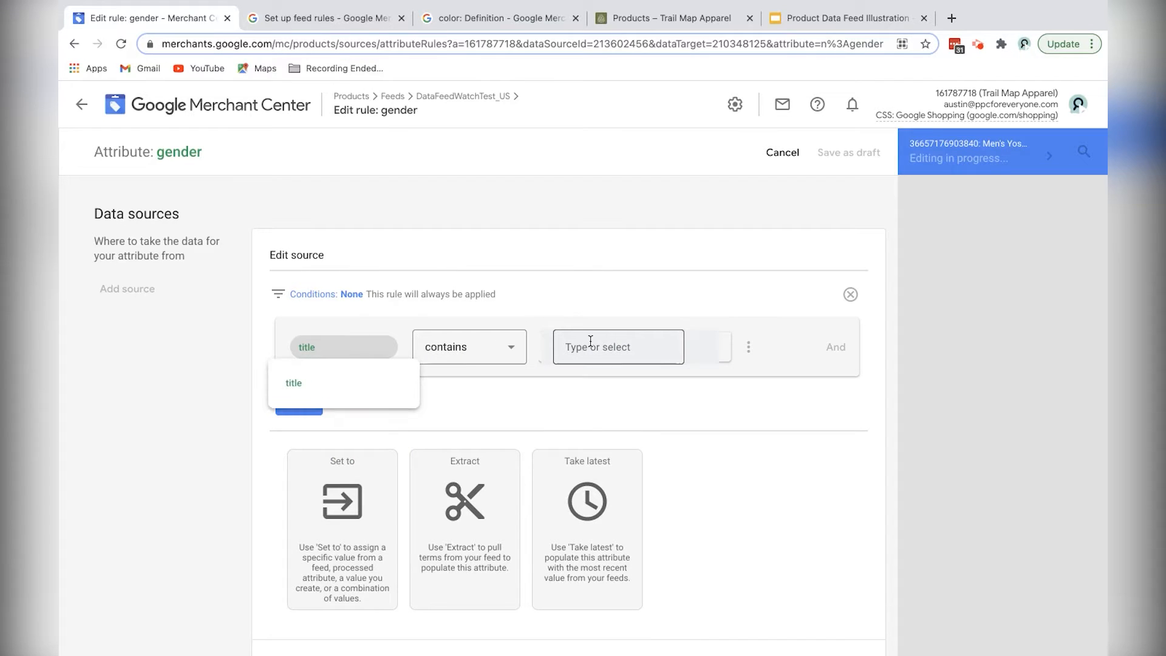
{"action": "type", "text": "women"}
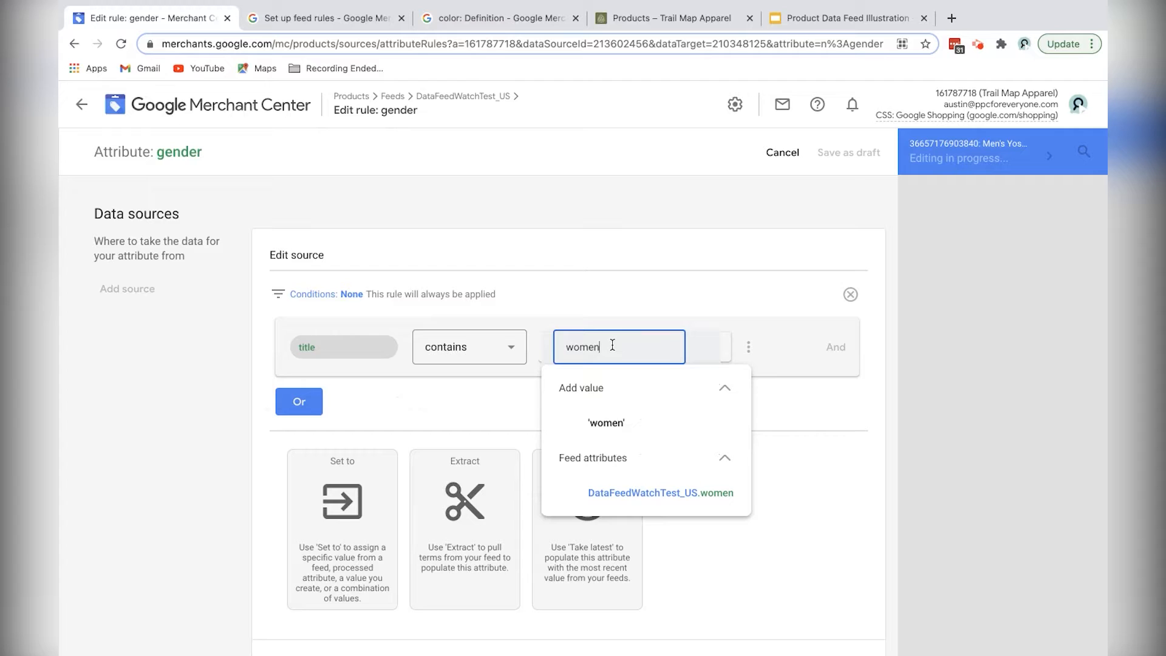
{"action": "left_click", "coordinate": [606, 423]}
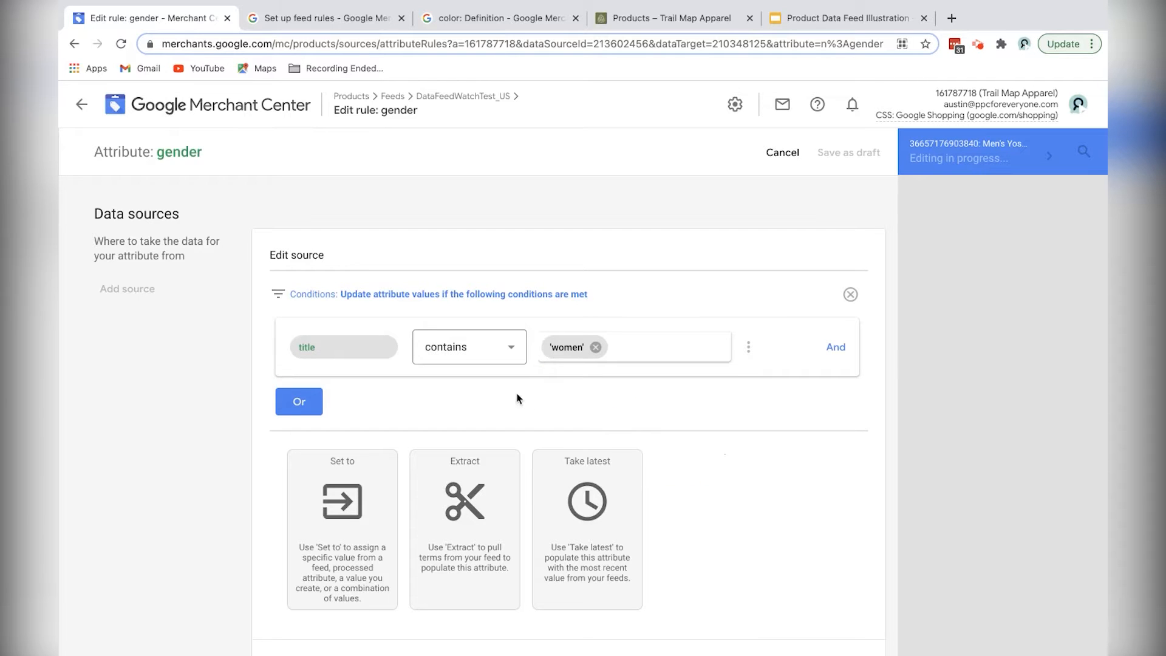
{"action": "left_click", "coordinate": [299, 401]}
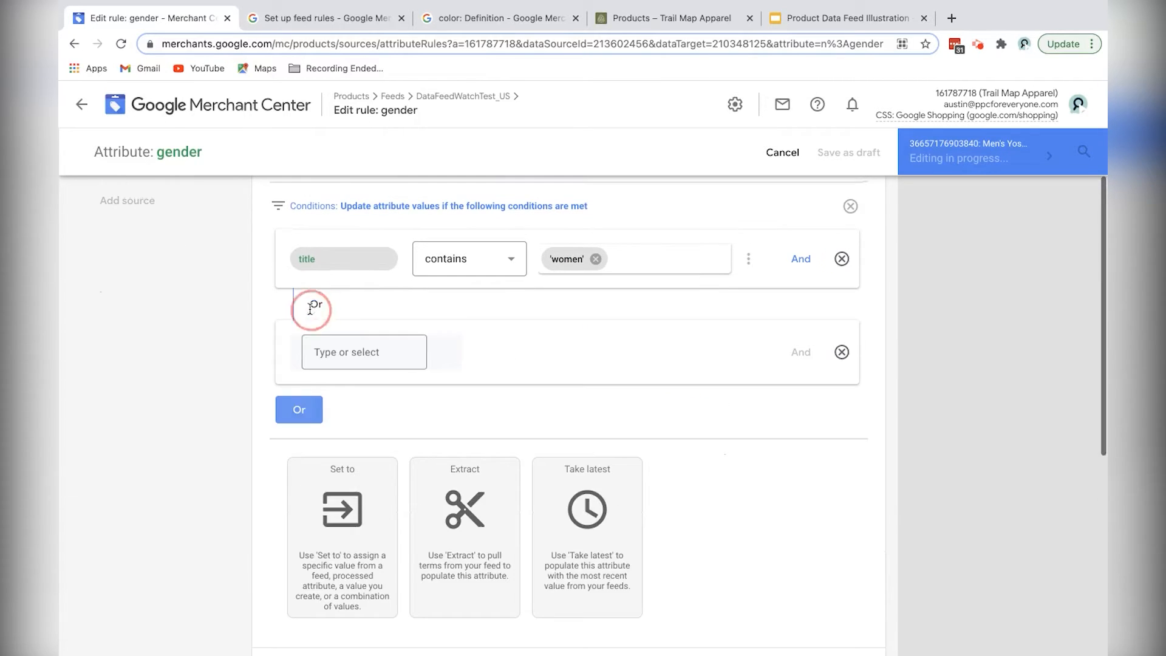
{"action": "type", "text": "title"}
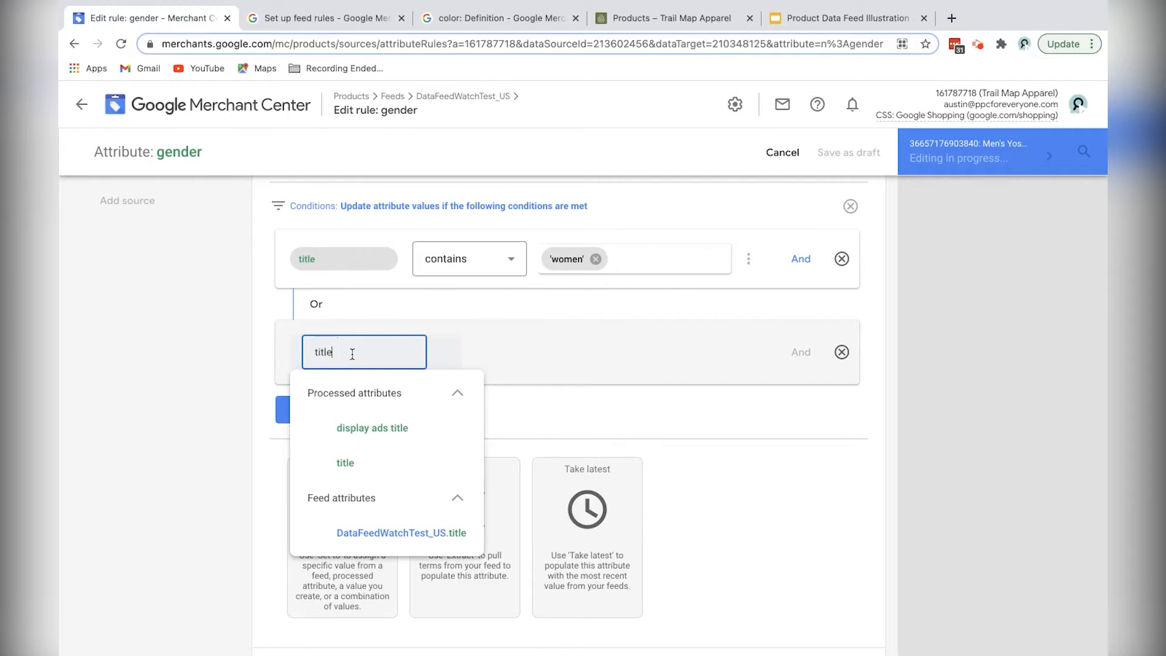
{"action": "left_click", "coordinate": [345, 463]}
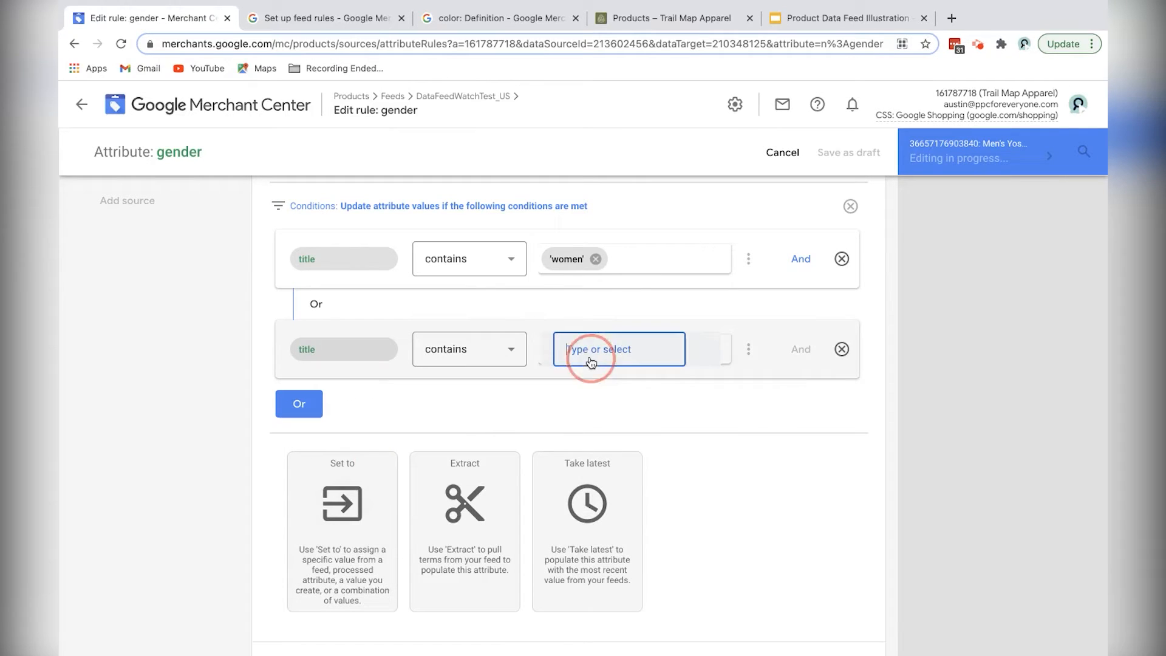
{"action": "type", "text": "girl"}
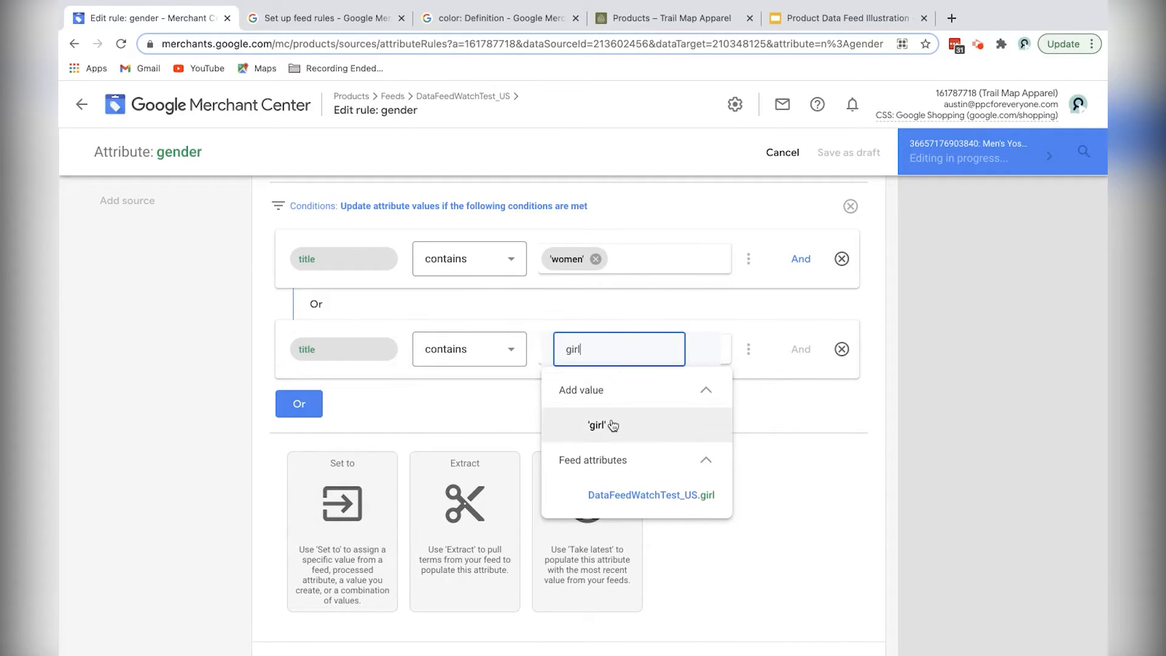
{"action": "left_click", "coordinate": [596, 425]}
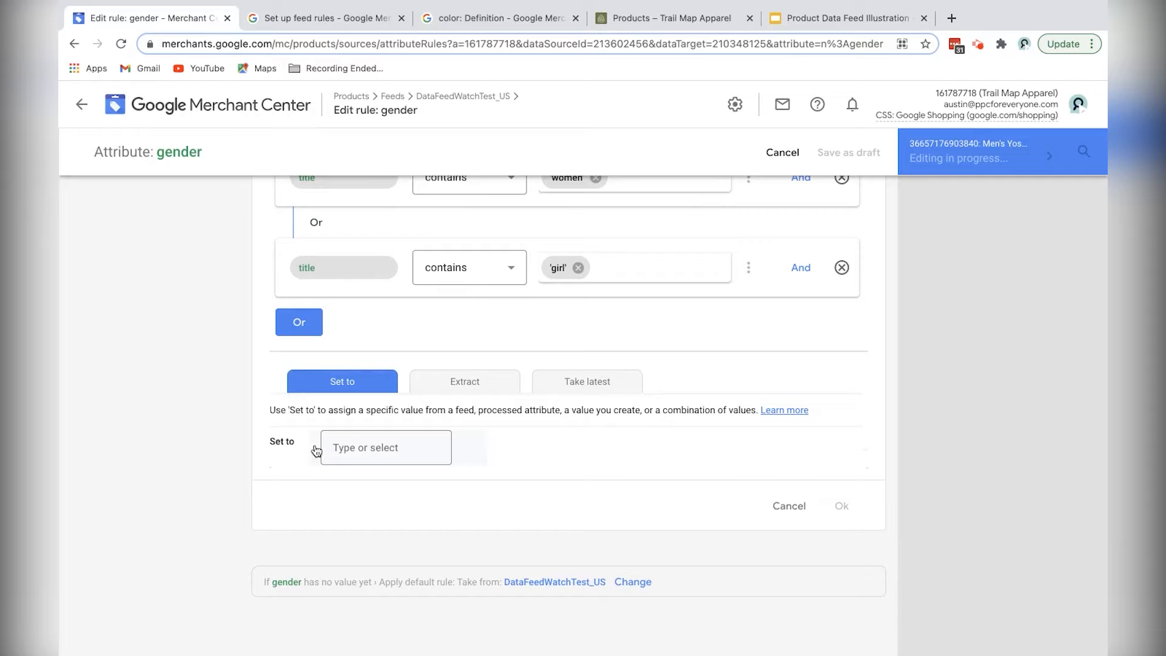
Step: Set the value to female from the standard gender values and confirm the source
{"action": "left_click", "coordinate": [386, 447]}
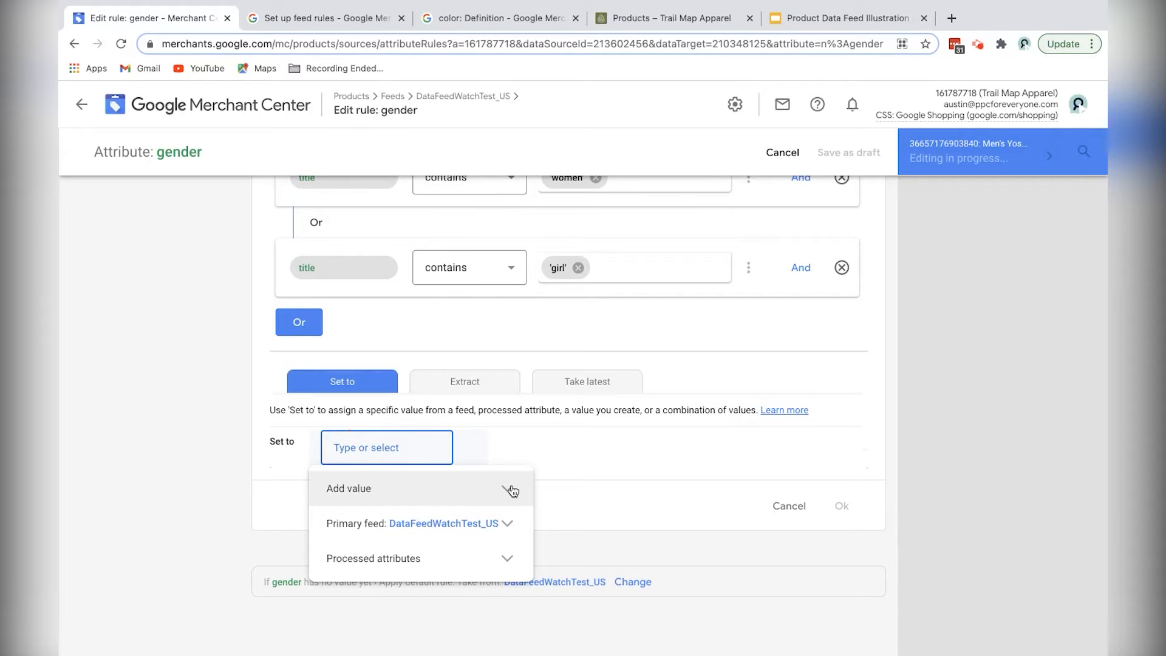
{"action": "left_click", "coordinate": [348, 489]}
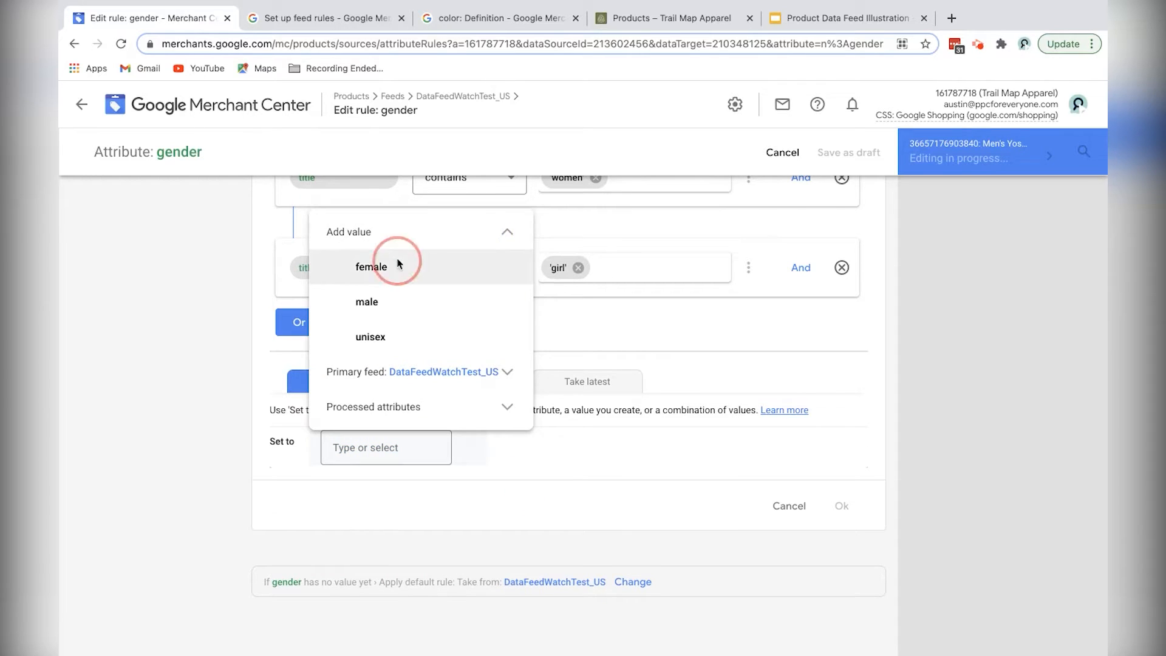
{"action": "left_click", "coordinate": [372, 266]}
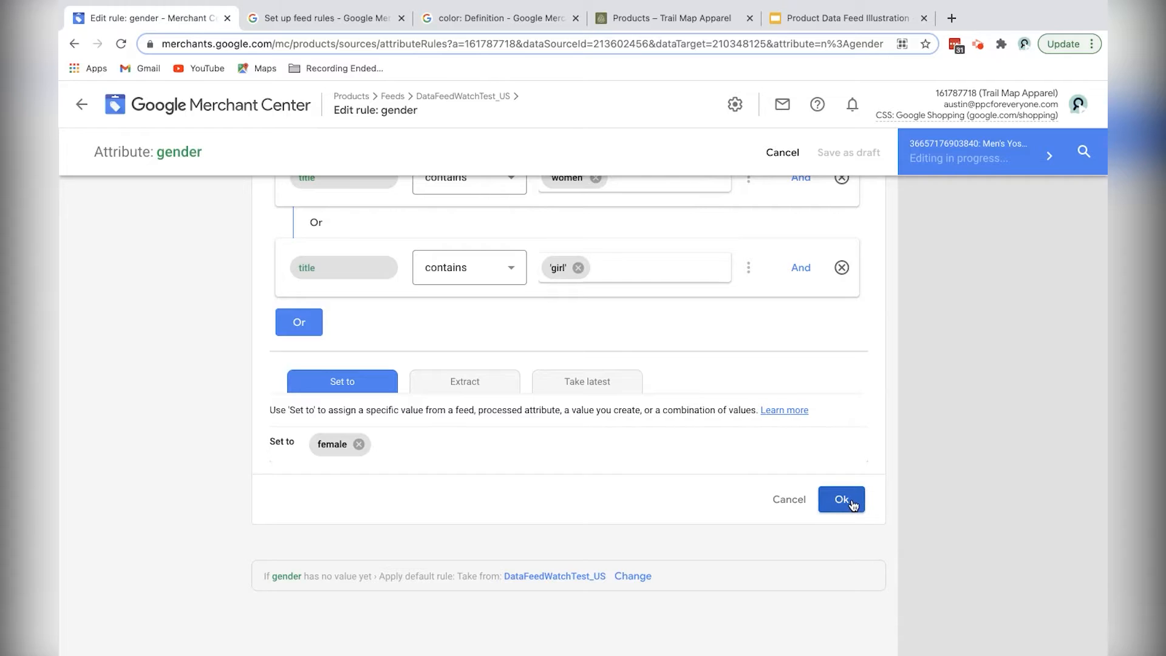
{"action": "left_click", "coordinate": [841, 499]}
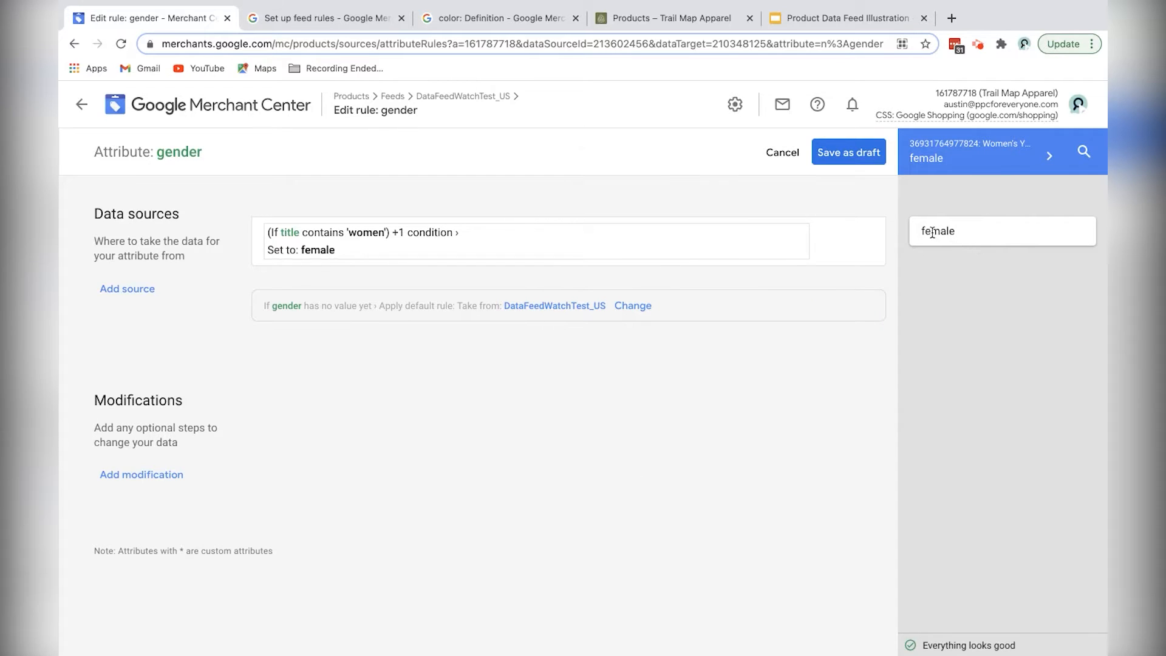
{"action": "mouse_move", "coordinate": [128, 289]}
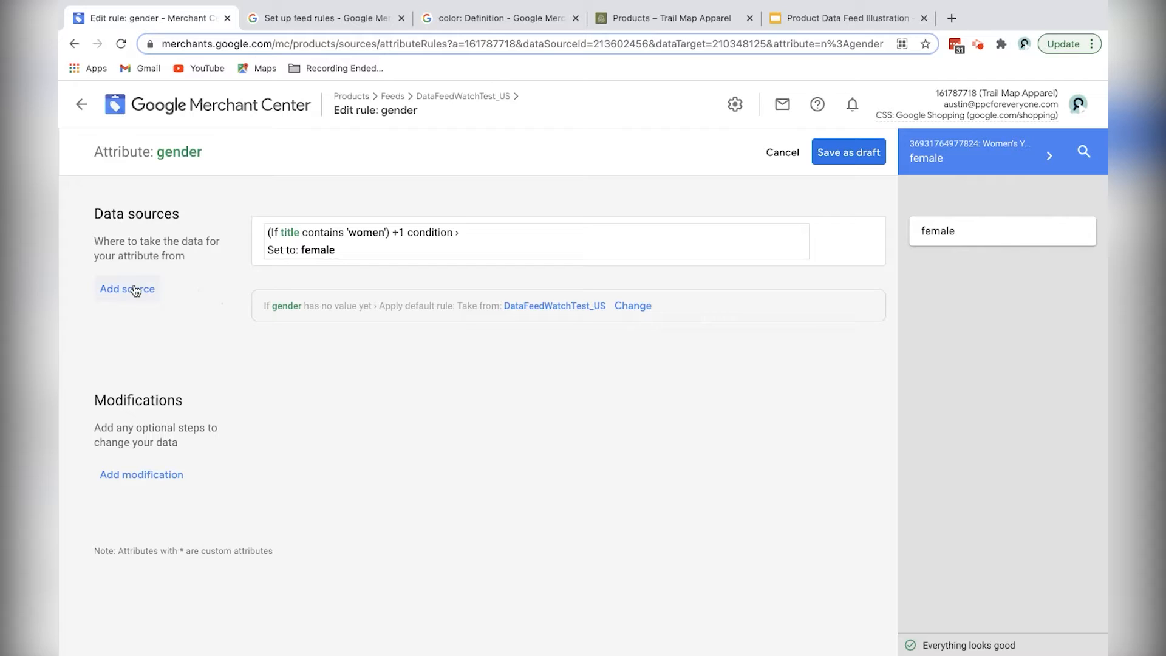
Step: Add a second source with conditions title contains 'boy' Or 'men' for the male value
{"action": "left_click", "coordinate": [127, 289]}
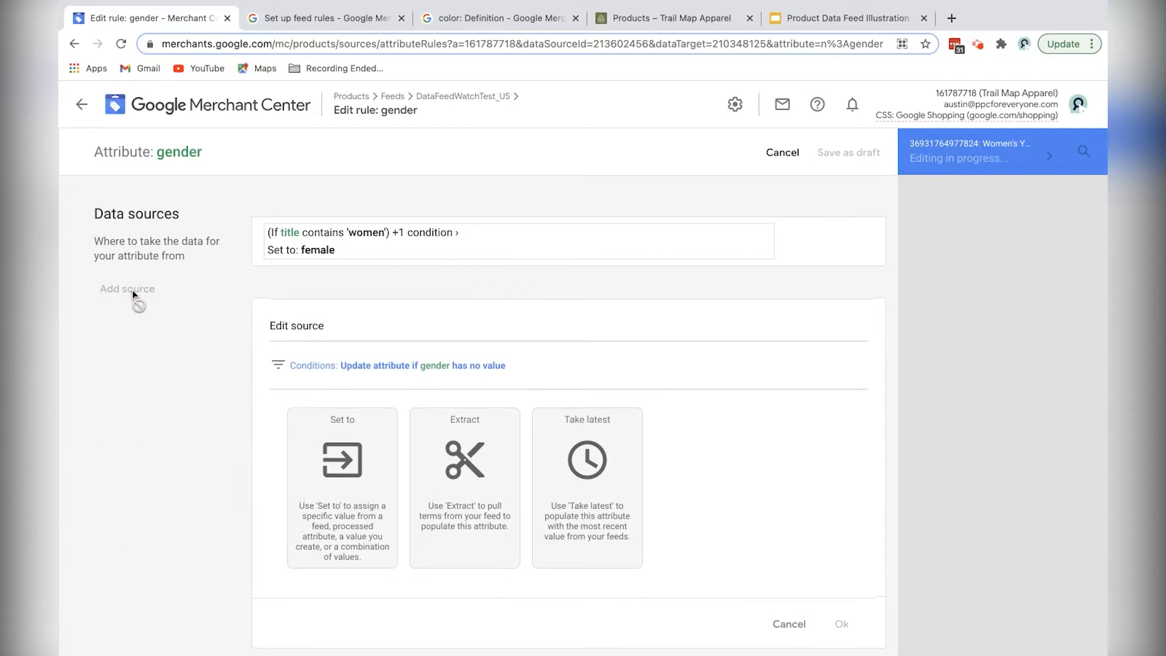
{"action": "left_click", "coordinate": [398, 367]}
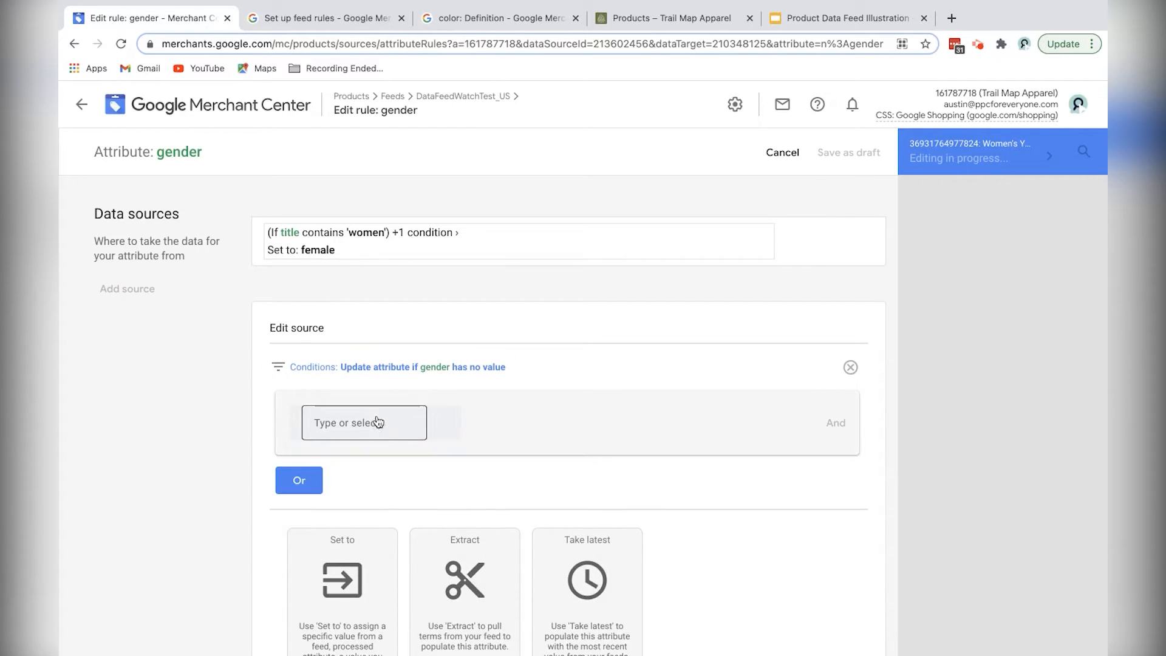
{"action": "type", "text": "title"}
{"action": "type", "text": "boy"}
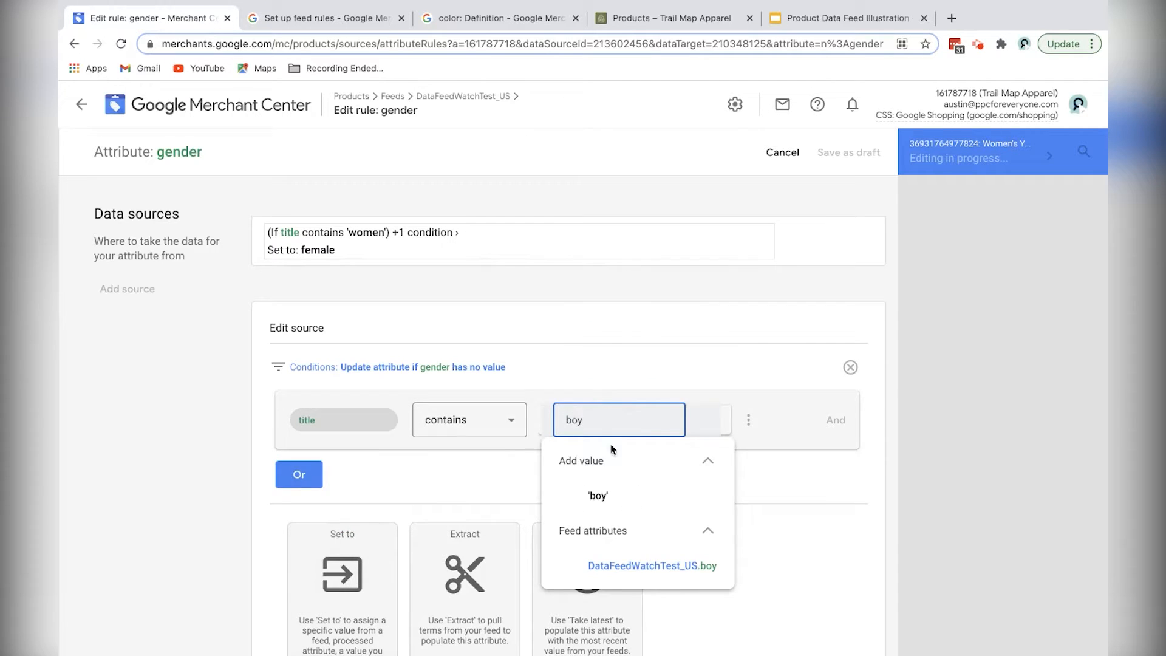
{"action": "left_click", "coordinate": [598, 496]}
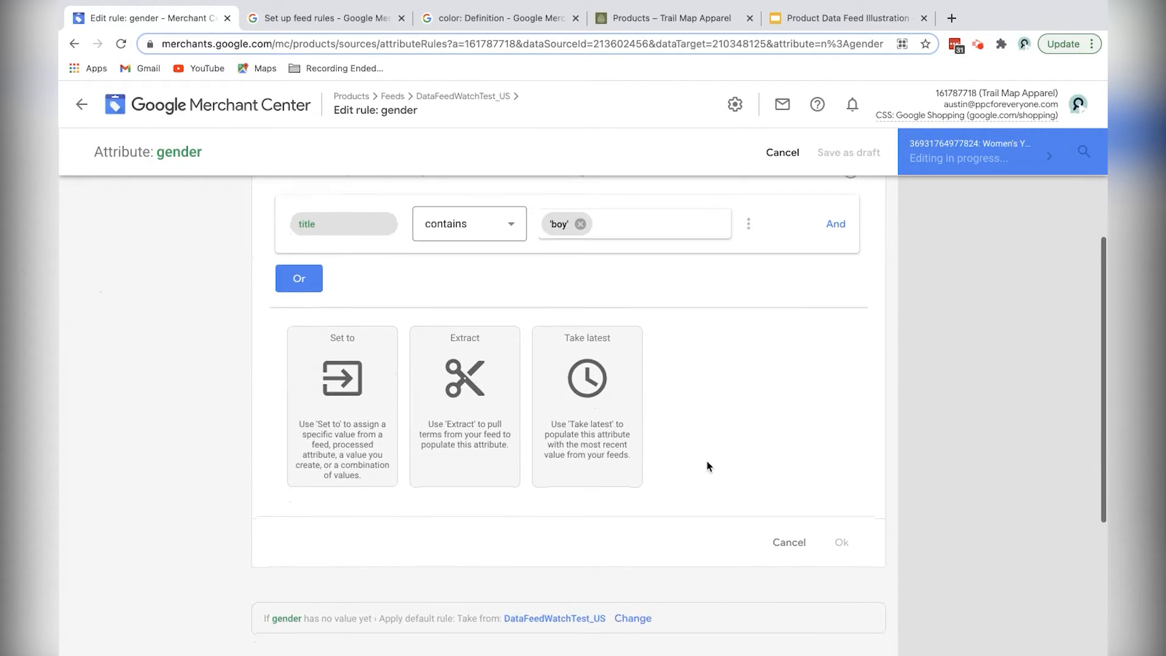
{"action": "scroll", "scroll_direction": "up", "scroll_amount": 3}
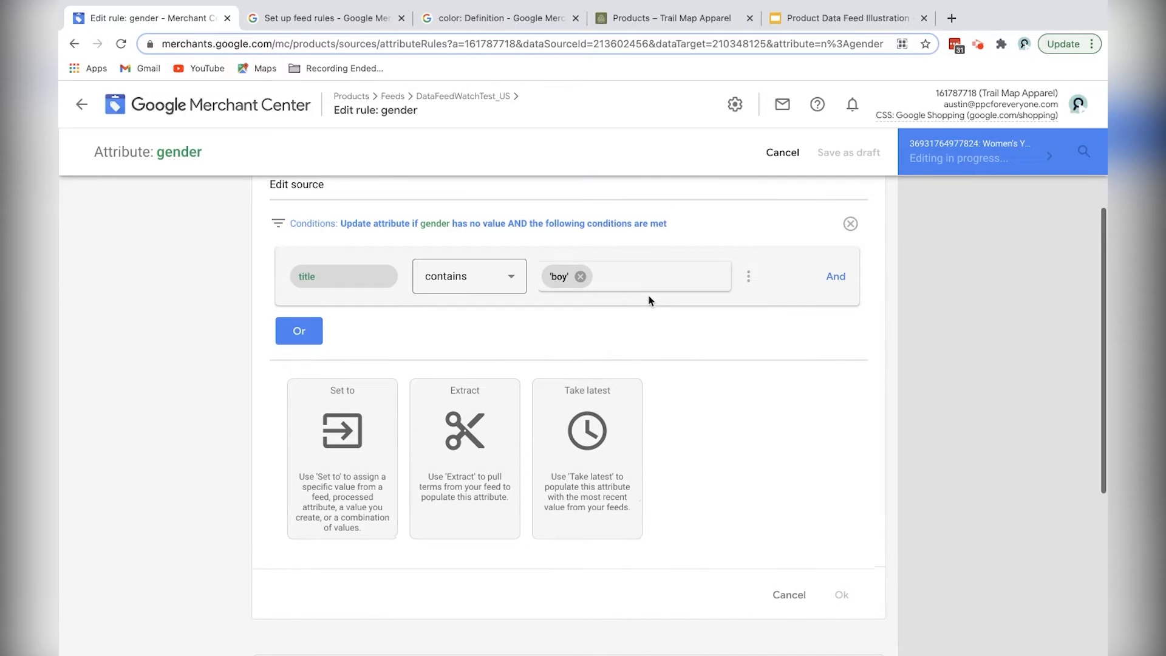
{"action": "left_click", "coordinate": [298, 330]}
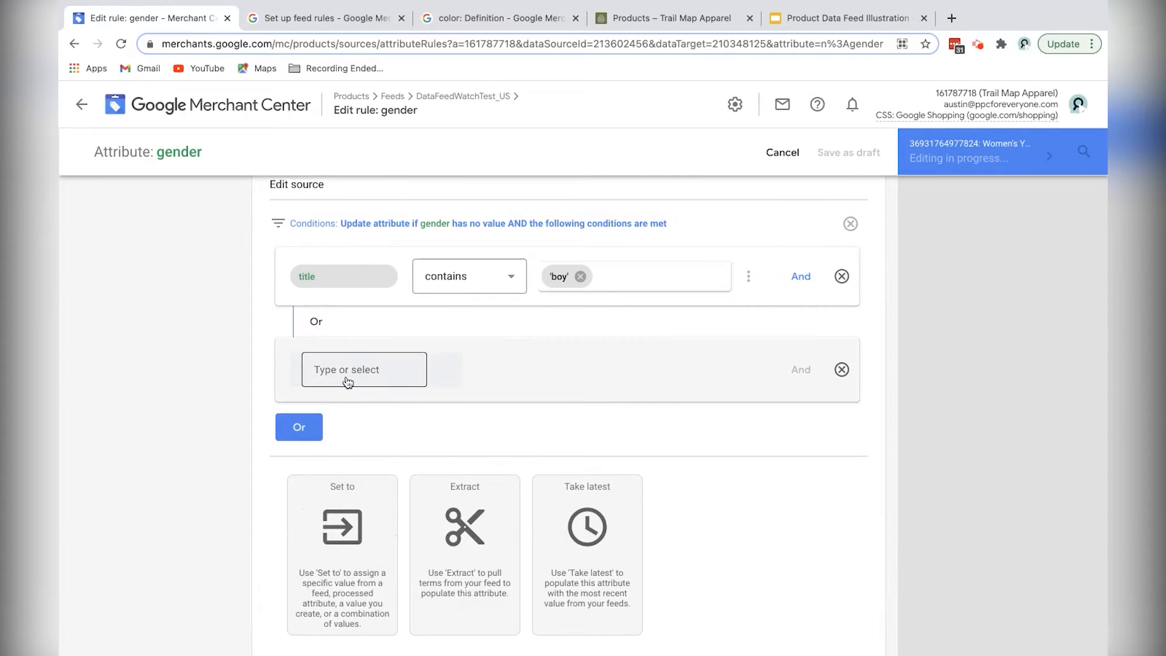
{"action": "left_click", "coordinate": [364, 369]}
{"action": "type", "text": "men"}
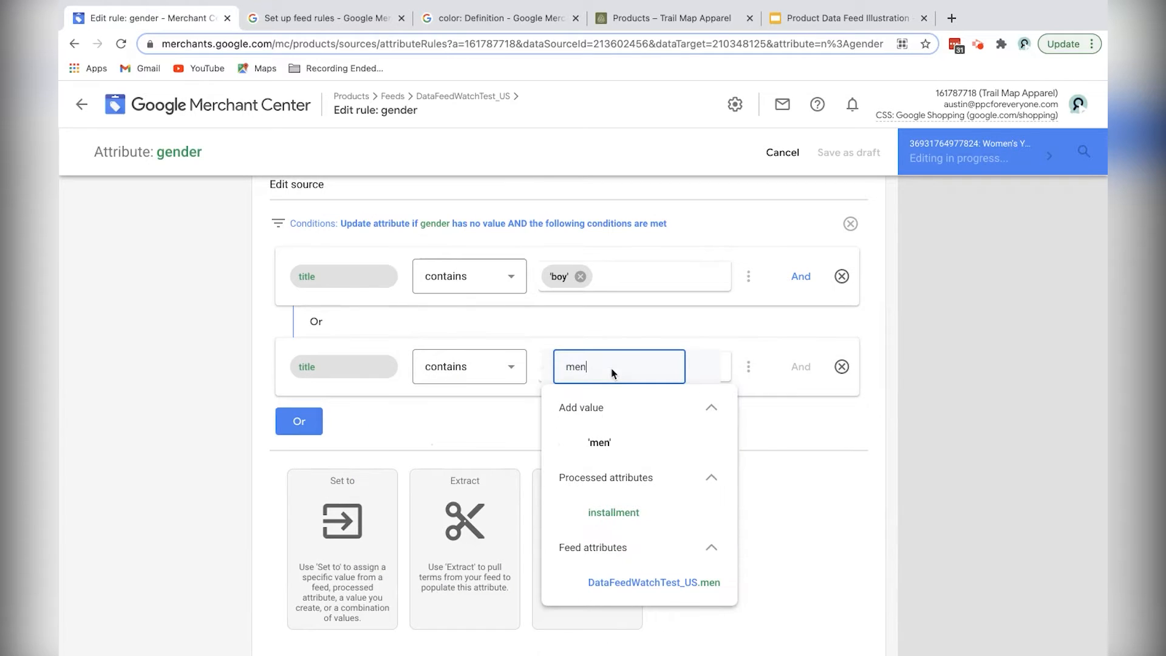
{"action": "left_click", "coordinate": [599, 442]}
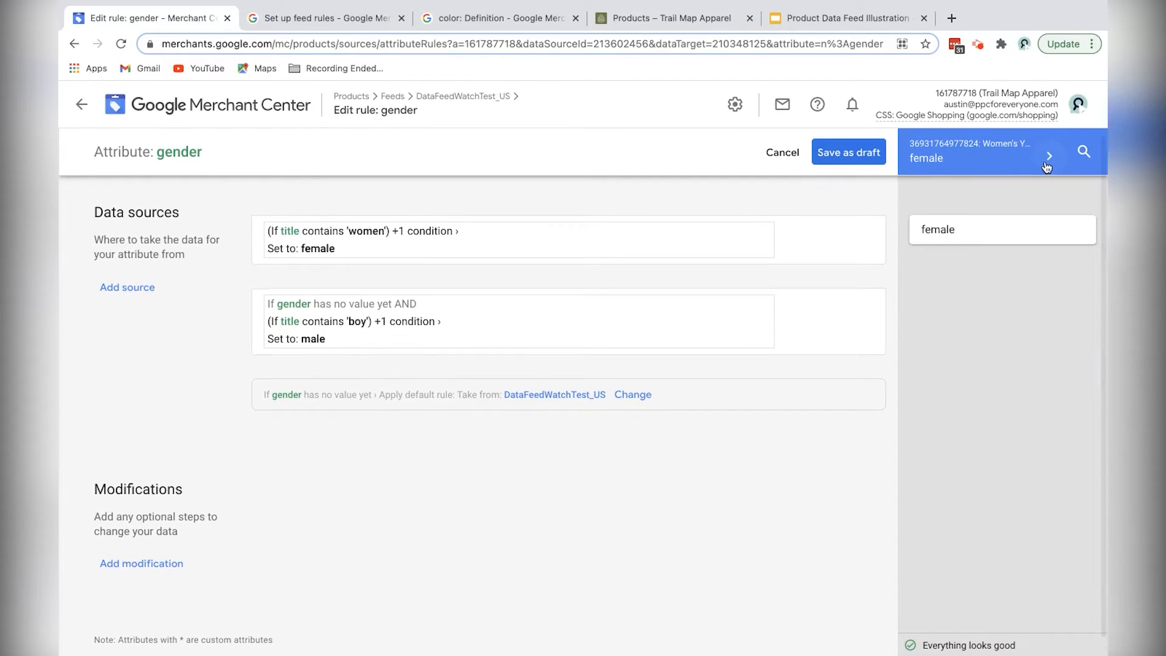
Step: Preview a men's product getting male, then reopen the boy-or-men source
{"action": "left_click", "coordinate": [1048, 154]}
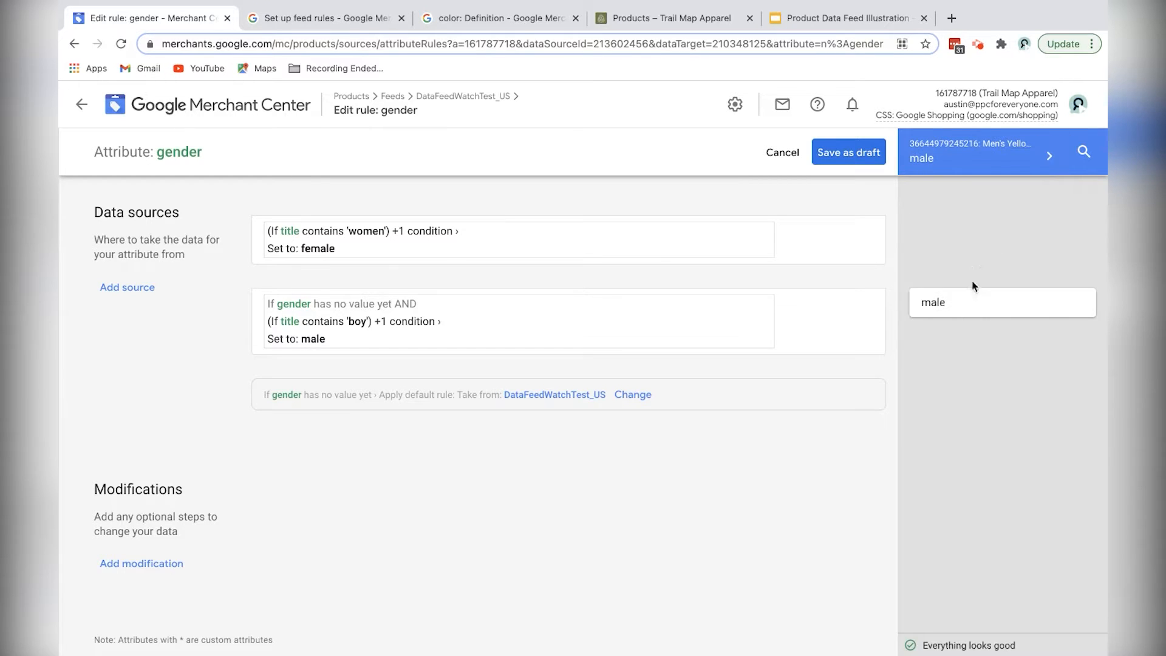
{"action": "left_click", "coordinate": [1049, 157]}
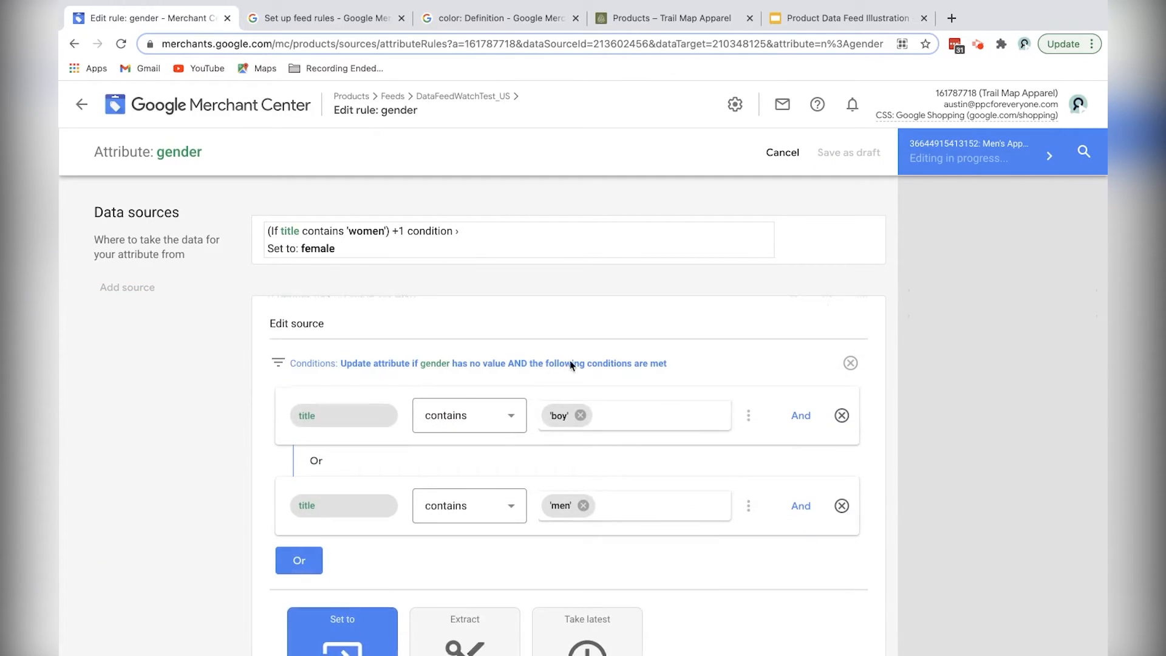
Step: Remove the 'boy' and 'men' title conditions so the source just sets male, and confirm
{"action": "left_click", "coordinate": [841, 416]}
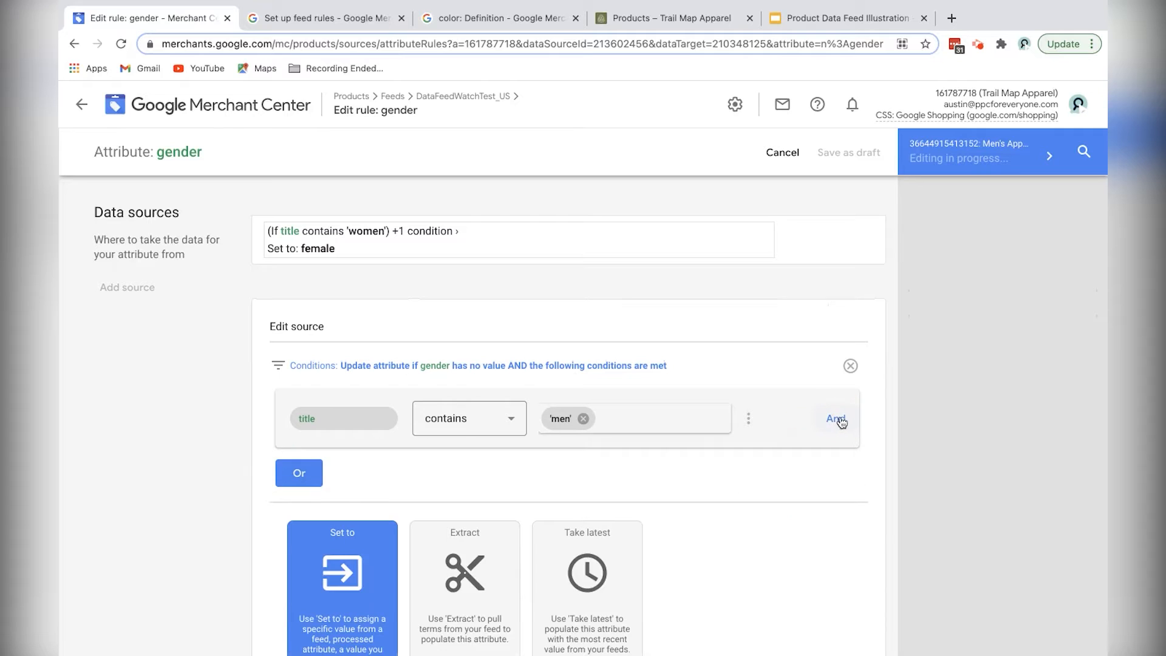
{"action": "left_click", "coordinate": [850, 366]}
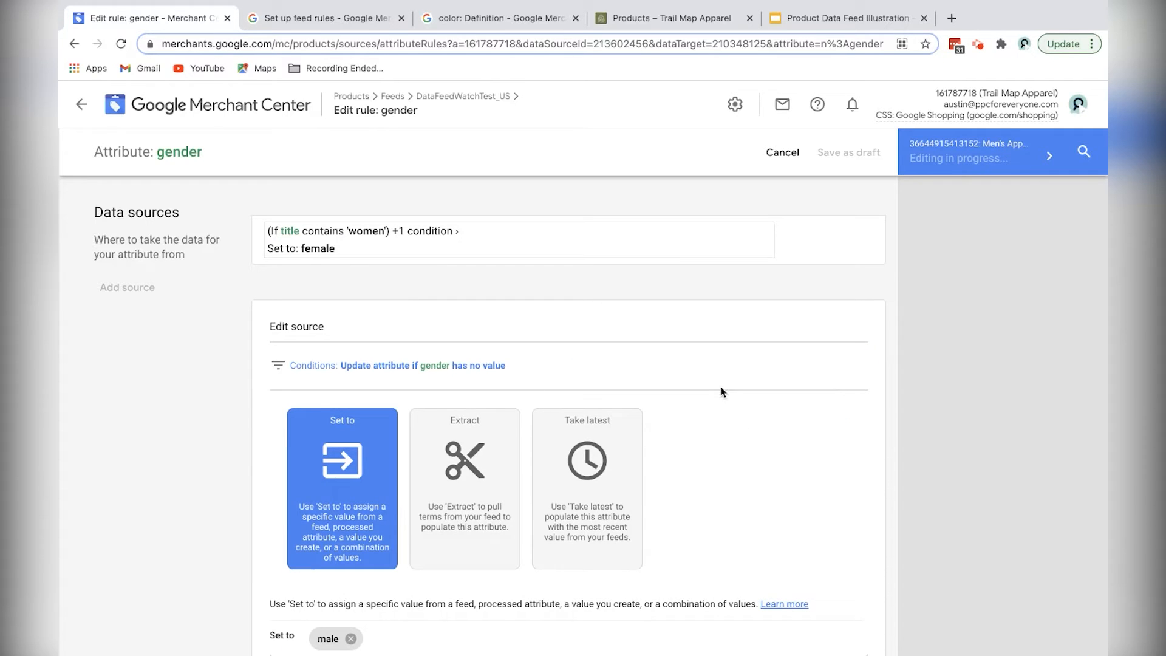
{"action": "mouse_move", "coordinate": [532, 369]}
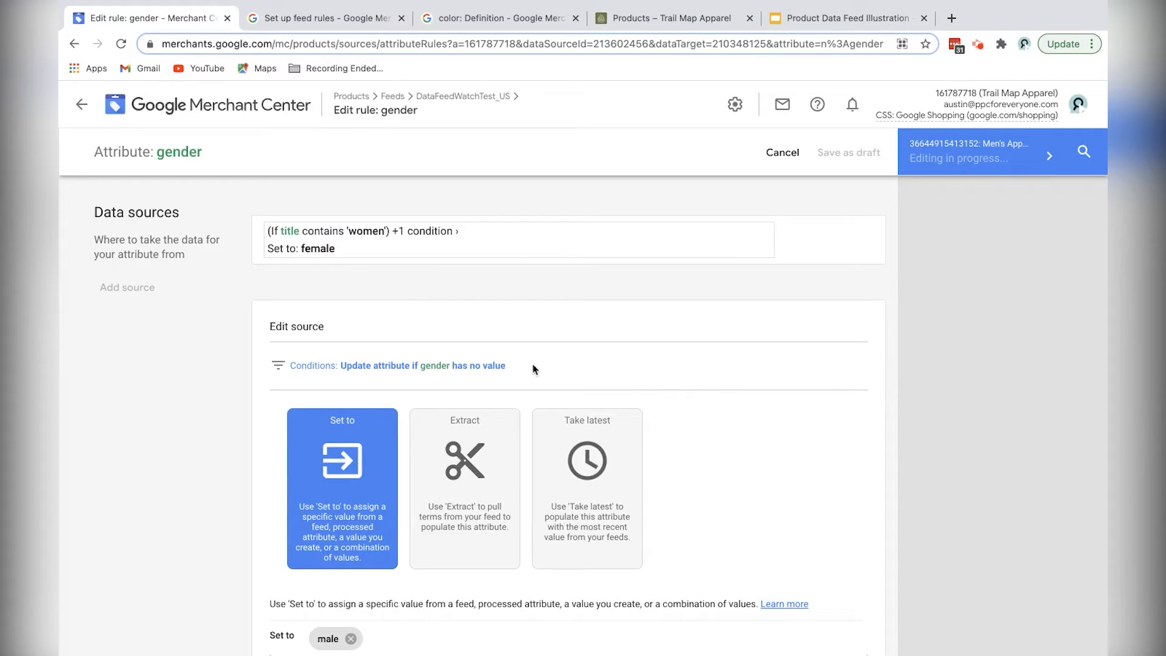
{"action": "left_click", "coordinate": [293, 370]}
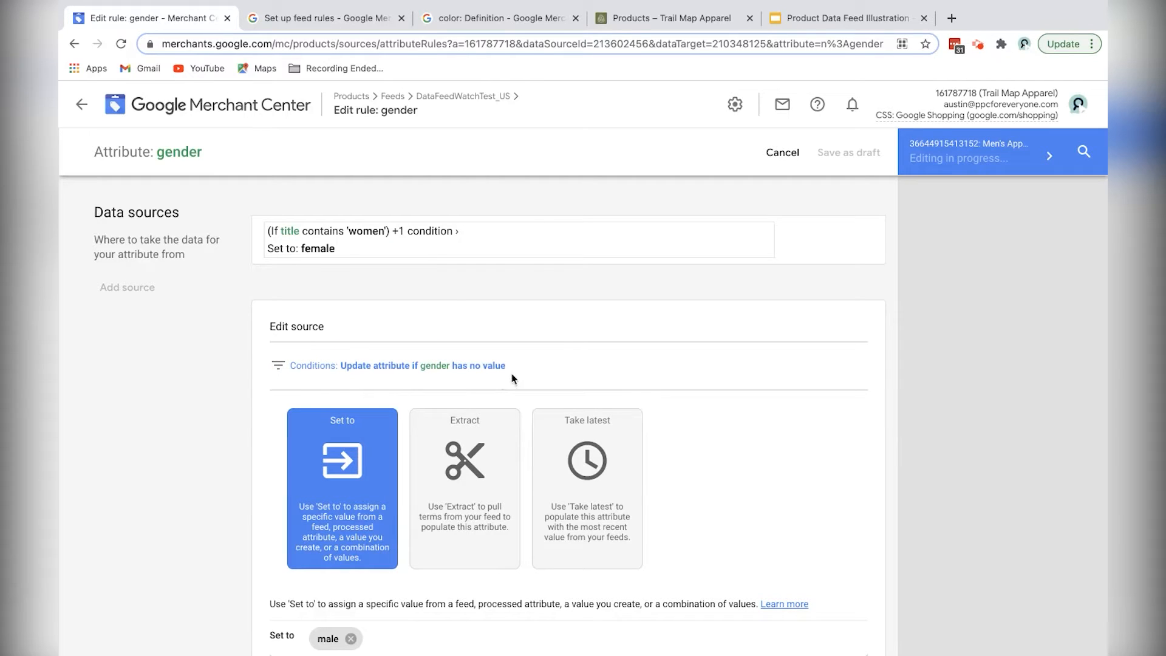
{"action": "mouse_move", "coordinate": [297, 234]}
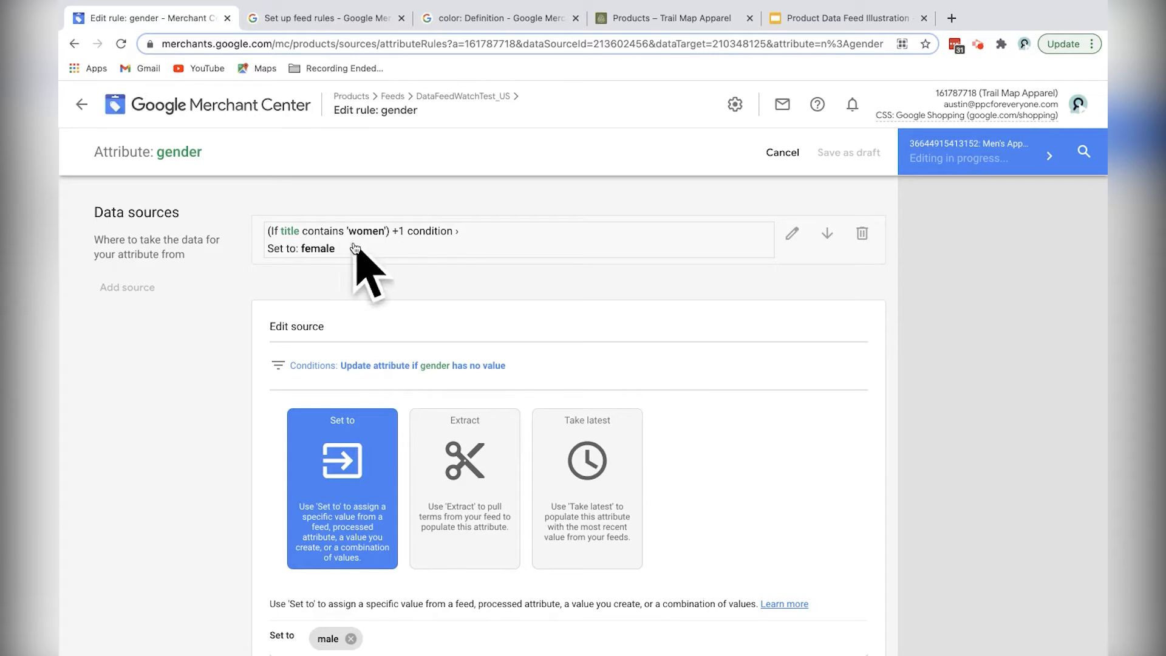
{"action": "scroll", "scroll_direction": "down", "scroll_amount": 3}
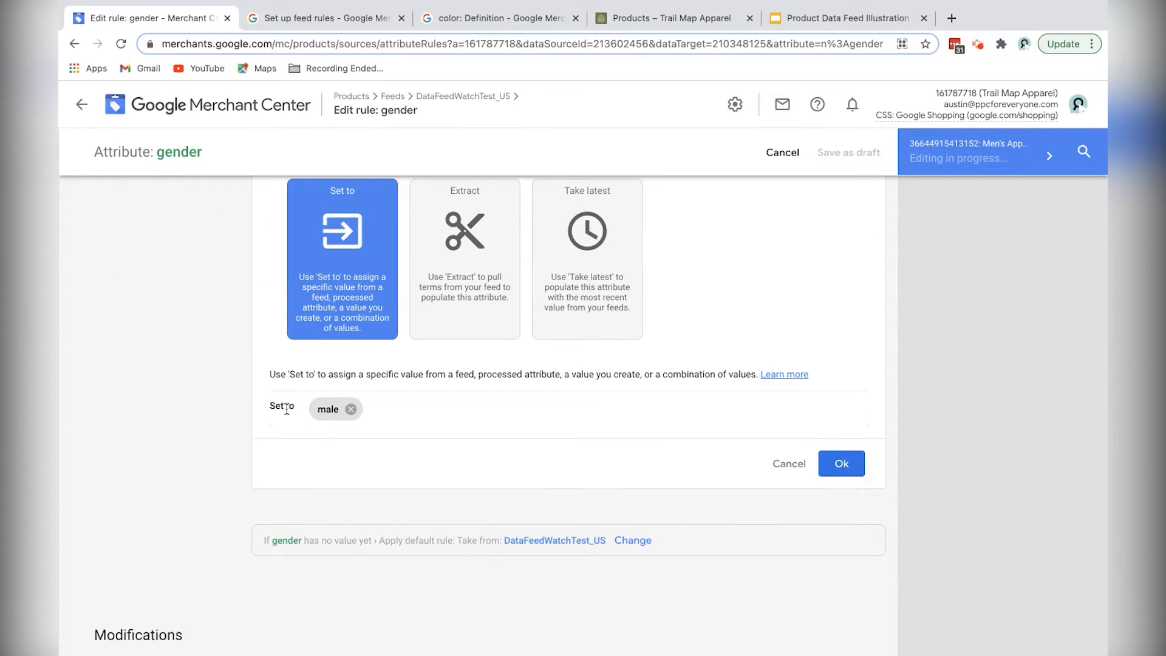
{"action": "left_click", "coordinate": [840, 463]}
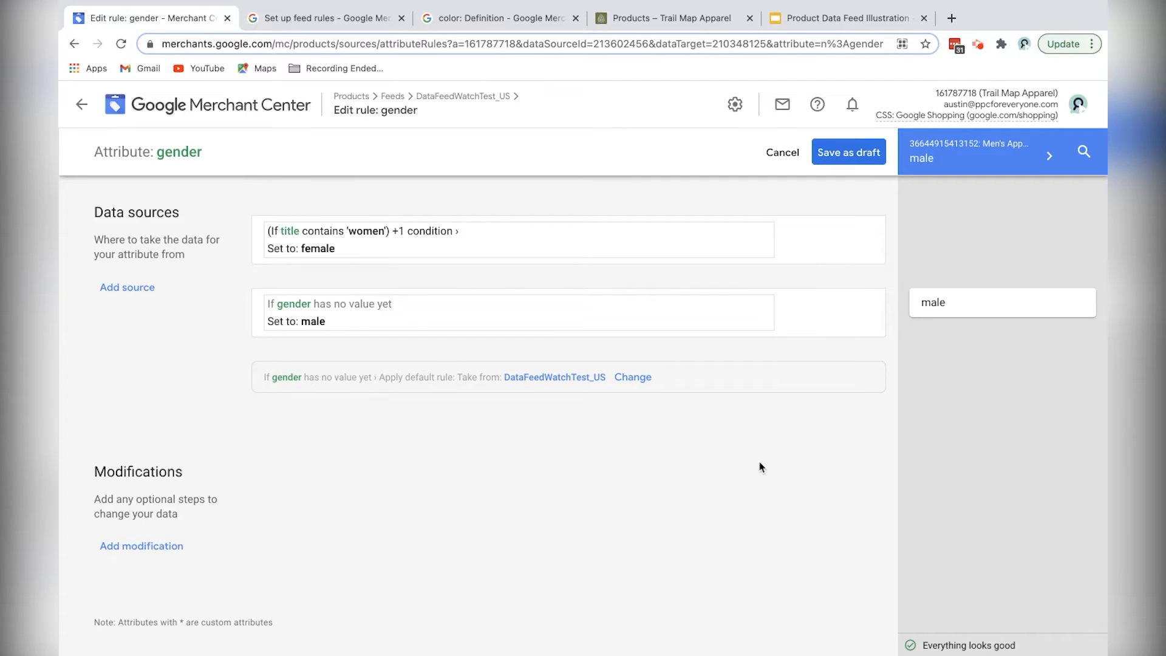
{"action": "mouse_move", "coordinate": [1020, 186]}
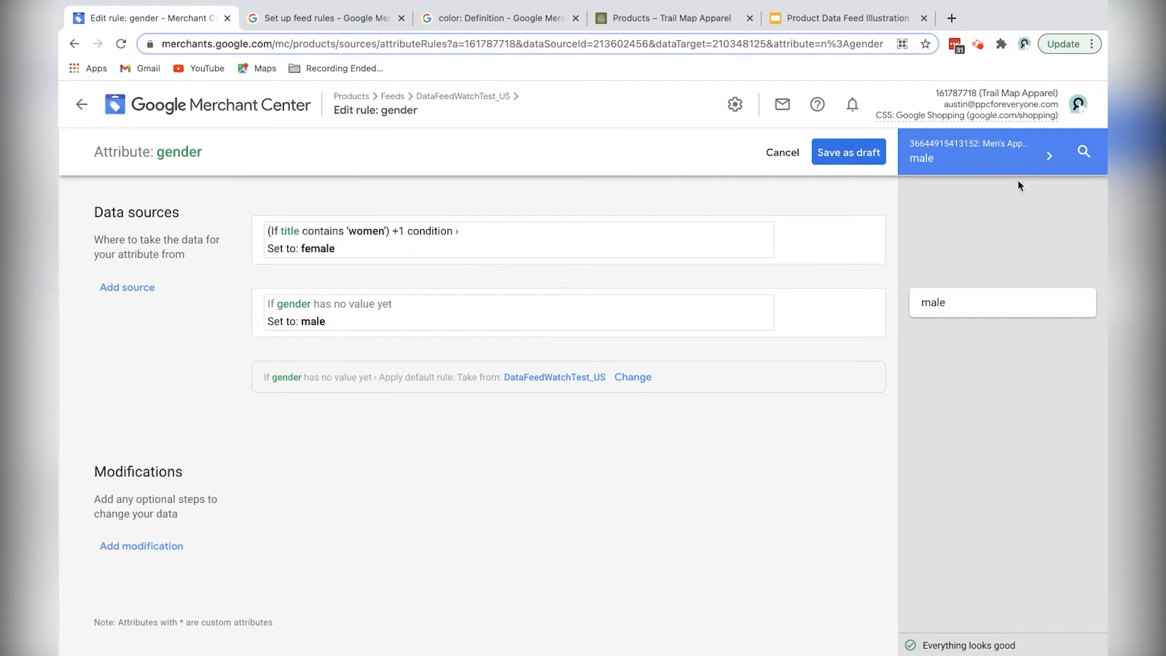
Step: Preview the next products to check women's items get female
{"action": "left_click", "coordinate": [1050, 157]}
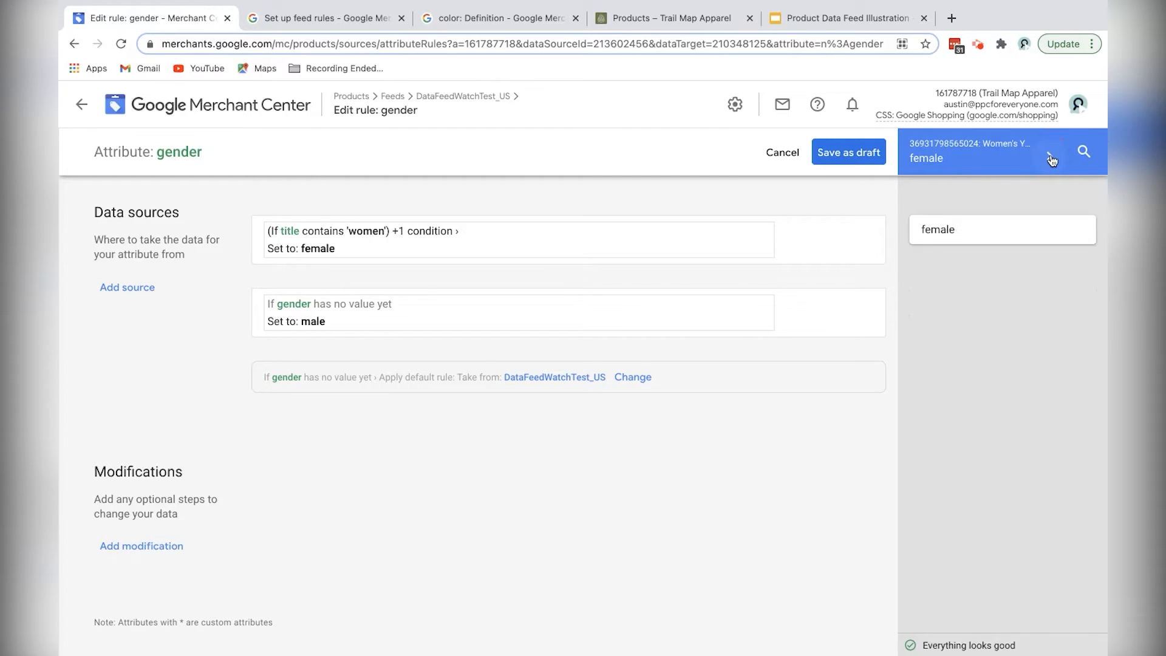
{"action": "left_click", "coordinate": [1051, 157]}
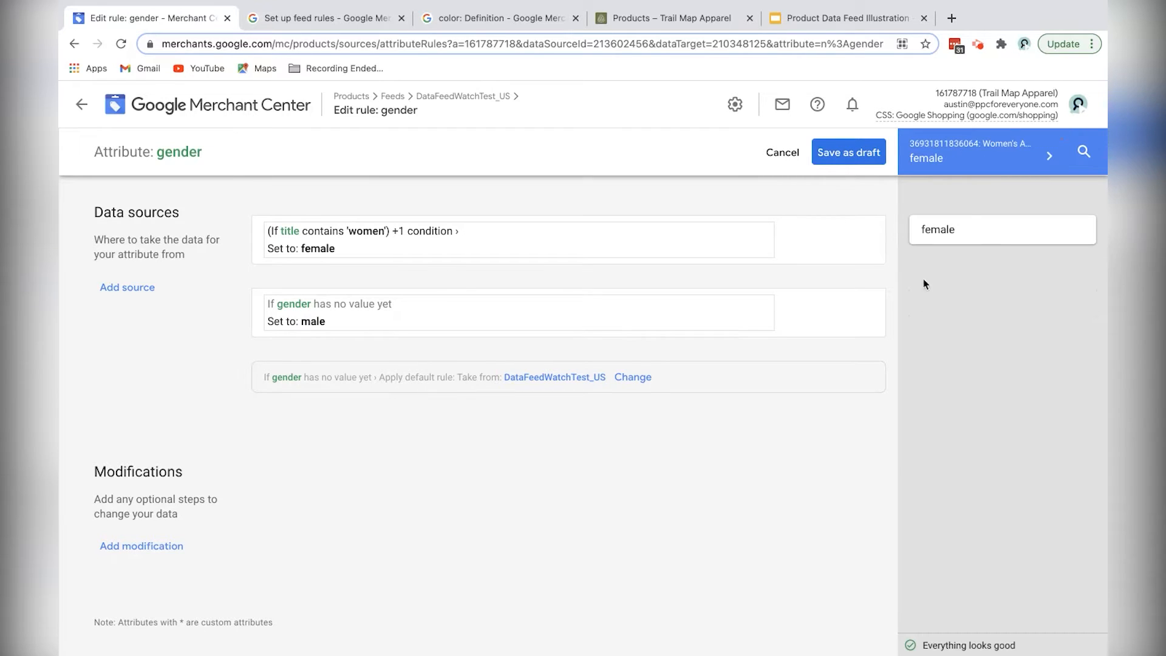
{"action": "mouse_move", "coordinate": [777, 314]}
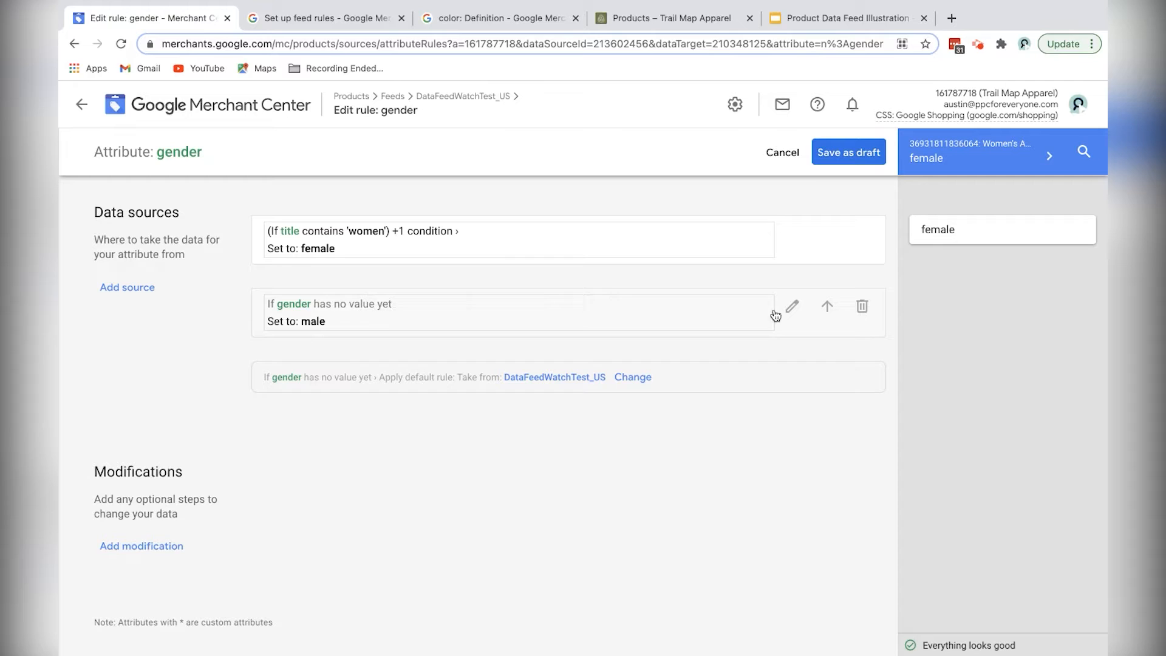
{"action": "mouse_move", "coordinate": [774, 317]}
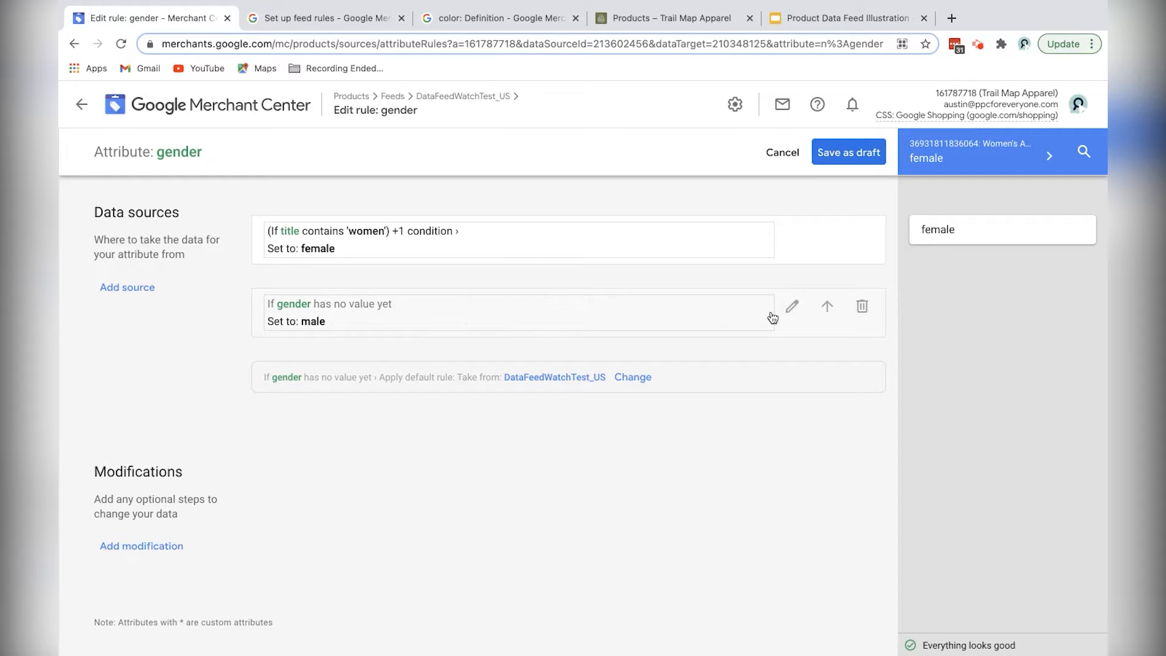
{"action": "mouse_move", "coordinate": [343, 357]}
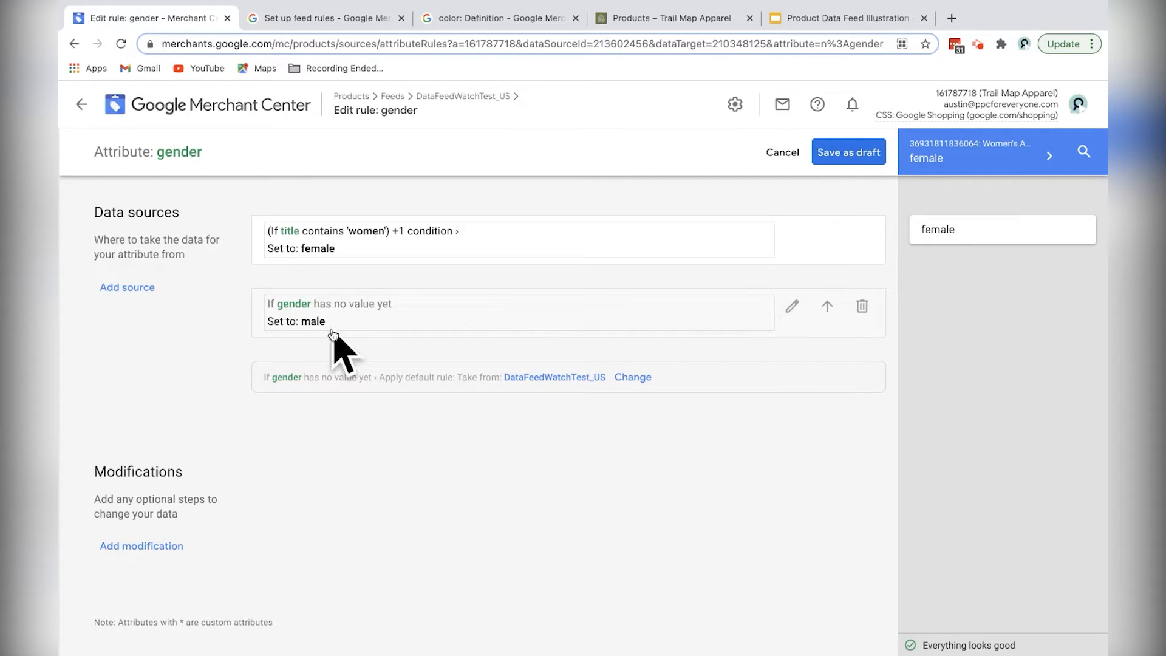
{"action": "mouse_move", "coordinate": [791, 307]}
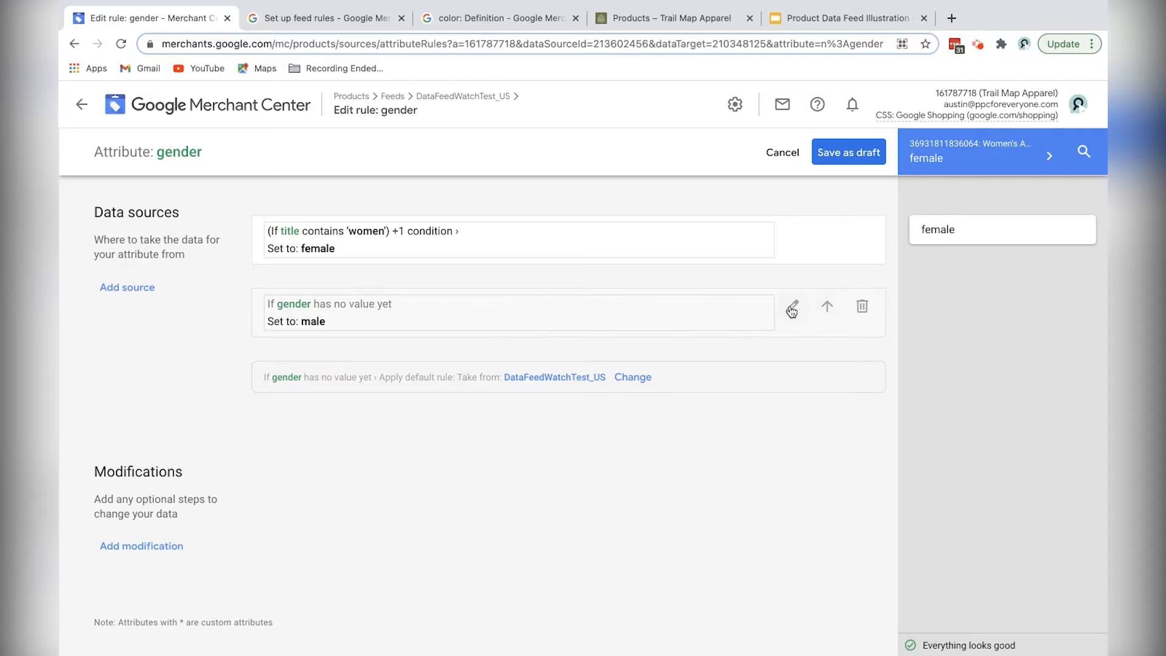
Step: Edit the male source to require title contains 'men', discarding an empty Or row
{"action": "left_click", "coordinate": [791, 306]}
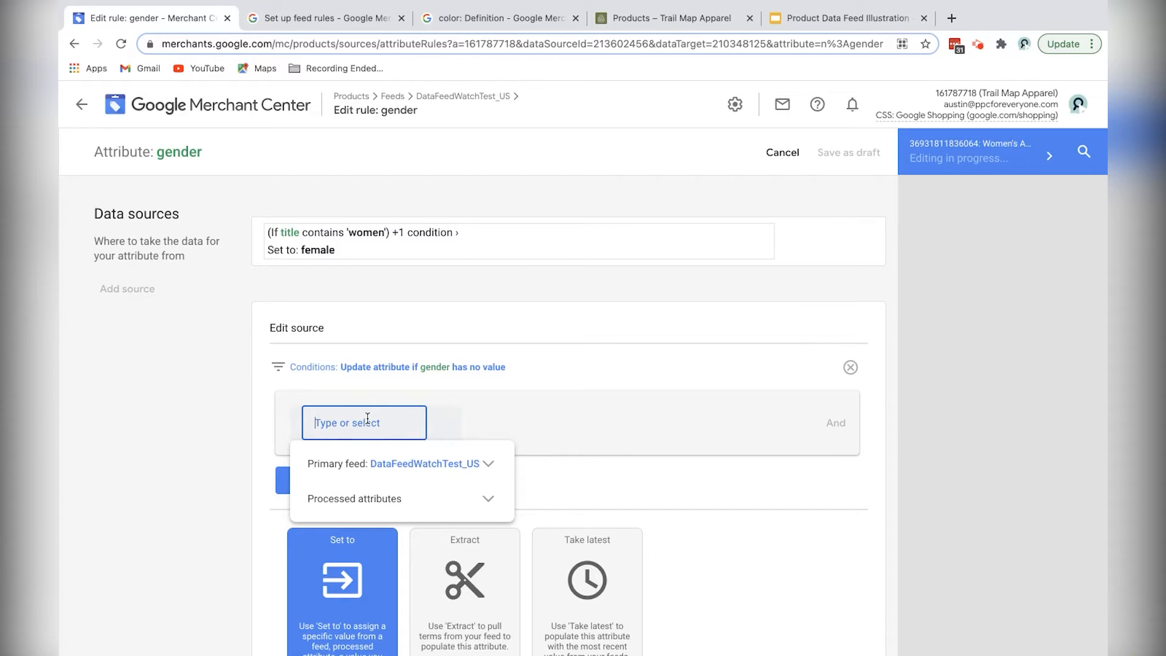
{"action": "type", "text": "men"}
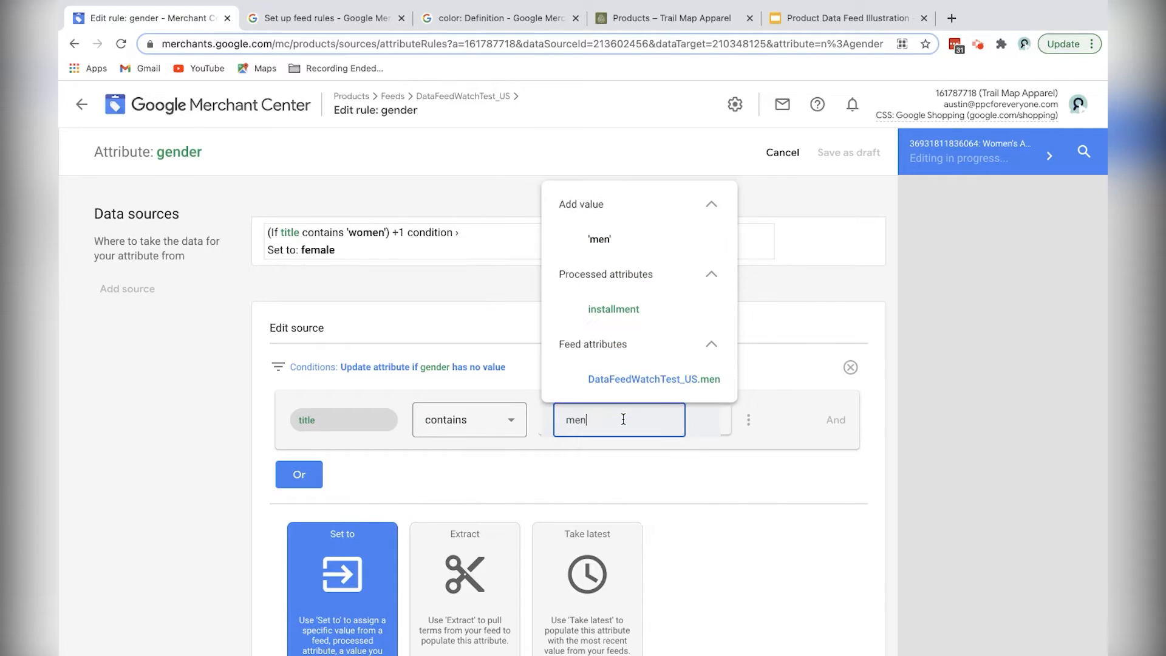
{"action": "left_click", "coordinate": [599, 239]}
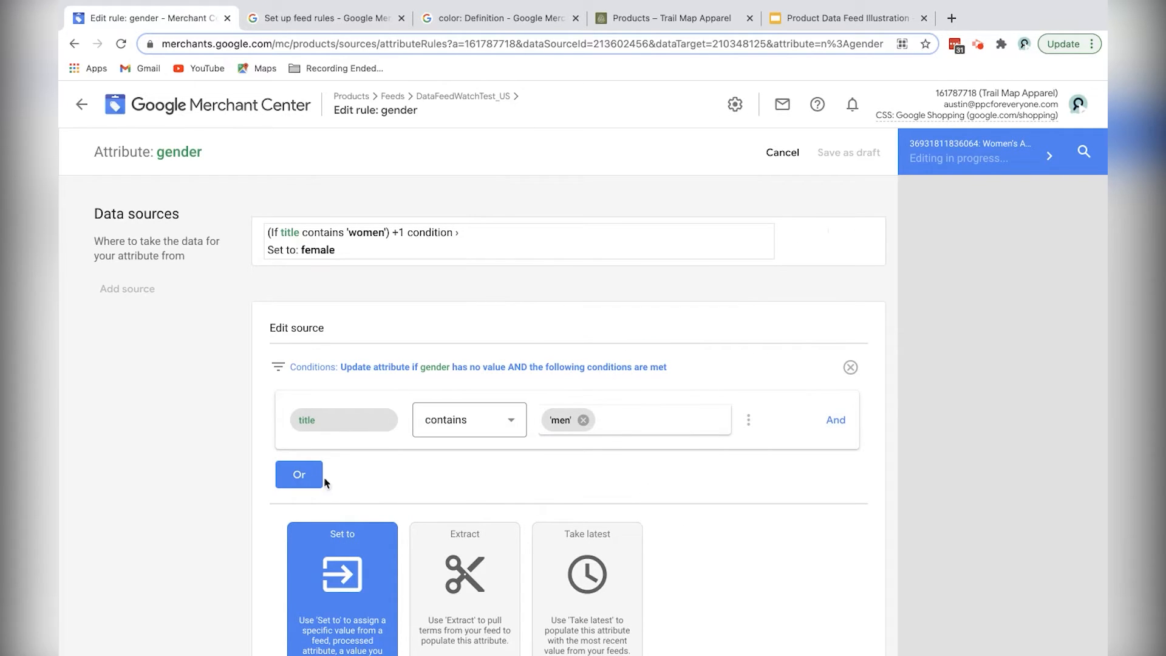
{"action": "left_click", "coordinate": [299, 475]}
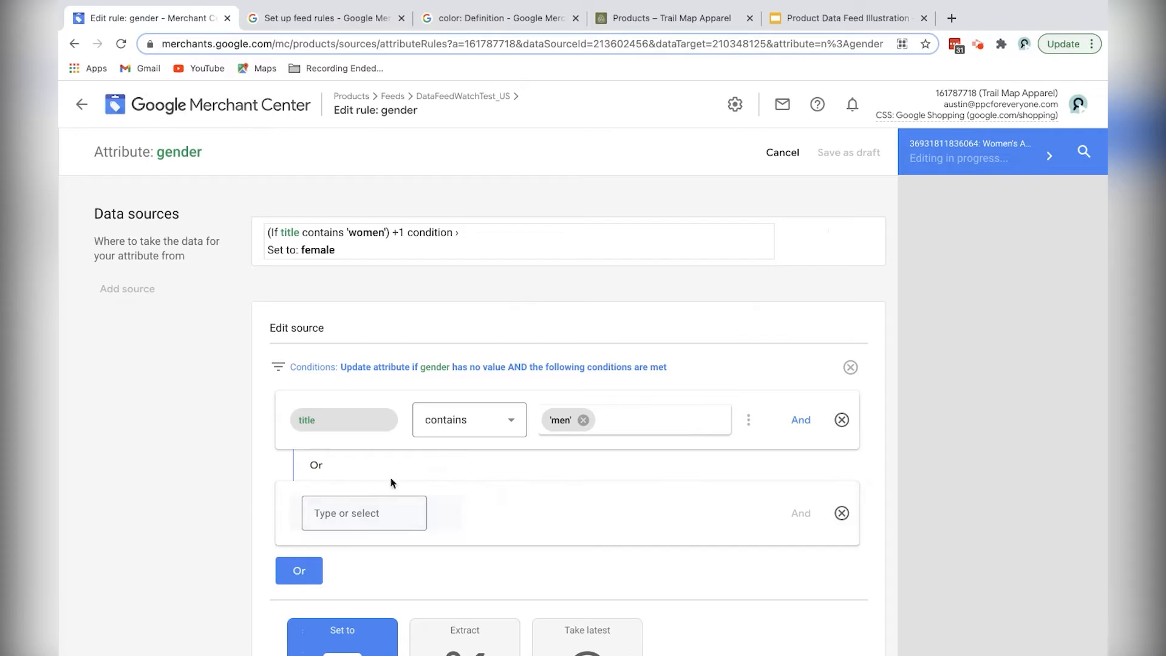
{"action": "left_click", "coordinate": [842, 513]}
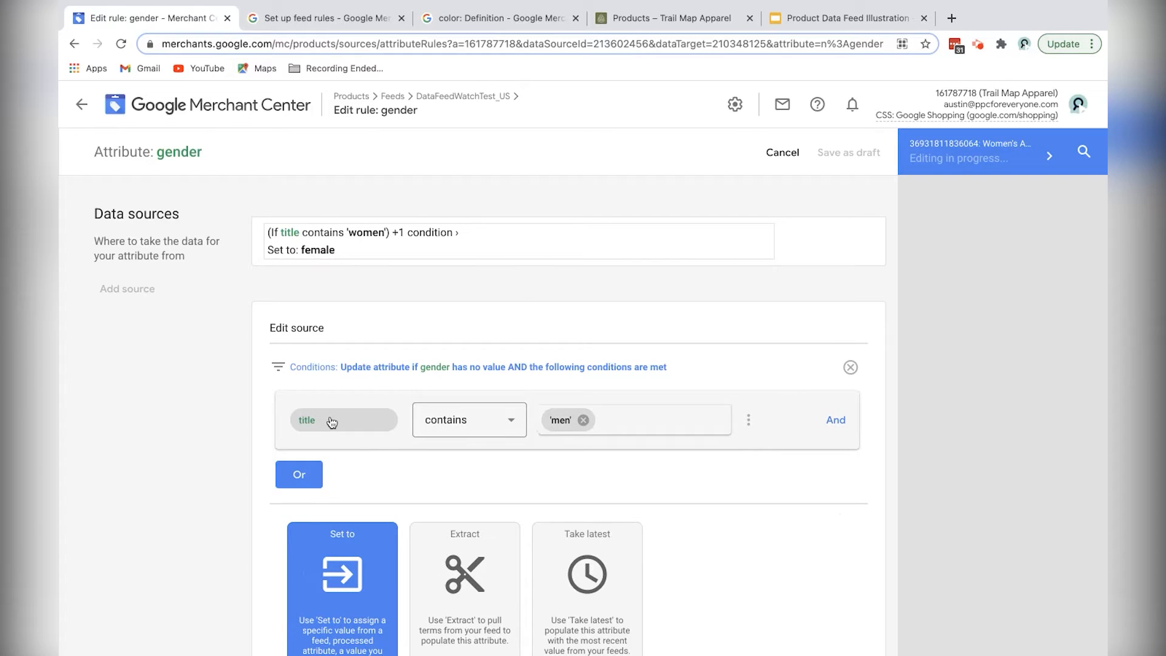
Step: Review store product titles, then confirm the male source requiring titles containing 'men'
{"action": "left_click", "coordinate": [667, 18]}
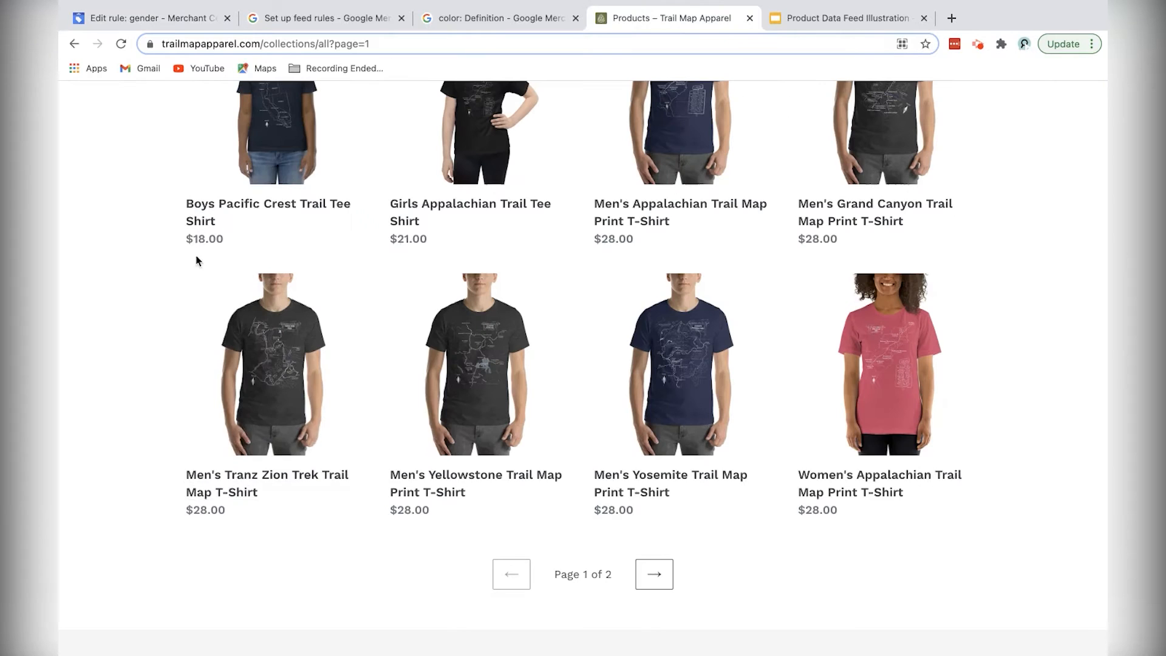
{"action": "scroll", "scroll_direction": "up", "scroll_amount": 3}
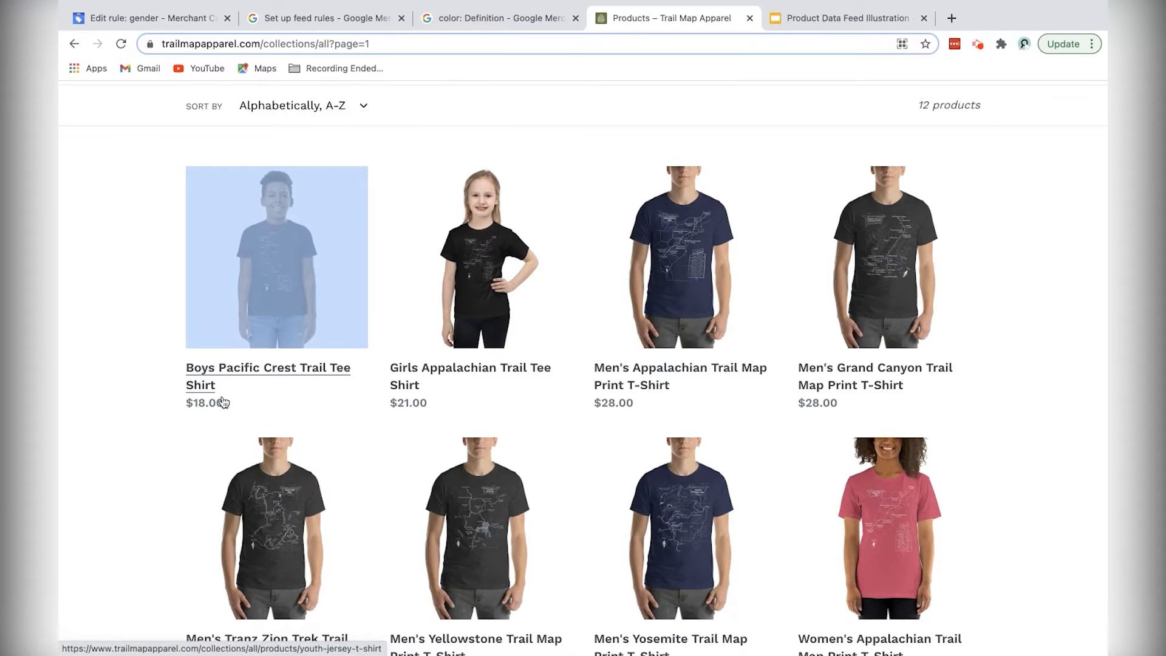
{"action": "left_click", "coordinate": [148, 18]}
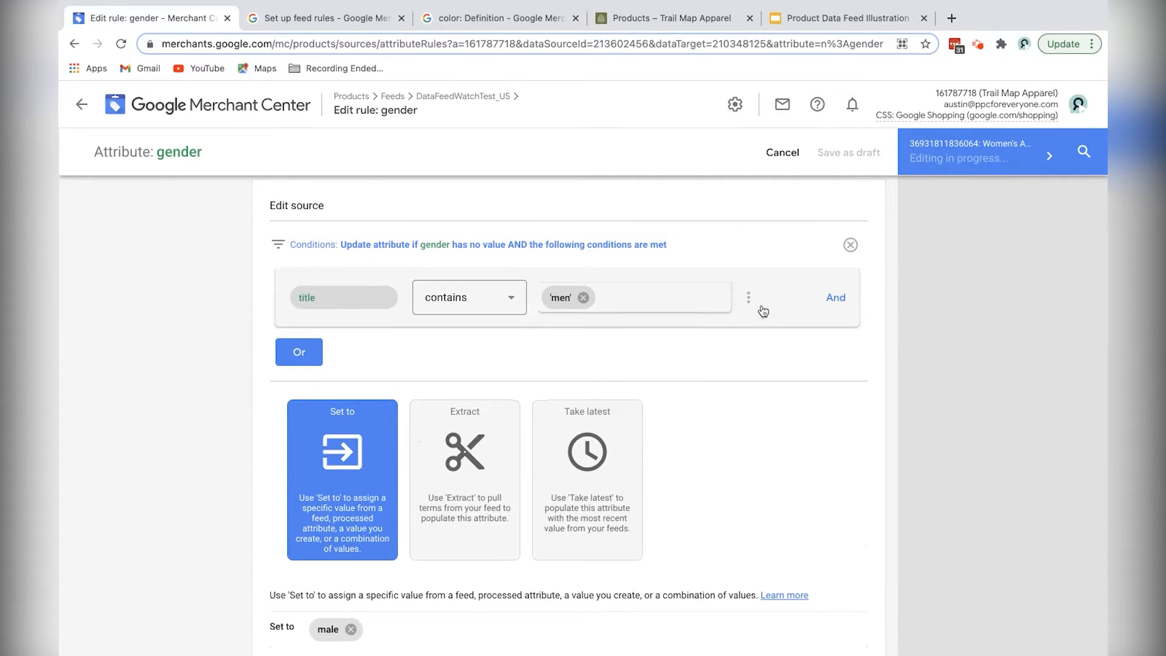
{"action": "scroll", "scroll_direction": "down", "scroll_amount": 3}
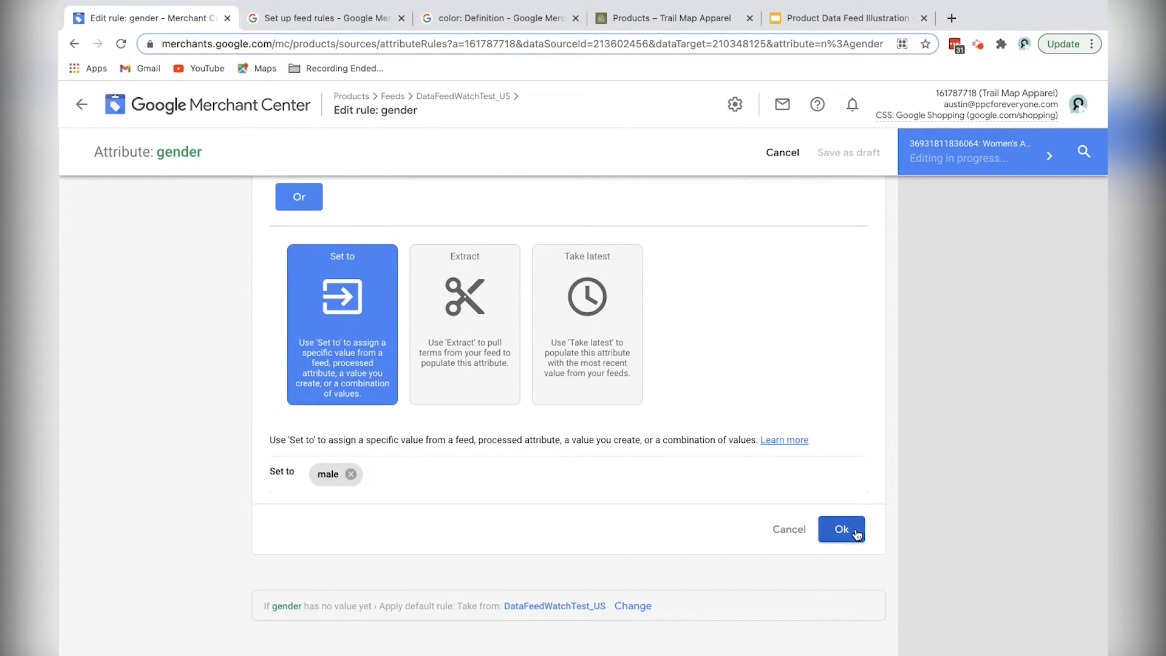
{"action": "left_click", "coordinate": [840, 529]}
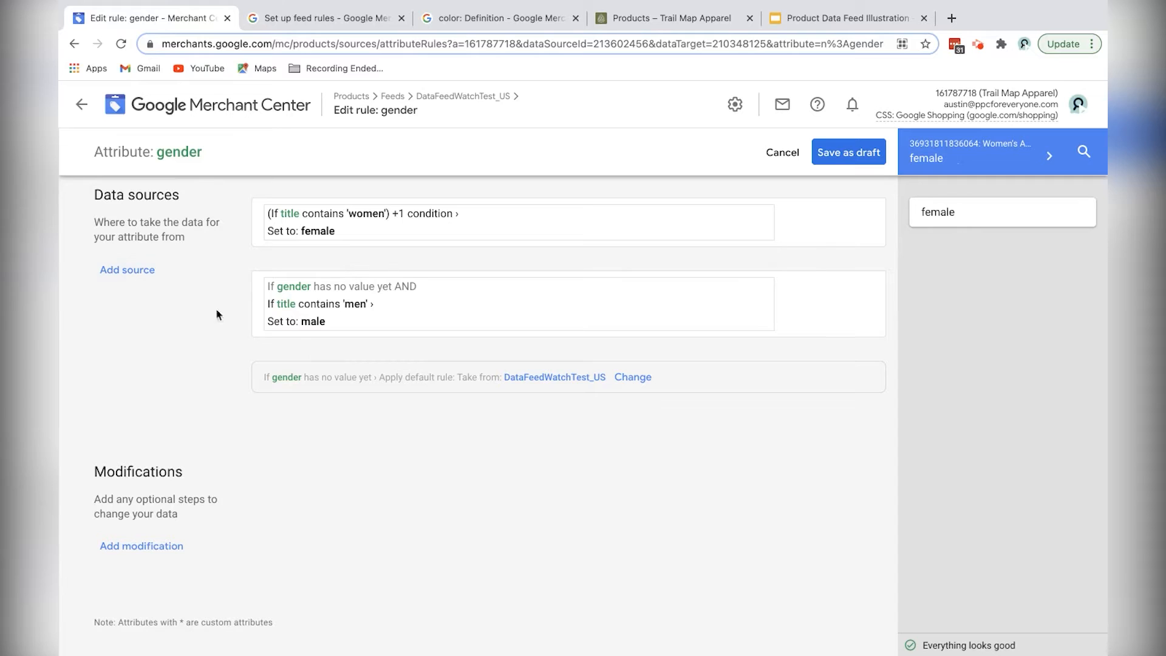
Step: Add and confirm a third gender source setting unisex when gender has no value
{"action": "left_click", "coordinate": [127, 270]}
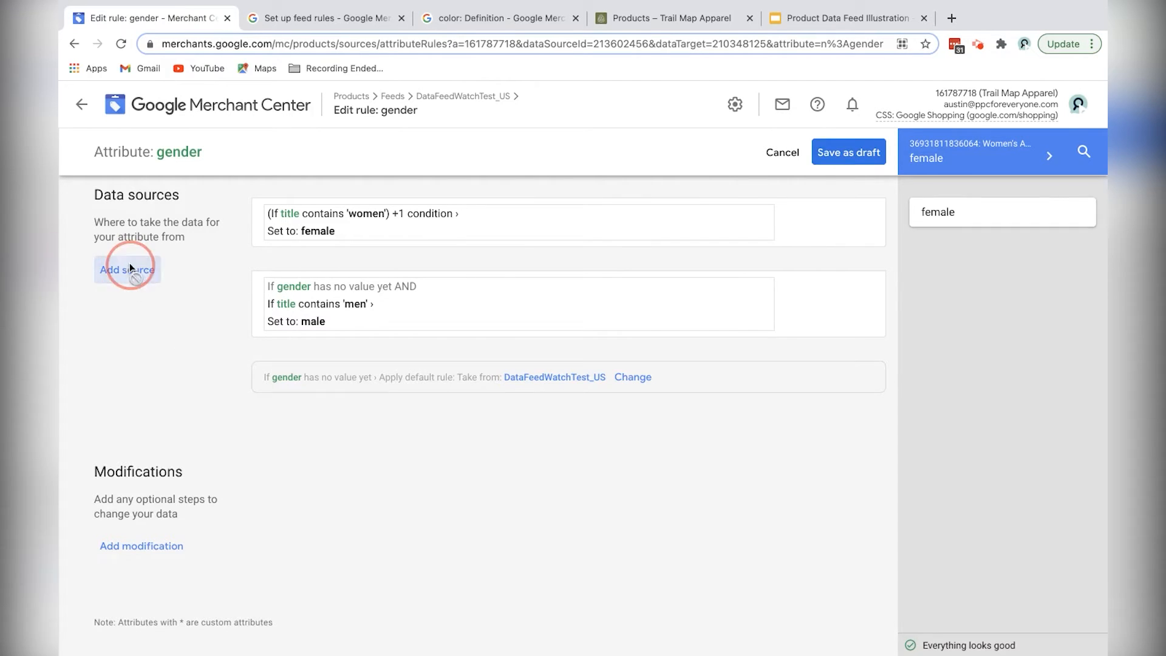
{"action": "left_click", "coordinate": [126, 270]}
{"action": "type", "text": "unisex"}
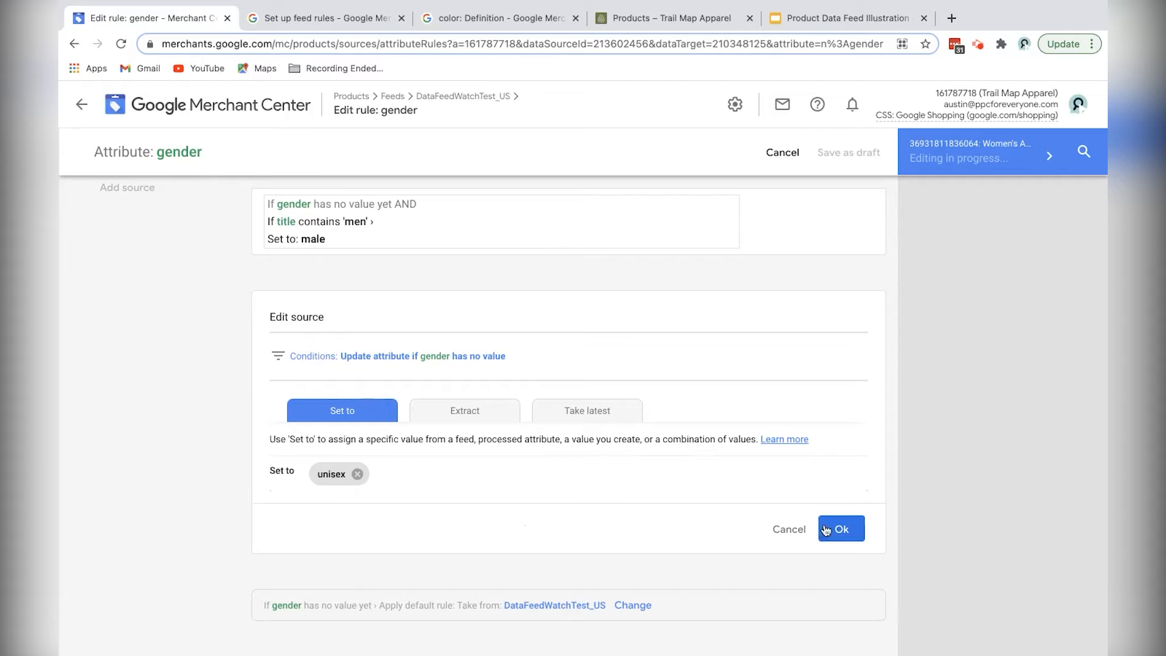
{"action": "left_click", "coordinate": [840, 529]}
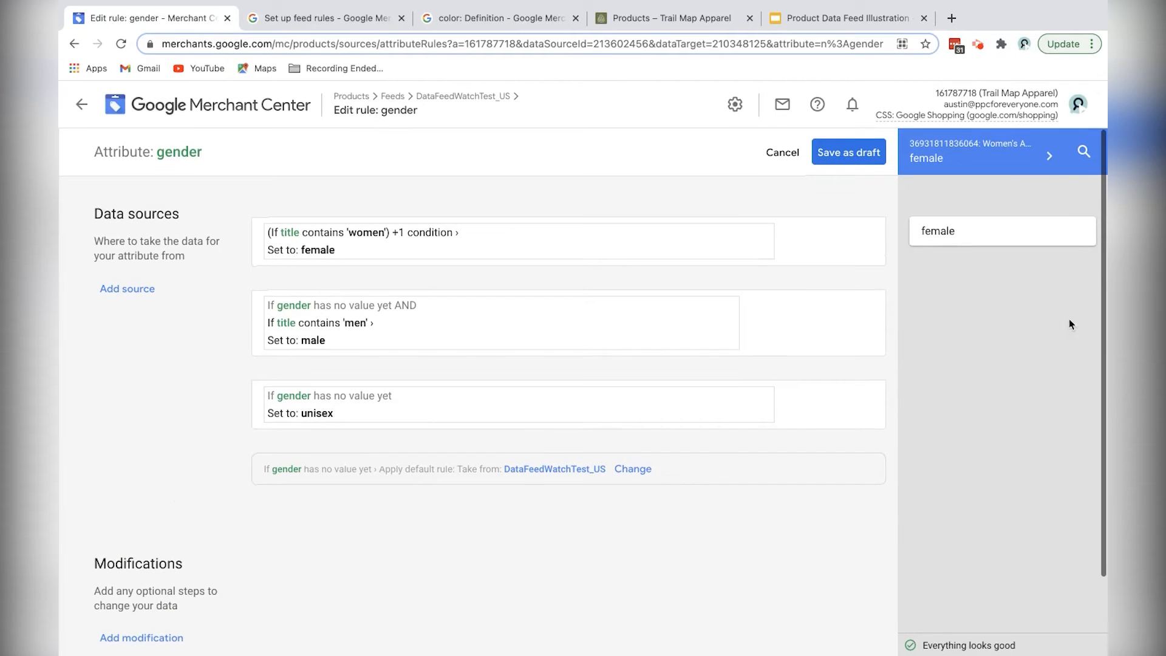
{"action": "mouse_move", "coordinate": [296, 243]}
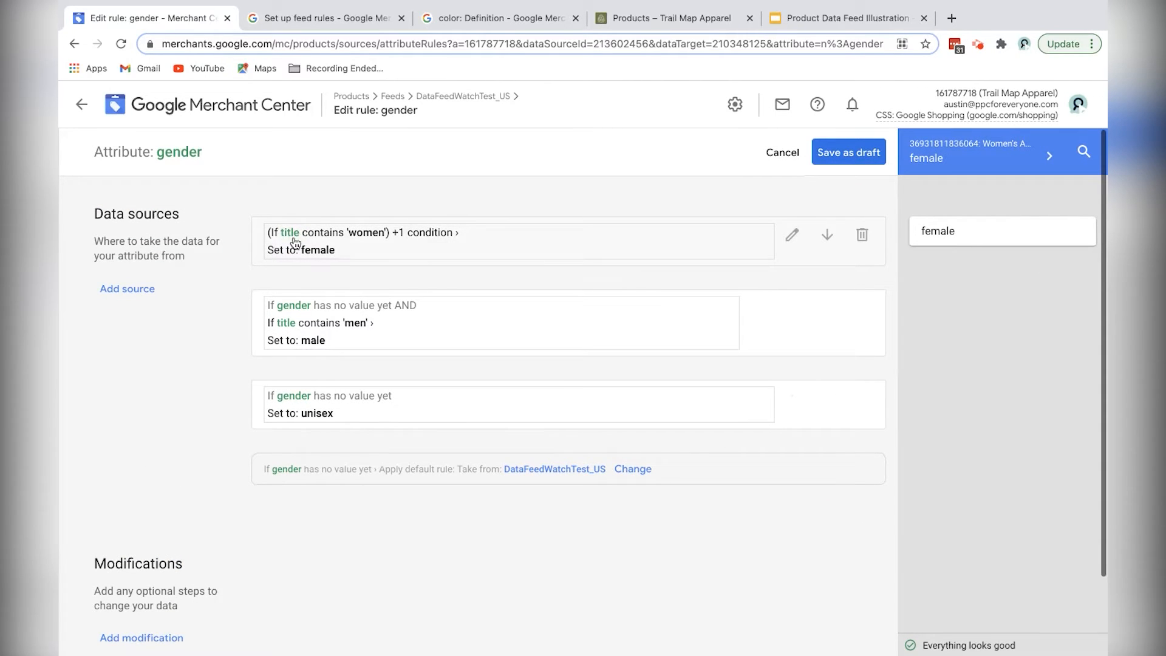
{"action": "mouse_move", "coordinate": [300, 321]}
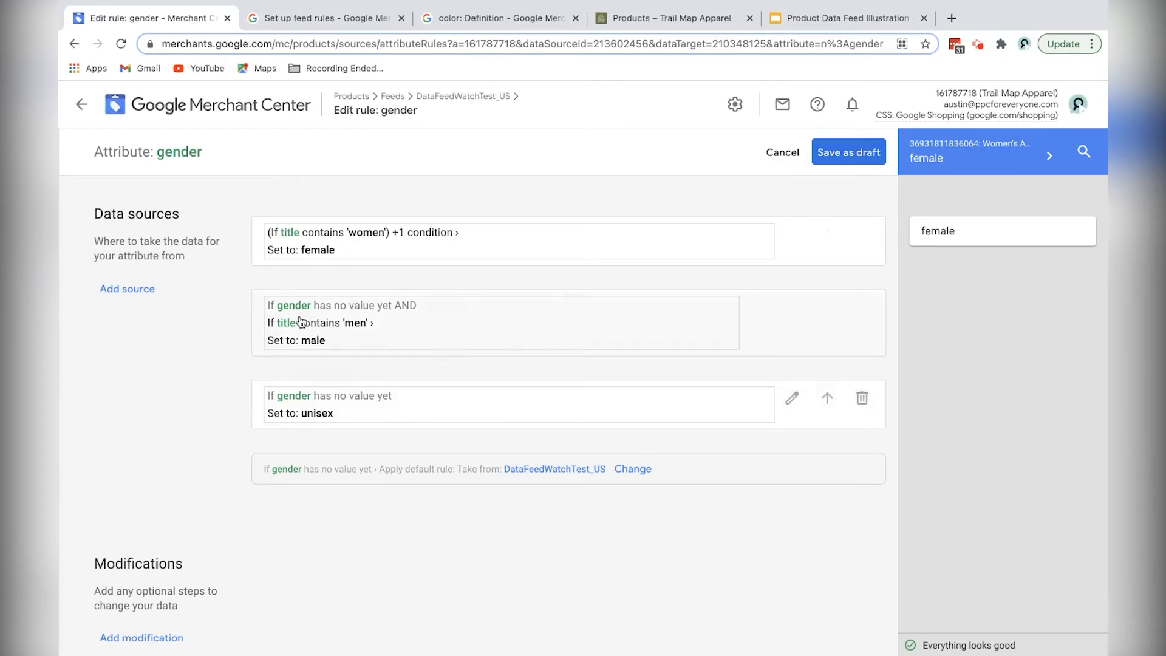
{"action": "mouse_move", "coordinate": [307, 251]}
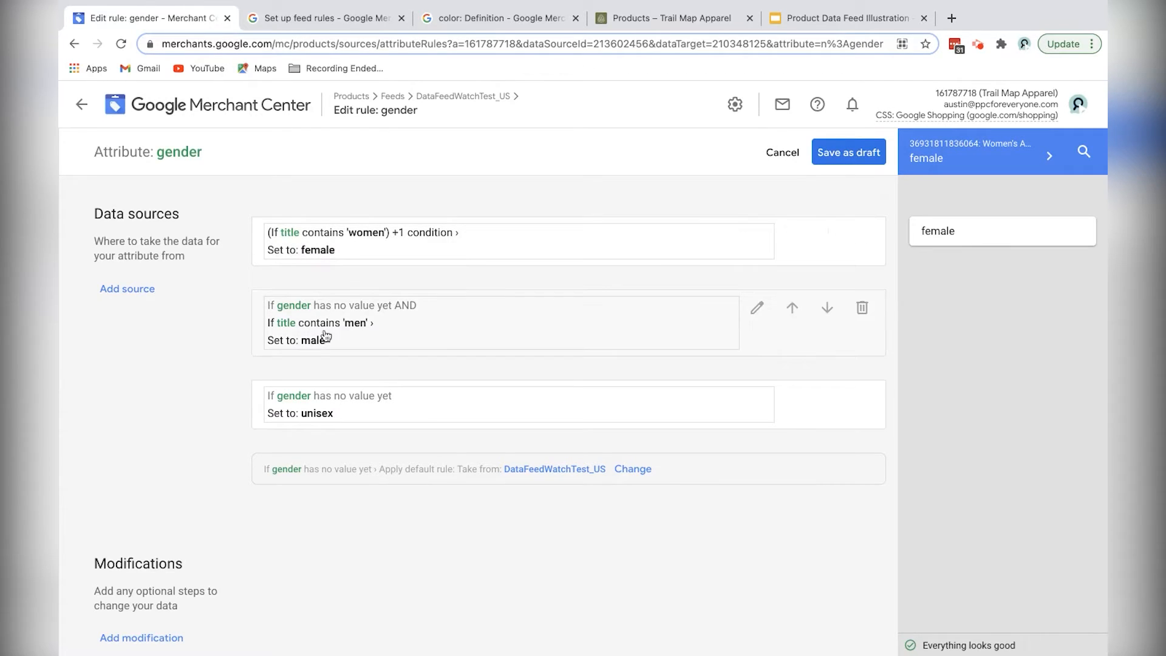
{"action": "mouse_move", "coordinate": [700, 478]}
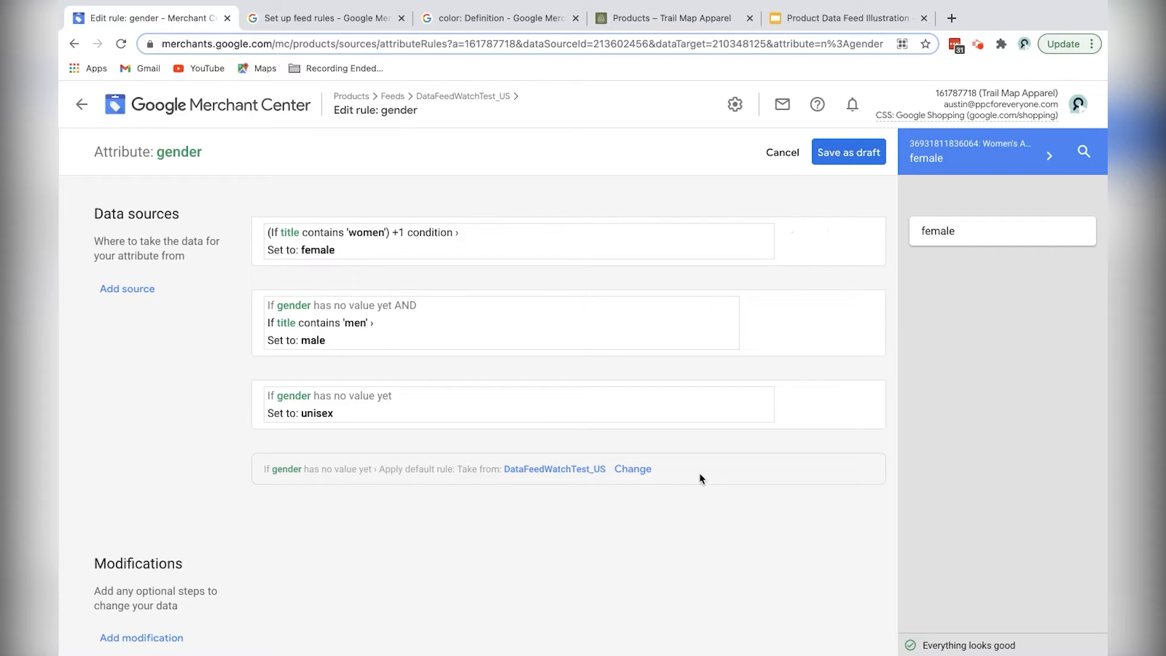
{"action": "mouse_move", "coordinate": [404, 409]}
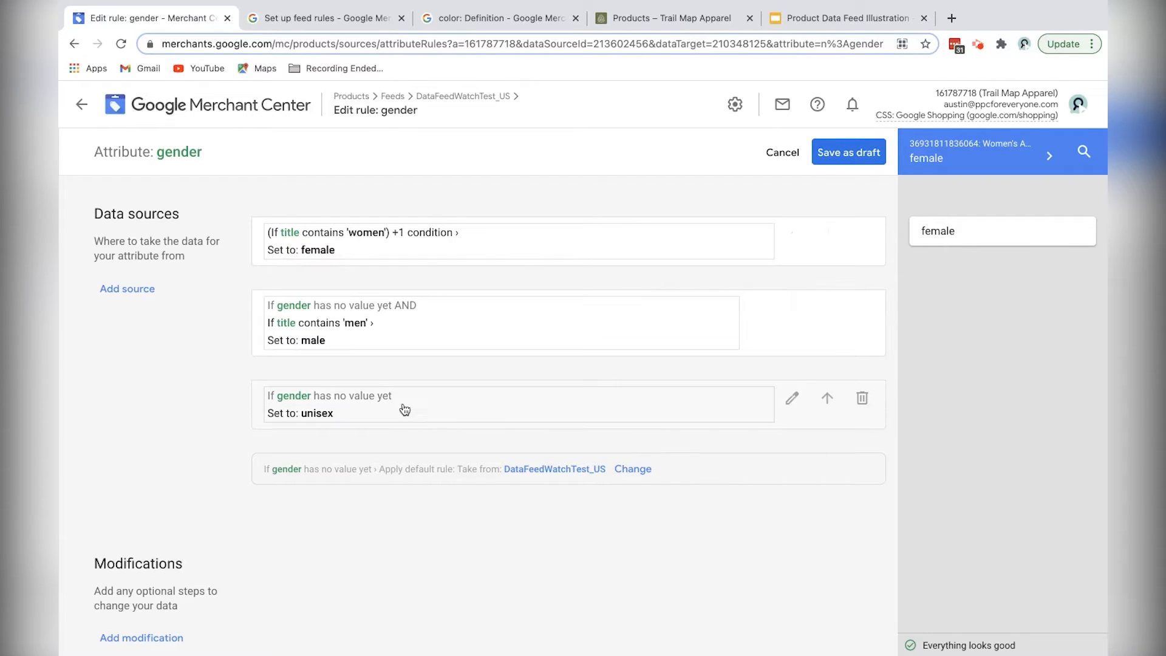
Step: Step the preview through men's products to check the gender rule shows male
{"action": "left_click", "coordinate": [1050, 157]}
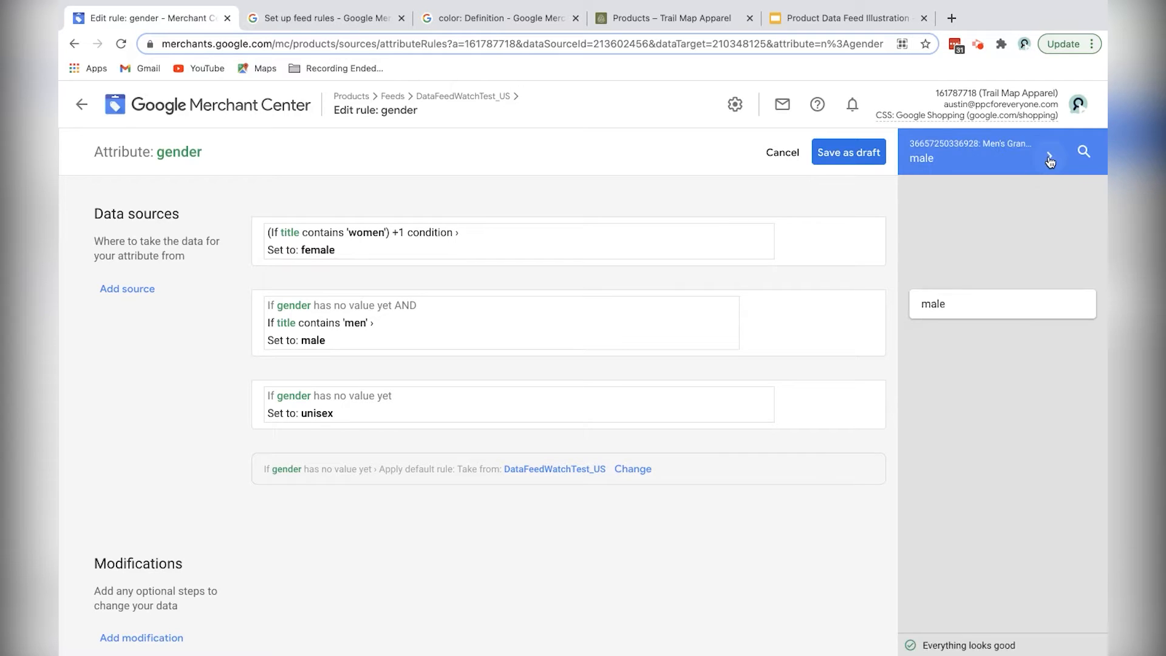
{"action": "left_click", "coordinate": [1050, 152]}
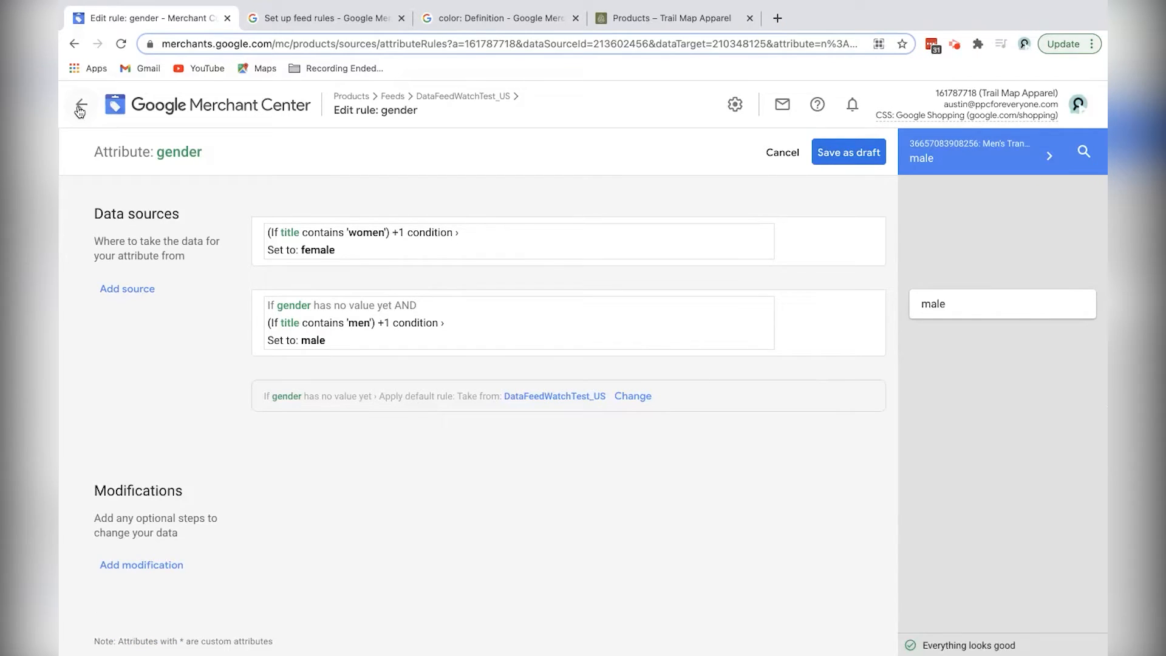
Step: Leave the editor saving the gender rule as a draft and view the feed rules list
{"action": "left_click", "coordinate": [80, 105]}
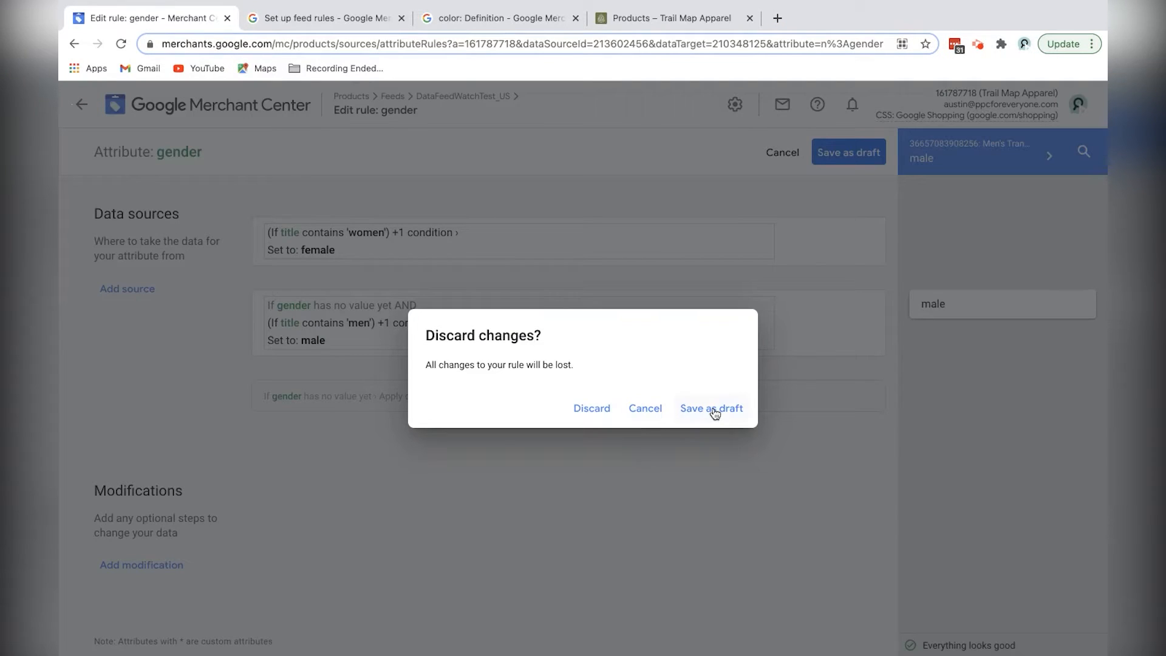
{"action": "left_click", "coordinate": [711, 408]}
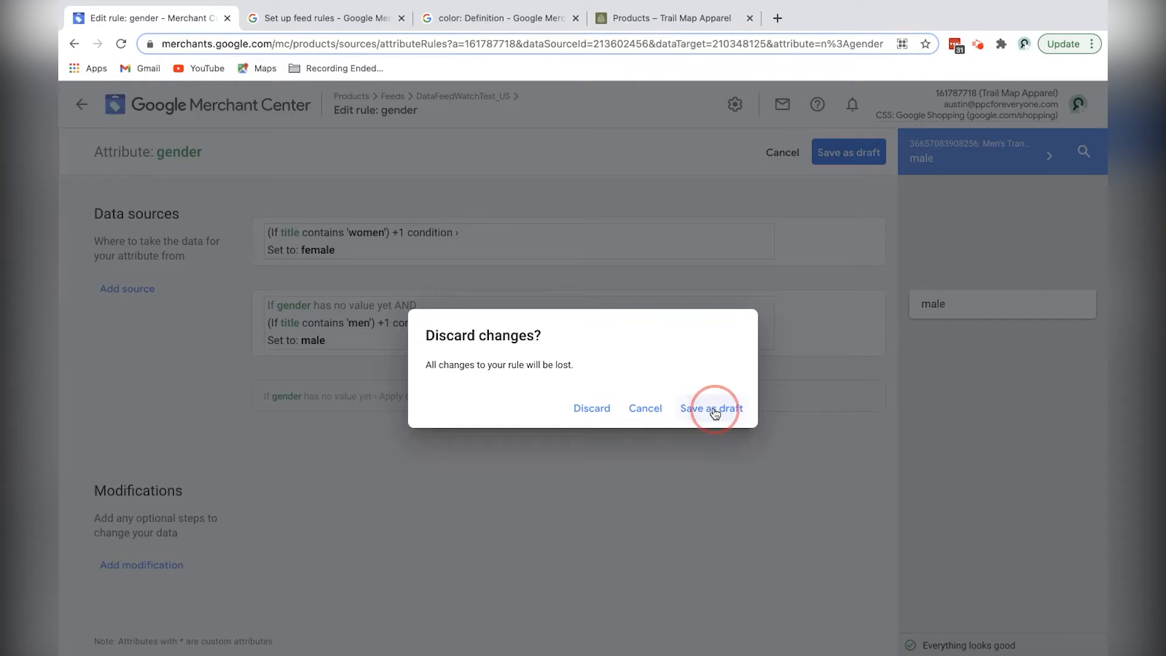
{"action": "left_click", "coordinate": [711, 408]}
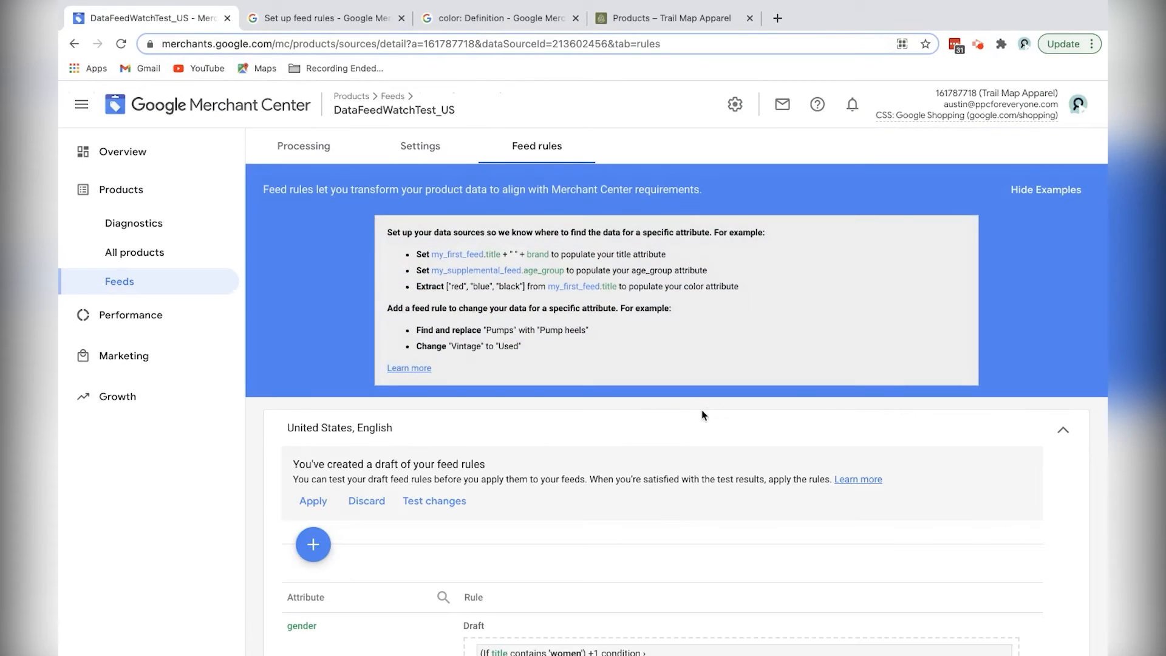
{"action": "scroll", "scroll_direction": "down", "scroll_amount": 3}
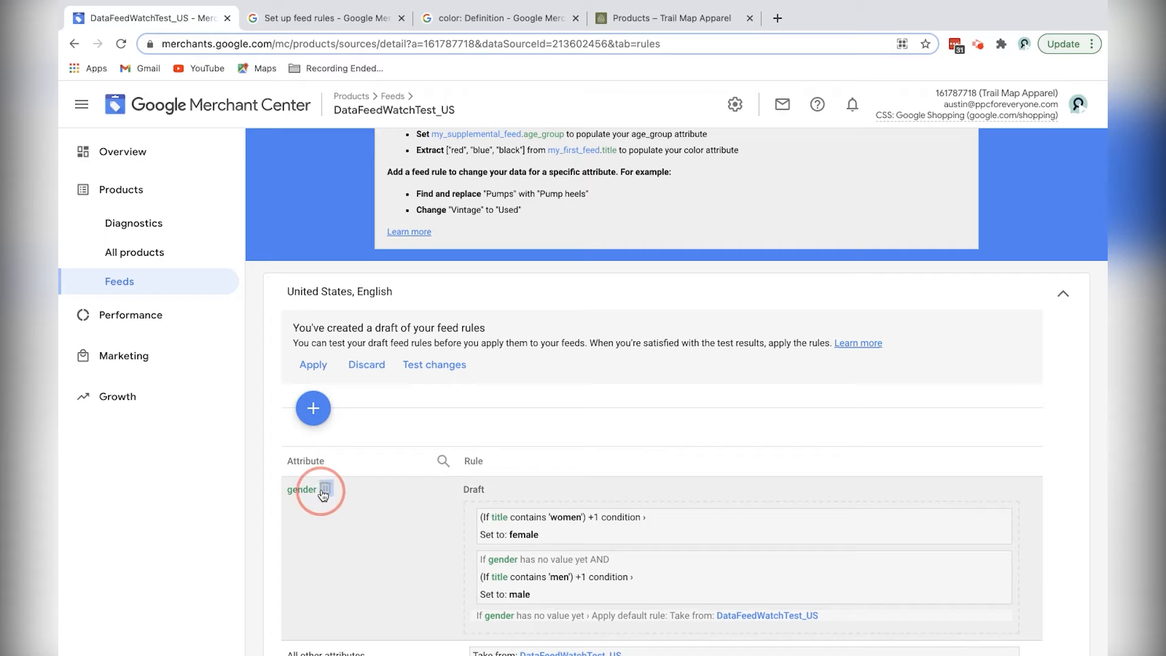
{"action": "mouse_move", "coordinate": [632, 393]}
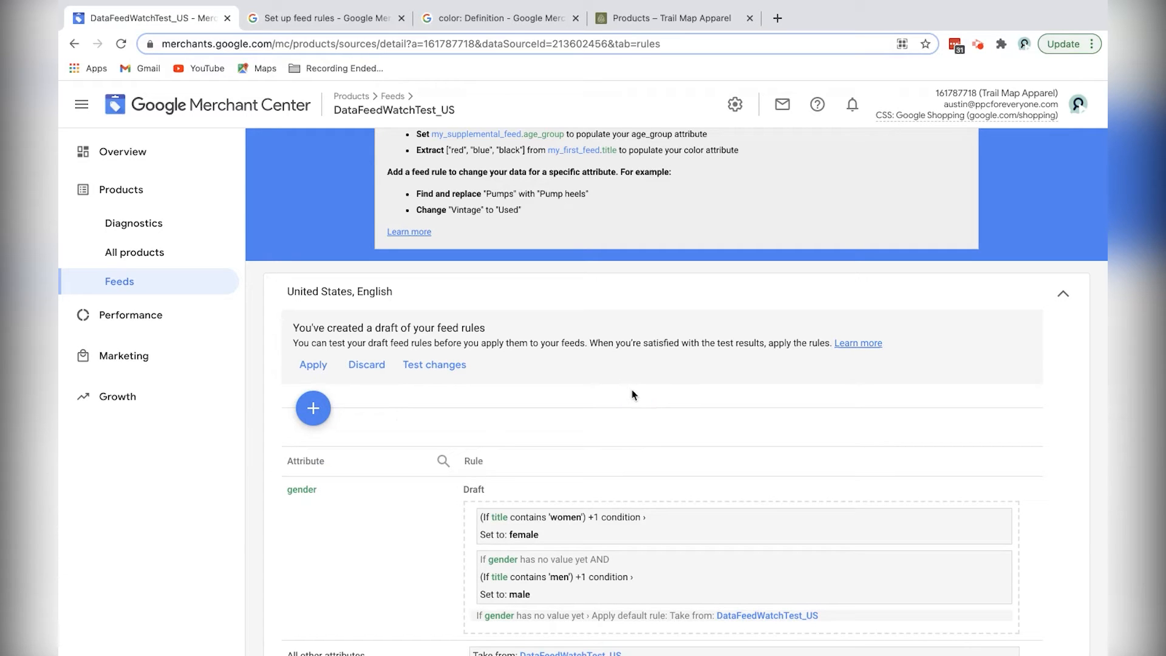
{"action": "mouse_move", "coordinate": [313, 409]}
{"action": "type", "text": "age"}
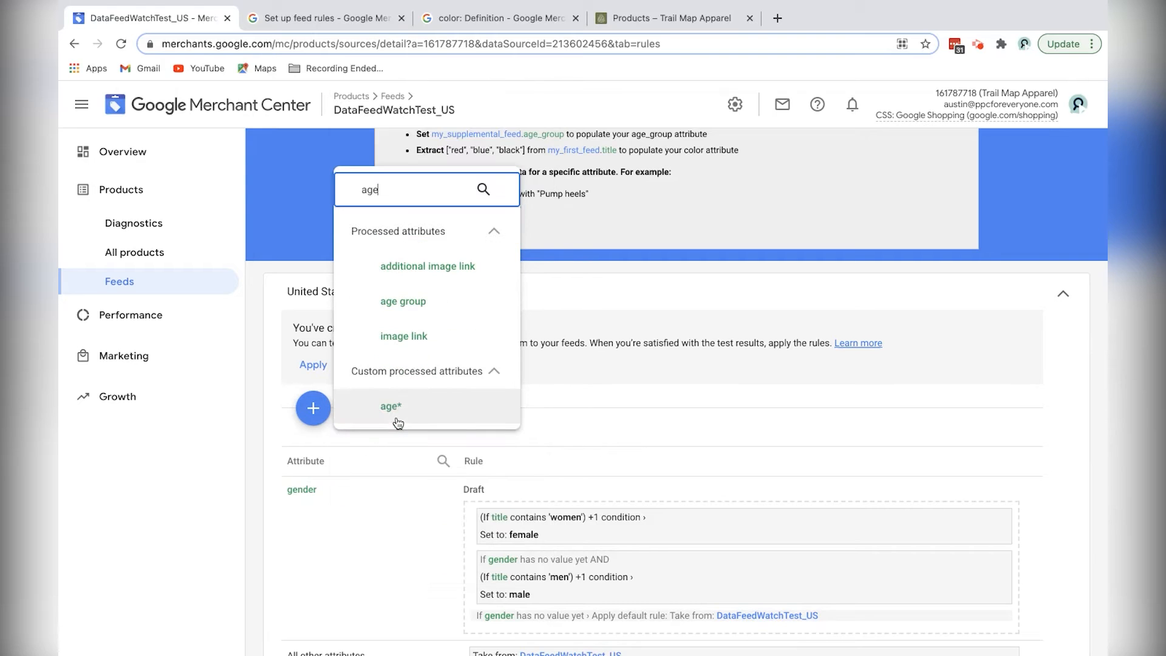
Step: Select age group as the attribute for a new feed rule
{"action": "left_click", "coordinate": [403, 302]}
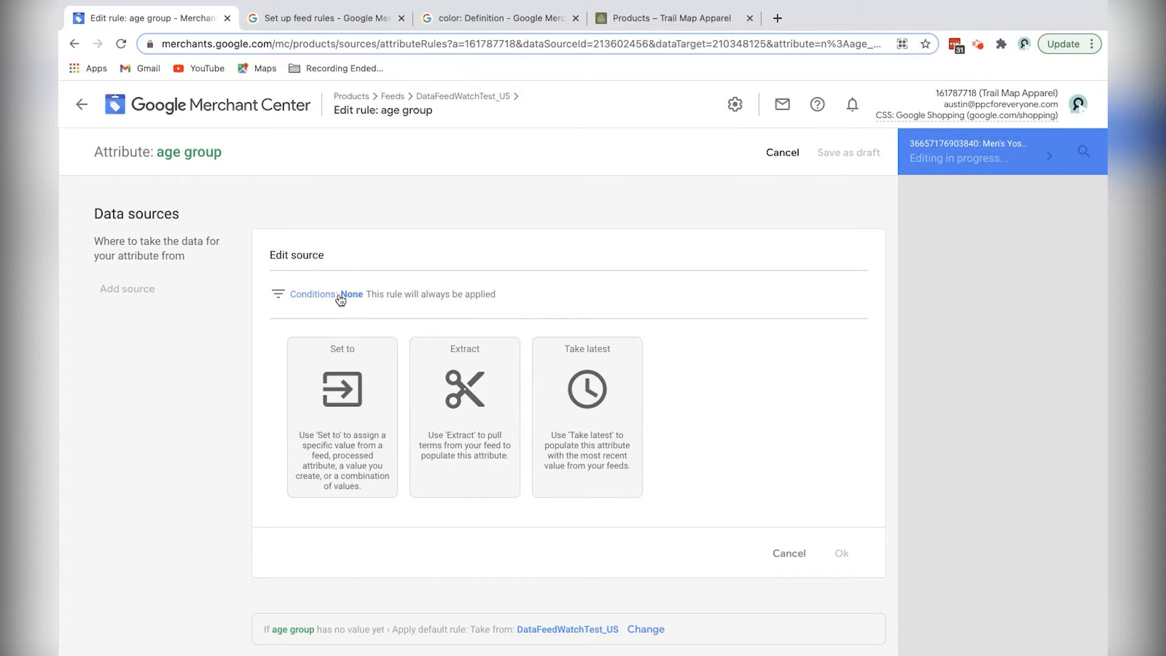
Step: Switch to the Trail Map Apparel products tab to check Boys and Girls tee titles
{"action": "left_click", "coordinate": [668, 18]}
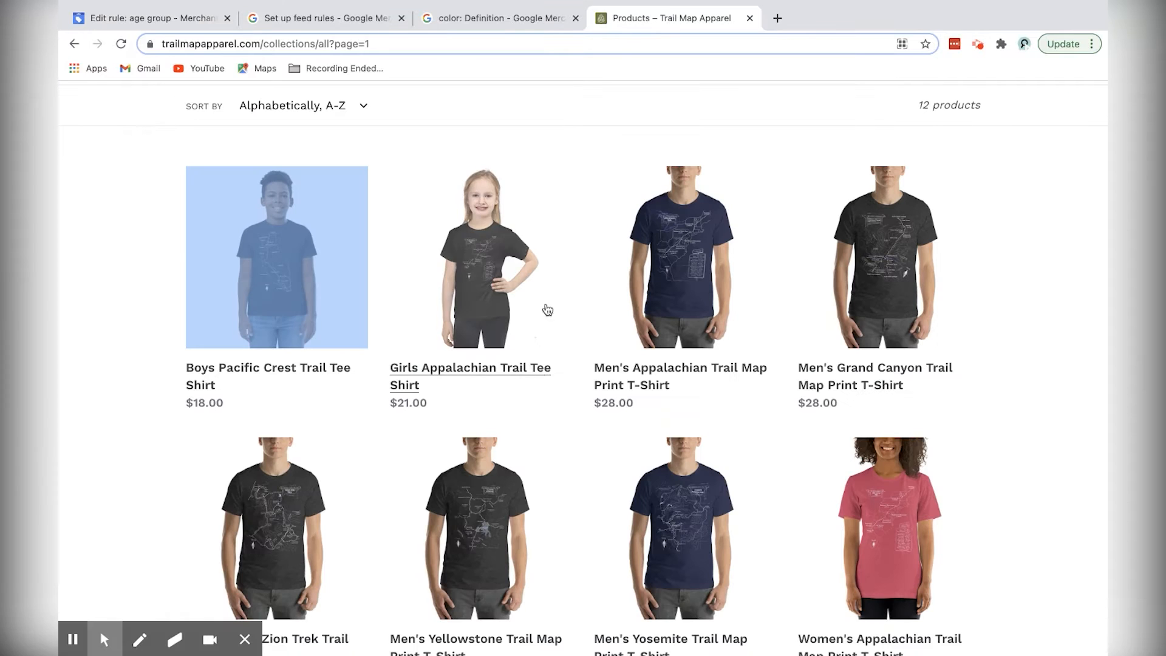
{"action": "mouse_move", "coordinate": [143, 439]}
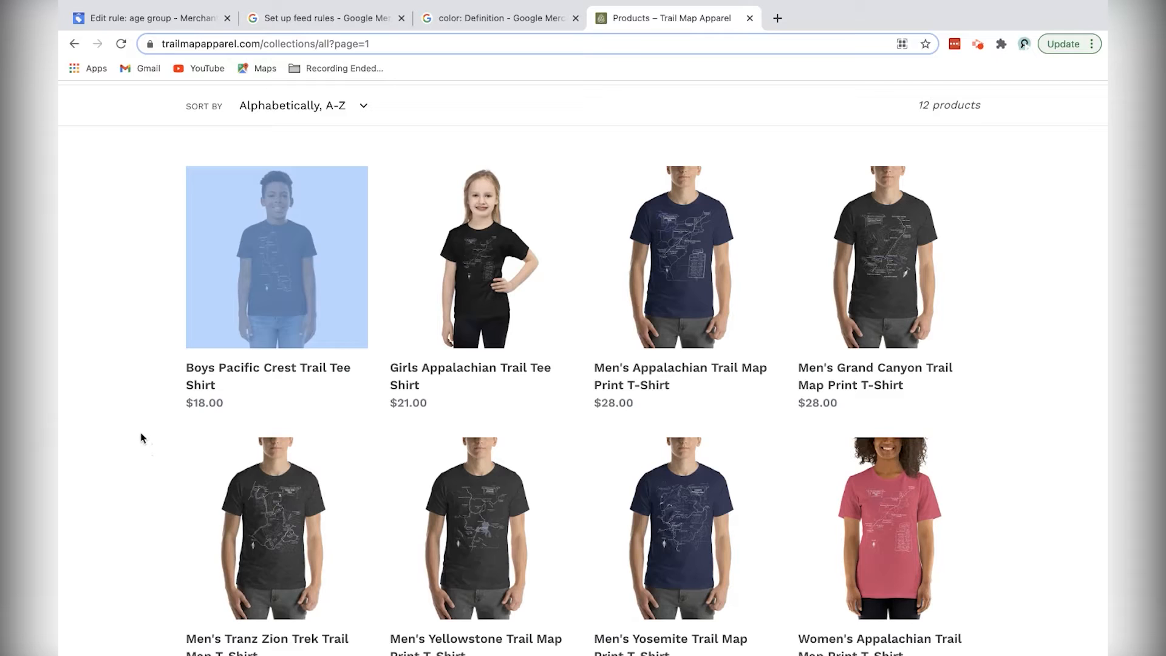
{"action": "mouse_move", "coordinate": [407, 372]}
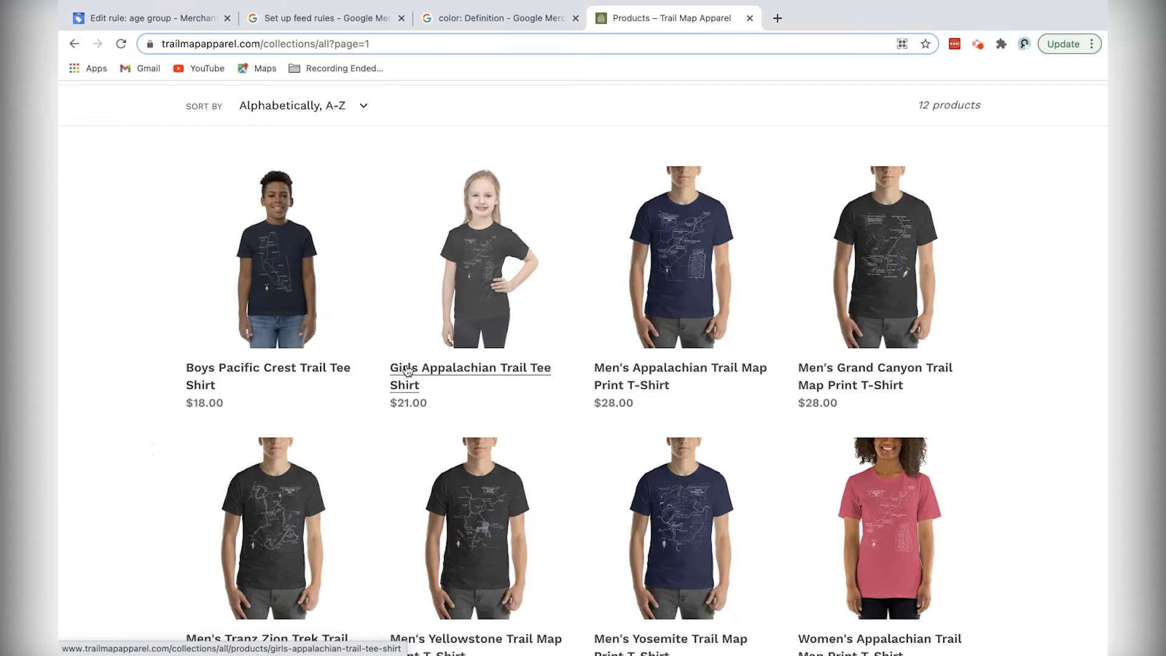
{"action": "mouse_move", "coordinate": [402, 375]}
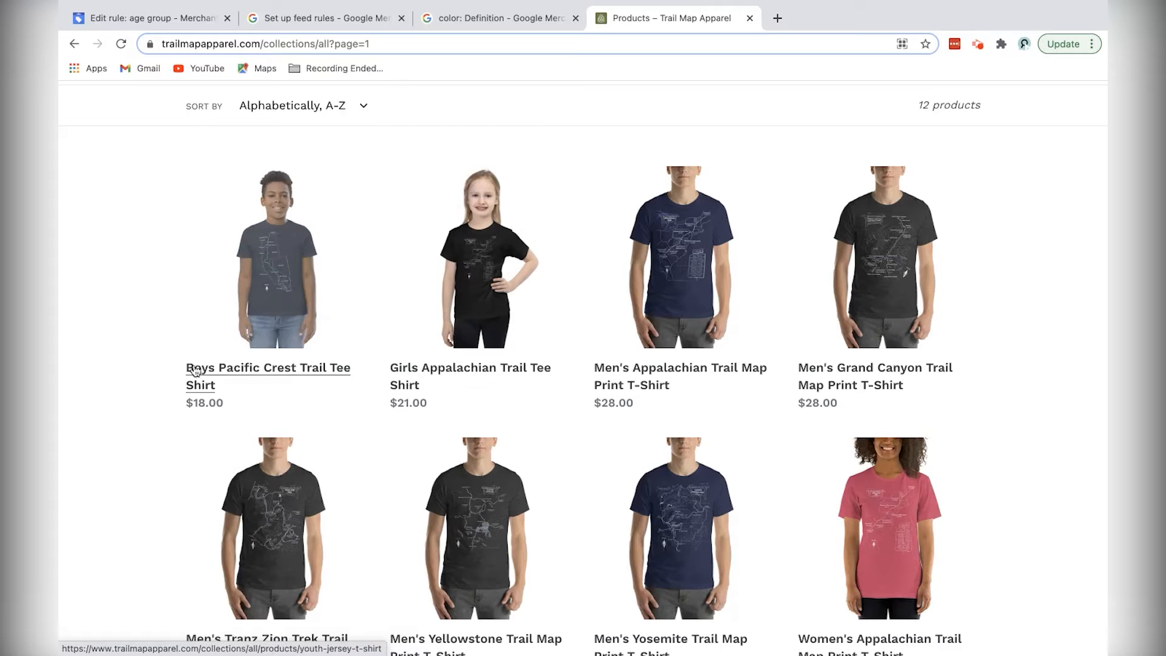
{"action": "mouse_move", "coordinate": [417, 375]}
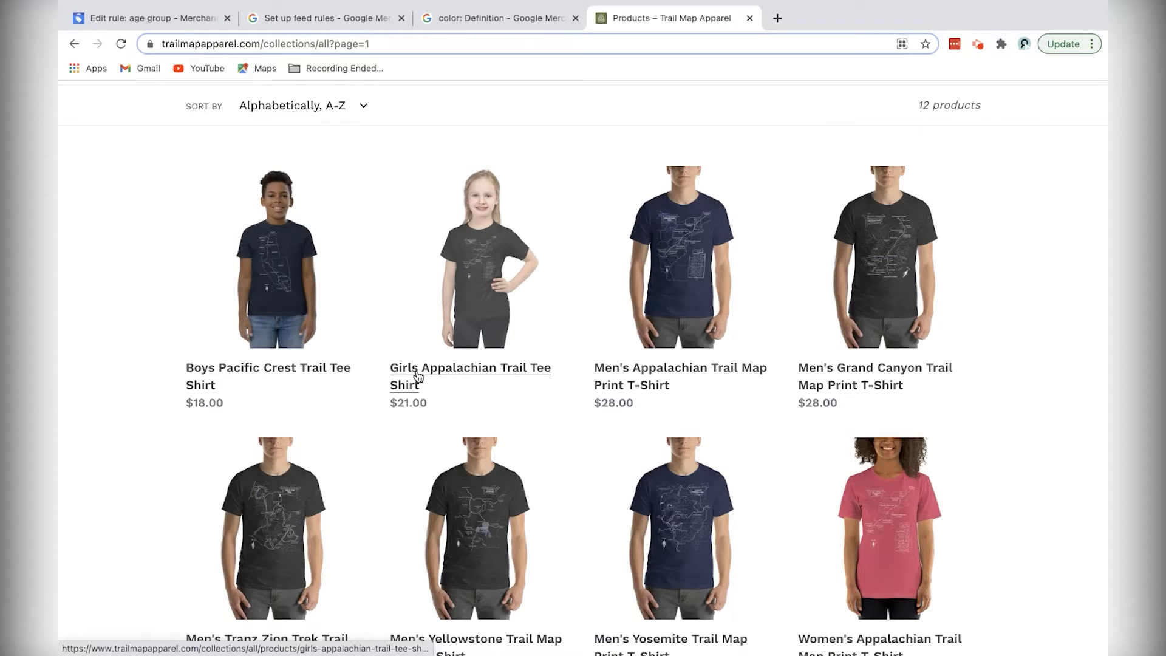
Step: Build the age group source condition on title with two alternative contains terms
{"action": "left_click", "coordinate": [149, 18]}
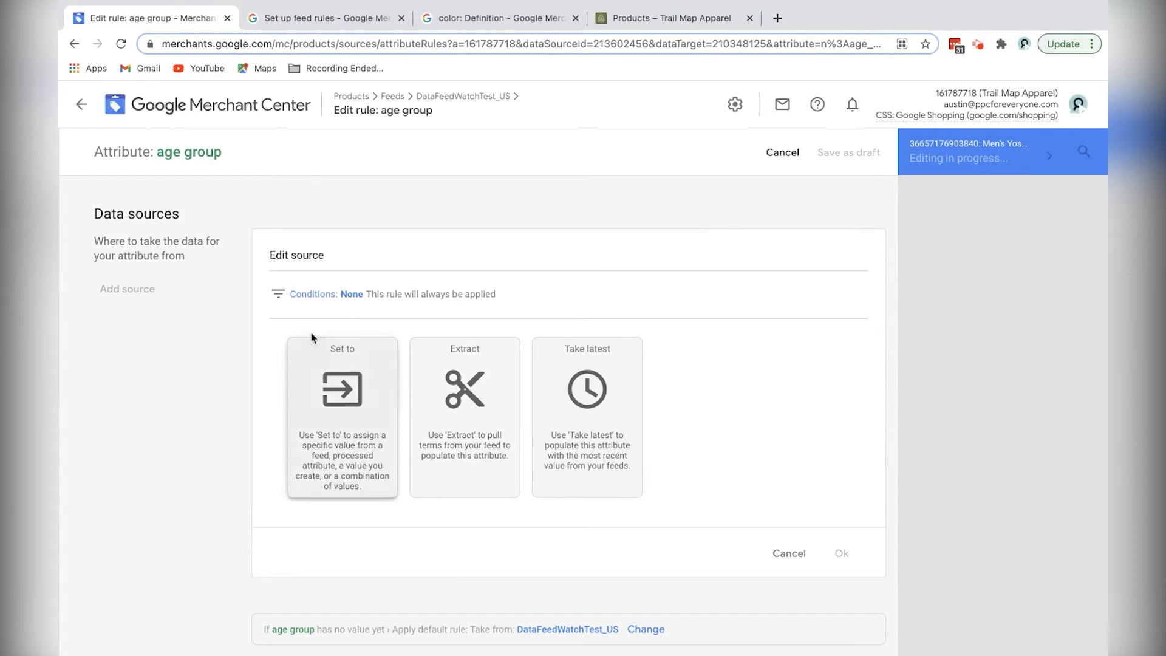
{"action": "mouse_move", "coordinate": [379, 298]}
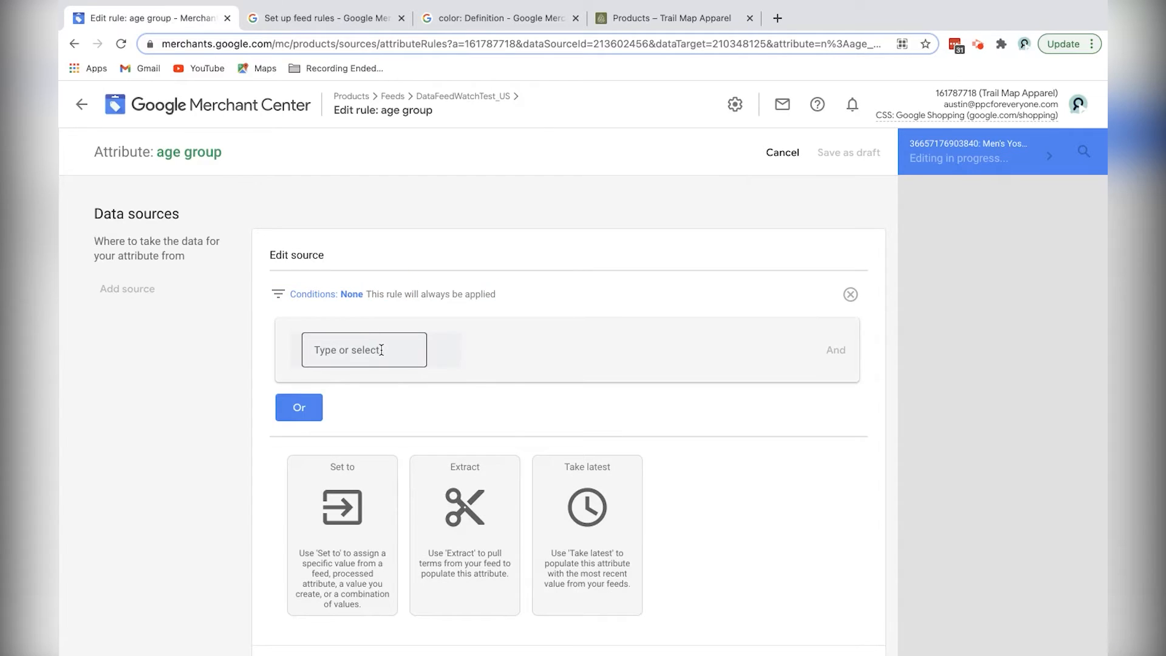
{"action": "left_click", "coordinate": [363, 350]}
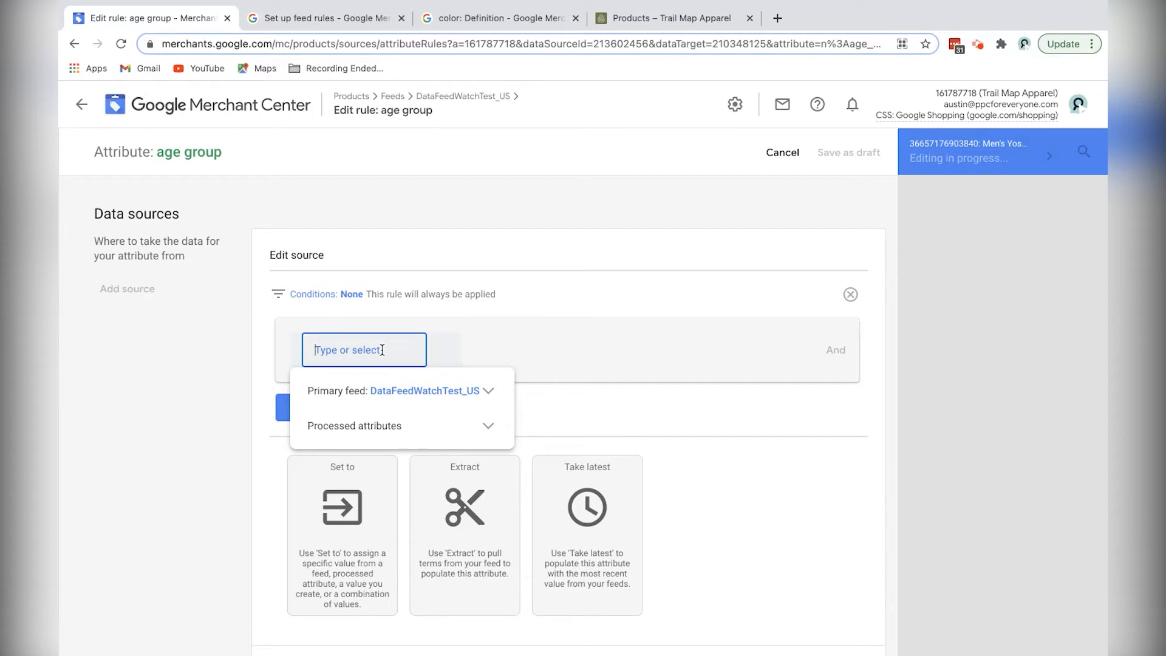
{"action": "type", "text": "titl"}
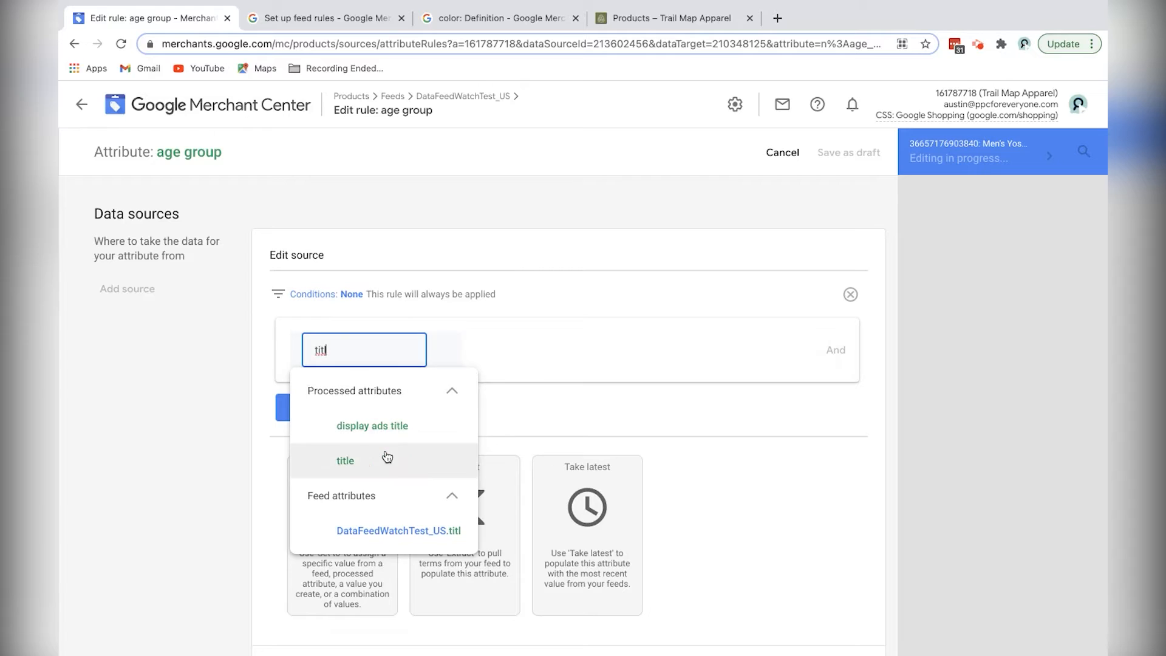
{"action": "left_click", "coordinate": [345, 459]}
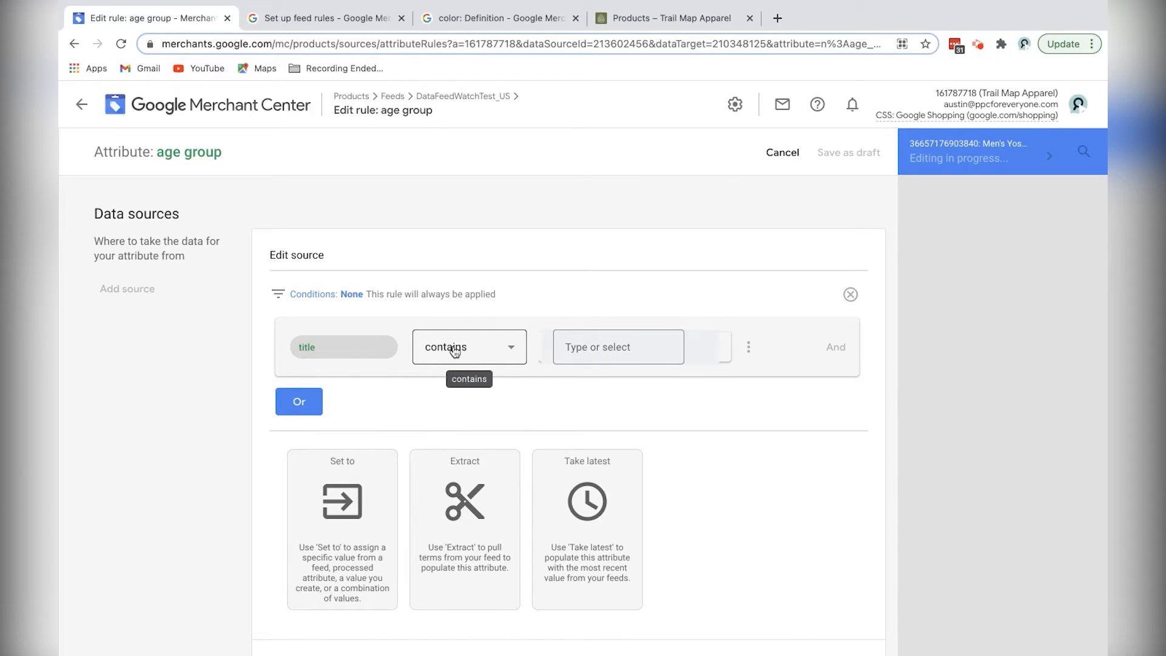
{"action": "left_click", "coordinate": [617, 346]}
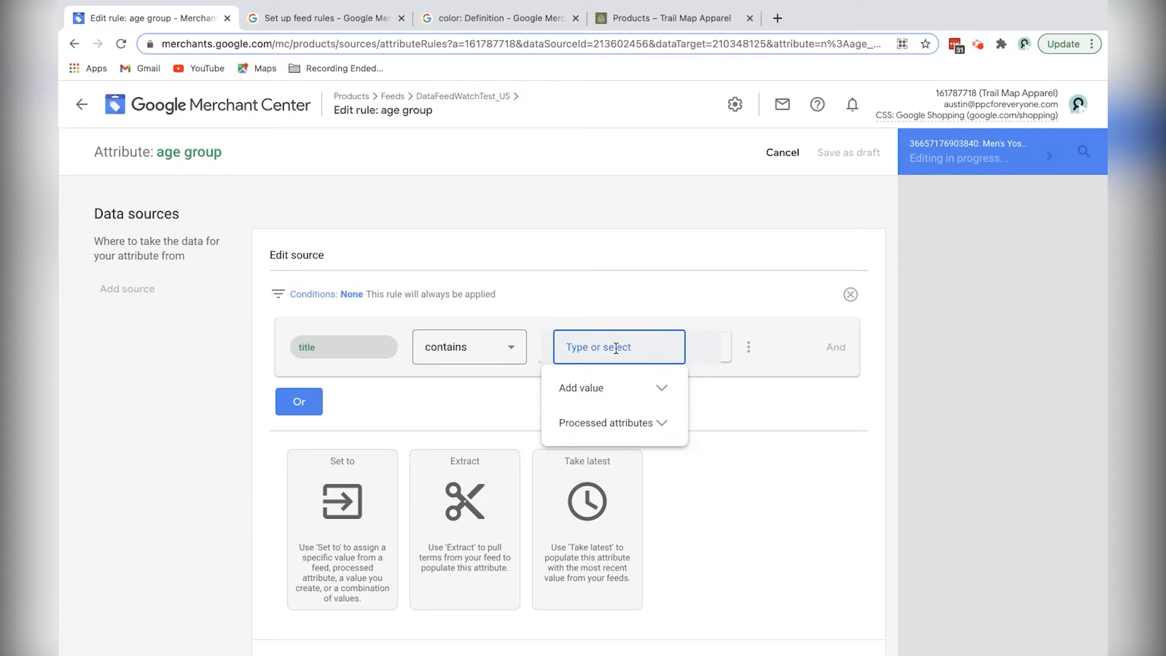
{"action": "type", "text": "women"}
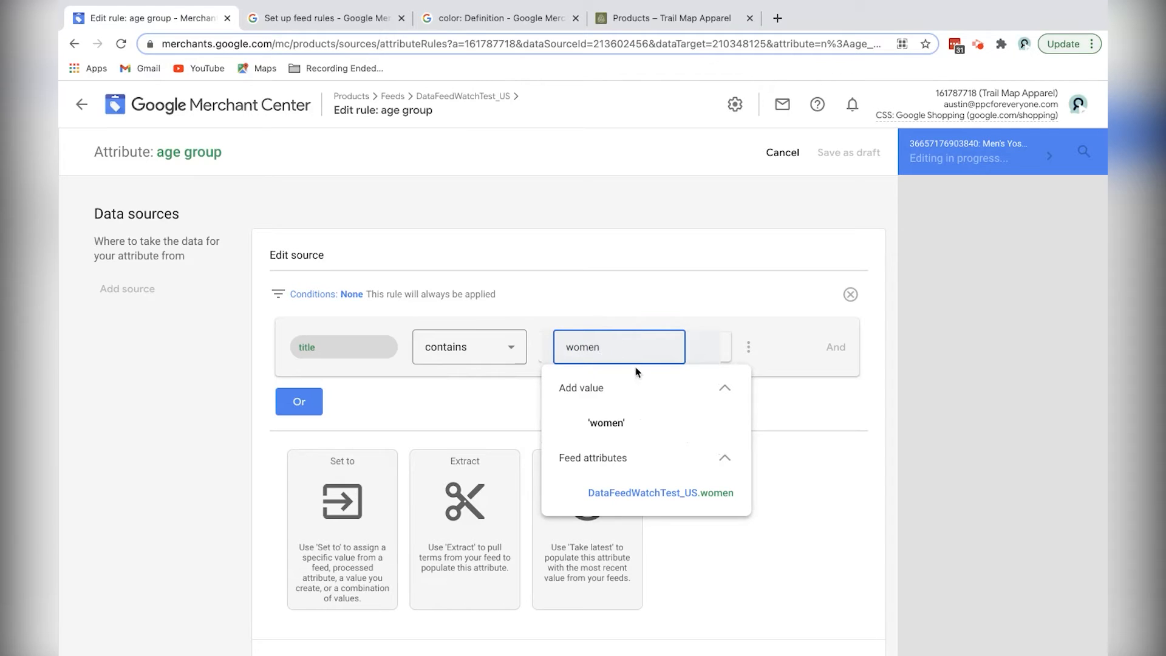
{"action": "mouse_move", "coordinate": [458, 414]}
{"action": "type", "text": "boy"}
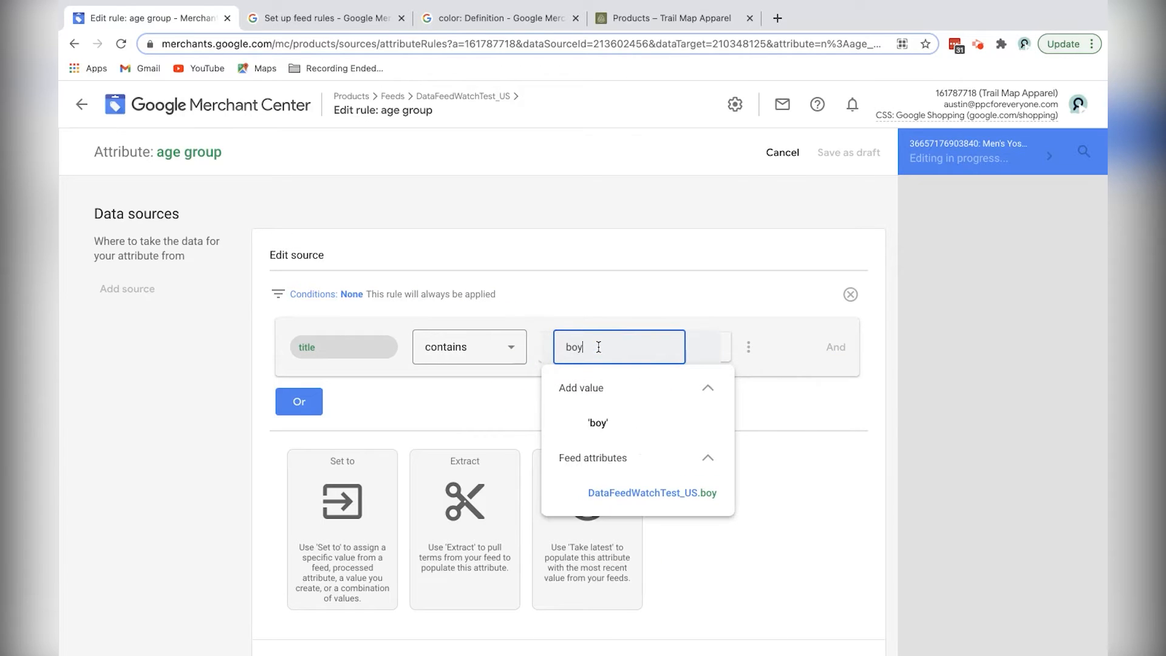
{"action": "left_click", "coordinate": [597, 423]}
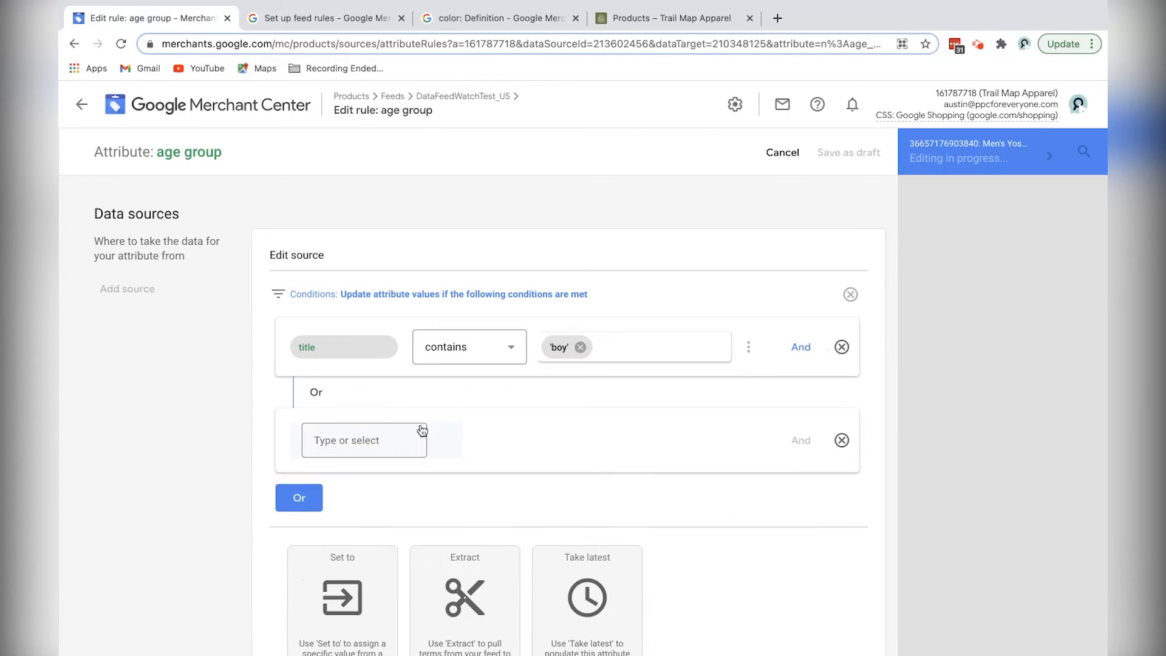
{"action": "type", "text": "title"}
{"action": "type", "text": "'girl'"}
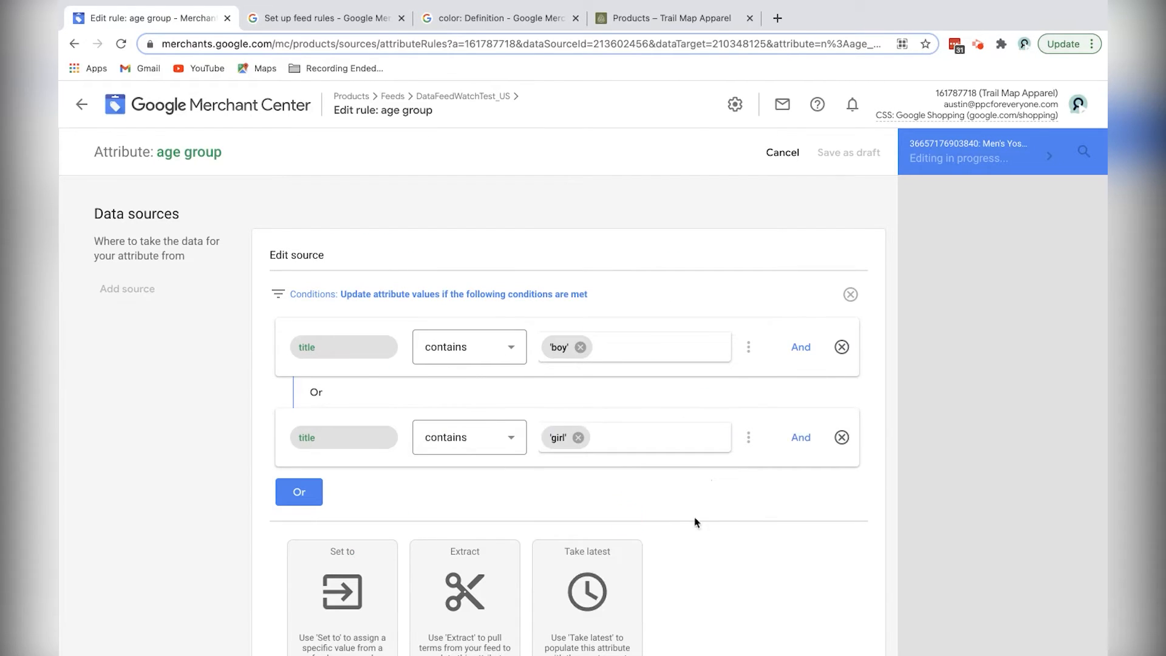
Step: Set the source's fixed age group value to kids and confirm it
{"action": "left_click", "coordinate": [342, 595]}
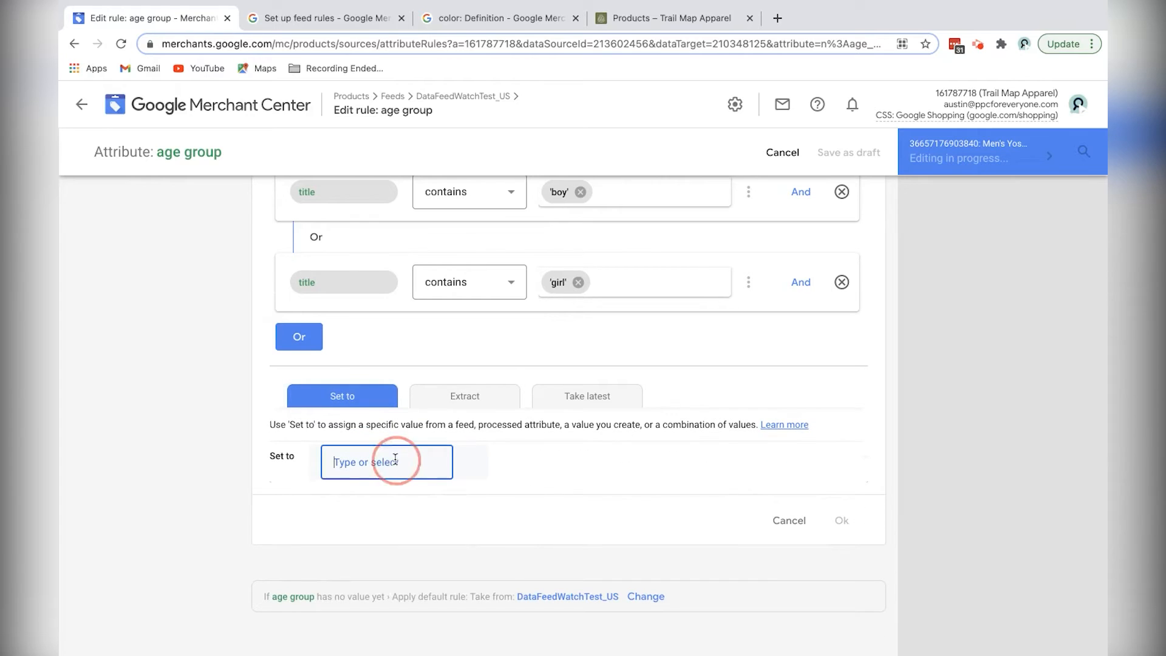
{"action": "left_click", "coordinate": [387, 462]}
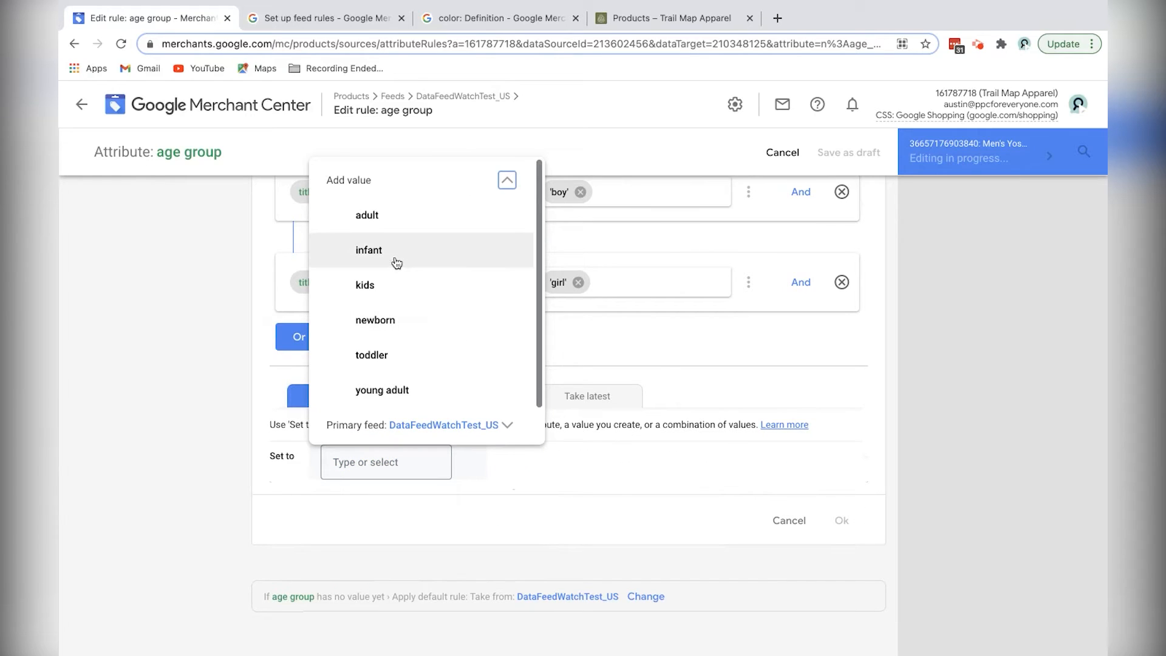
{"action": "mouse_move", "coordinate": [381, 390]}
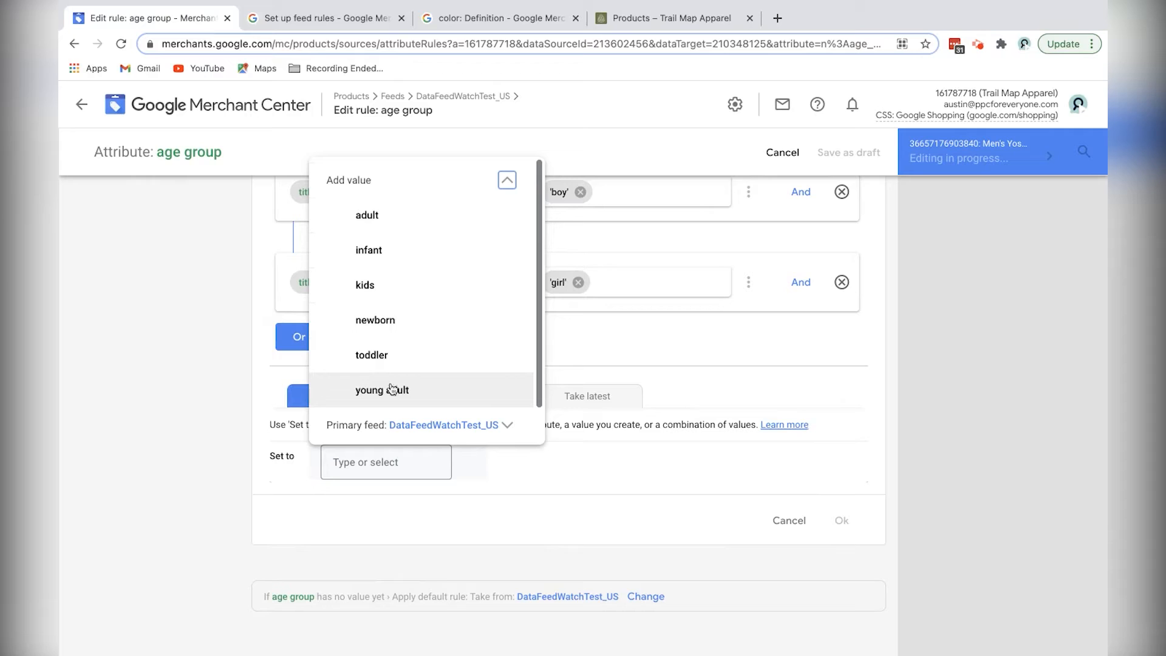
{"action": "left_click", "coordinate": [364, 285]}
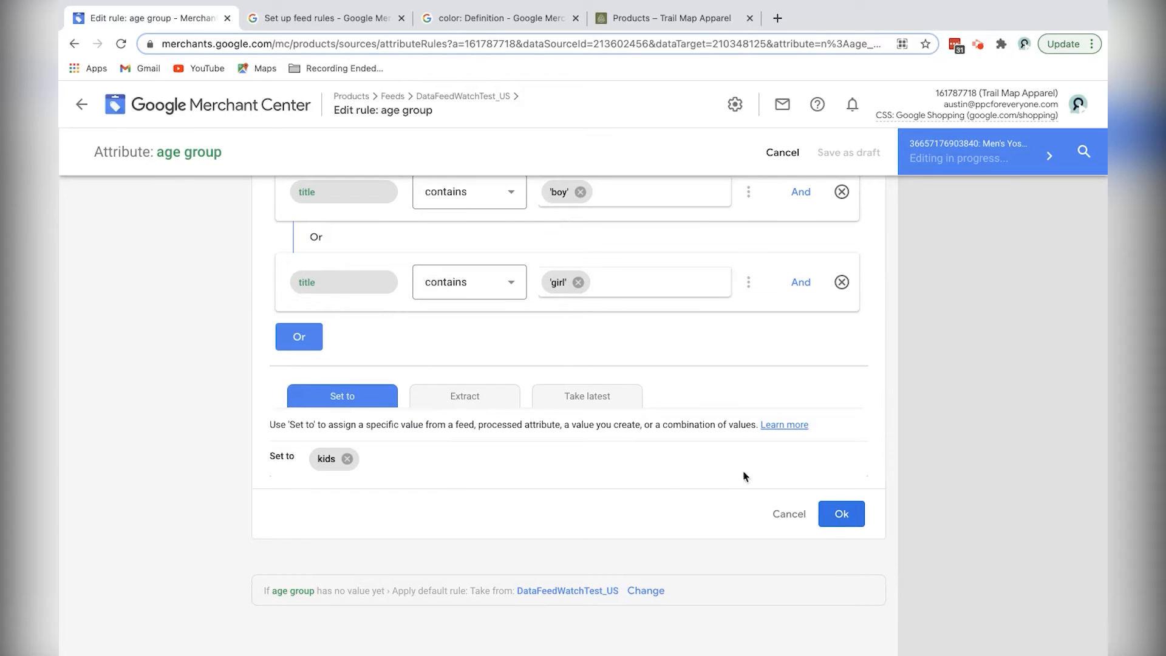
{"action": "left_click", "coordinate": [841, 513]}
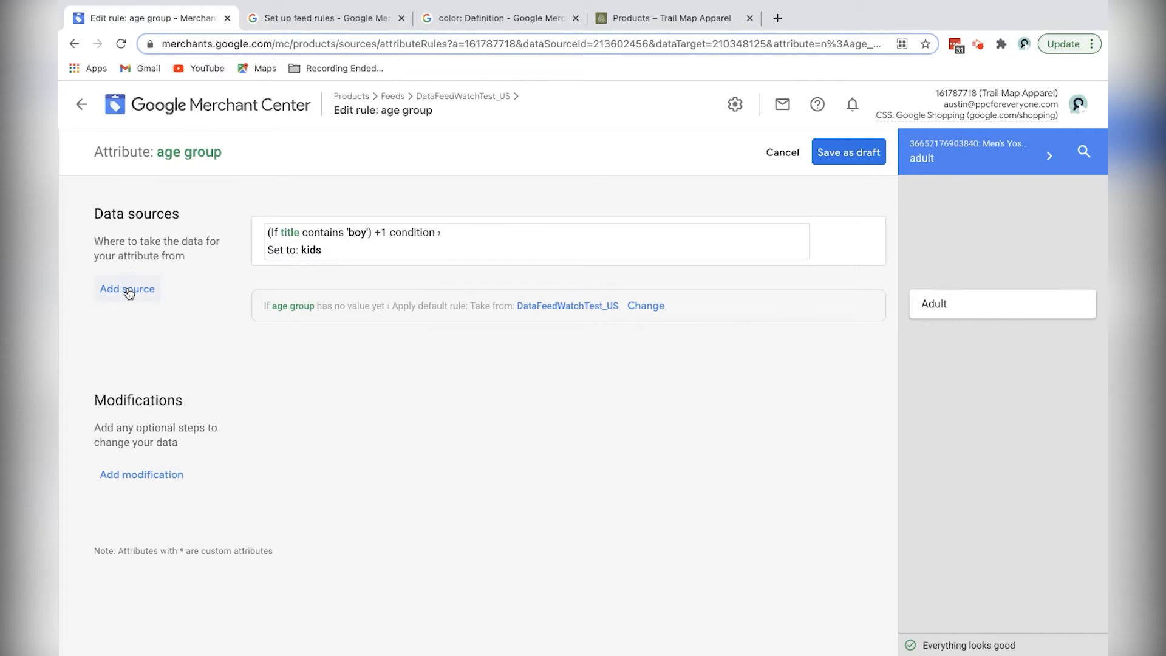
Step: Add a fallback source setting age group adult, then preview other products showing adult
{"action": "left_click", "coordinate": [126, 289]}
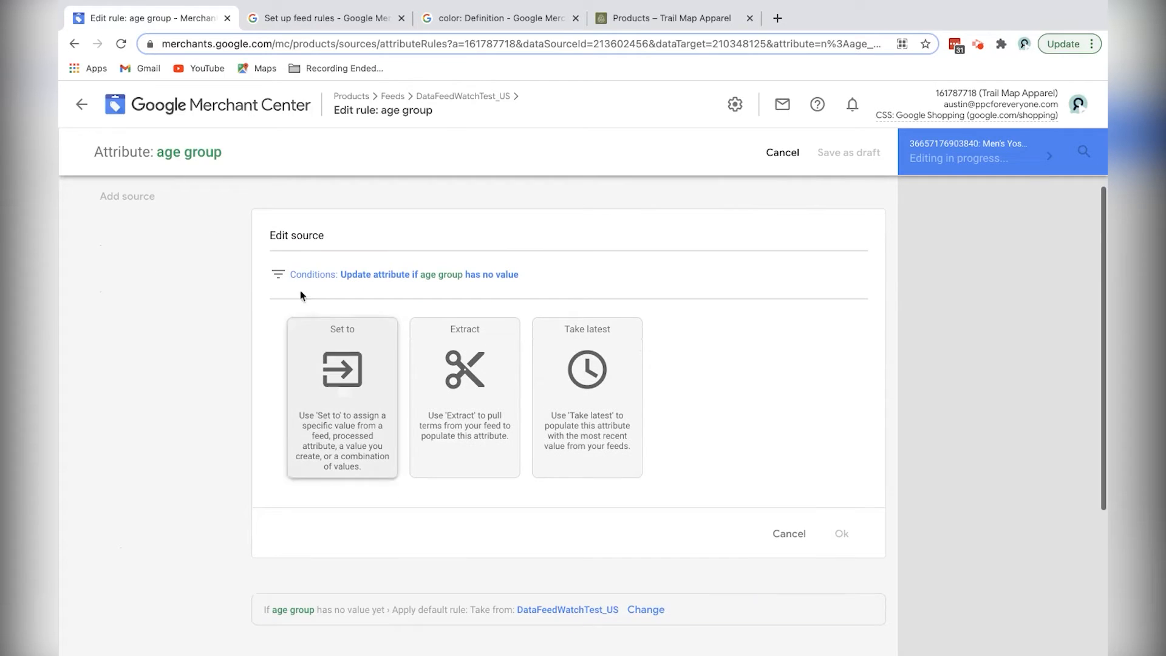
{"action": "scroll", "scroll_direction": "down", "scroll_amount": 3}
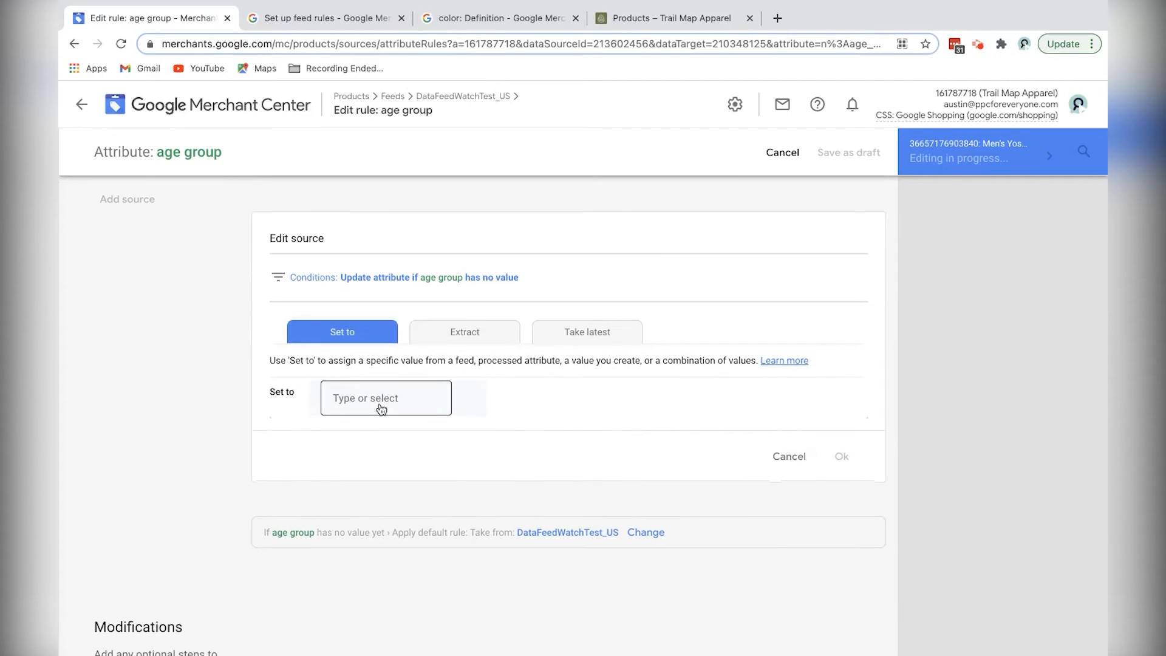
{"action": "left_click", "coordinate": [385, 399]}
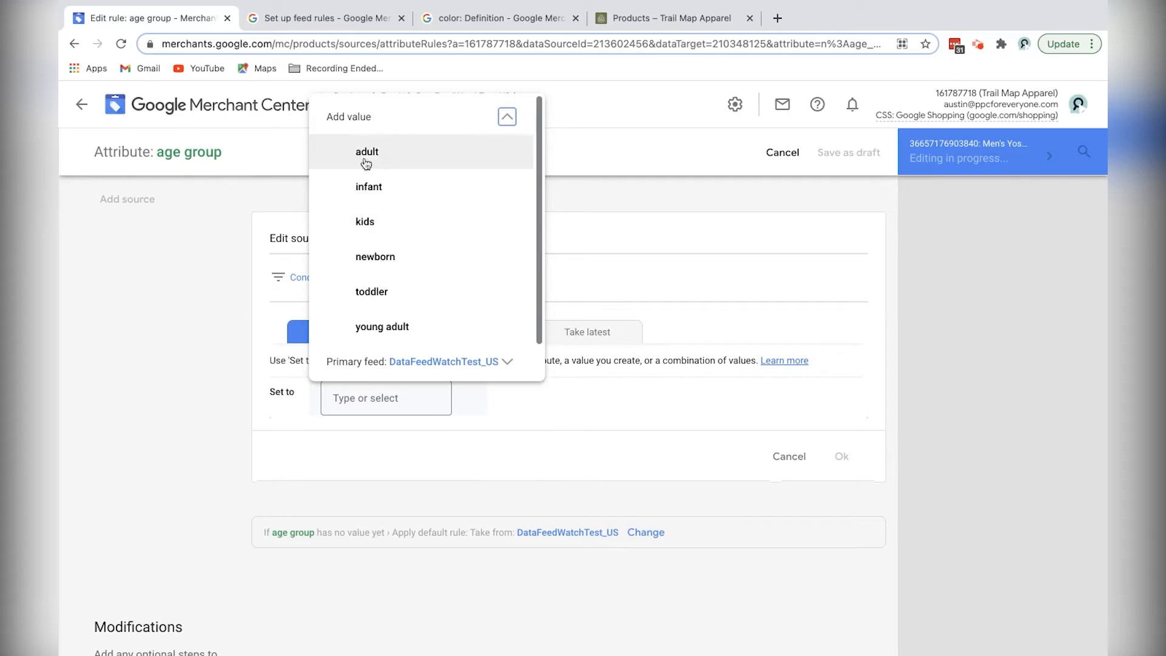
{"action": "left_click", "coordinate": [367, 151]}
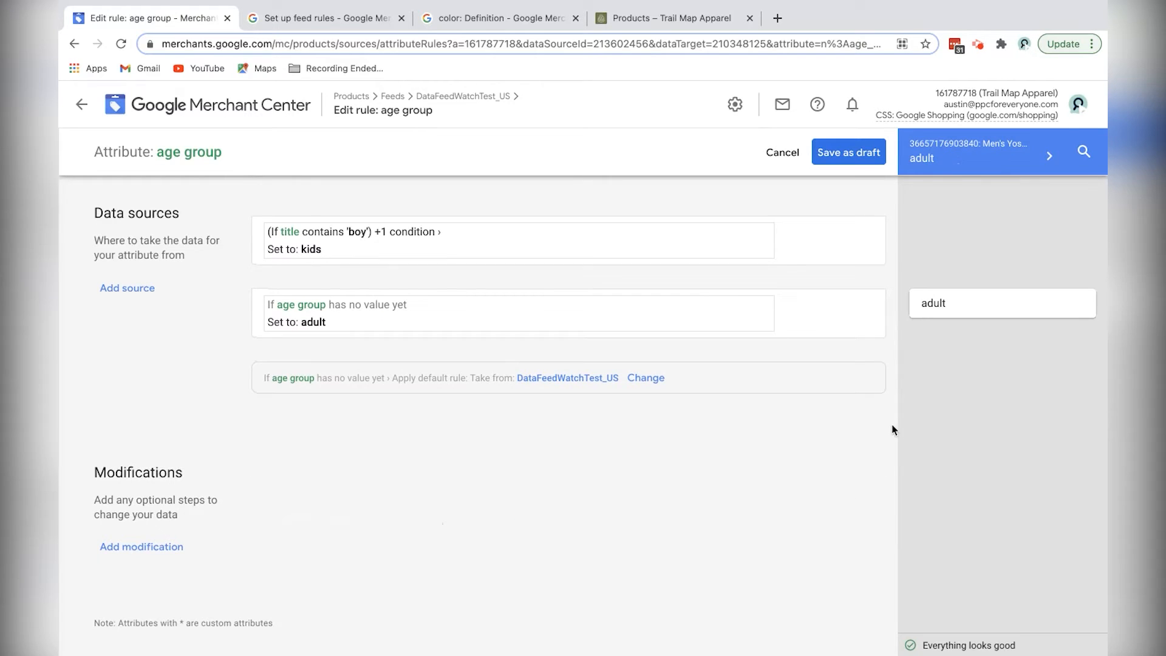
{"action": "mouse_move", "coordinate": [645, 62]}
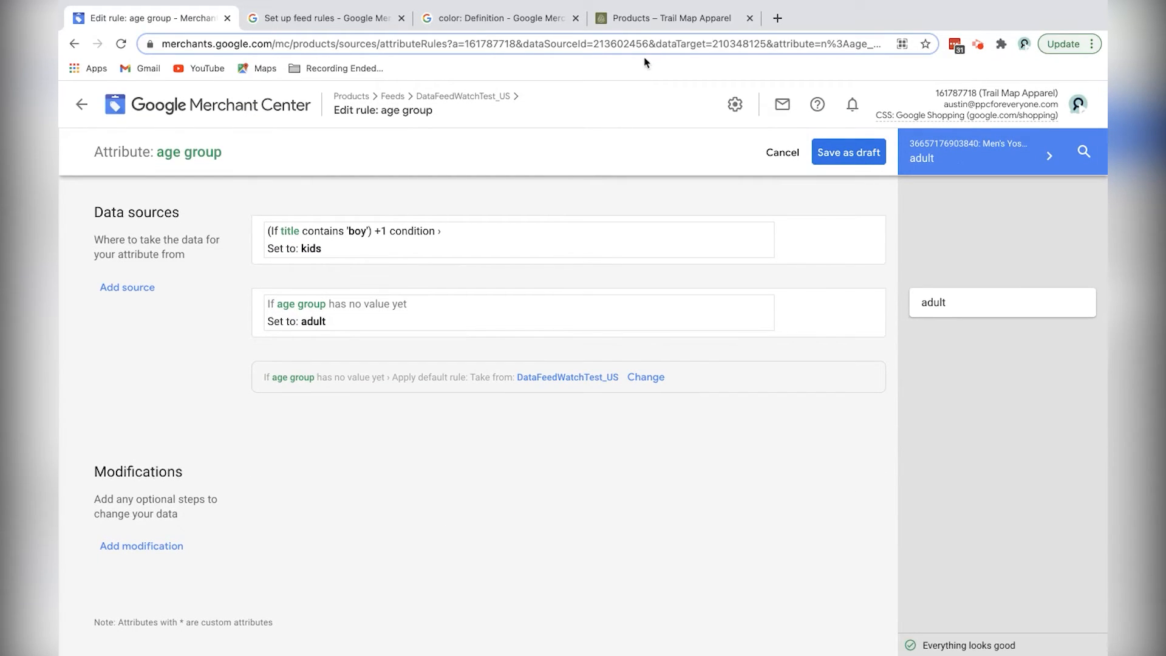
{"action": "mouse_move", "coordinate": [700, 195]}
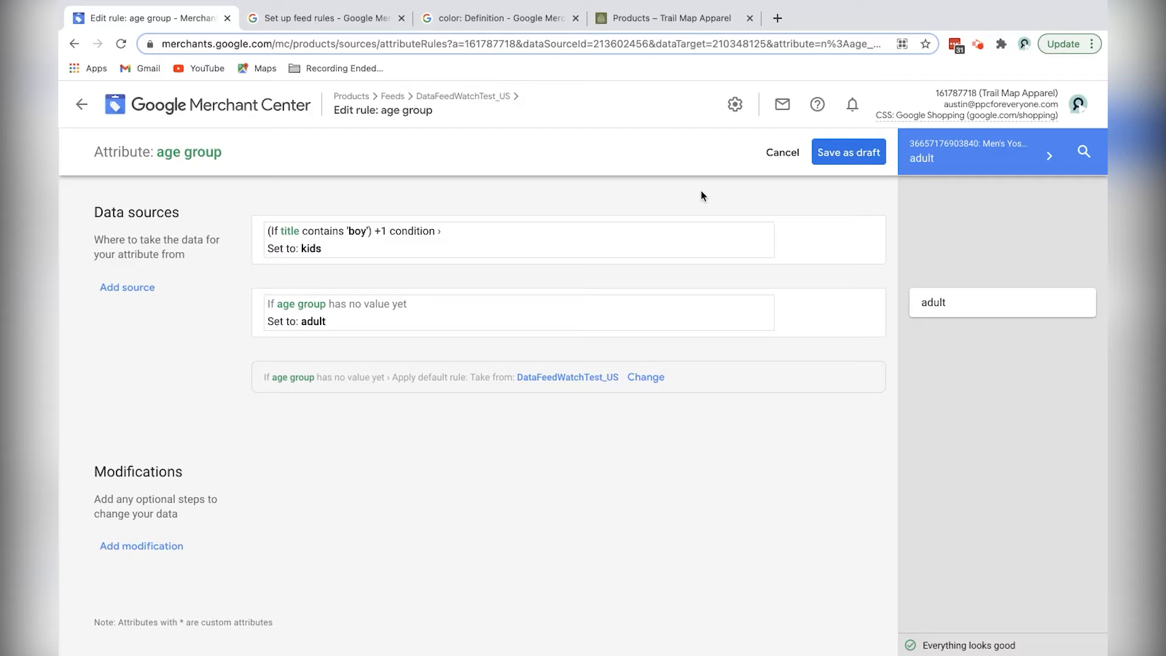
{"action": "mouse_move", "coordinate": [1050, 157]}
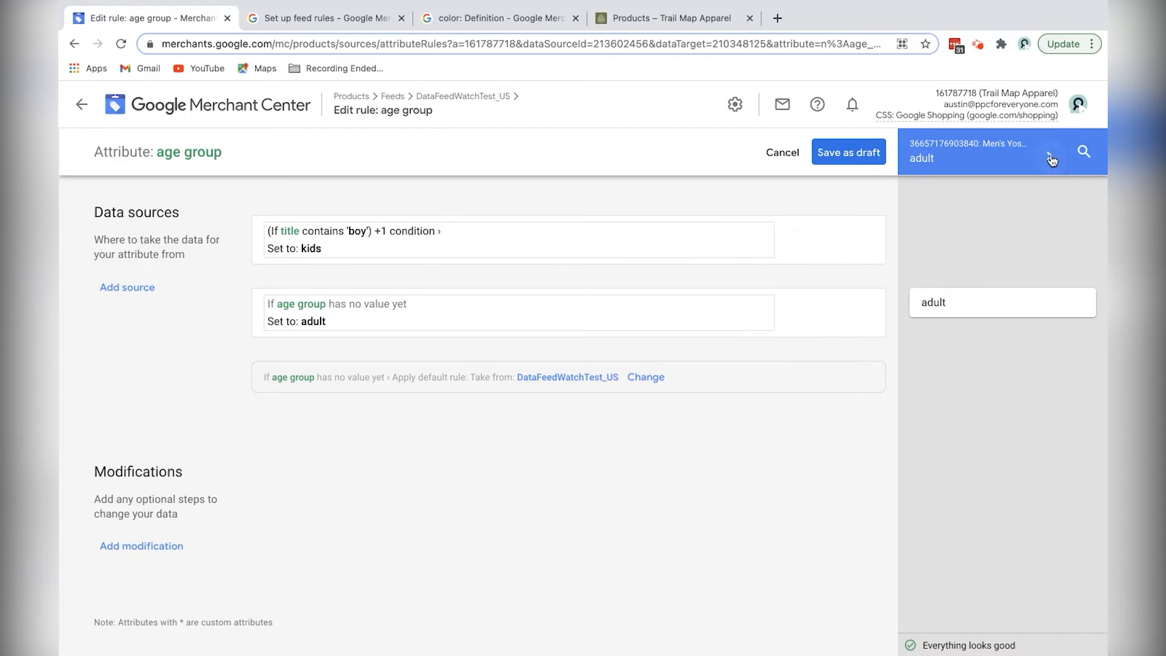
{"action": "left_click", "coordinate": [1052, 157]}
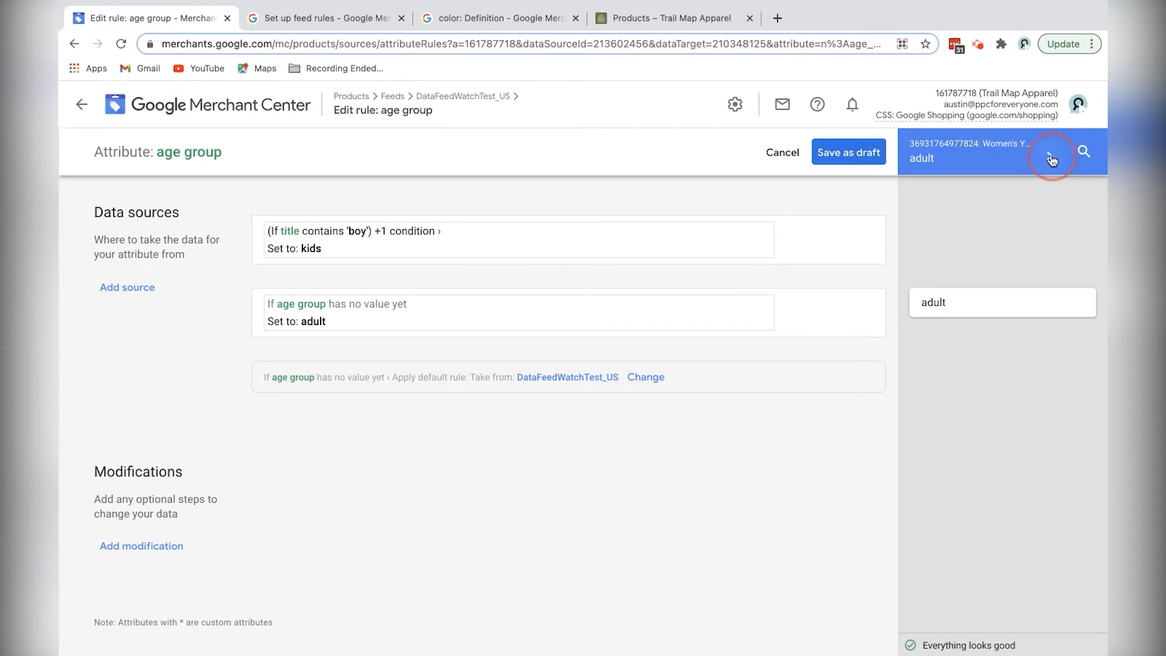
{"action": "left_click", "coordinate": [1051, 156]}
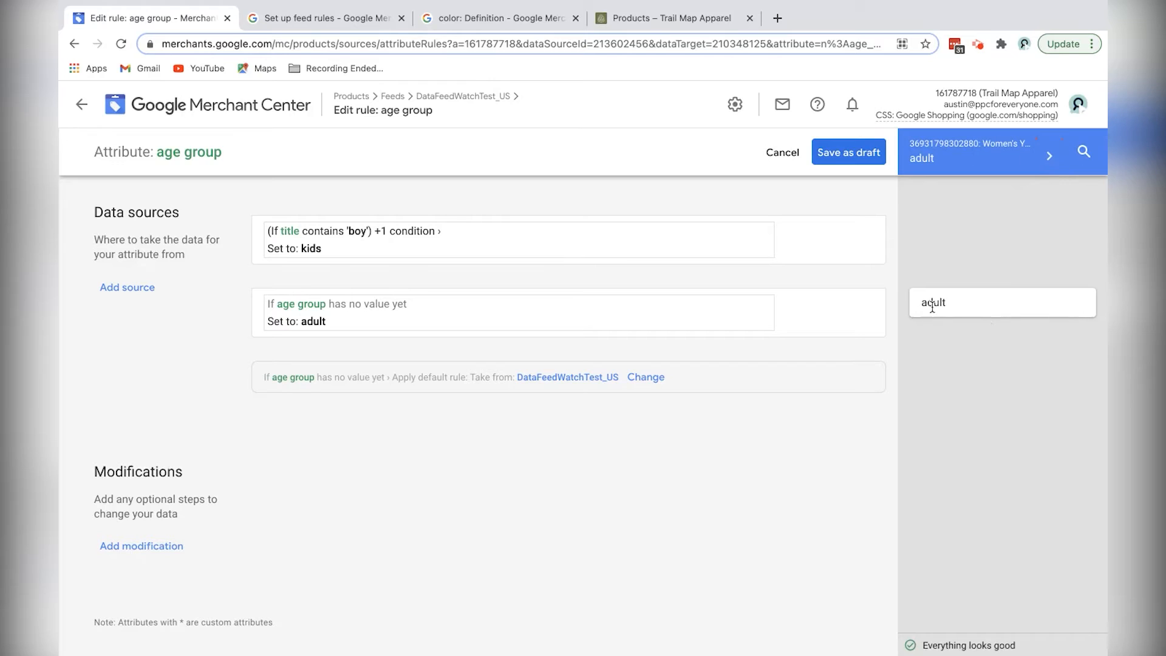
{"action": "mouse_move", "coordinate": [1051, 153]}
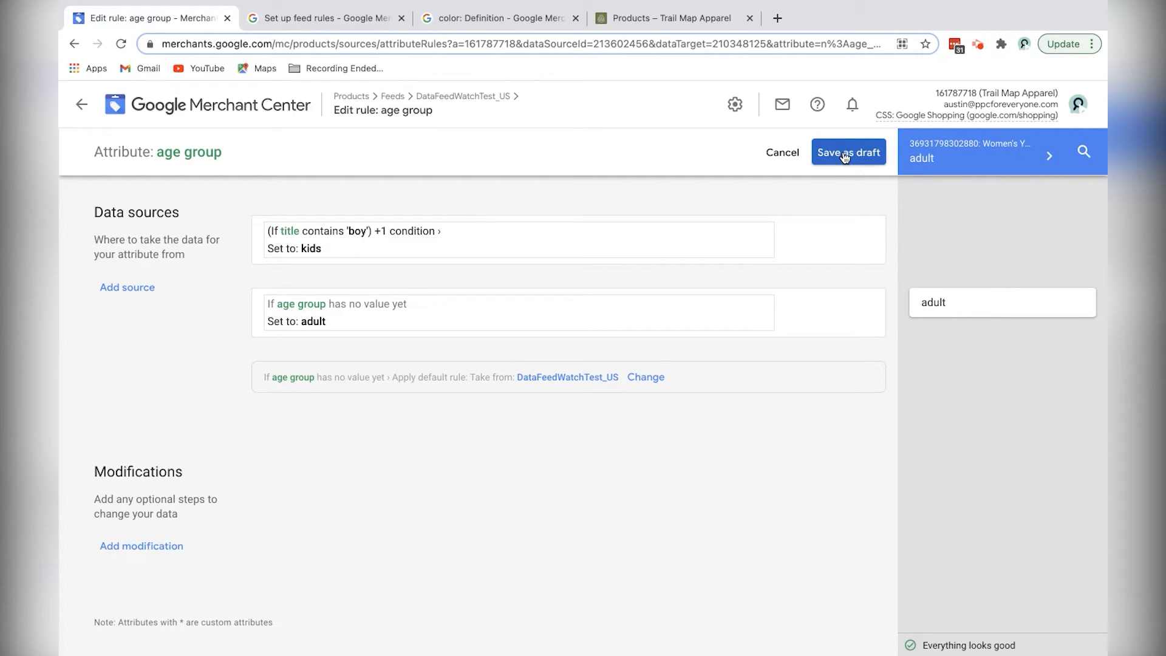
{"action": "left_click", "coordinate": [848, 151]}
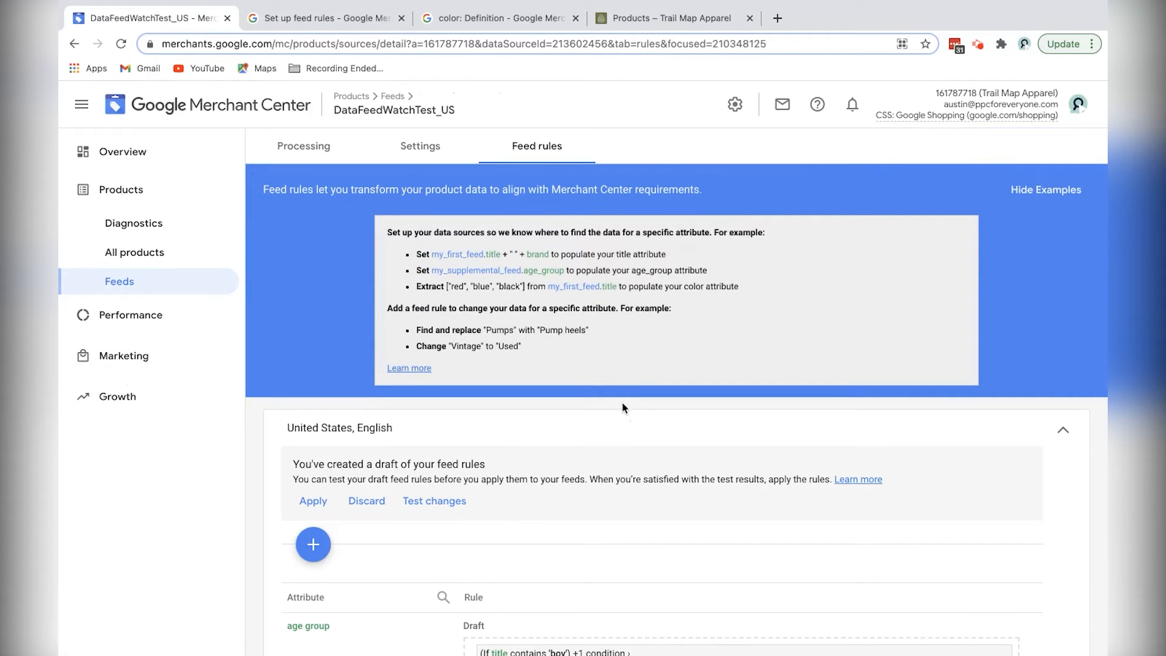
{"action": "scroll", "scroll_direction": "down", "scroll_amount": 3}
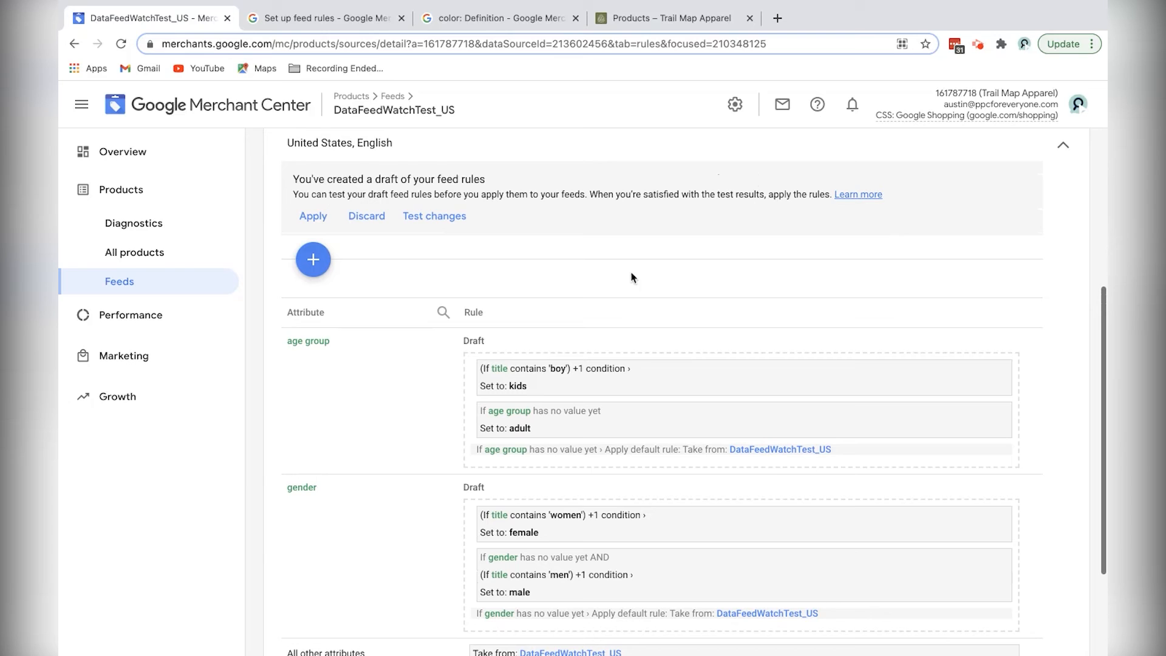
{"action": "mouse_move", "coordinate": [596, 270]}
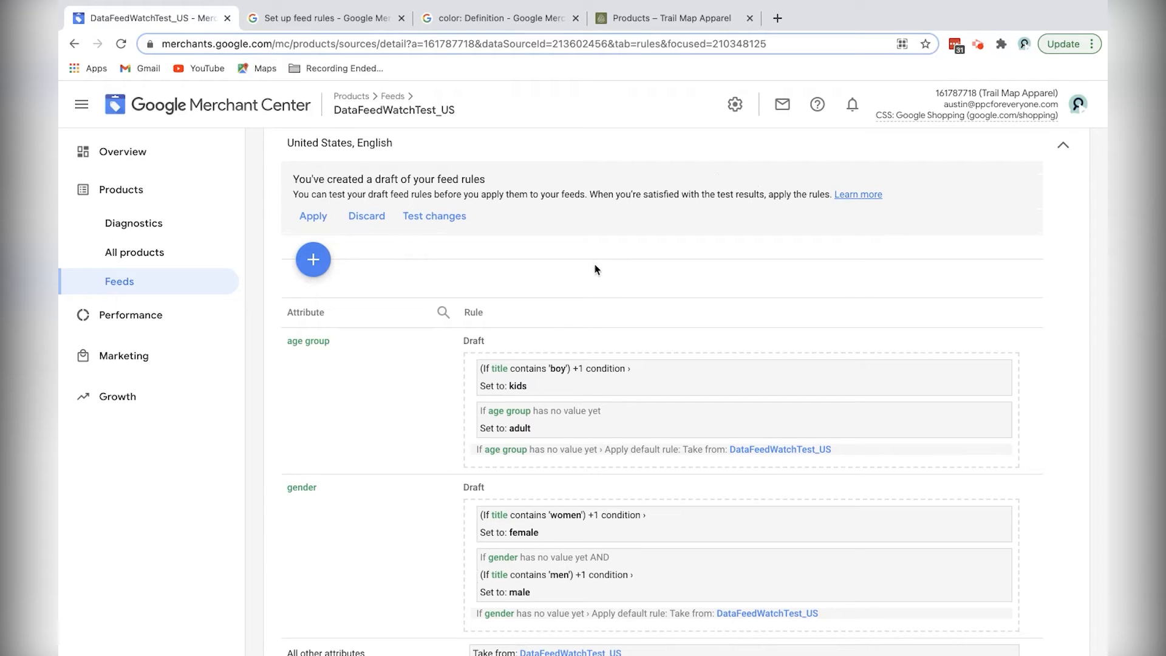
Step: View the women's T-shirt's attributes in All products, then return to Feeds
{"action": "left_click", "coordinate": [135, 253]}
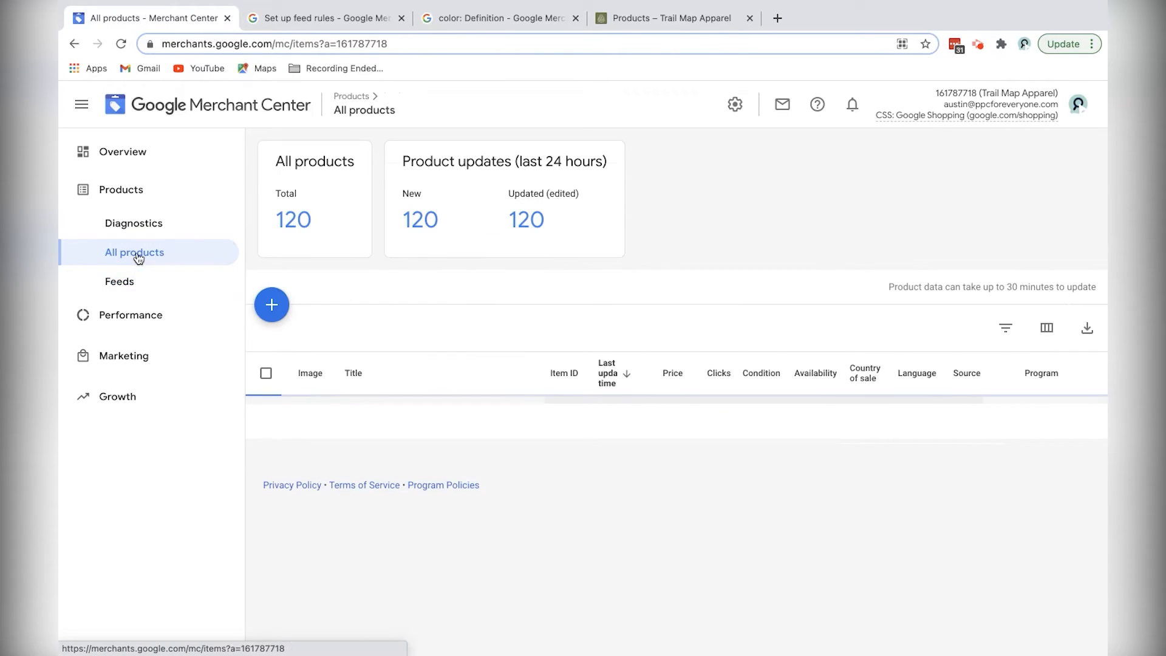
{"action": "scroll", "scroll_direction": "down", "scroll_amount": 3}
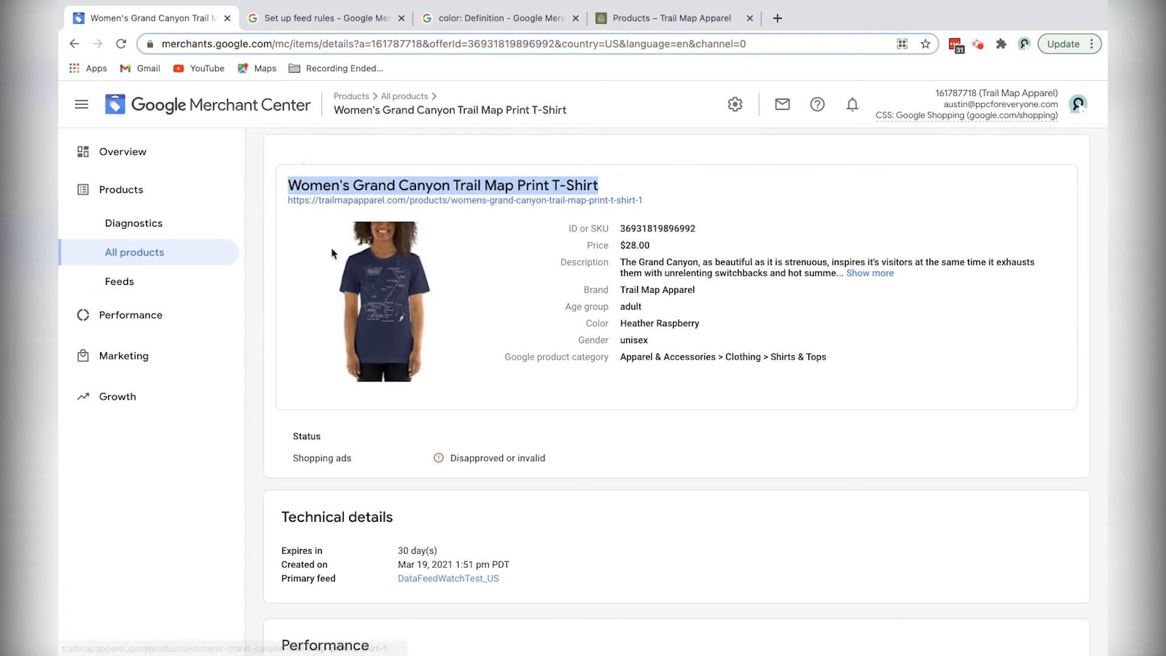
{"action": "mouse_move", "coordinate": [625, 350]}
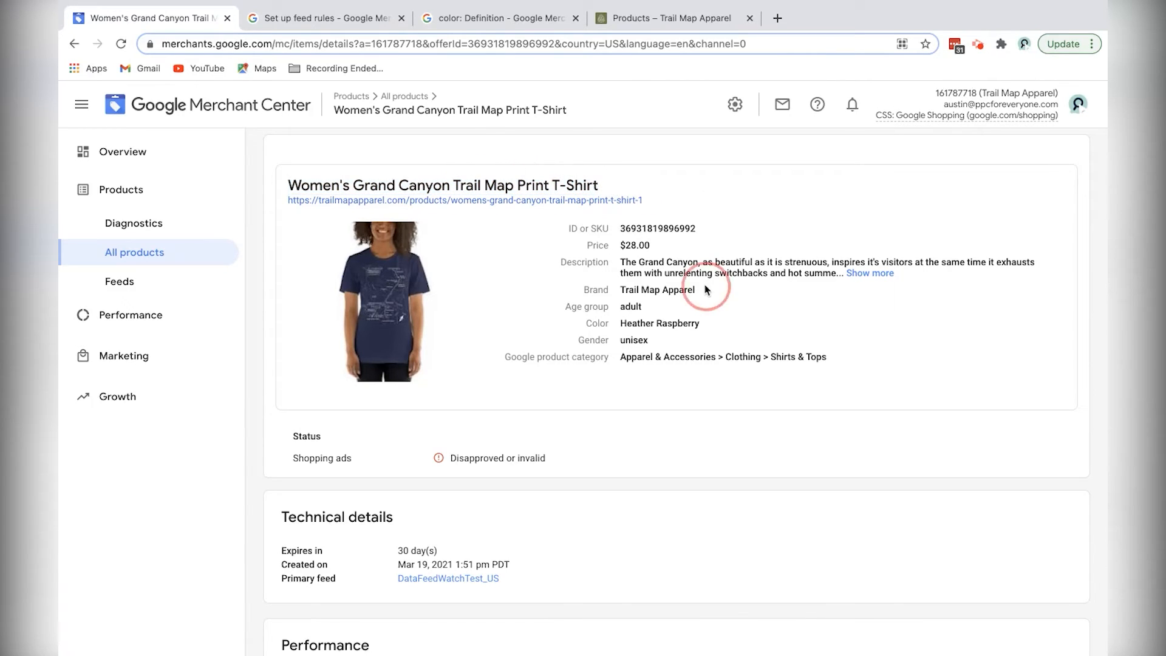
{"action": "left_click", "coordinate": [119, 281]}
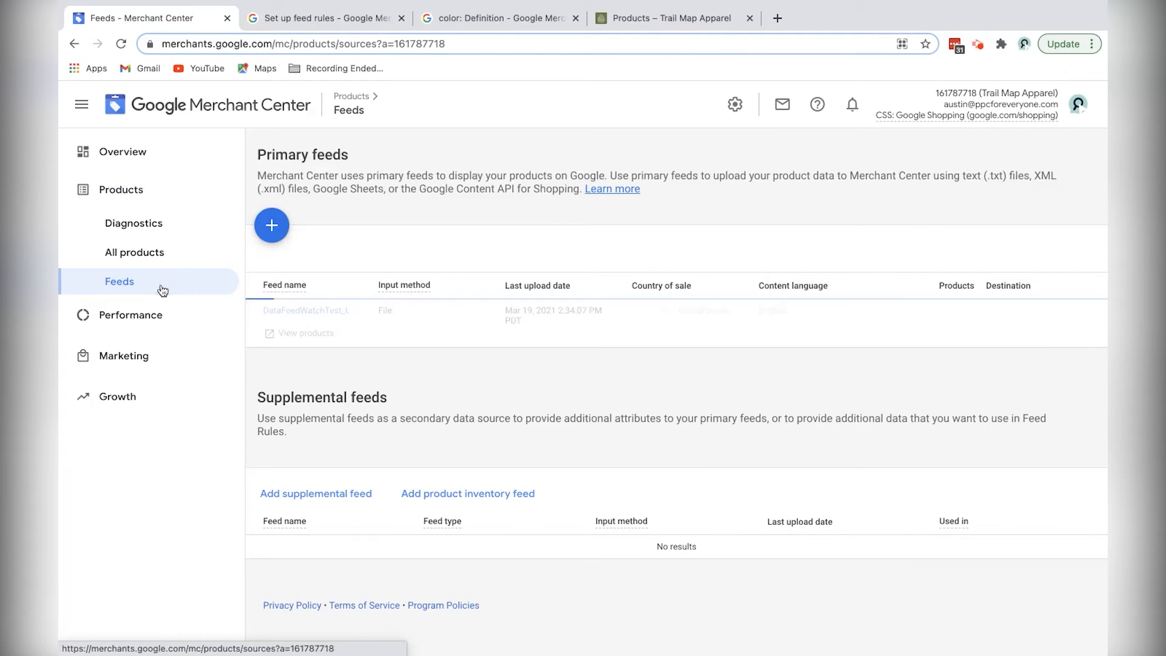
Step: In DataFeedWatchTest_US feed rules, start a new rule for the title attribute
{"action": "left_click", "coordinate": [306, 310]}
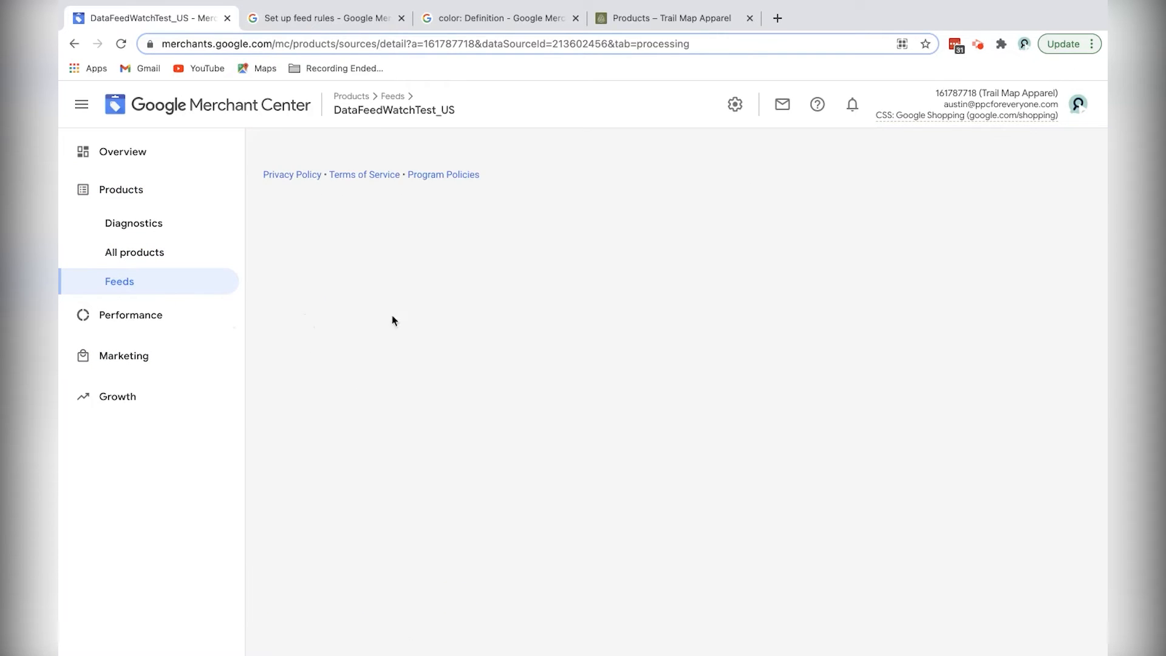
{"action": "left_click", "coordinate": [536, 146]}
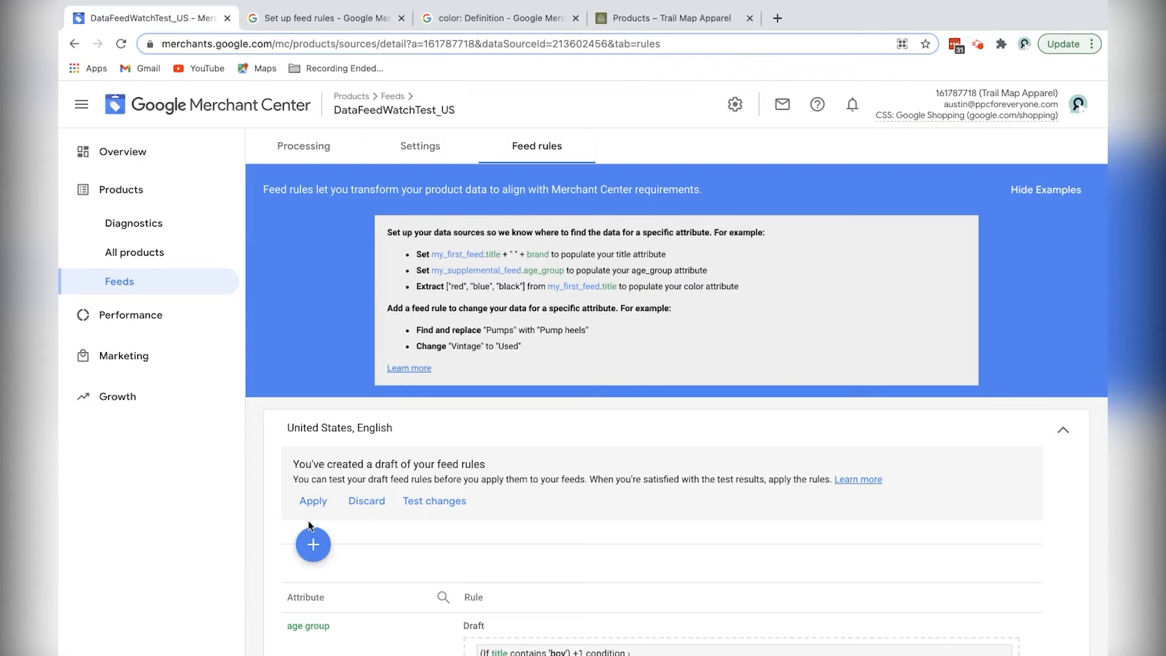
{"action": "left_click", "coordinate": [312, 544]}
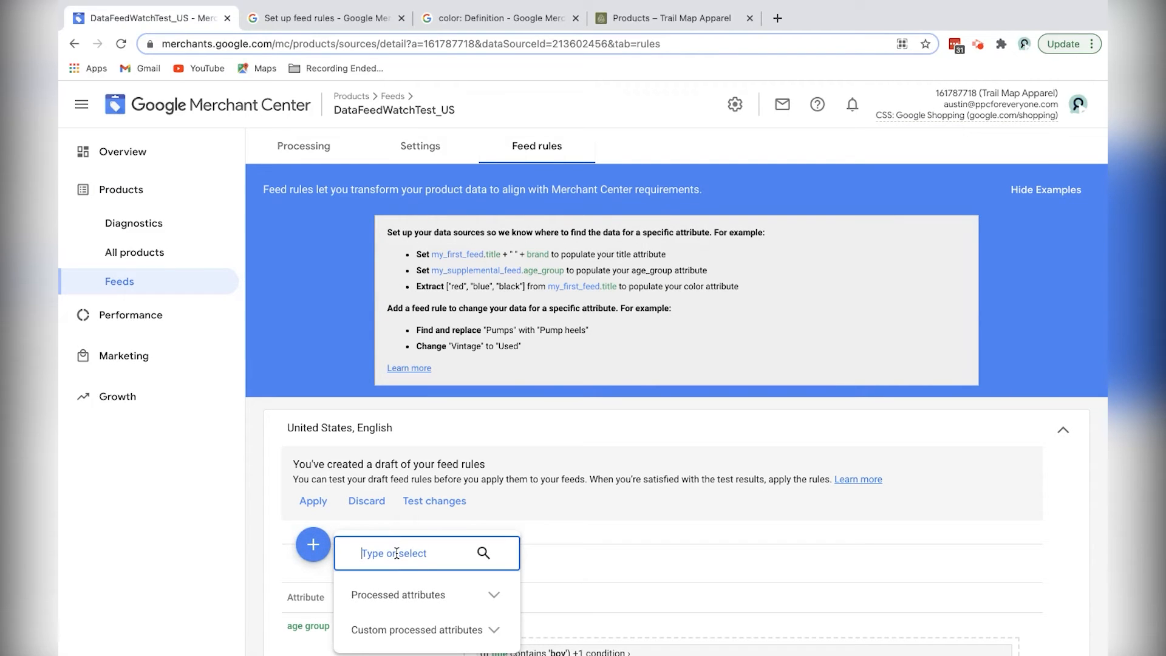
{"action": "type", "text": "title"}
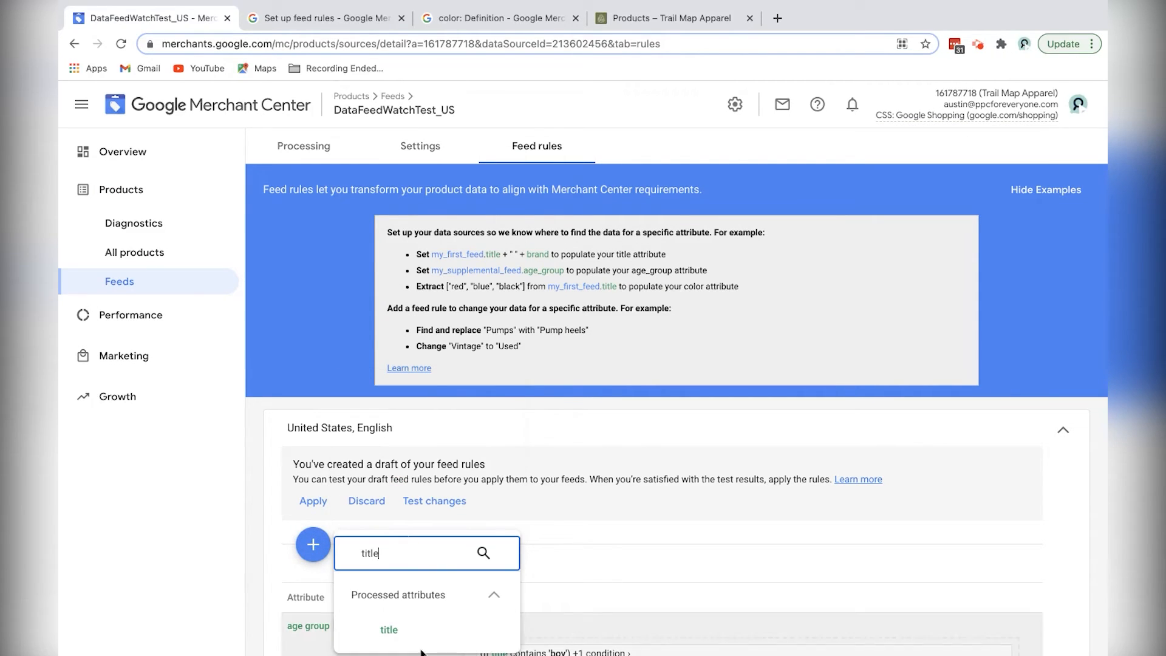
{"action": "left_click", "coordinate": [389, 629]}
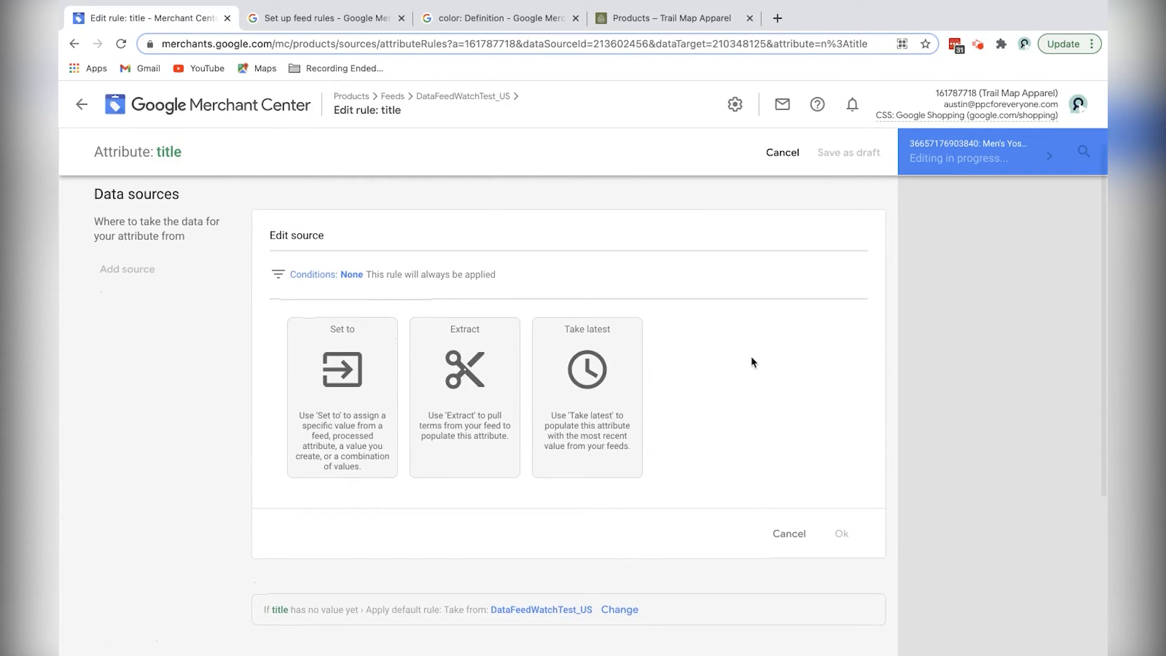
{"action": "scroll", "scroll_direction": "down", "scroll_amount": 3}
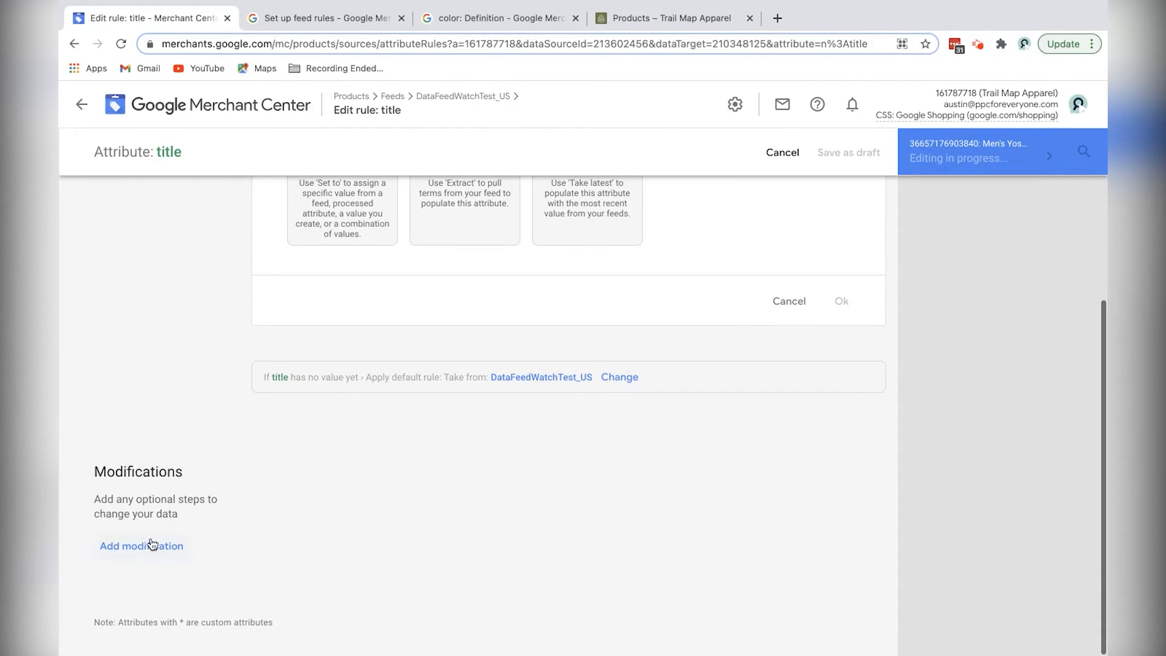
{"action": "mouse_move", "coordinate": [323, 18]}
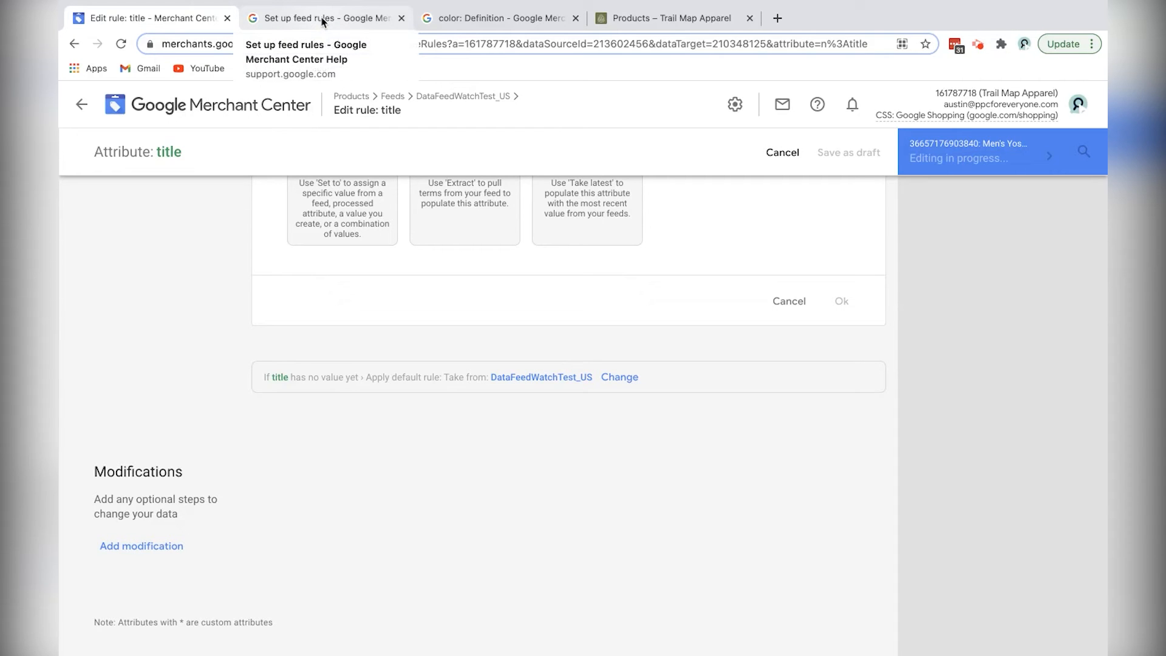
{"action": "left_click", "coordinate": [324, 18]}
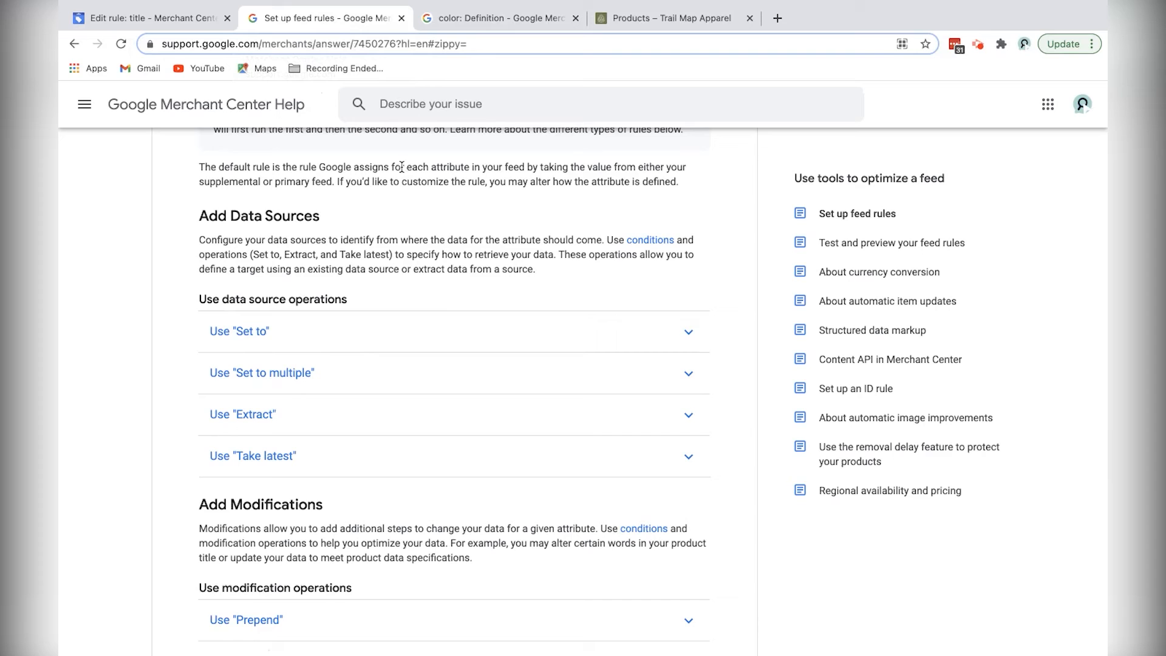
{"action": "scroll", "scroll_direction": "down", "scroll_amount": 3}
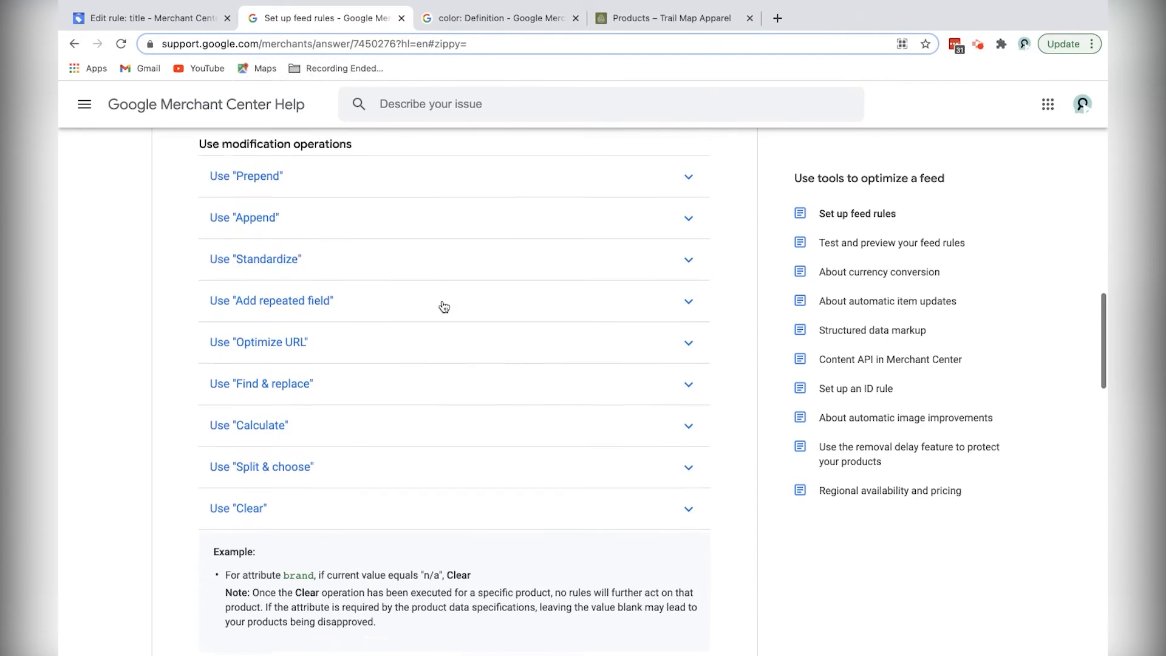
{"action": "left_click", "coordinate": [243, 217]}
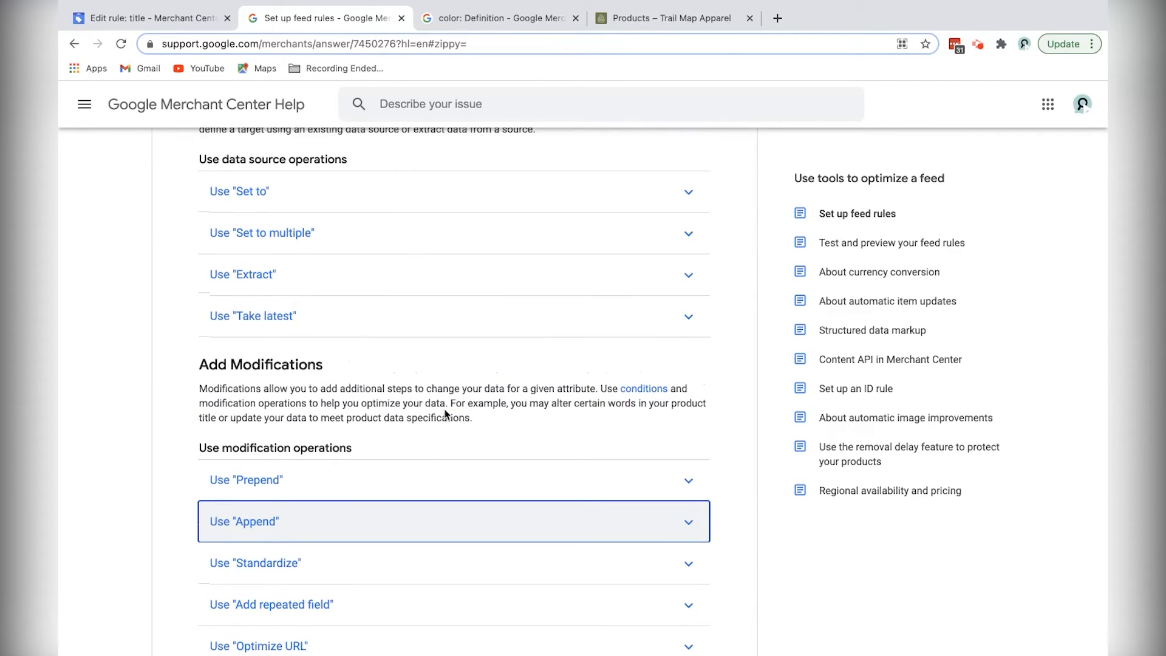
{"action": "scroll", "scroll_direction": "down", "scroll_amount": 3}
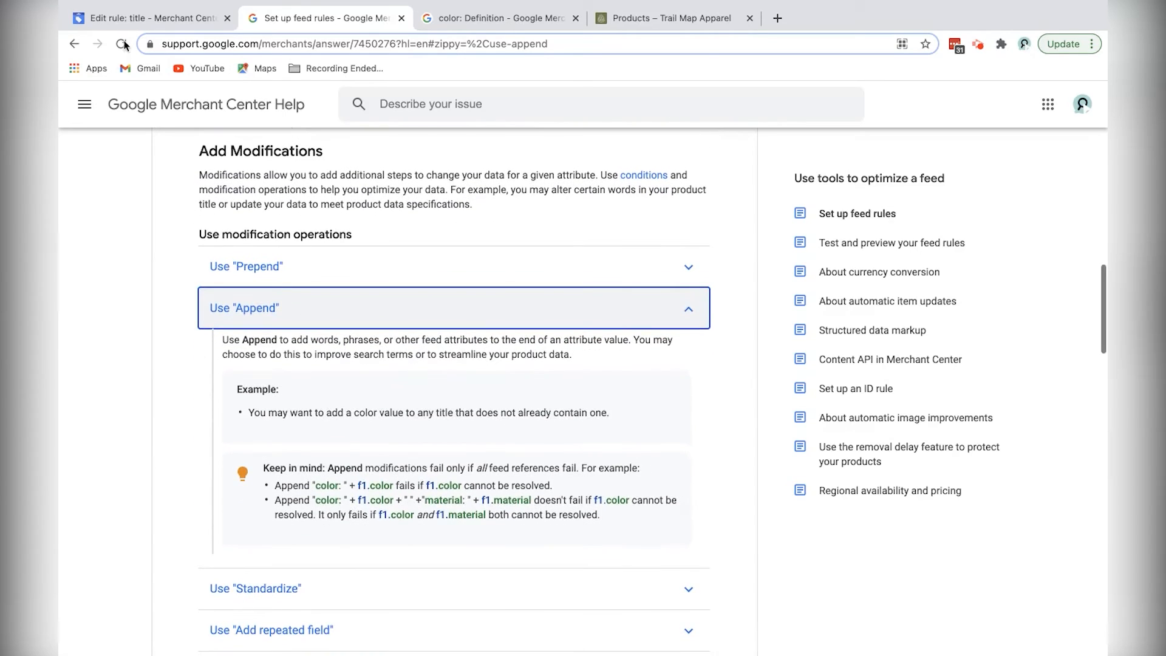
{"action": "left_click", "coordinate": [149, 18]}
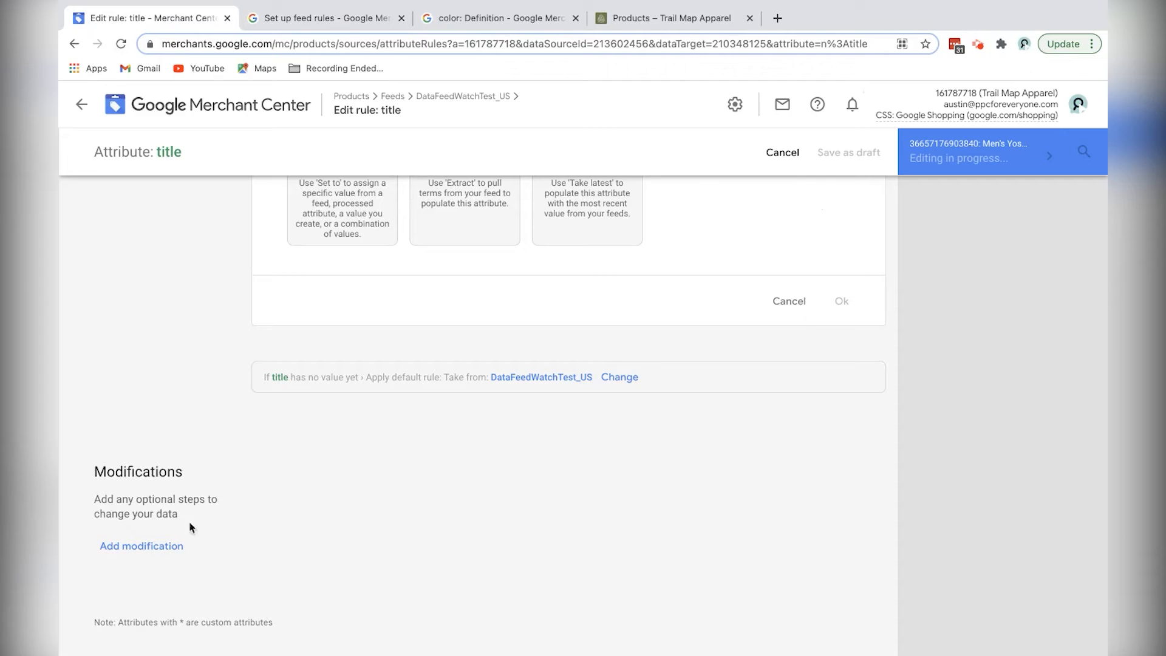
Step: Add an Append modification using the processed color attribute, so the preview title ends with Dark Grey Heather
{"action": "scroll", "scroll_direction": "up", "scroll_amount": 3}
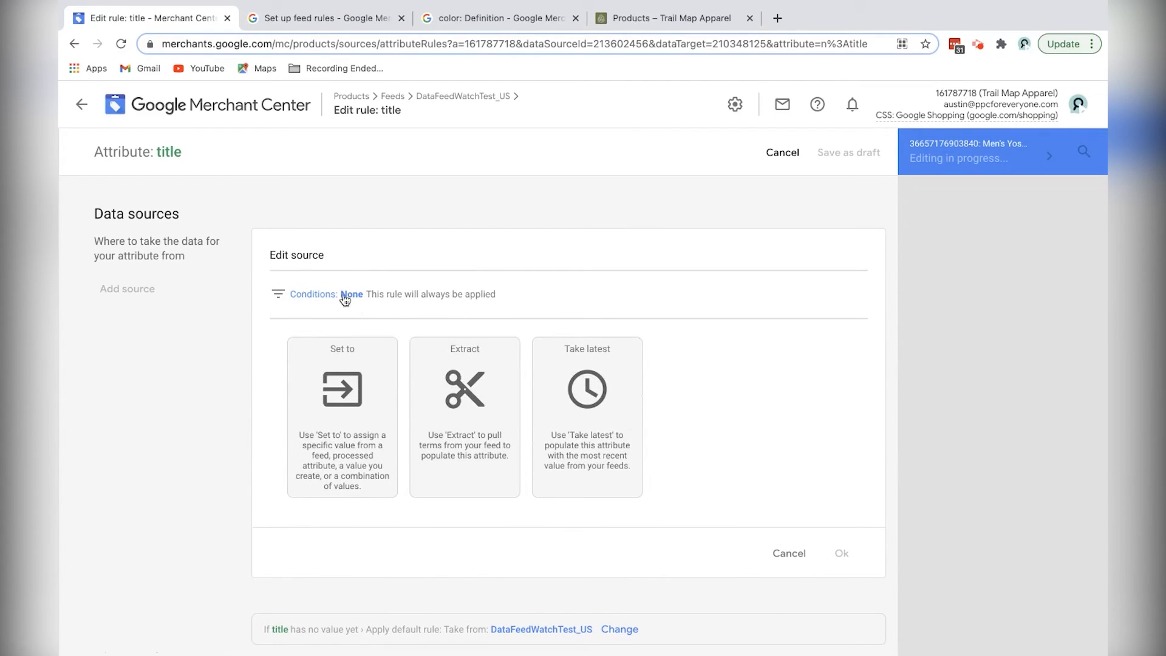
{"action": "mouse_move", "coordinate": [375, 303]}
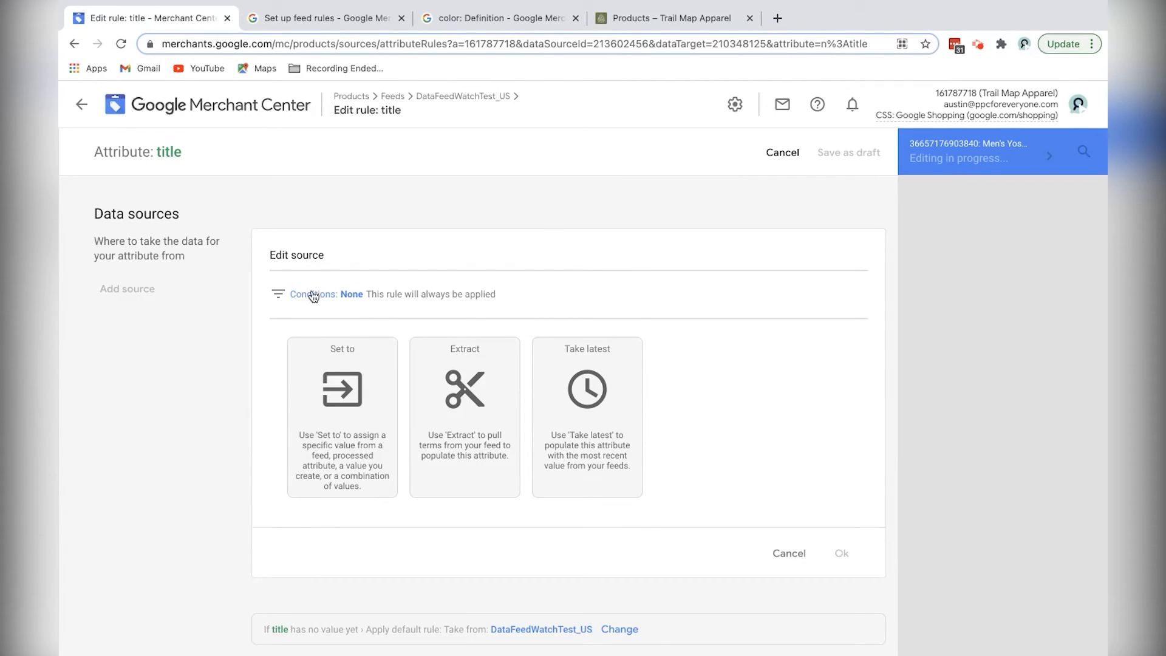
{"action": "mouse_move", "coordinate": [328, 300]}
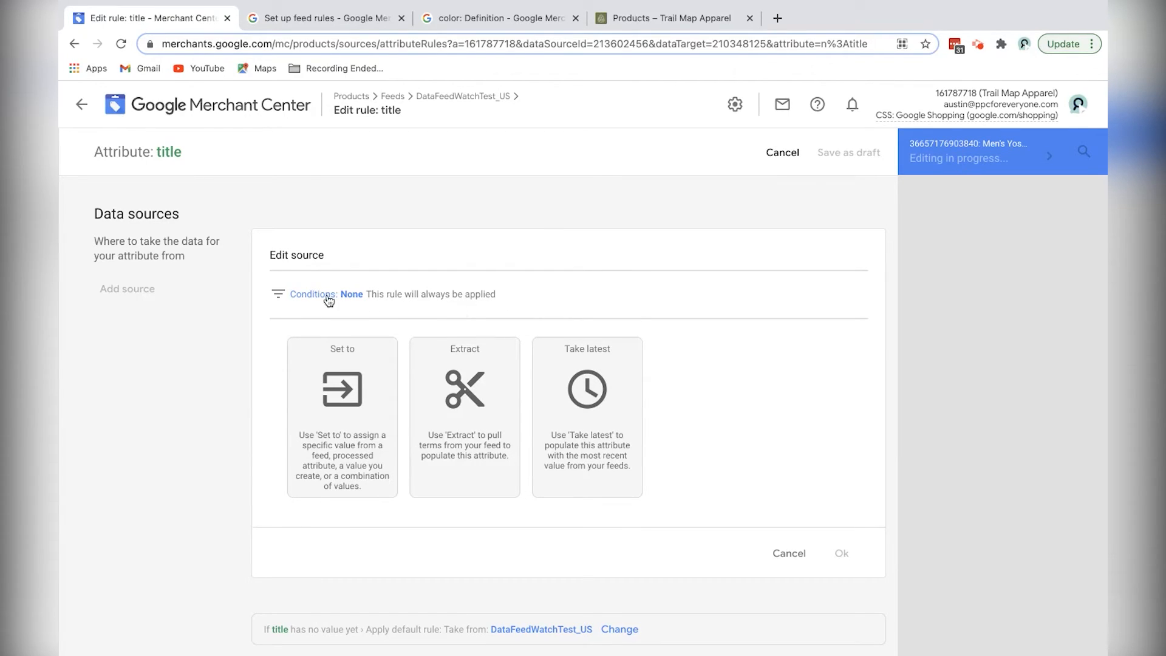
{"action": "scroll", "scroll_direction": "down", "scroll_amount": 3}
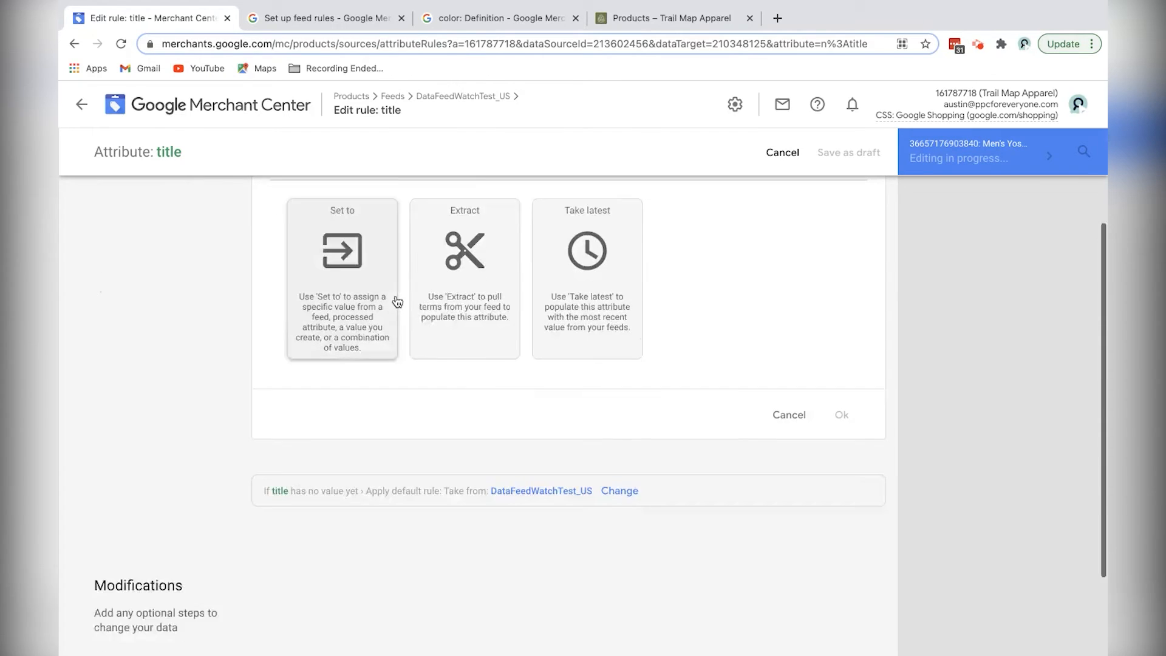
{"action": "left_click", "coordinate": [141, 545]}
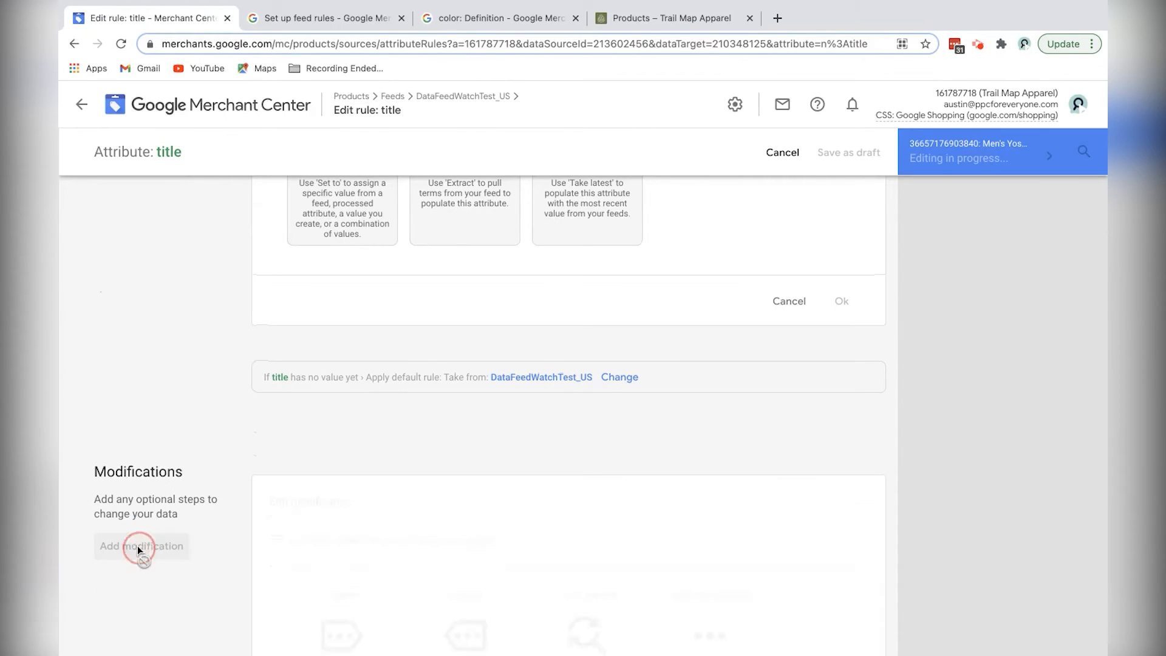
{"action": "left_click", "coordinate": [141, 545]}
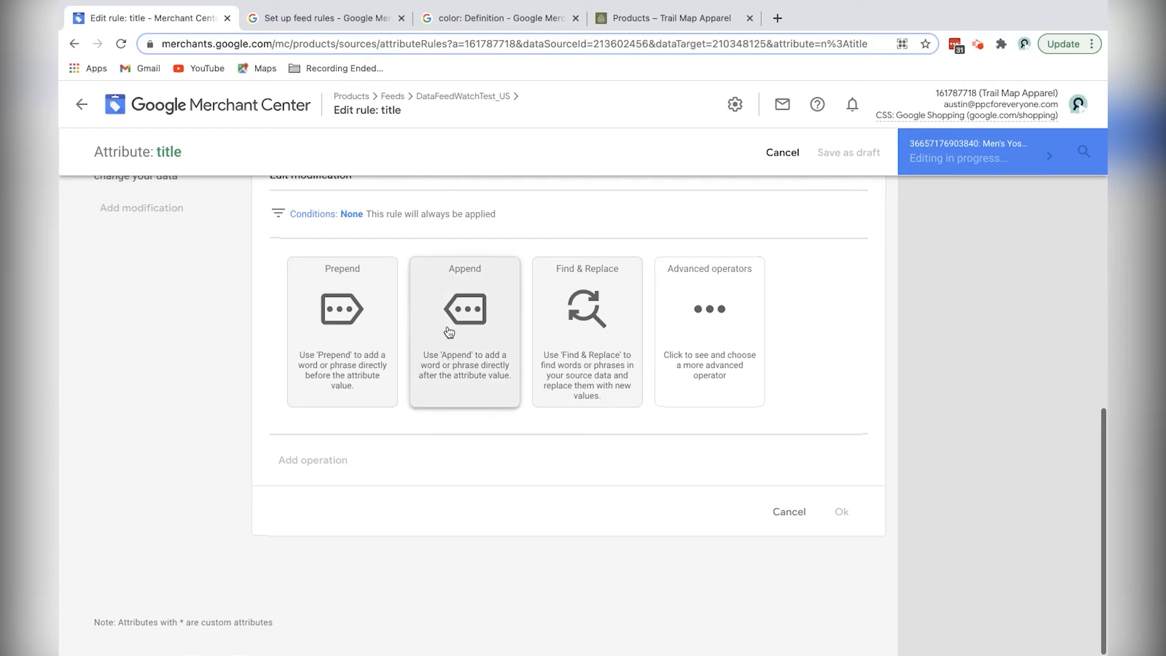
{"action": "left_click", "coordinate": [464, 330]}
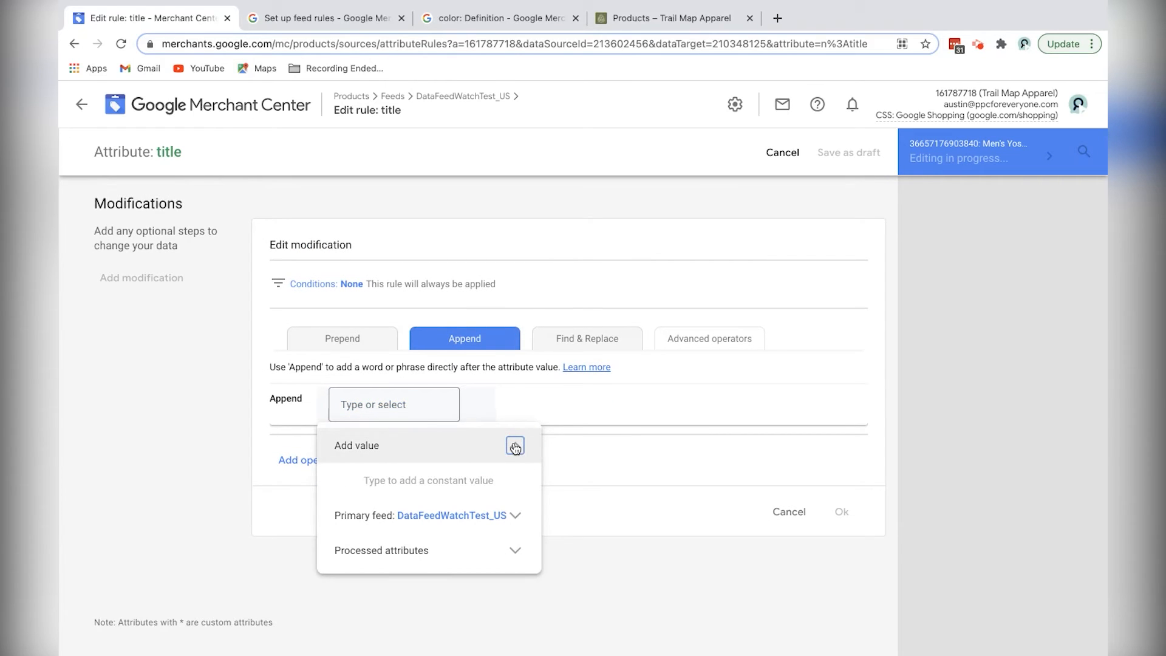
{"action": "left_click", "coordinate": [515, 445]}
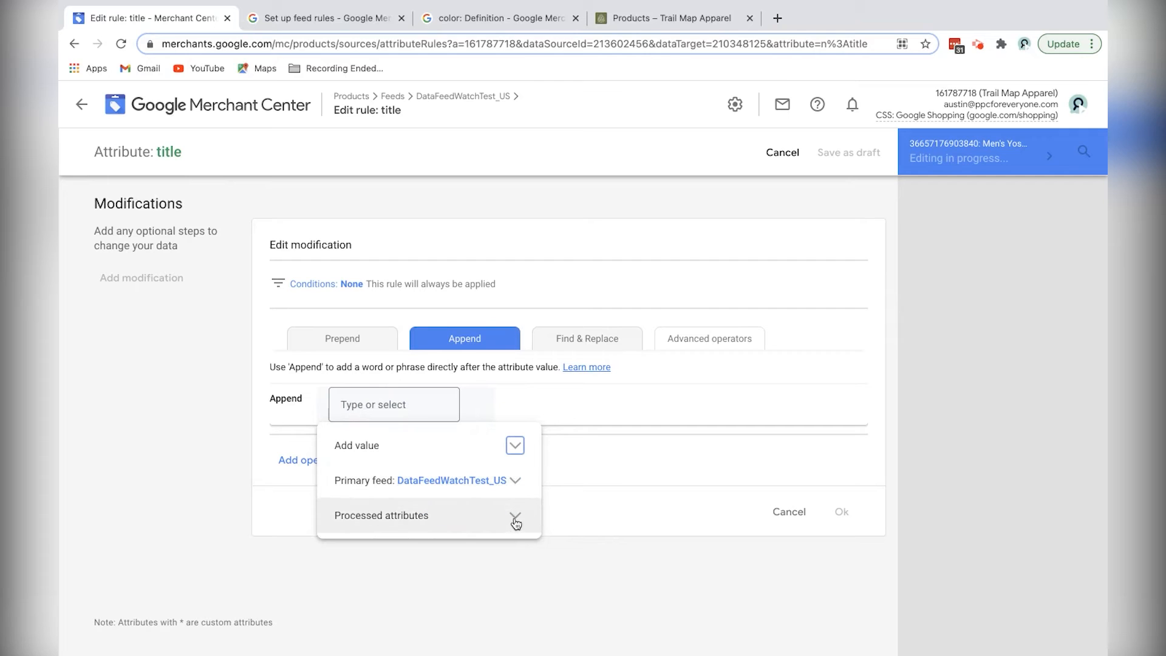
{"action": "left_click", "coordinate": [515, 518]}
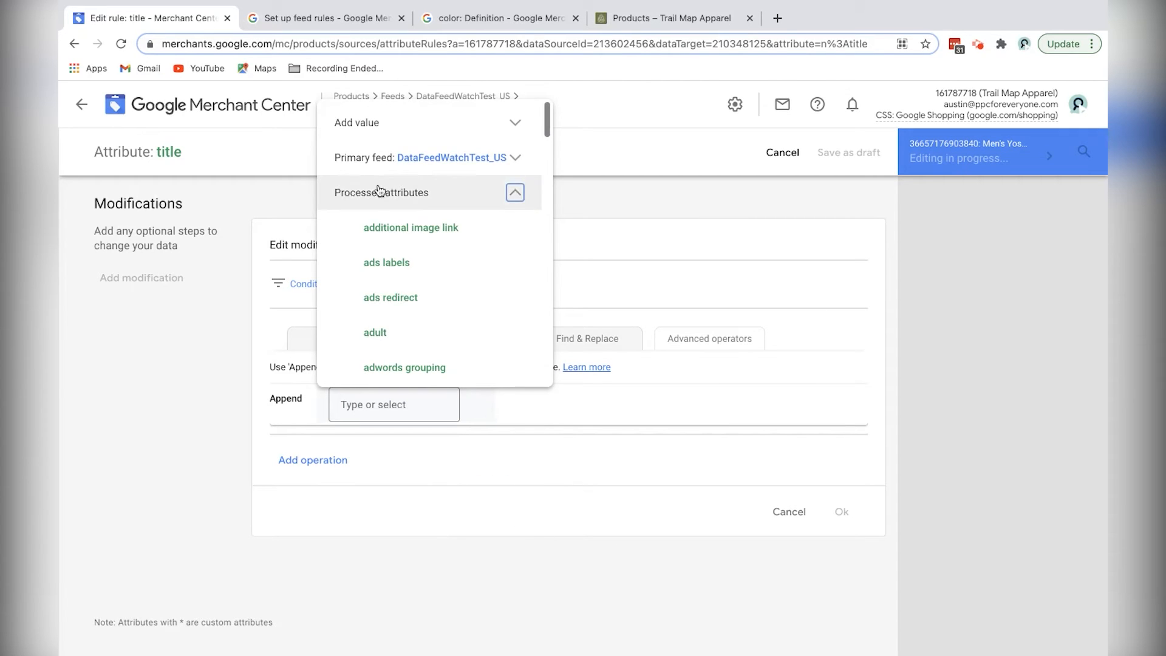
{"action": "scroll", "scroll_direction": "down", "scroll_amount": 3}
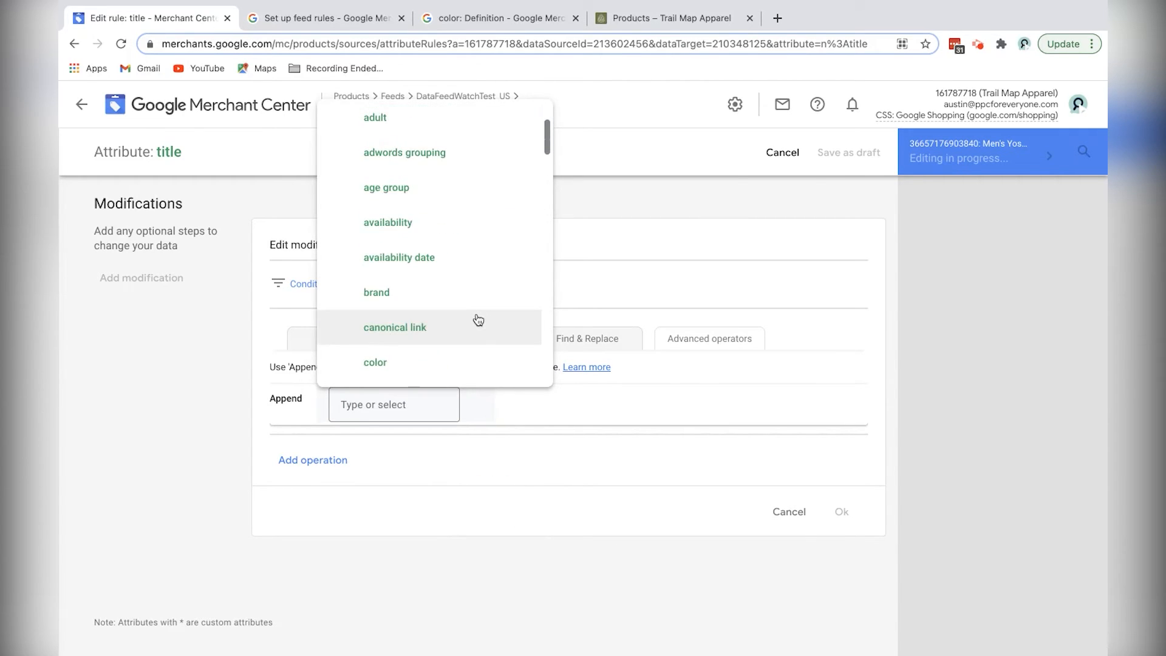
{"action": "left_click", "coordinate": [375, 362]}
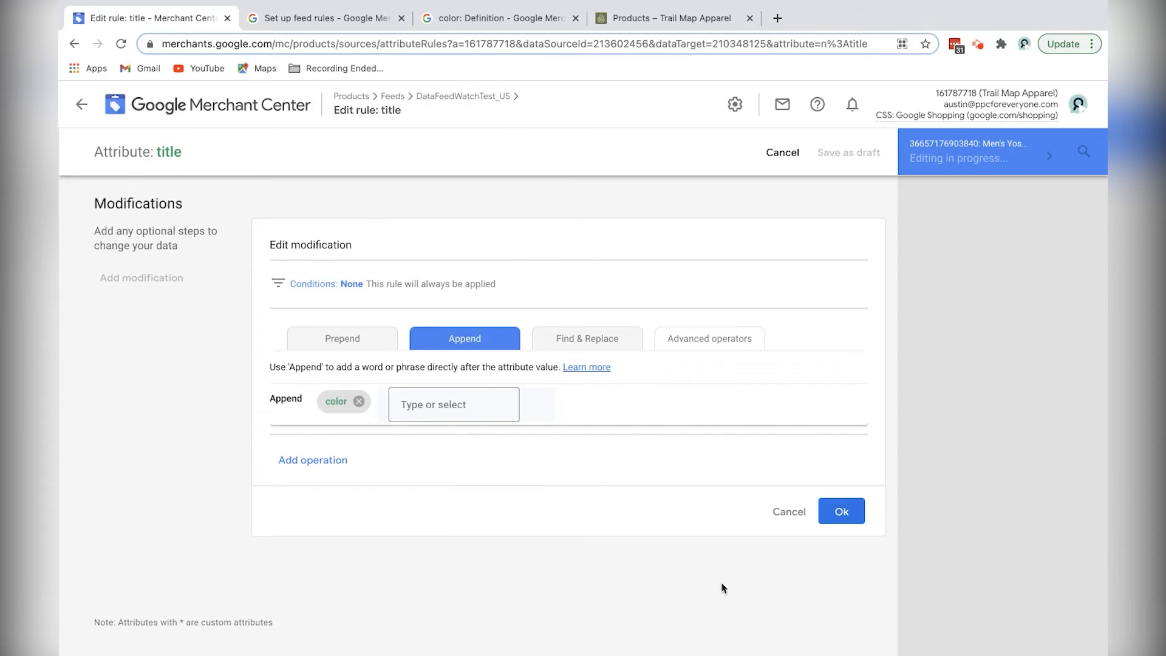
{"action": "left_click", "coordinate": [841, 512]}
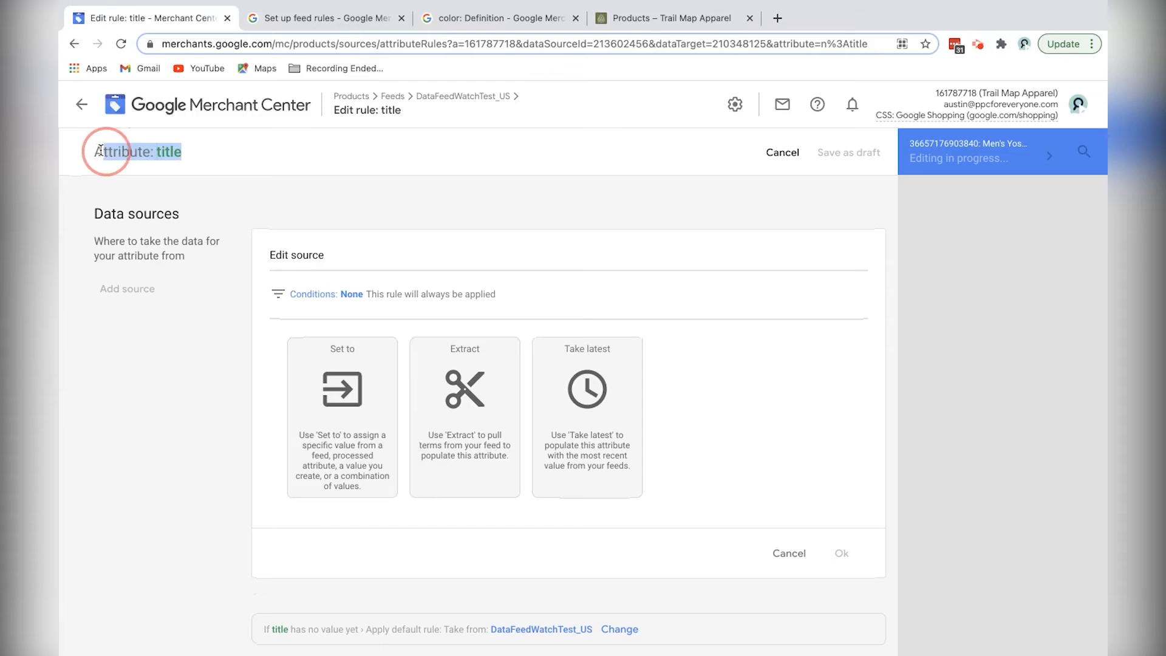
{"action": "scroll", "scroll_direction": "down", "scroll_amount": 3}
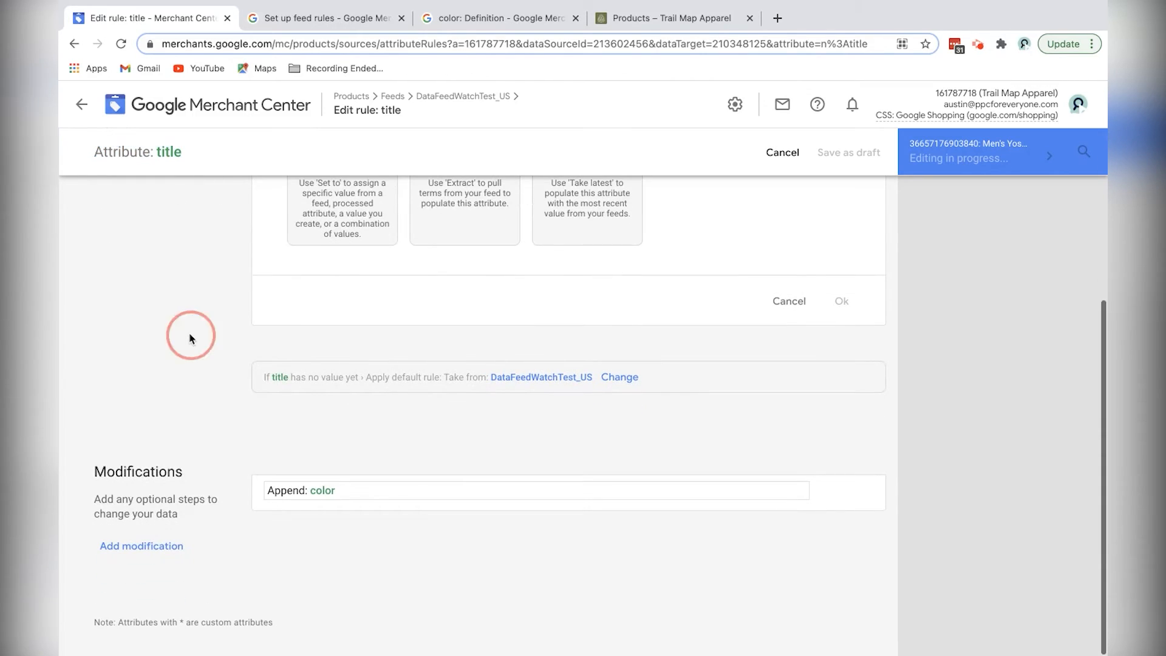
{"action": "mouse_move", "coordinate": [317, 496]}
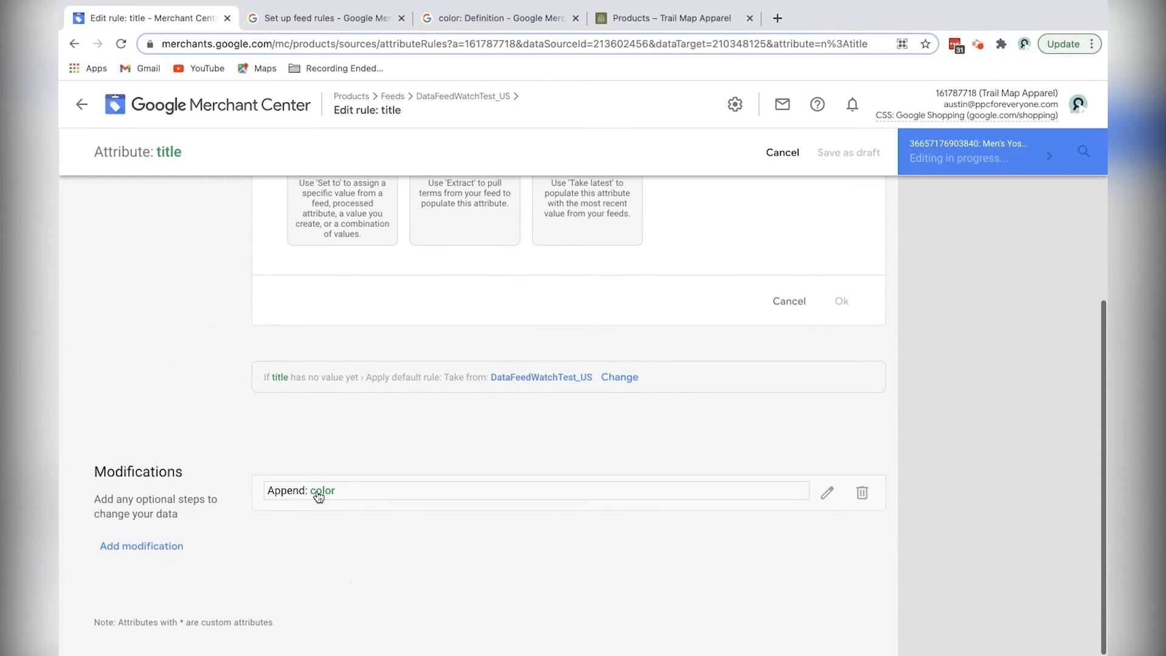
{"action": "mouse_move", "coordinate": [348, 496]}
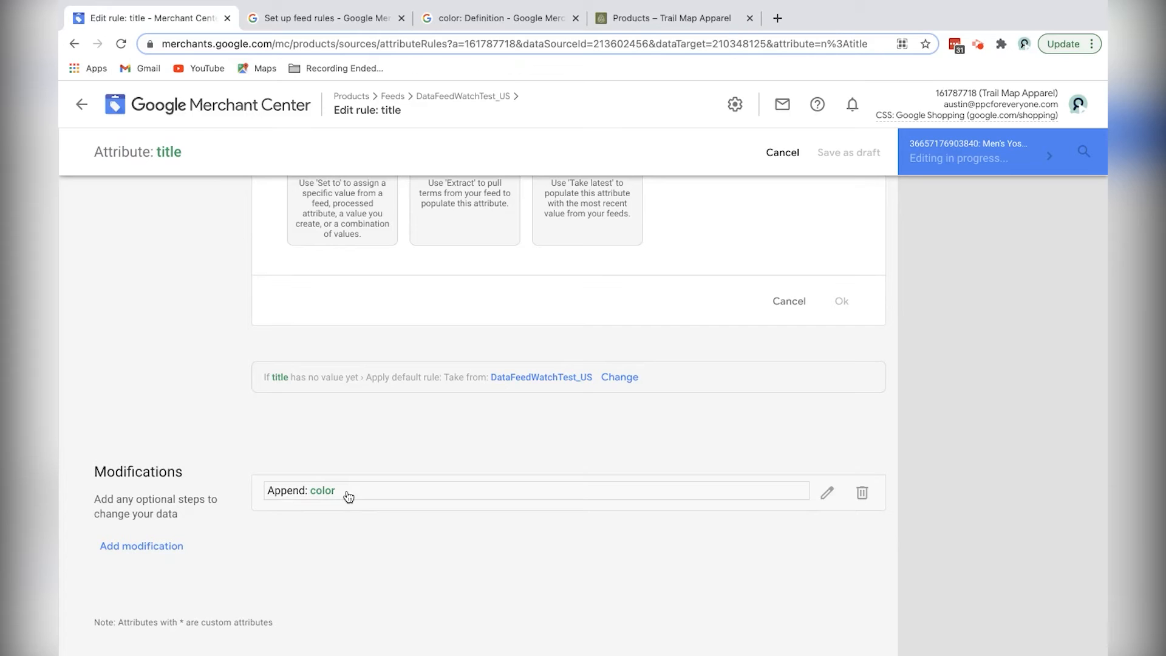
{"action": "scroll", "scroll_direction": "up", "scroll_amount": 3}
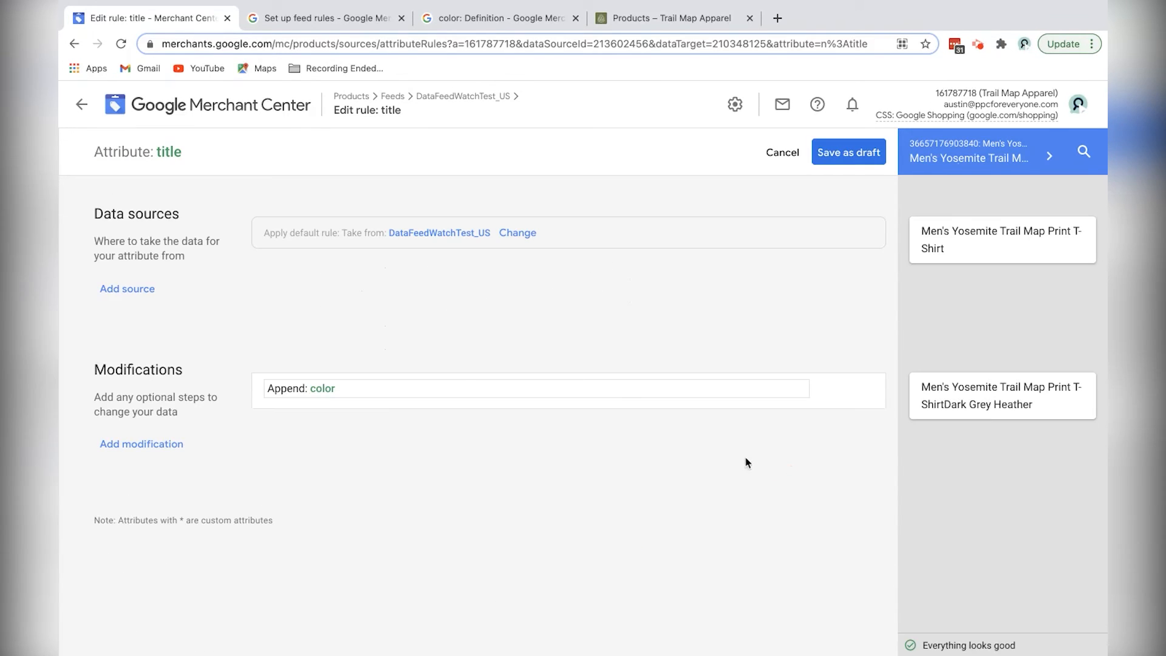
{"action": "mouse_move", "coordinate": [1050, 157]}
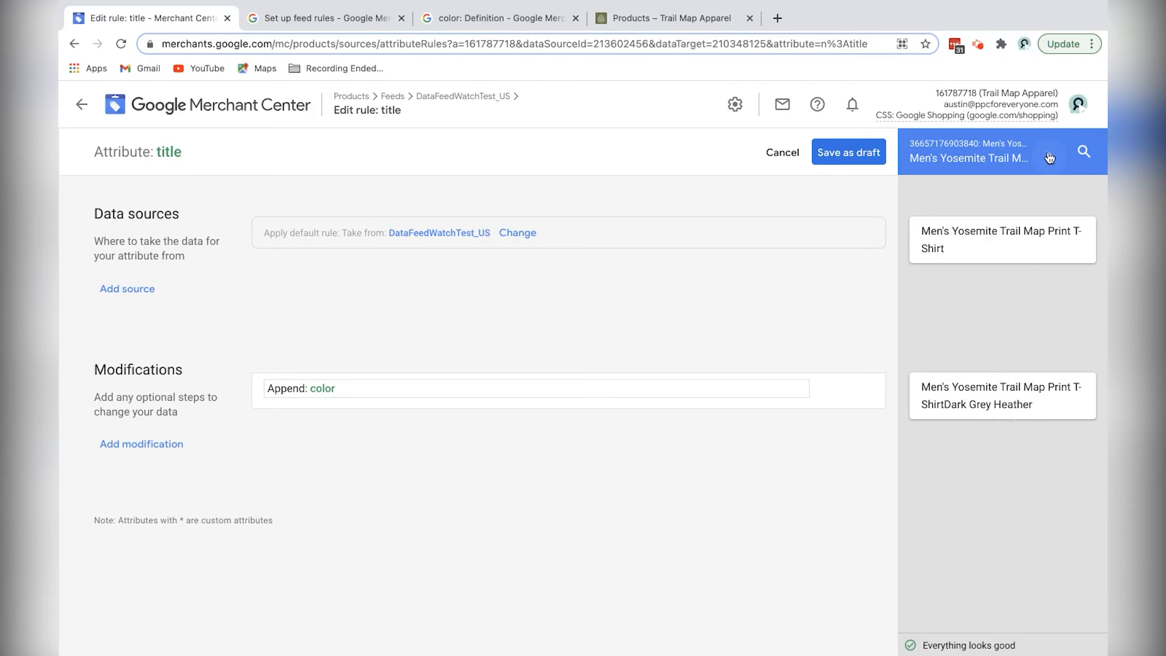
Step: Step the title rule preview to the next product in the feed
{"action": "left_click", "coordinate": [1050, 157]}
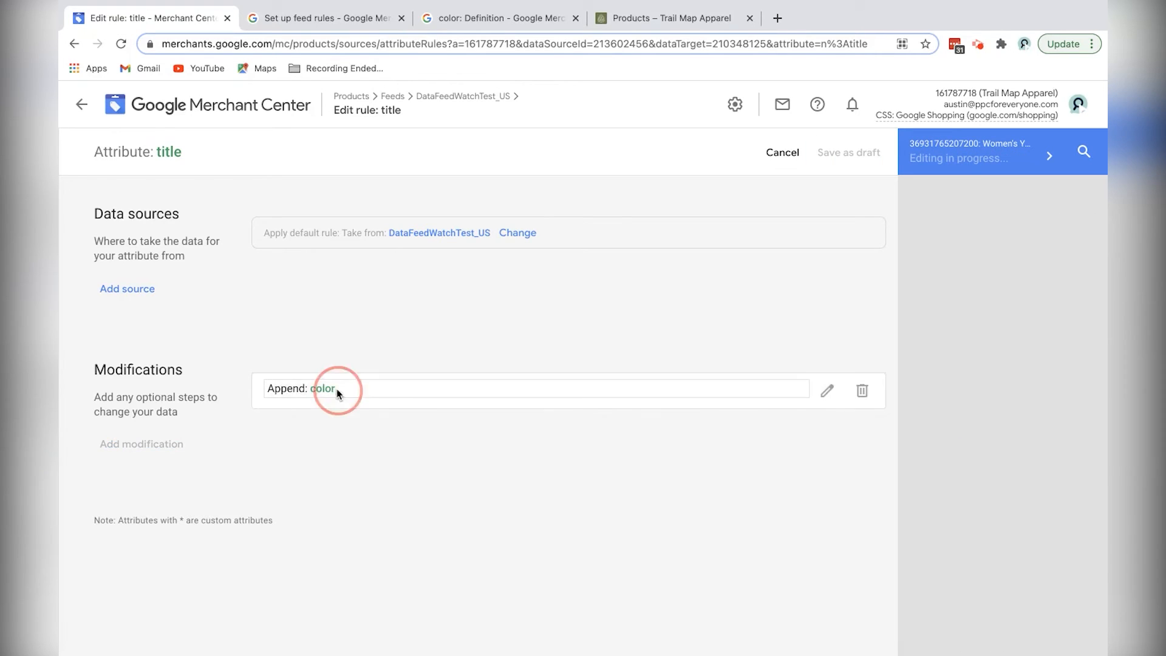
Step: Edit the Append step to add a space before the color attribute and confirm it
{"action": "left_click", "coordinate": [827, 390]}
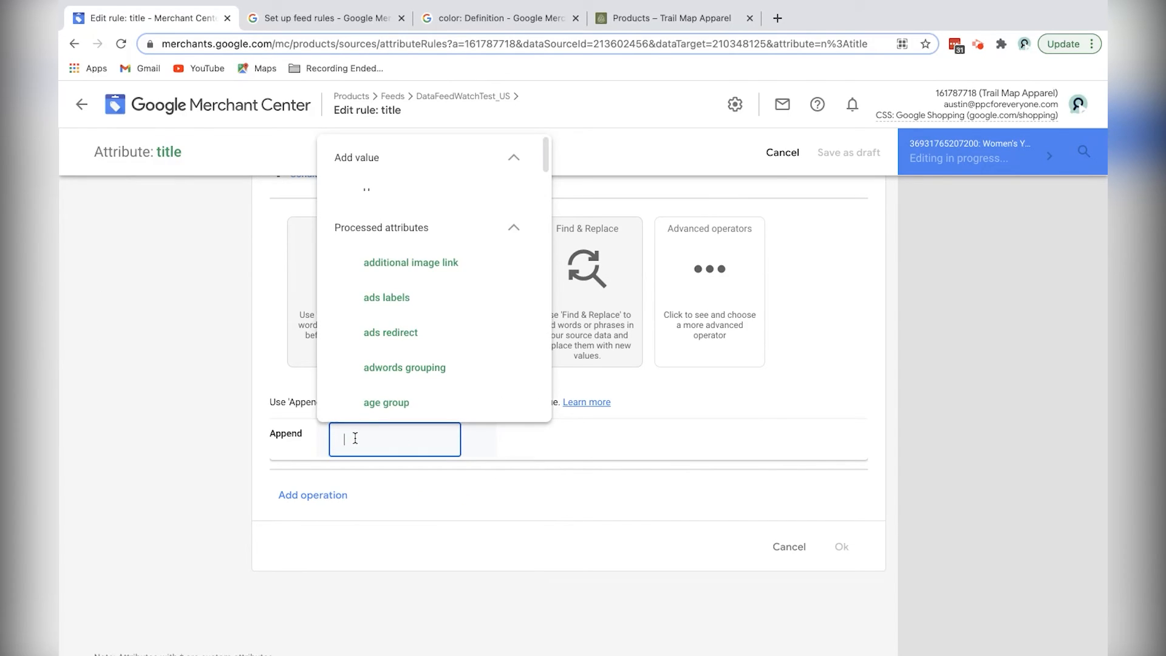
{"action": "mouse_move", "coordinate": [402, 198]}
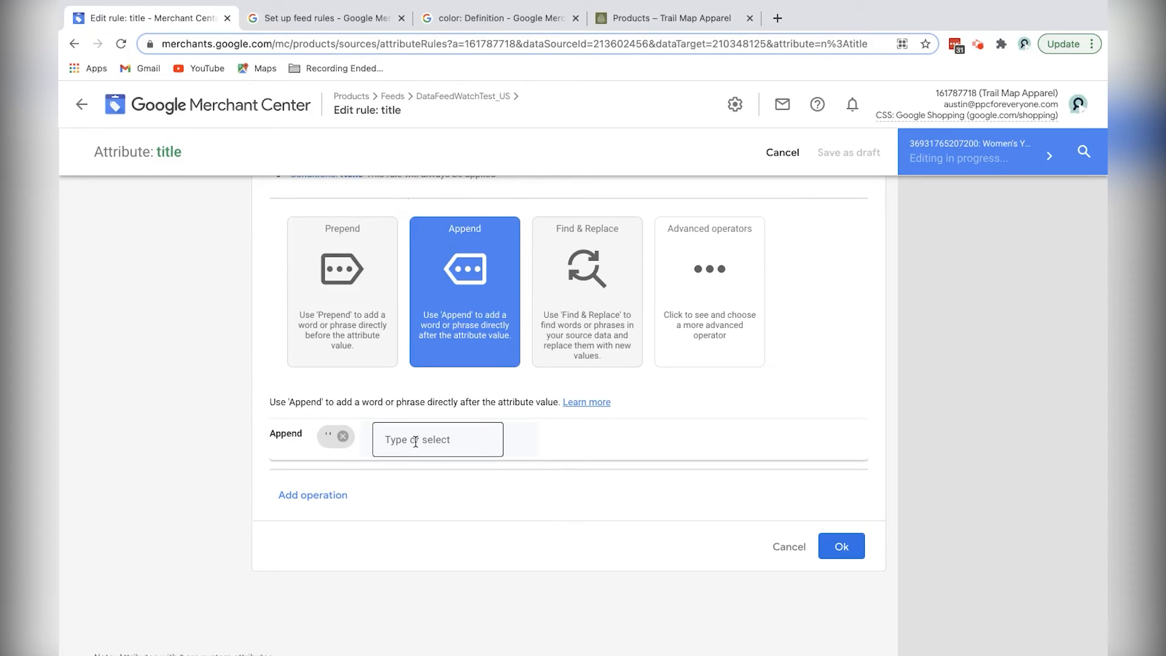
{"action": "left_click", "coordinate": [438, 438]}
{"action": "type", "text": "color"}
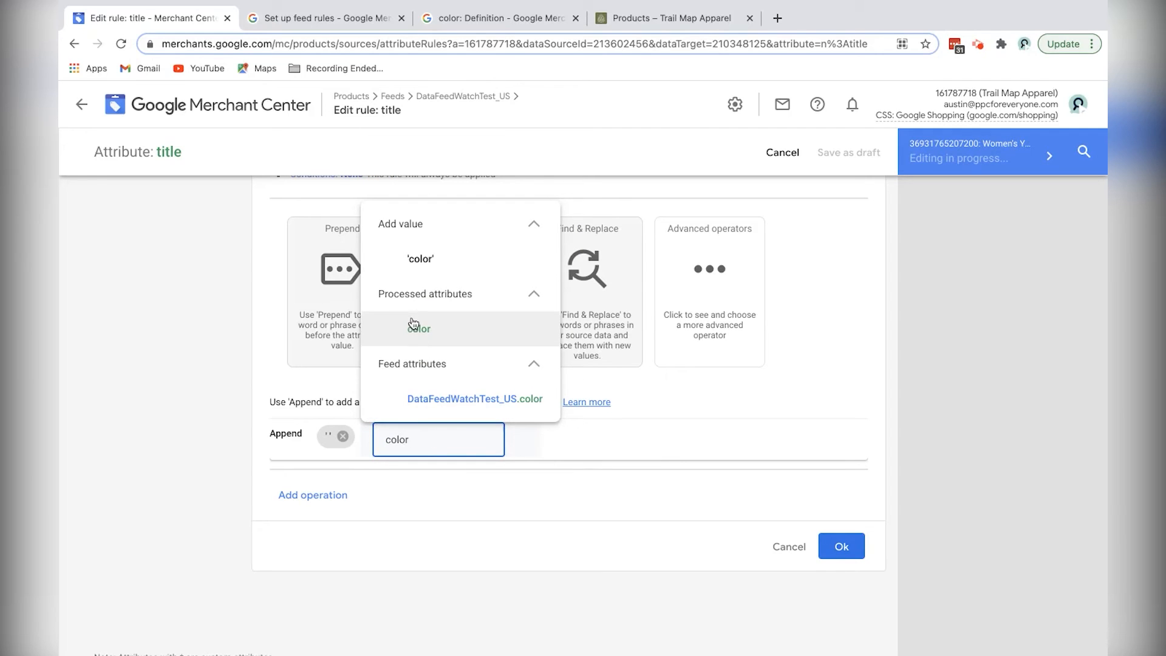
{"action": "left_click", "coordinate": [419, 328]}
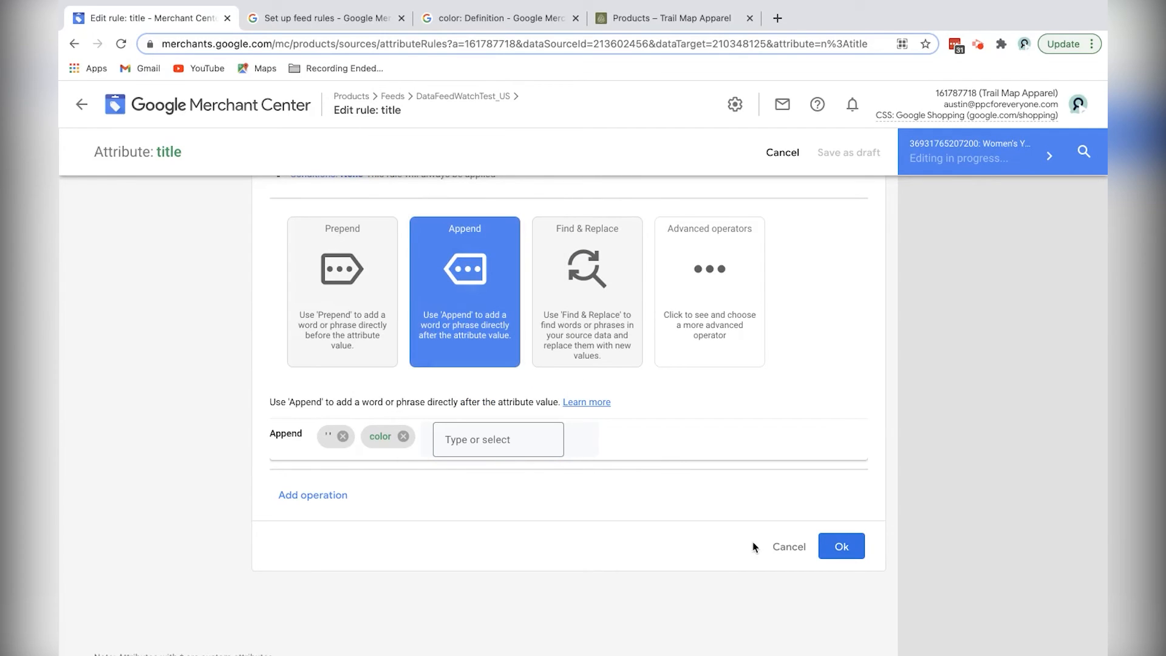
{"action": "left_click", "coordinate": [841, 545]}
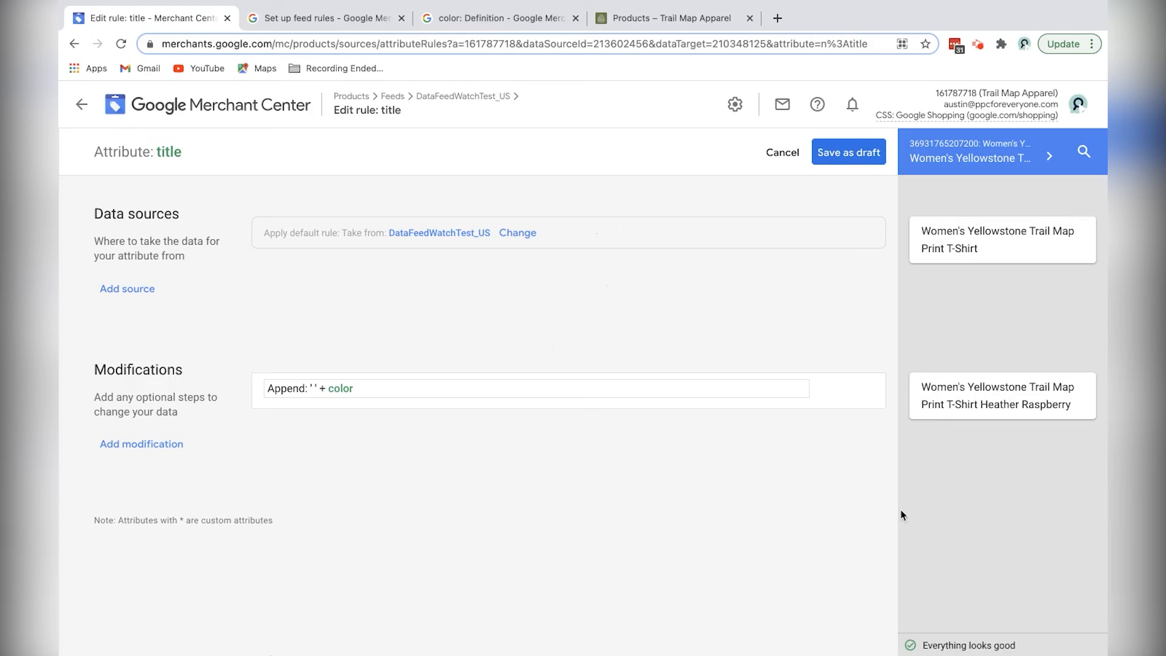
{"action": "mouse_move", "coordinate": [975, 406]}
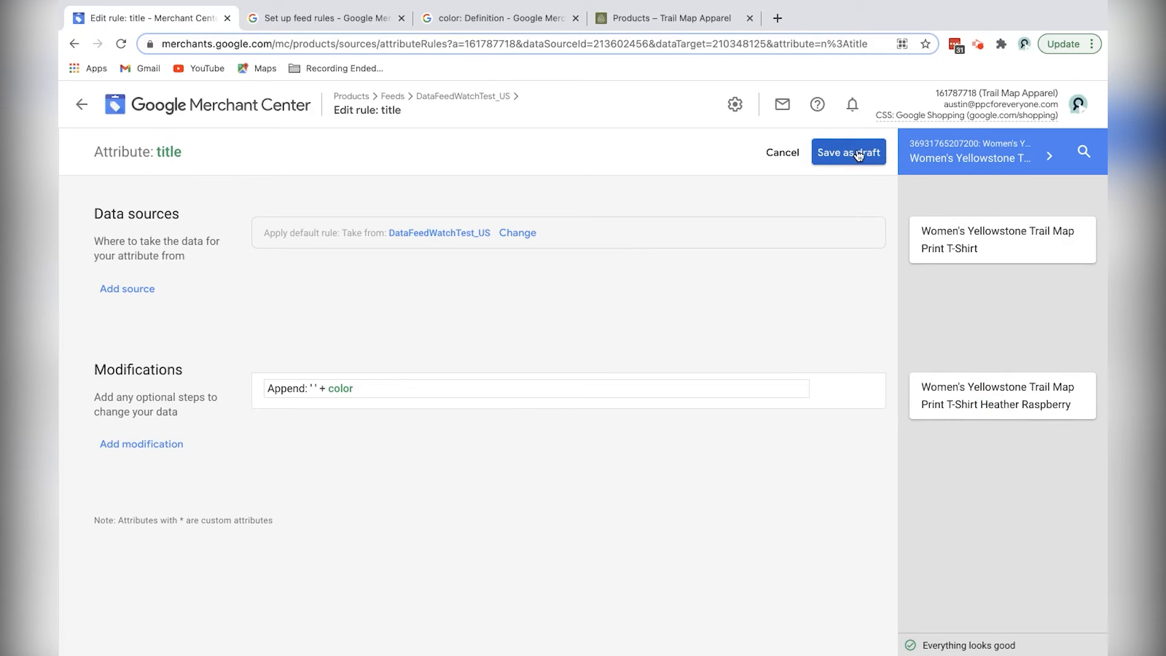
Step: Save the title rule as a draft, then switch to the color definition help article
{"action": "left_click", "coordinate": [848, 152]}
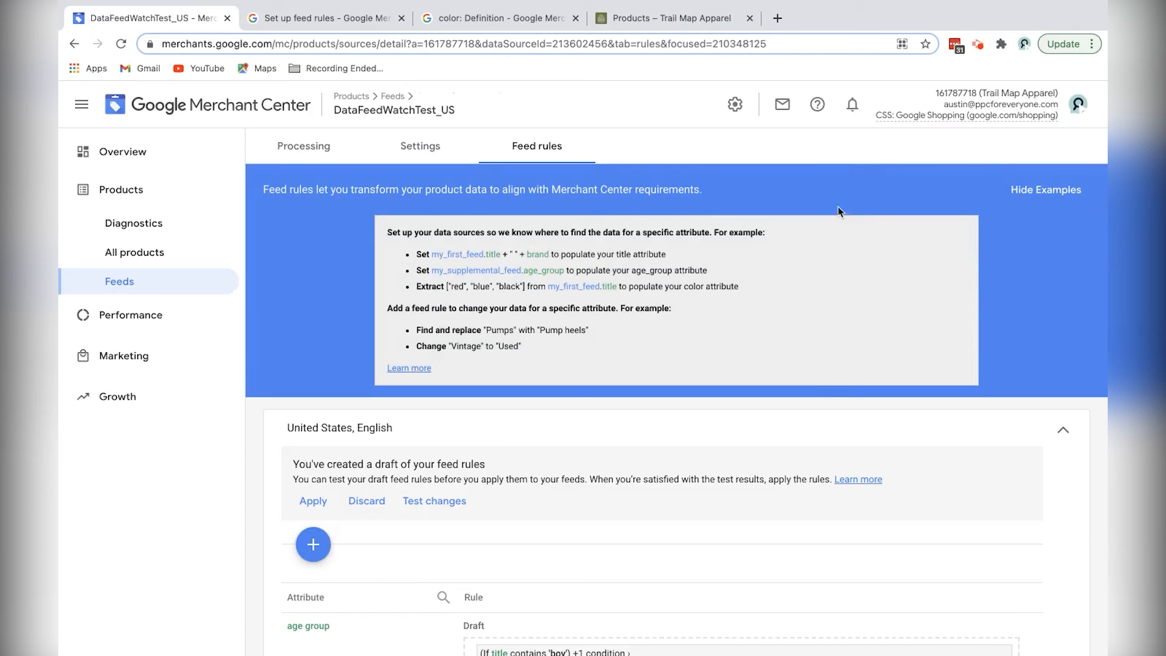
{"action": "scroll", "scroll_direction": "down", "scroll_amount": 3}
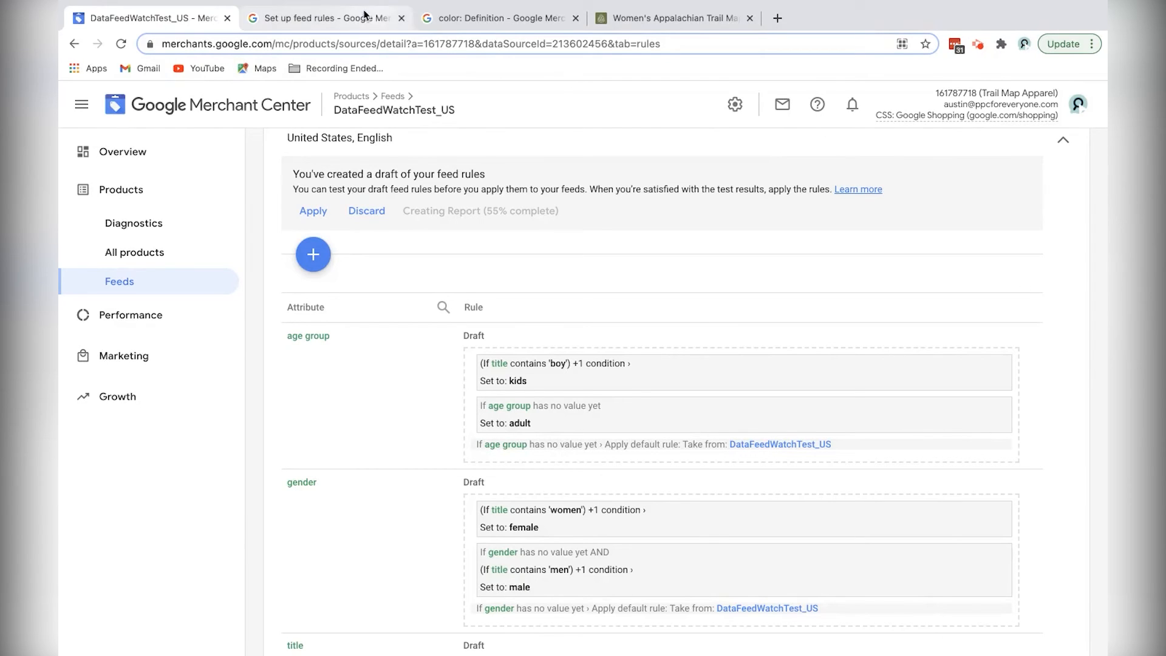
{"action": "left_click", "coordinate": [498, 18]}
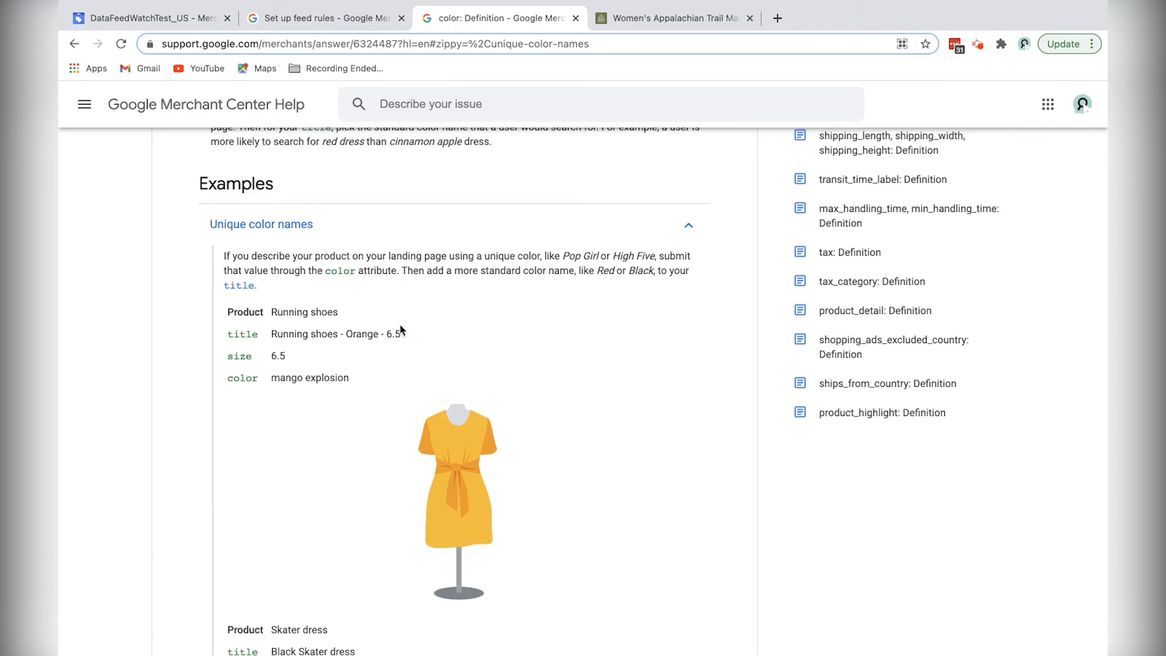
{"action": "scroll", "scroll_direction": "up", "scroll_amount": 3}
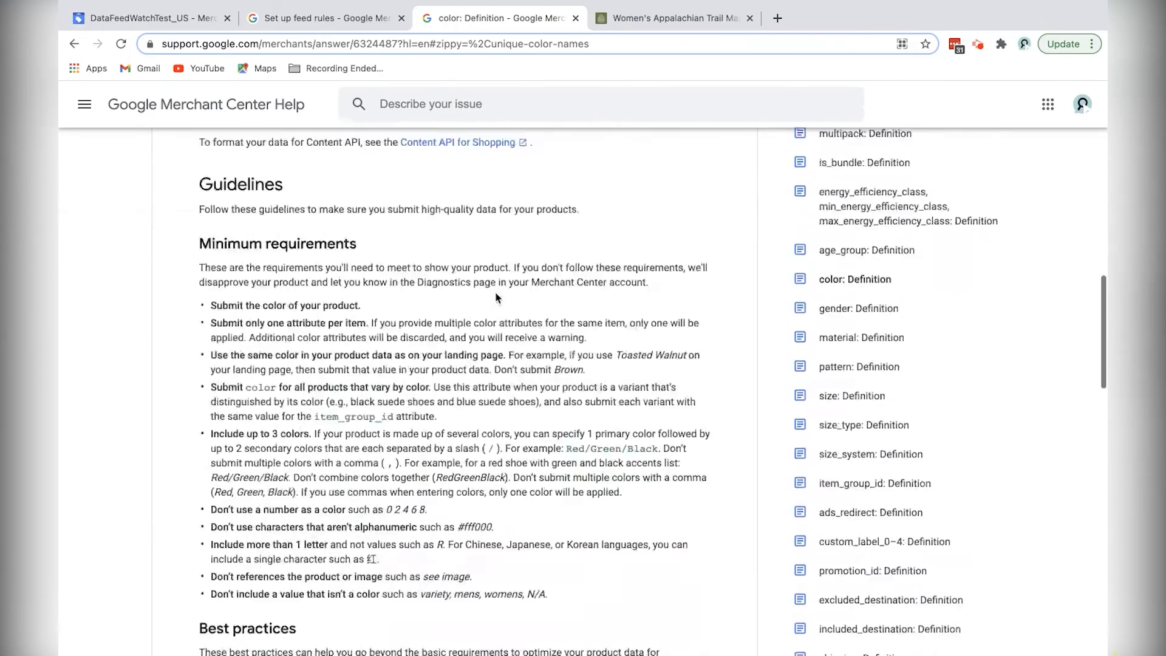
{"action": "scroll", "scroll_direction": "down", "scroll_amount": 3}
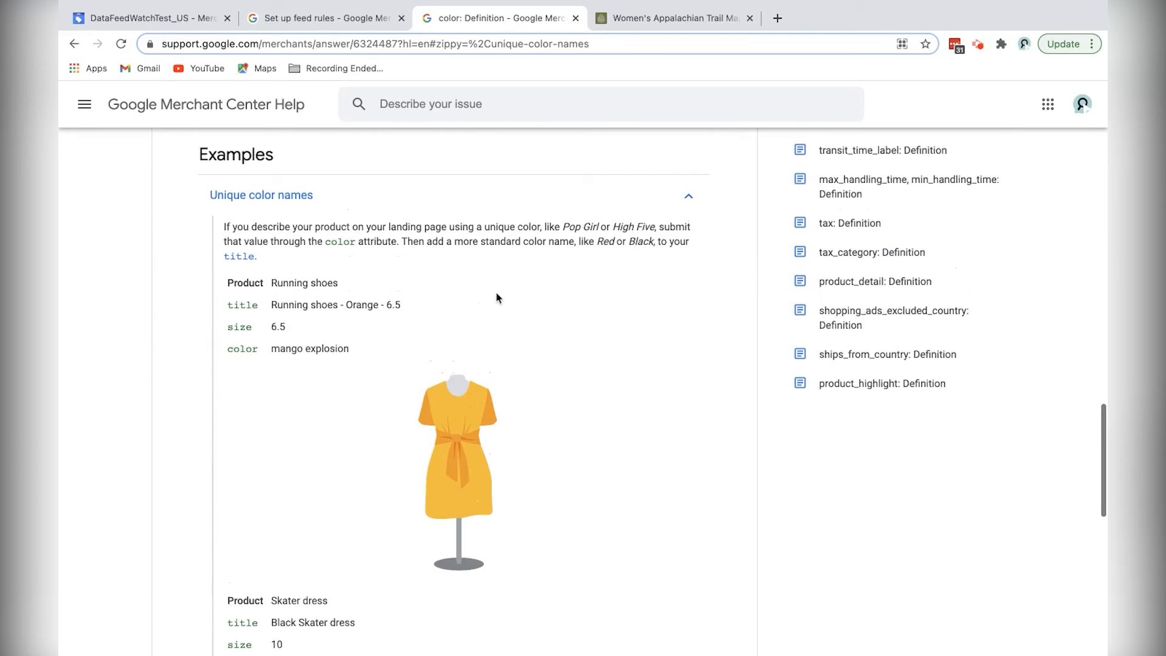
{"action": "scroll", "scroll_direction": "up", "scroll_amount": 3}
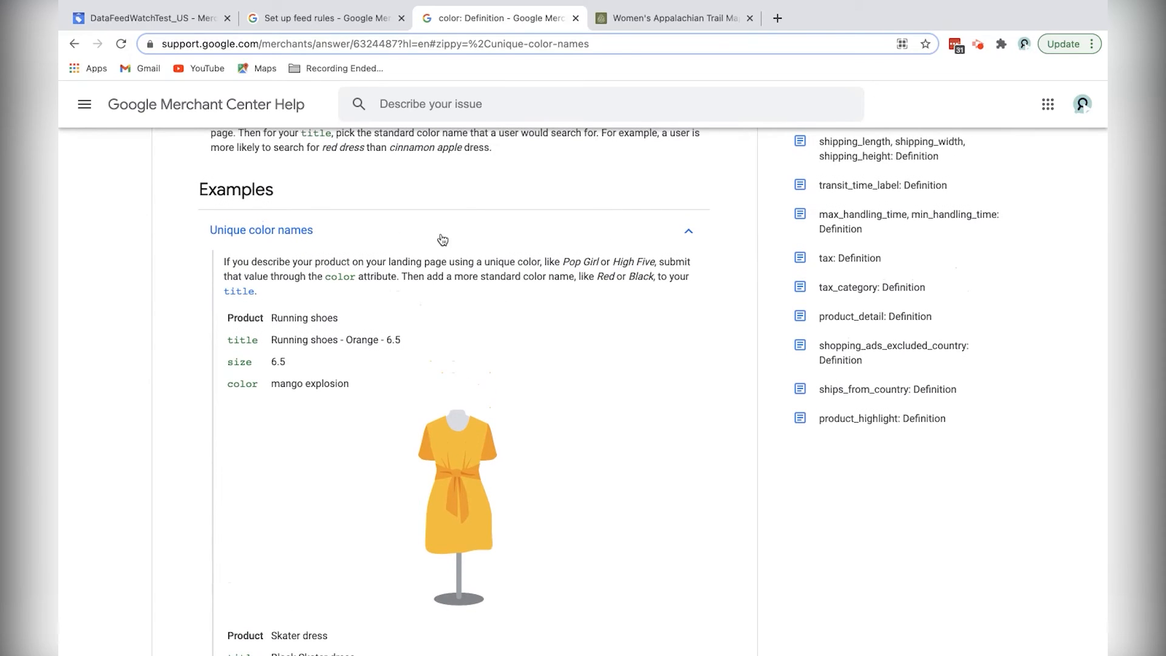
{"action": "left_click", "coordinate": [673, 19]}
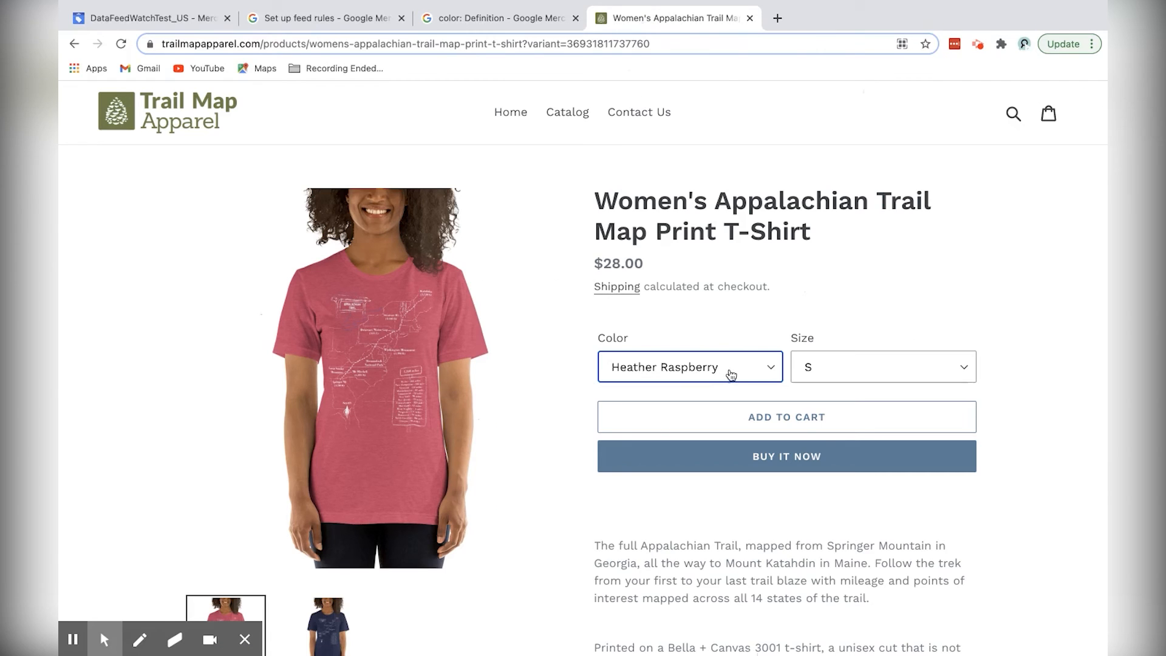
{"action": "mouse_move", "coordinate": [720, 370]}
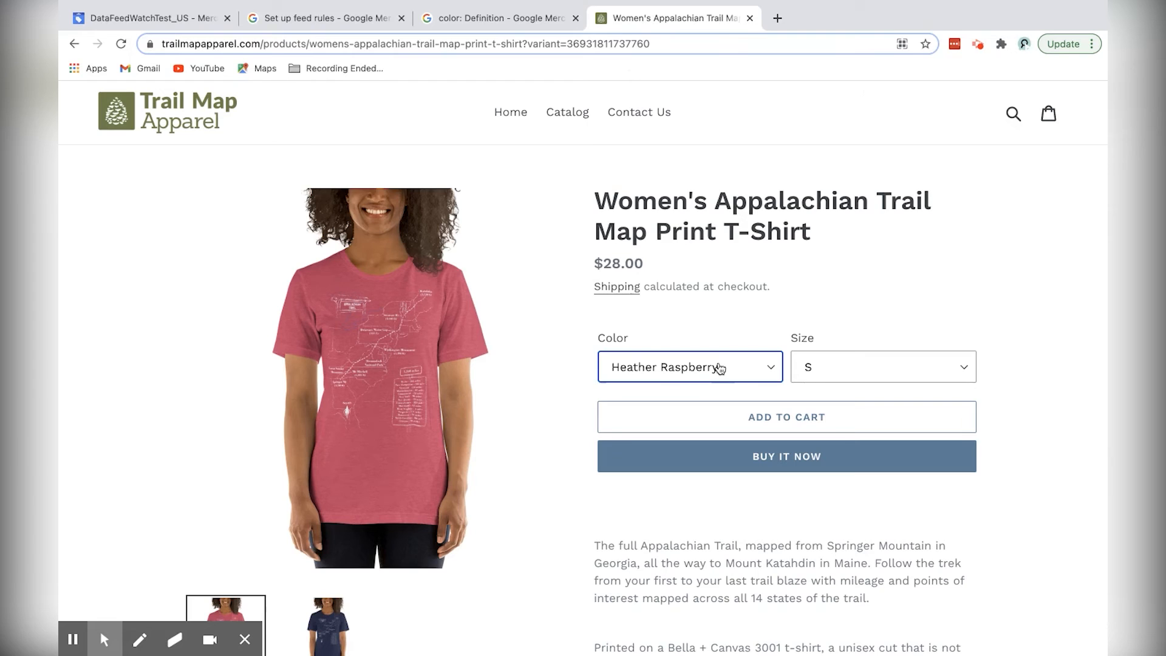
{"action": "left_click", "coordinate": [689, 367]}
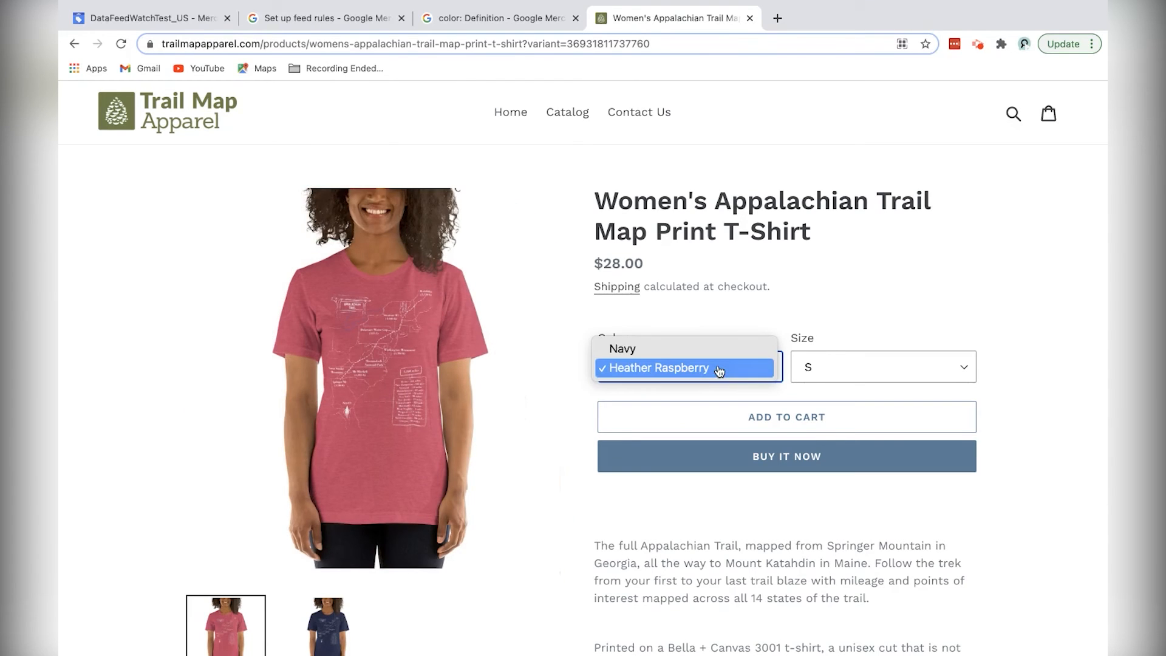
{"action": "left_click", "coordinate": [495, 18]}
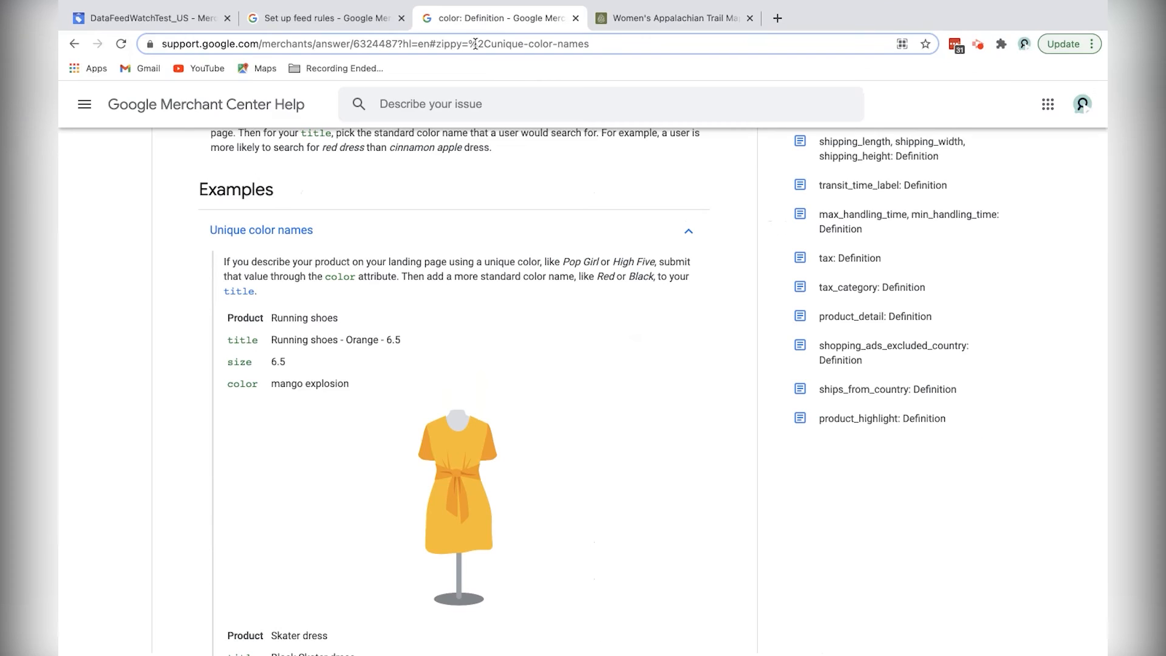
{"action": "mouse_move", "coordinate": [231, 256]}
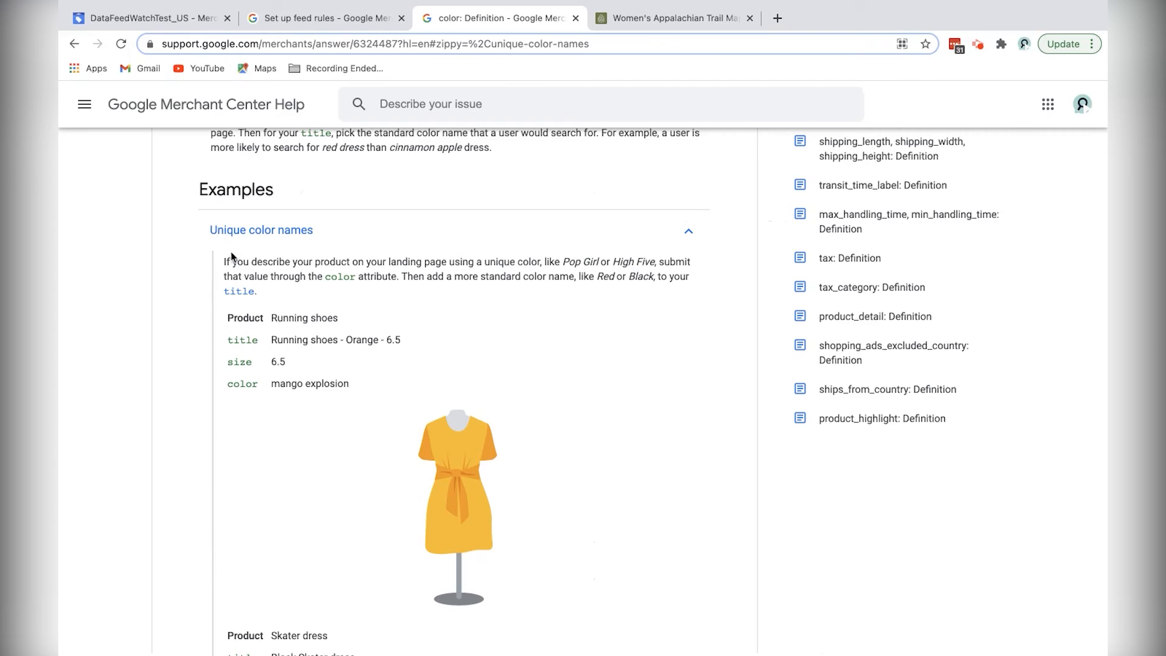
{"action": "mouse_move", "coordinate": [427, 307]}
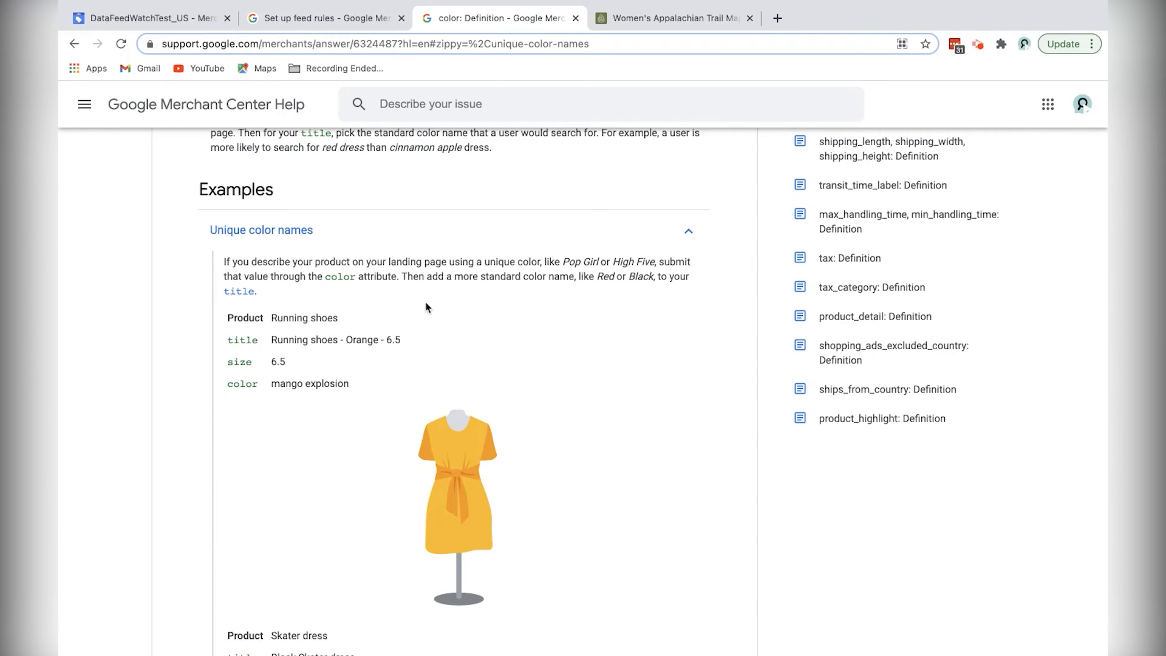
{"action": "mouse_move", "coordinate": [409, 276]}
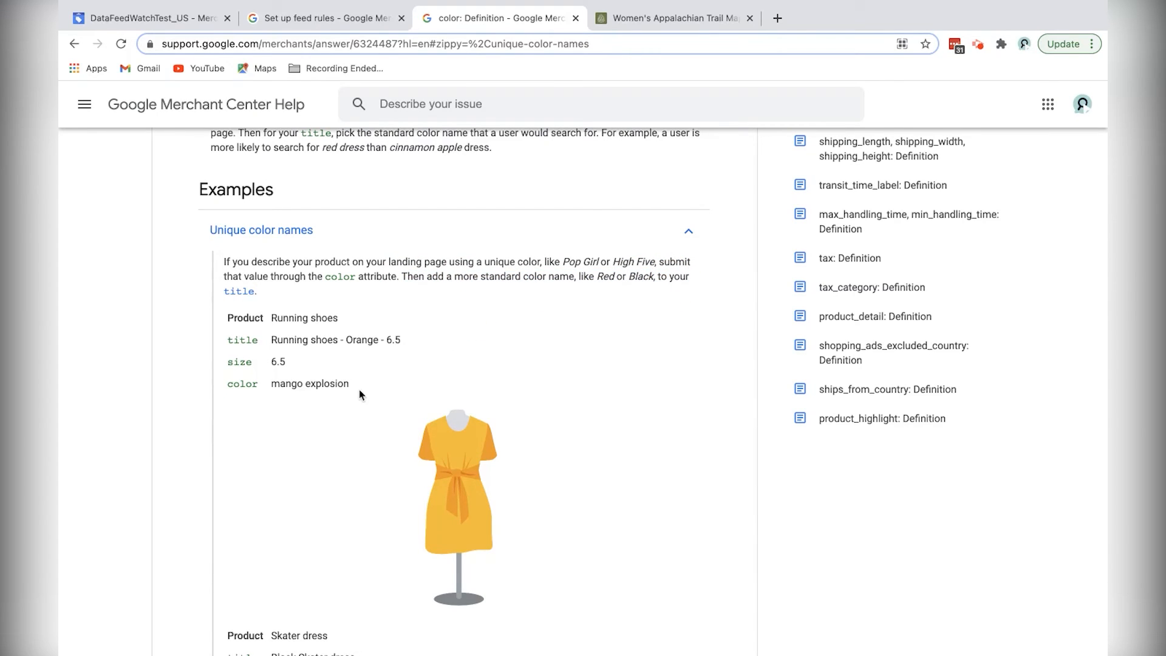
{"action": "mouse_move", "coordinate": [350, 385]}
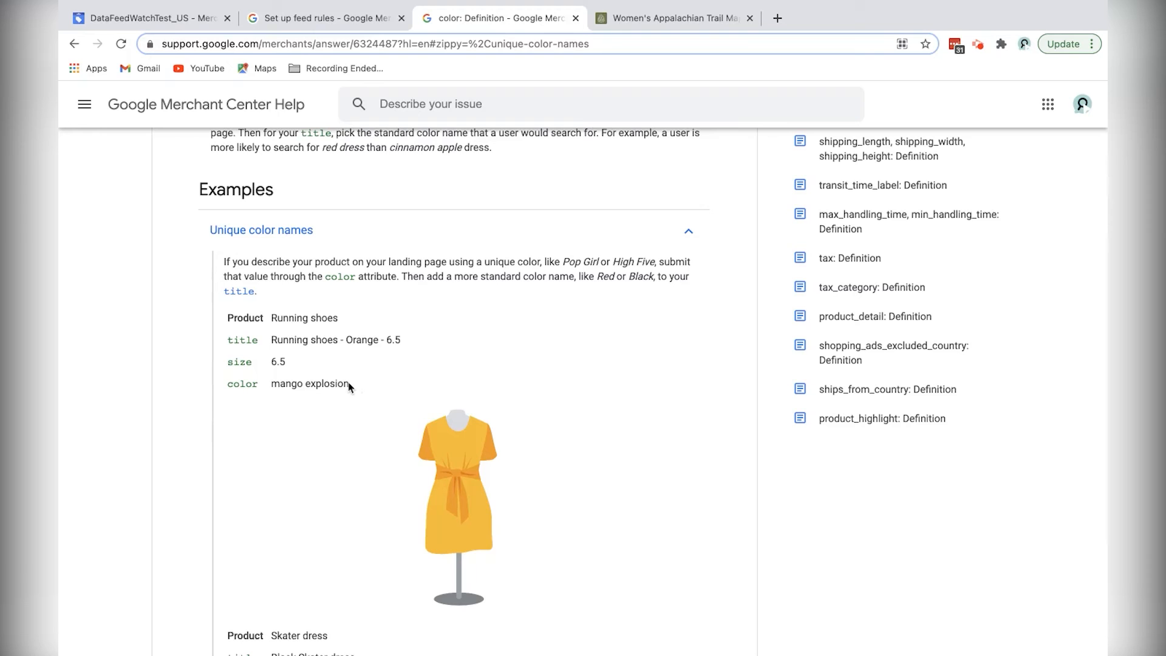
{"action": "mouse_move", "coordinate": [172, 27]}
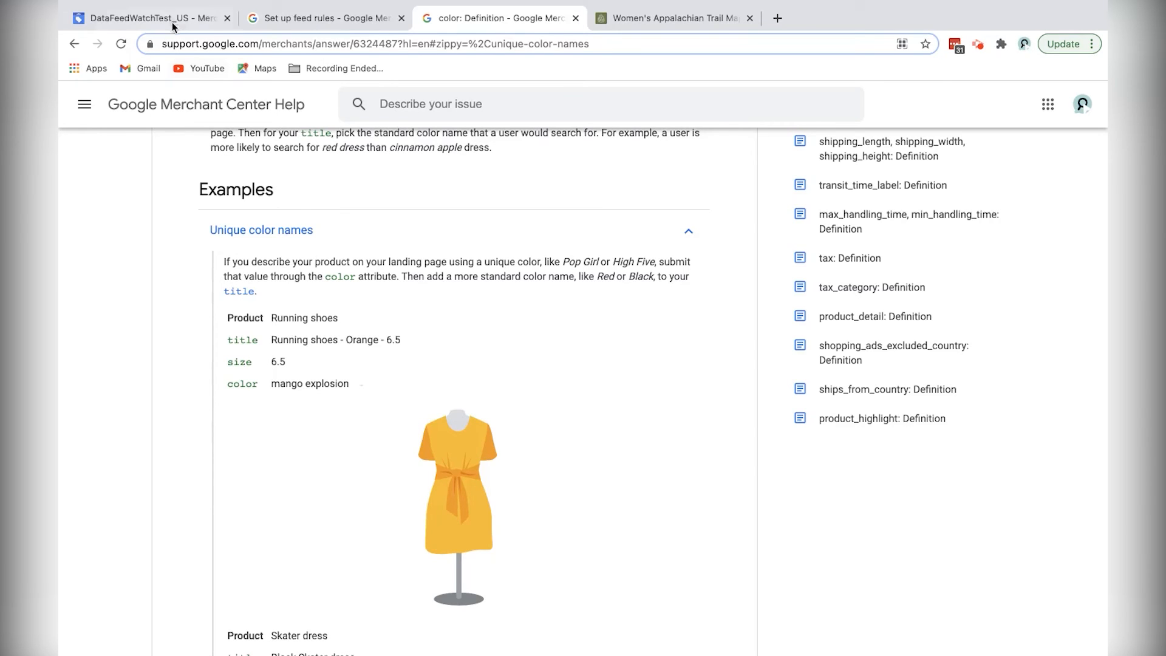
Step: Return to the DataFeedWatchTest_US Merchant Center feed rules tab
{"action": "left_click", "coordinate": [148, 17]}
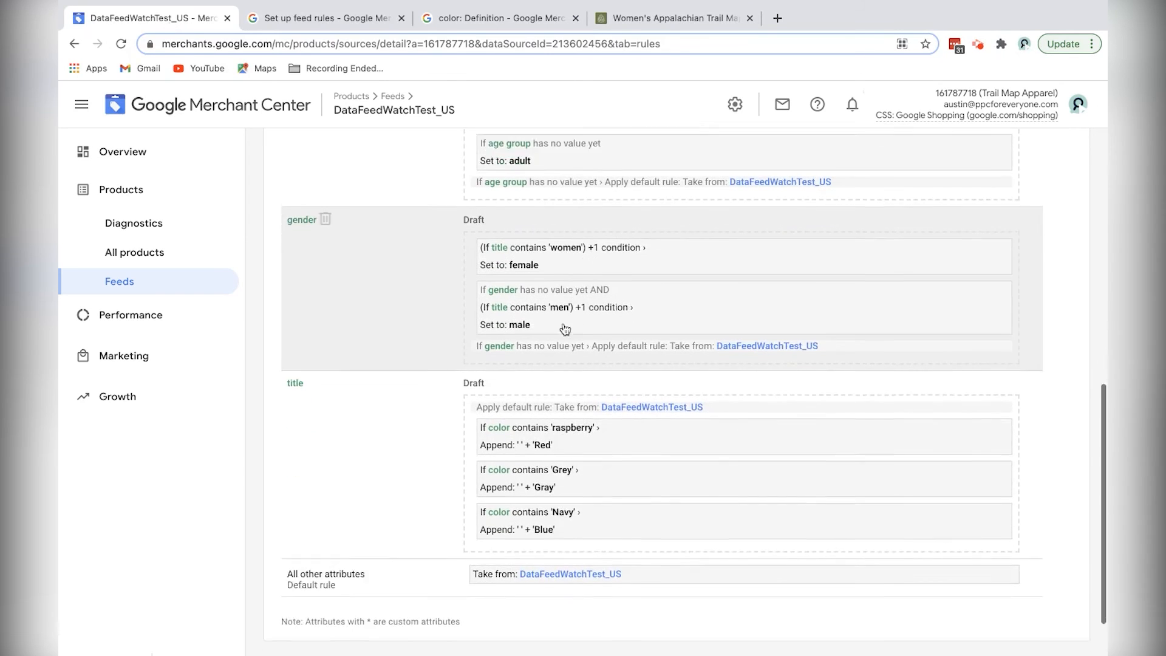
Step: Reopen the title rule for editing, continuing past the cancel-test warning
{"action": "scroll", "scroll_direction": "down", "scroll_amount": 3}
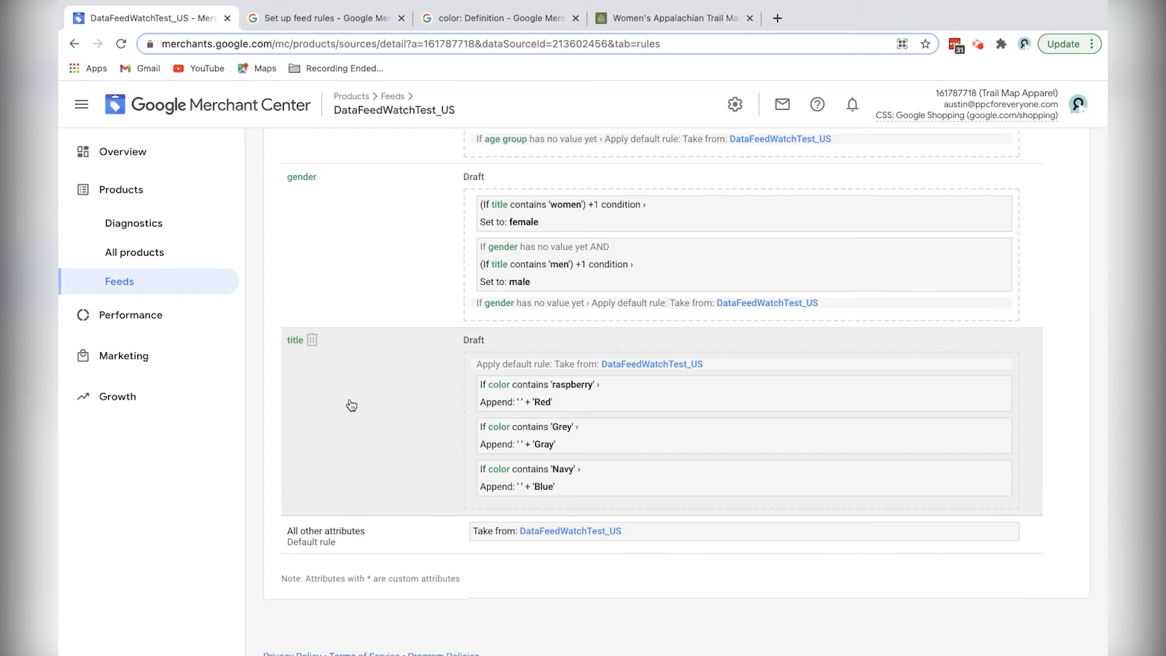
{"action": "mouse_move", "coordinate": [864, 384]}
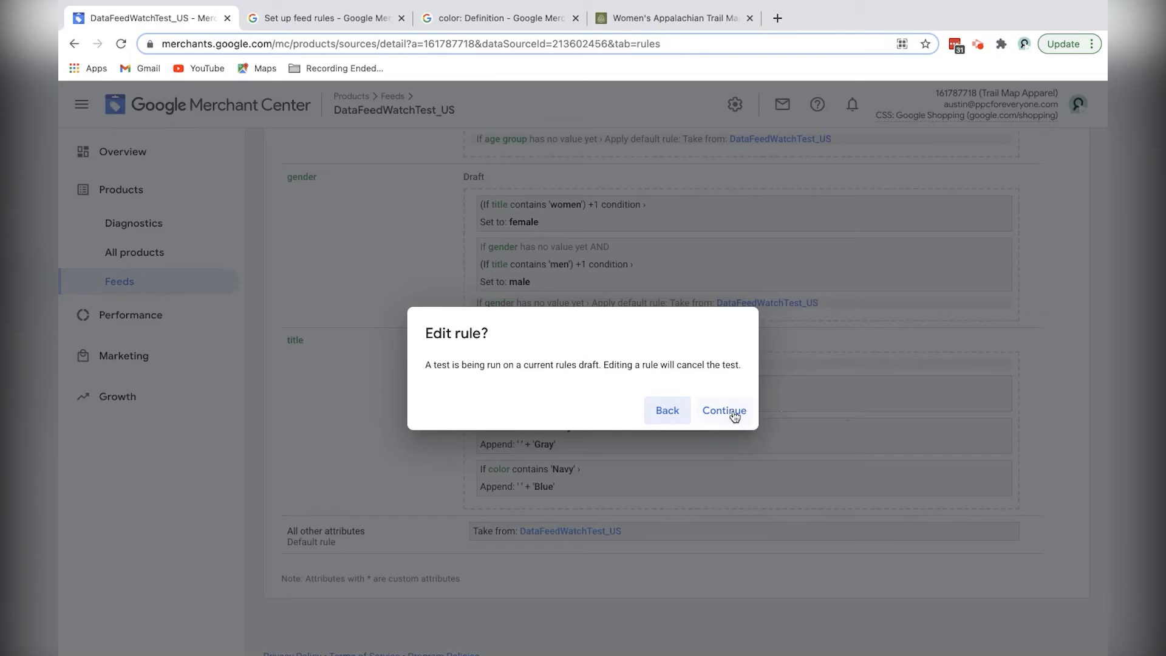
{"action": "left_click", "coordinate": [725, 411]}
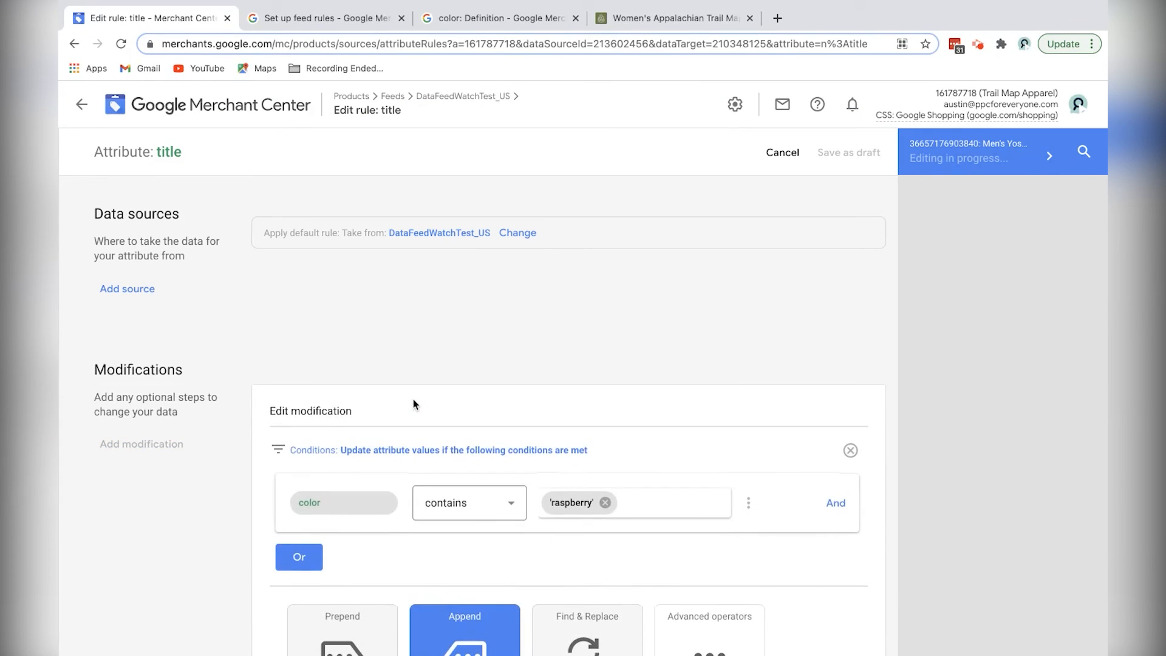
Step: Set the condition to processed color contains 'raspberry' and append 'Red' to the title
{"action": "scroll", "scroll_direction": "down", "scroll_amount": 3}
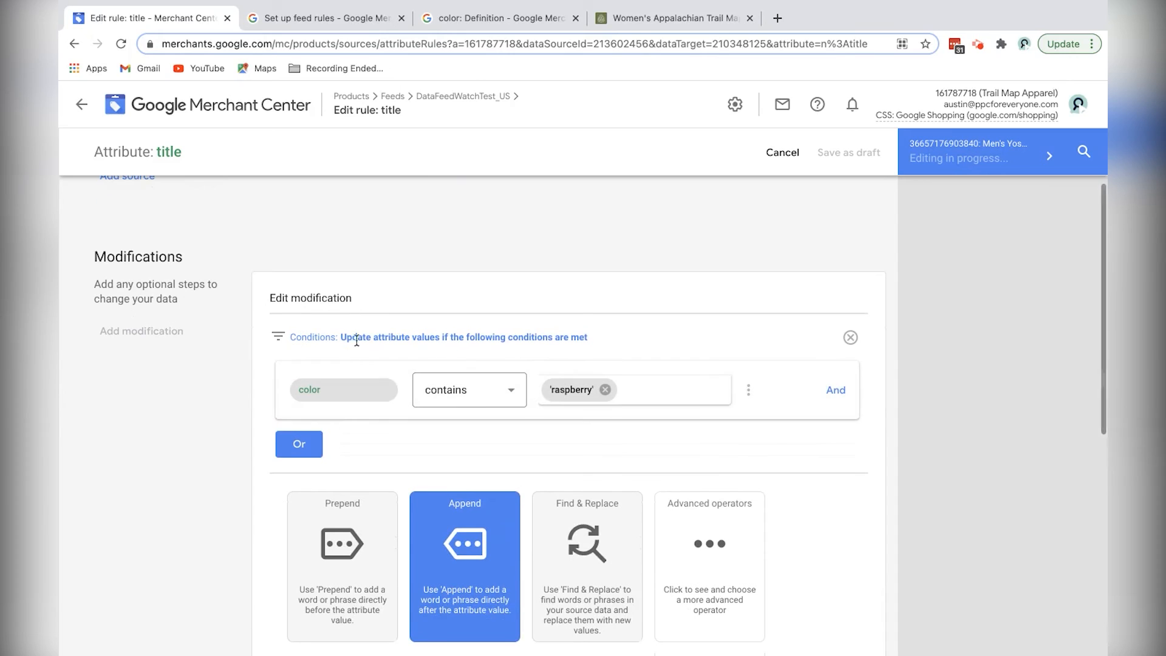
{"action": "mouse_move", "coordinate": [378, 337]}
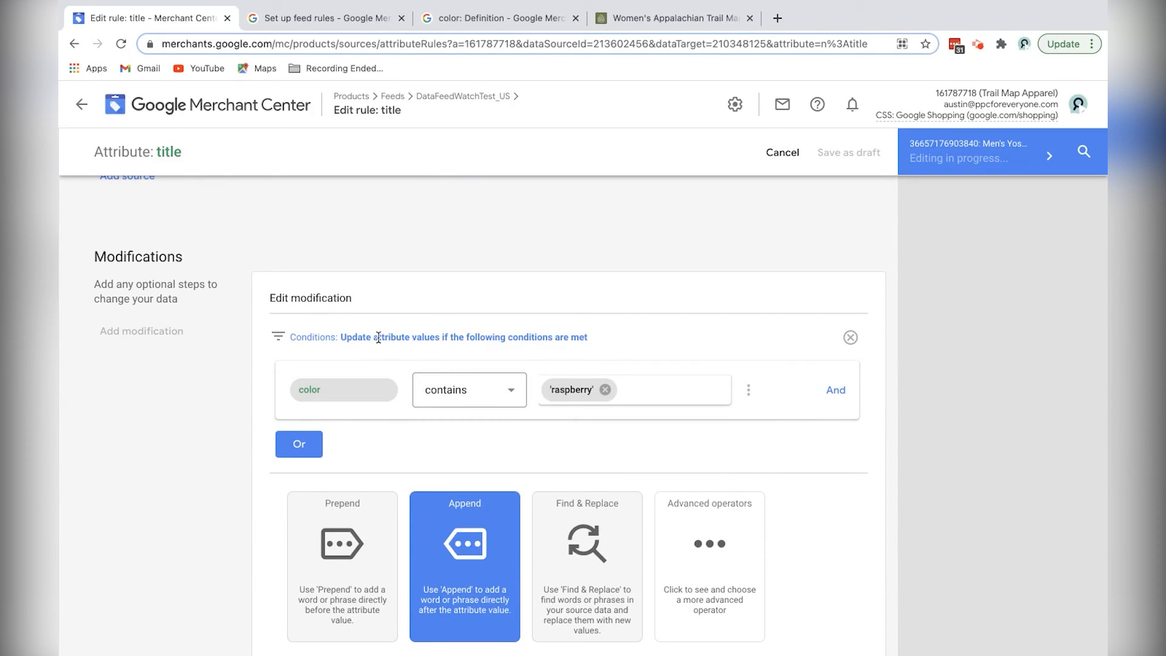
{"action": "left_click", "coordinate": [343, 390]}
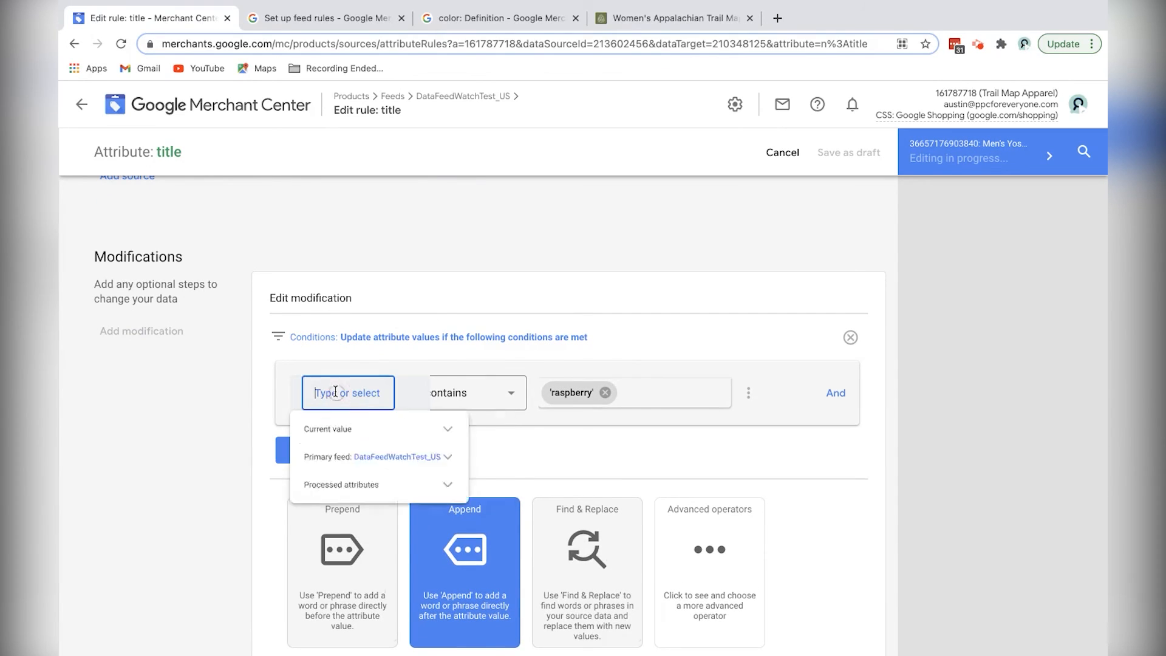
{"action": "type", "text": "color"}
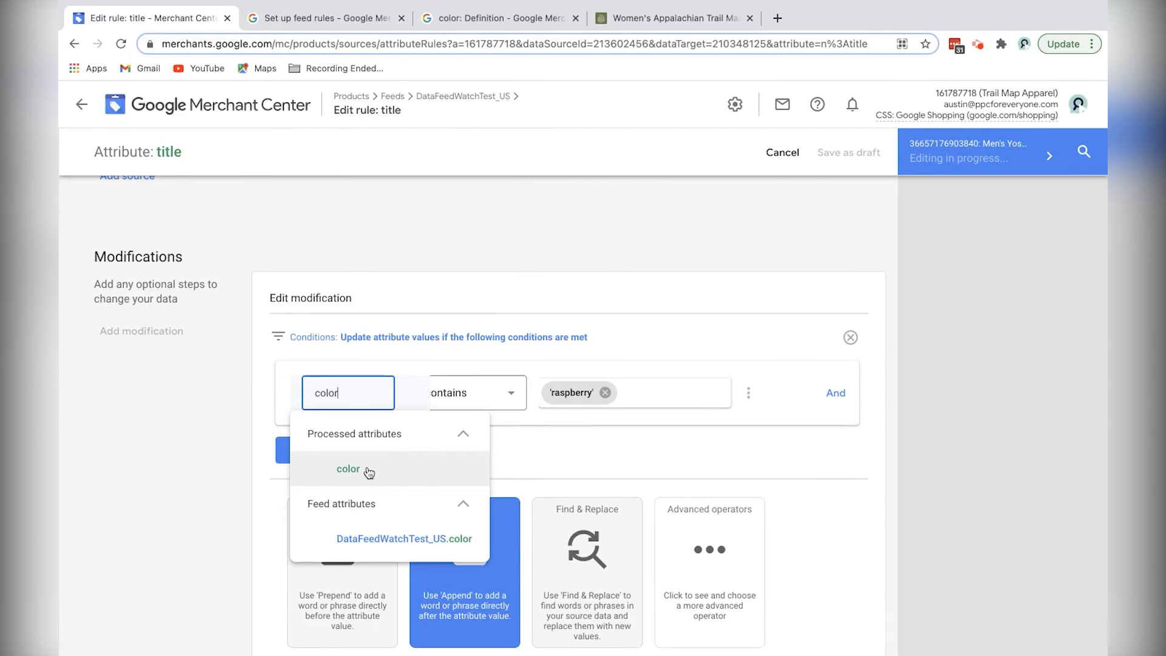
{"action": "left_click", "coordinate": [349, 469]}
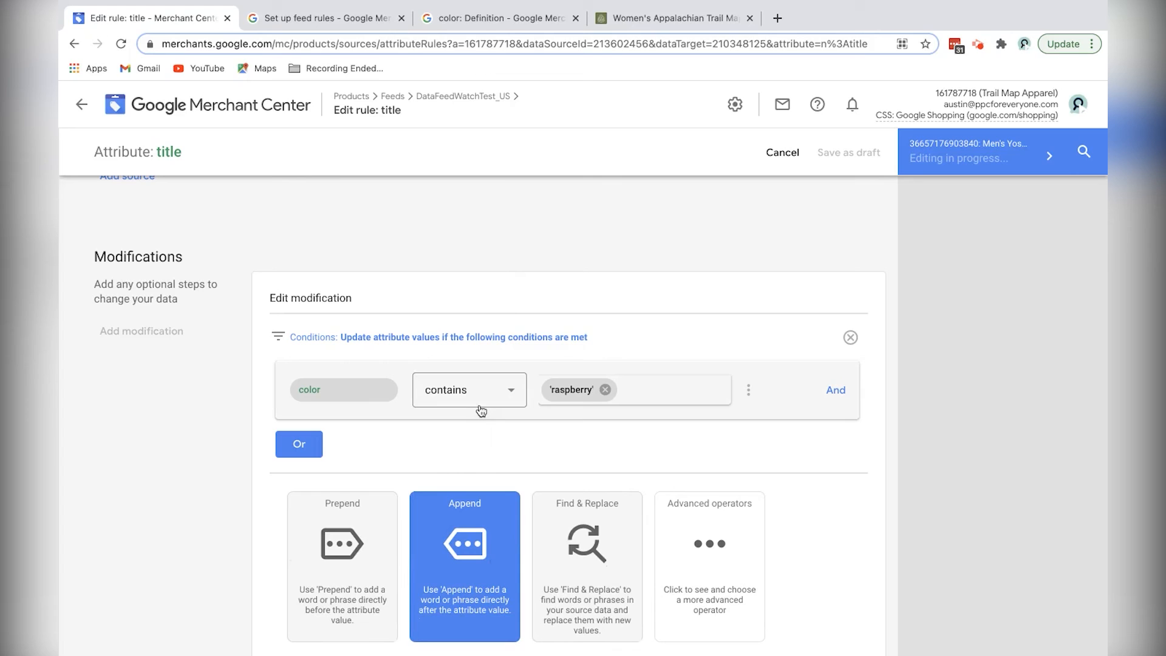
{"action": "left_click", "coordinate": [632, 390]}
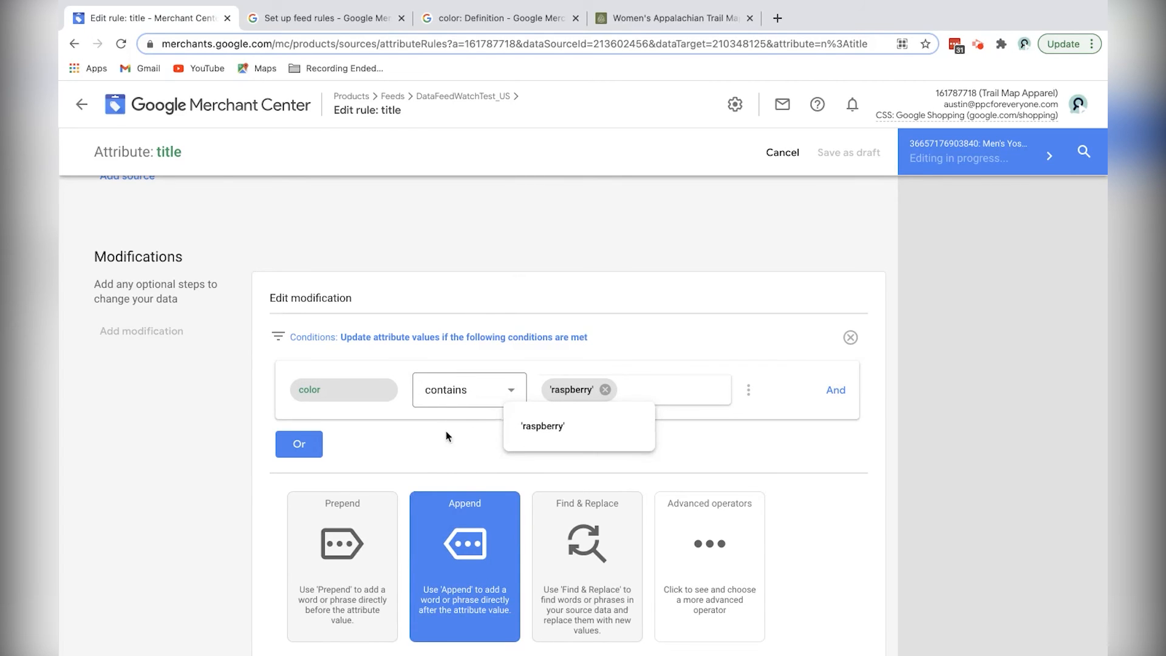
{"action": "scroll", "scroll_direction": "down", "scroll_amount": 3}
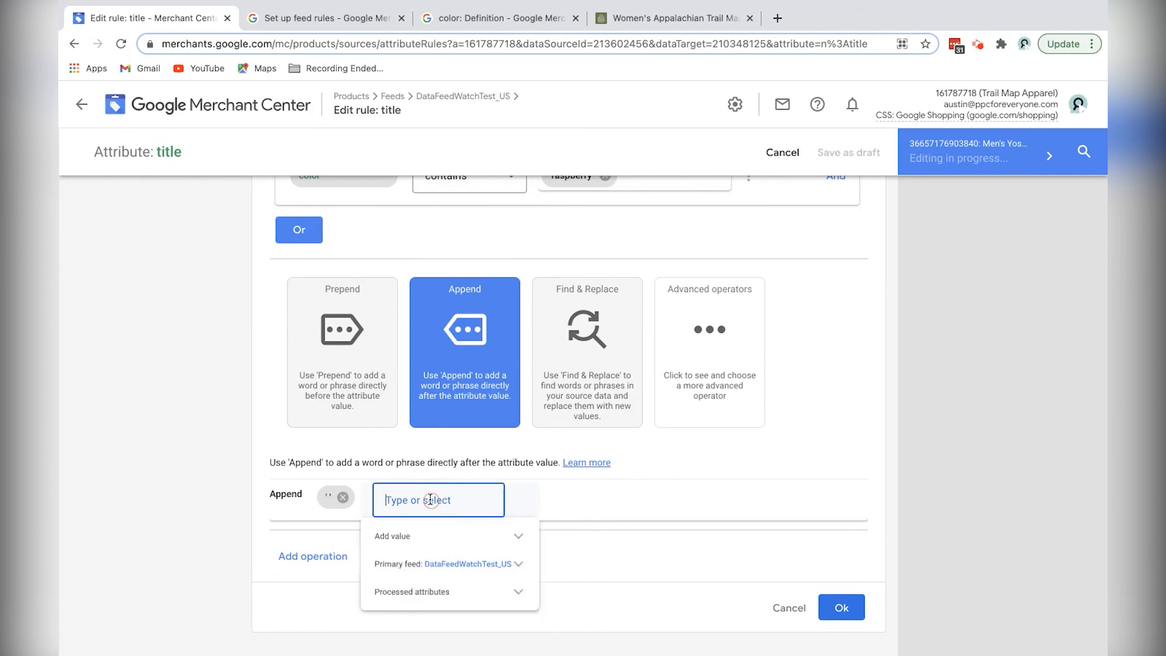
{"action": "type", "text": "Red'"}
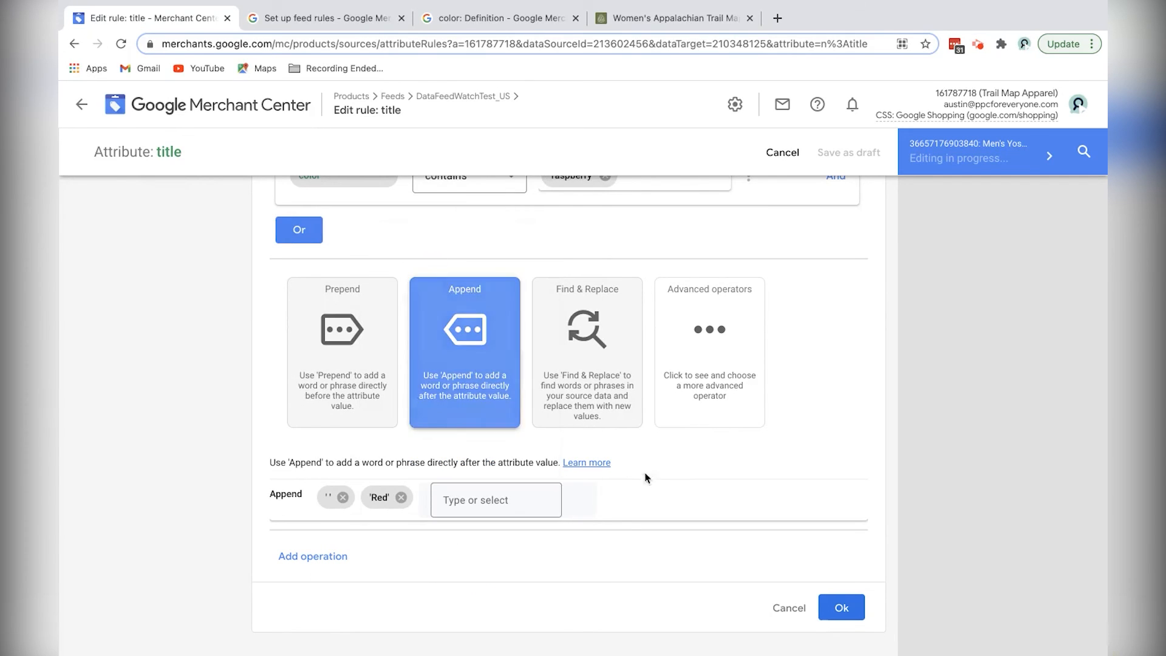
{"action": "left_click", "coordinate": [840, 607]}
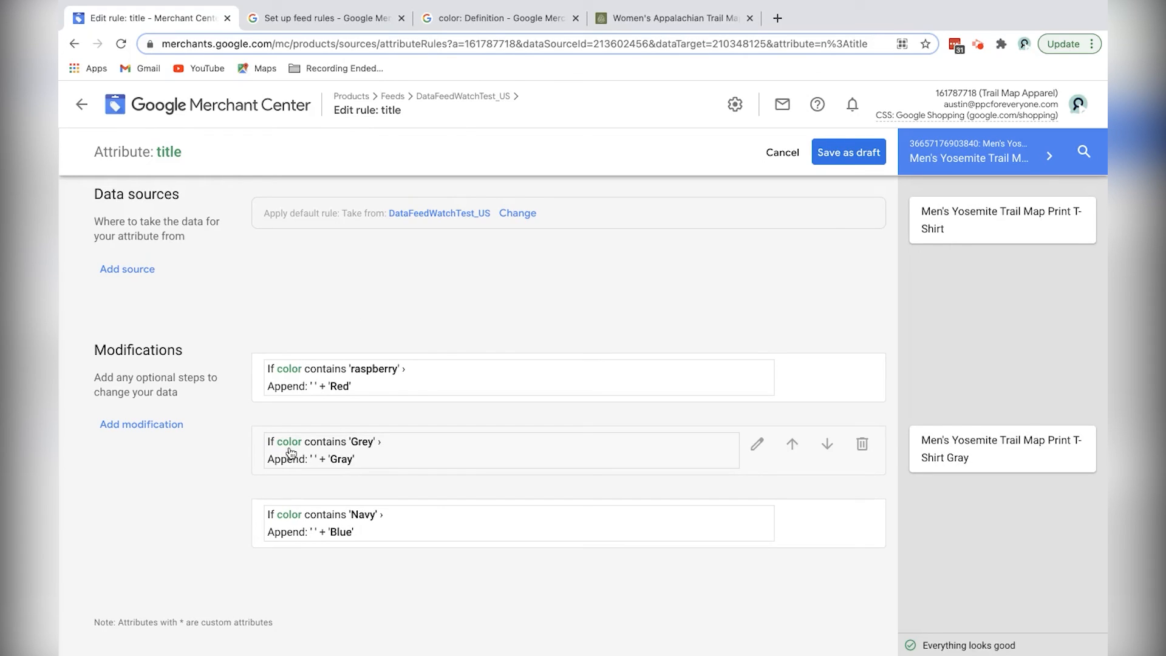
{"action": "mouse_move", "coordinate": [877, 399]}
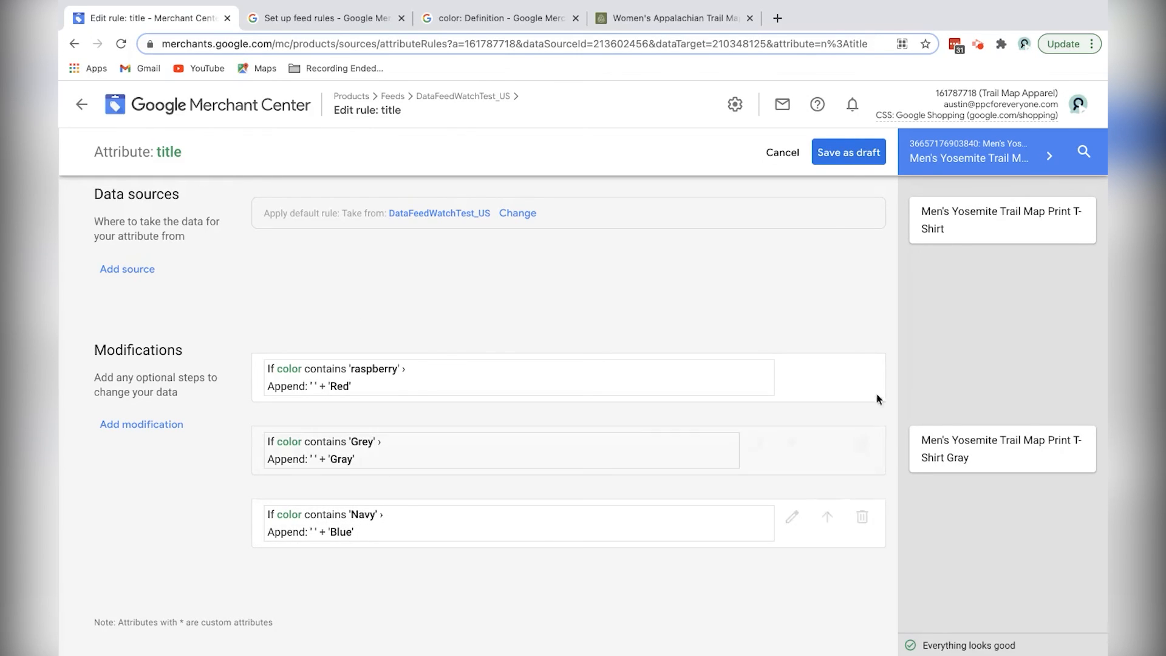
Step: Cycle the preview through products showing Red and Blue titles, then save the rule as a draft
{"action": "left_click", "coordinate": [1050, 156]}
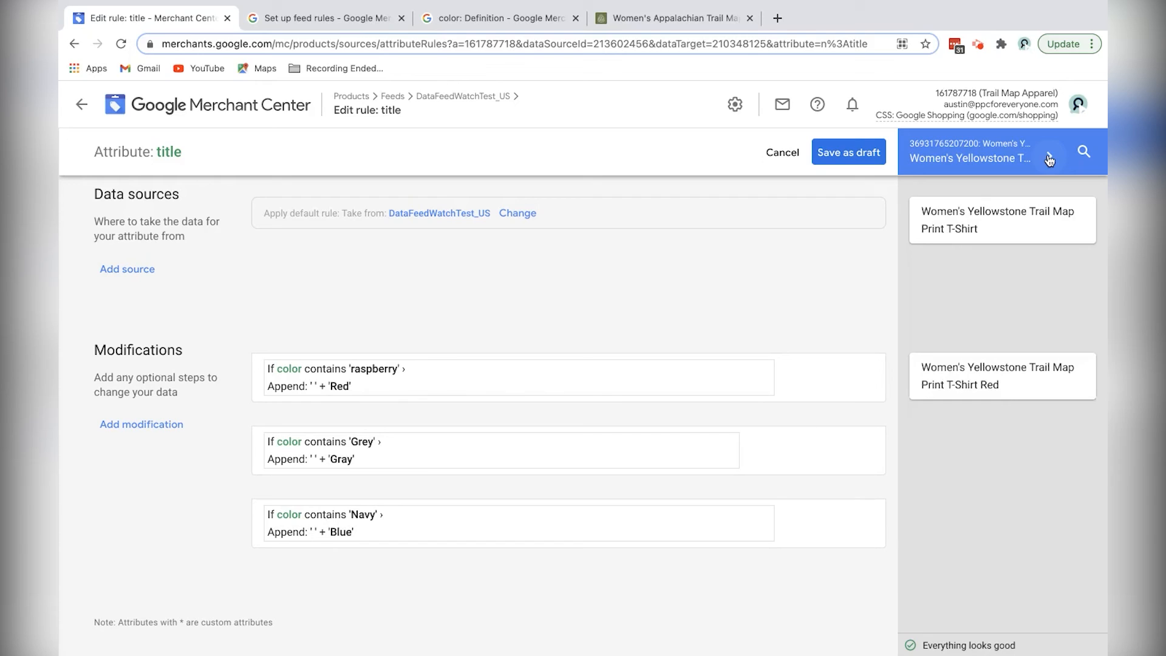
{"action": "left_click", "coordinate": [1050, 158]}
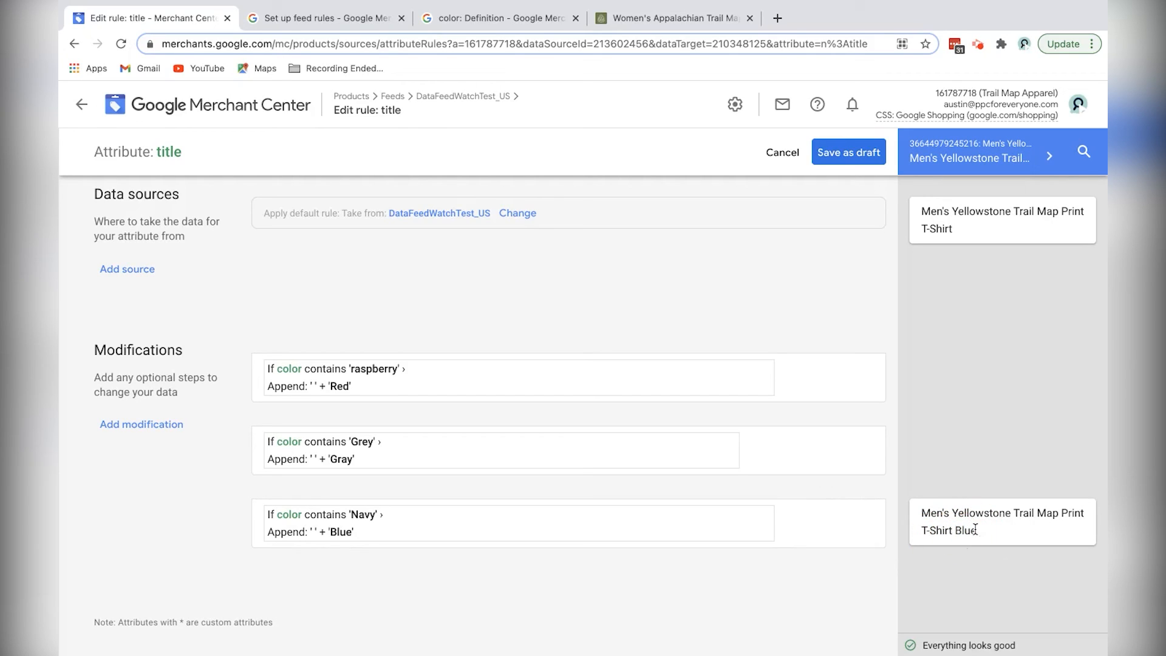
{"action": "mouse_move", "coordinate": [989, 538]}
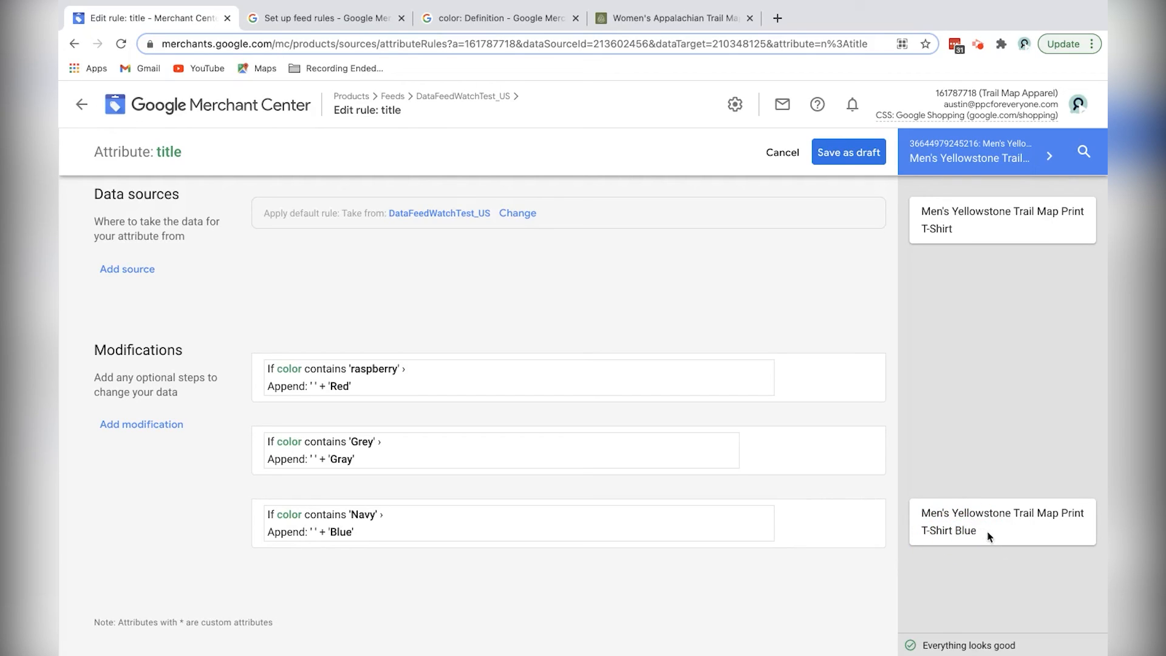
{"action": "left_click", "coordinate": [848, 152]}
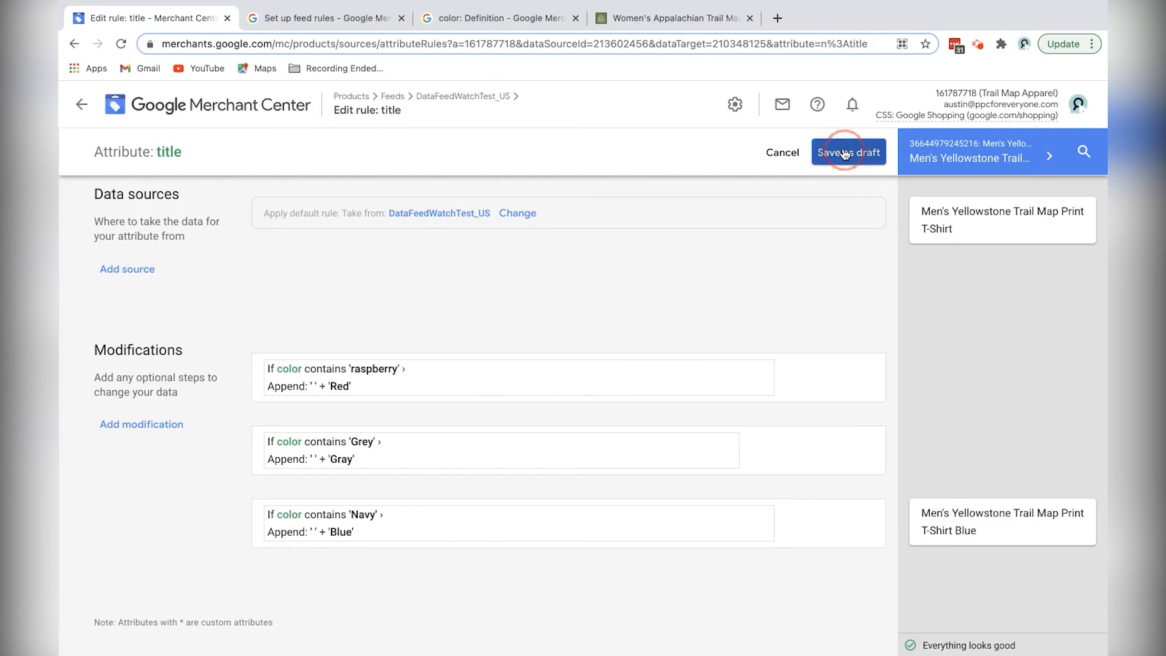
{"action": "left_click", "coordinate": [848, 152]}
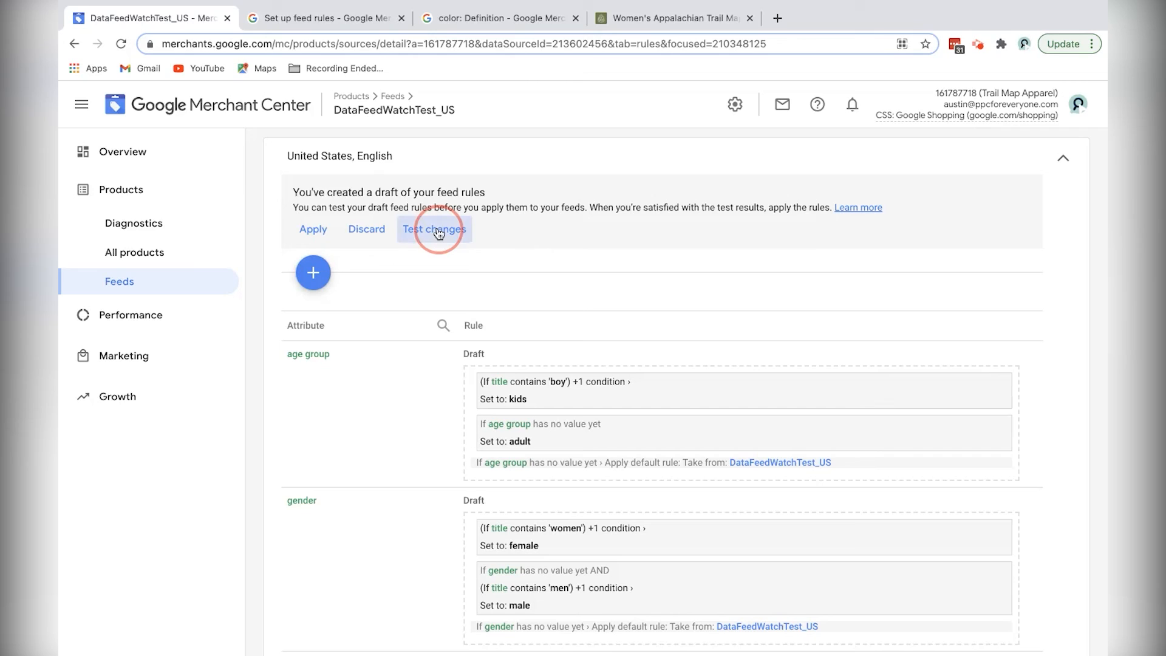
Step: Start testing the draft feed rules, then head to Products to inspect the Women's Grand Canyon T-Shirt
{"action": "left_click", "coordinate": [435, 229]}
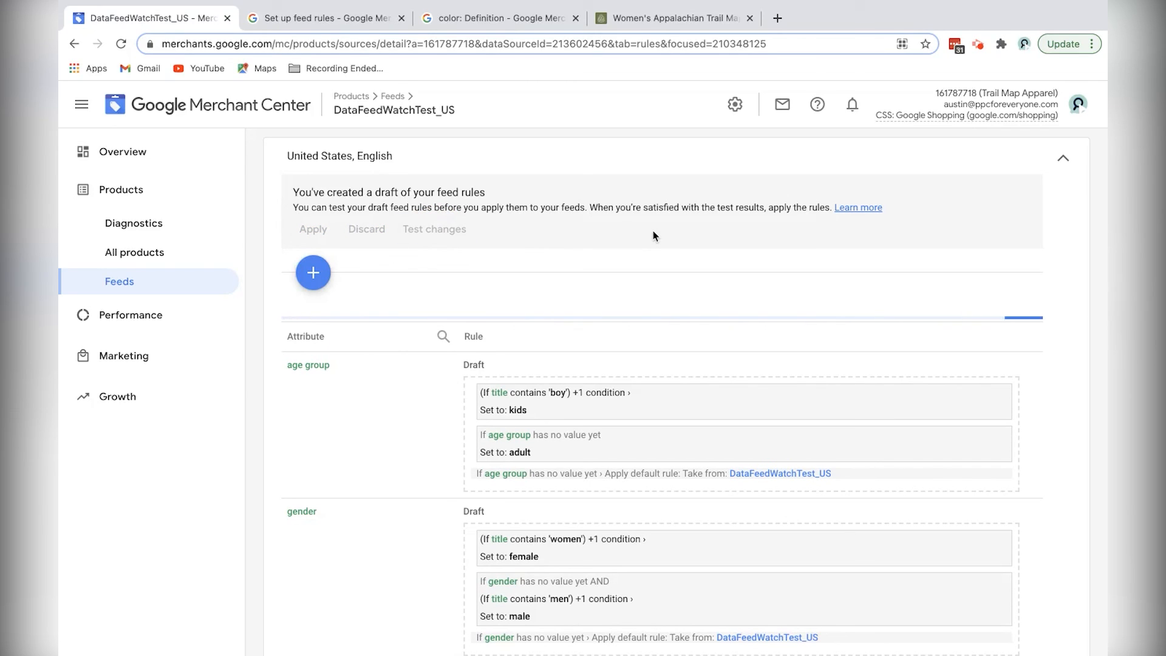
{"action": "left_click", "coordinate": [435, 229]}
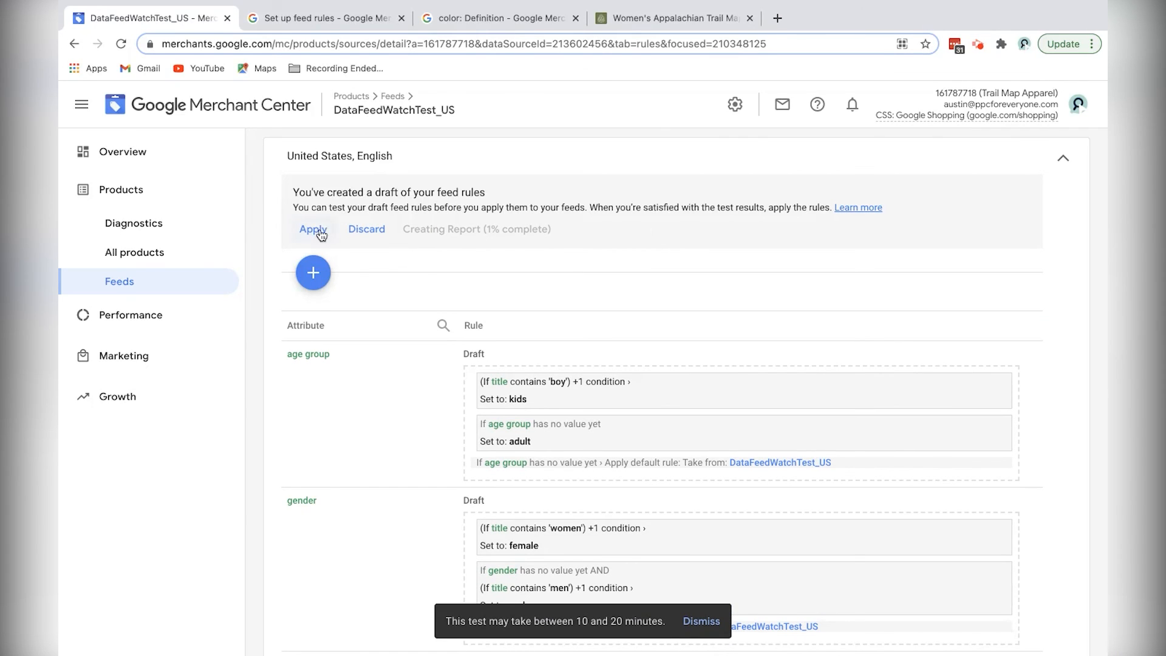
{"action": "mouse_move", "coordinate": [440, 191]}
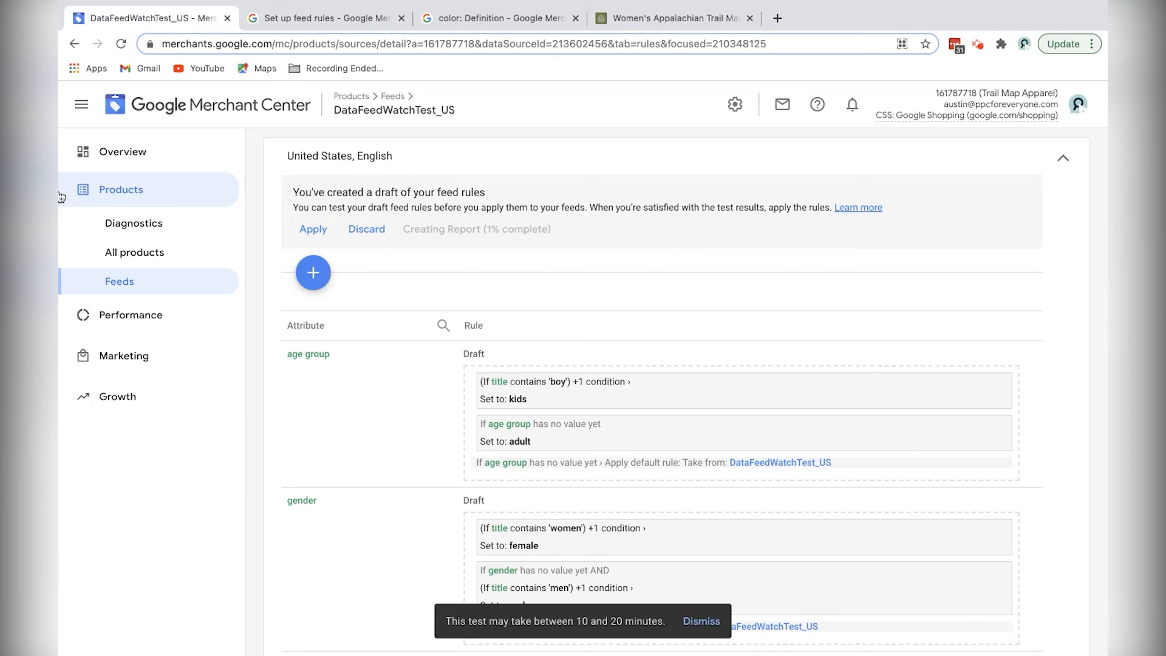
{"action": "left_click", "coordinate": [134, 253]}
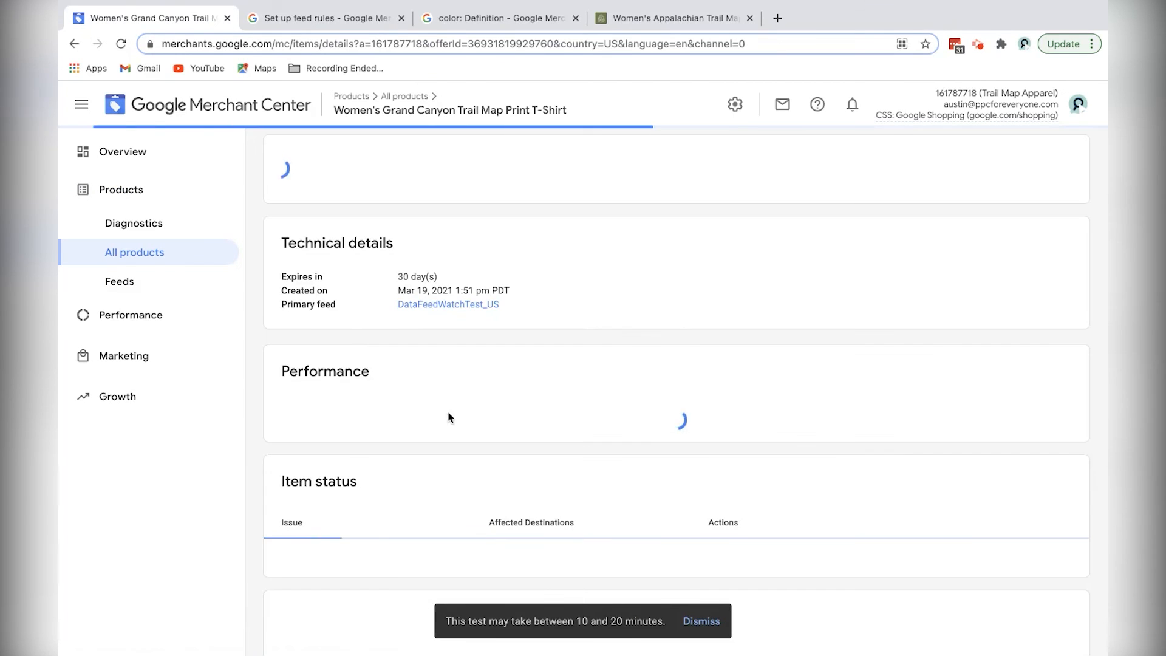
{"action": "scroll", "scroll_direction": "down", "scroll_amount": 3}
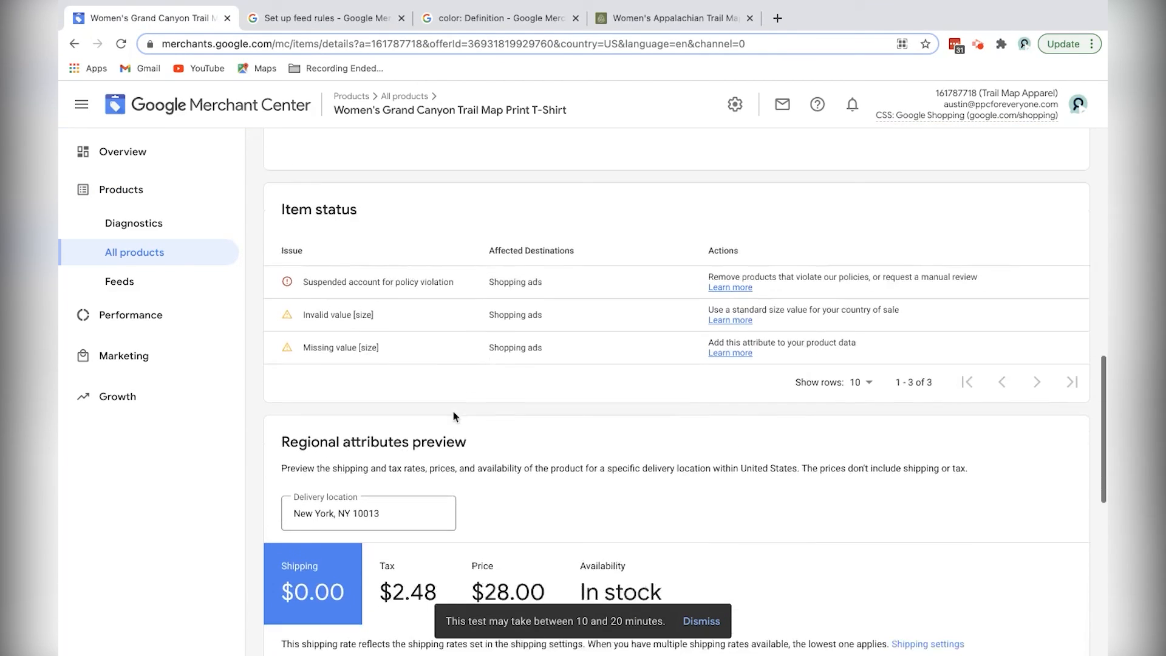
{"action": "scroll", "scroll_direction": "down", "scroll_amount": 3}
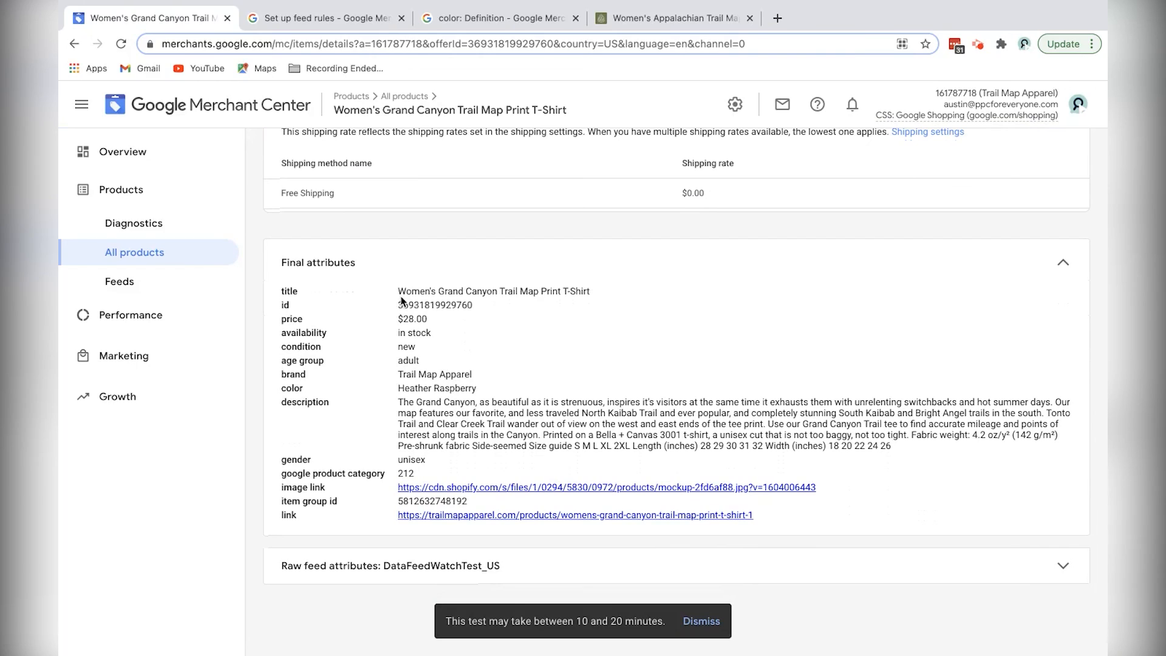
{"action": "mouse_move", "coordinate": [482, 395]}
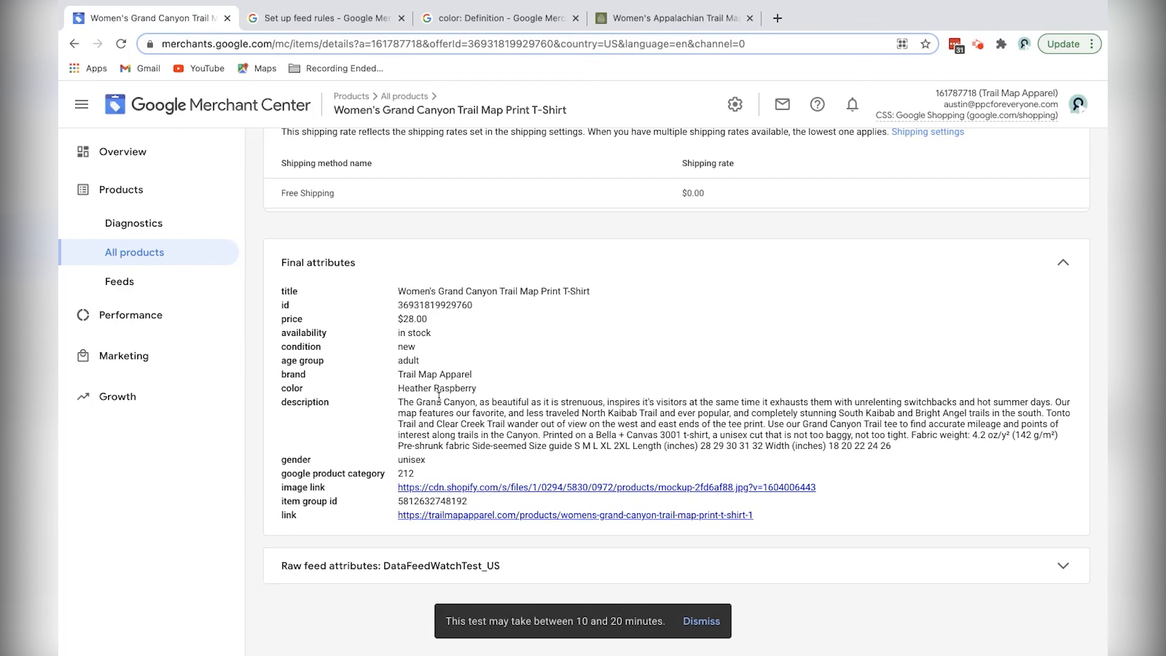
{"action": "scroll", "scroll_direction": "down", "scroll_amount": 3}
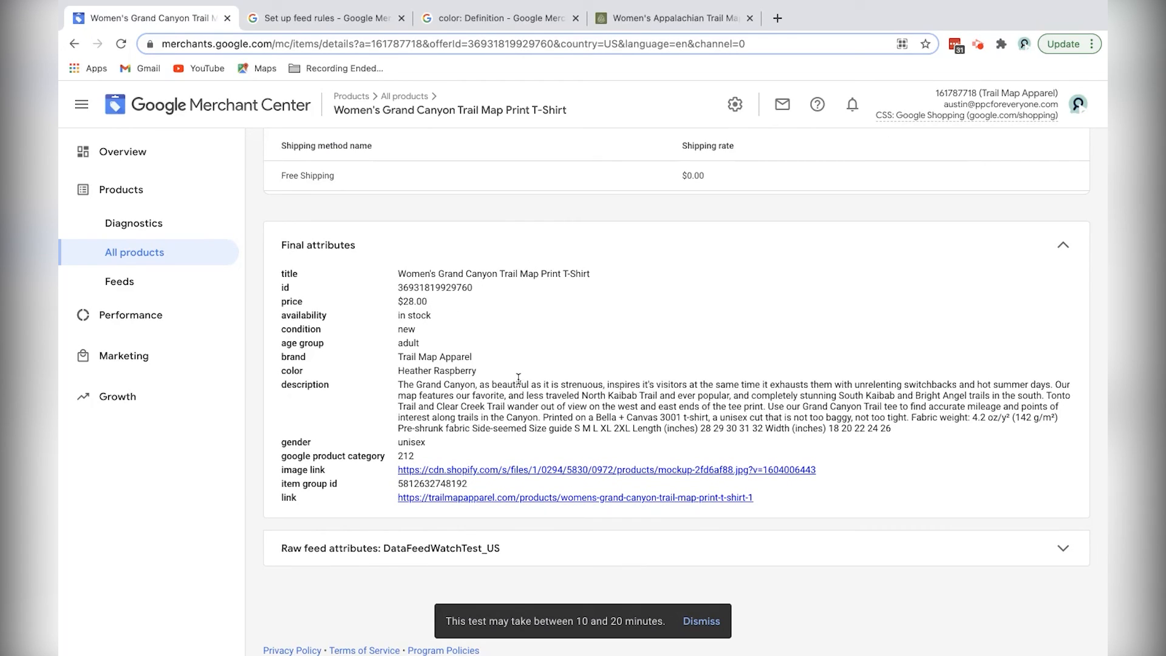